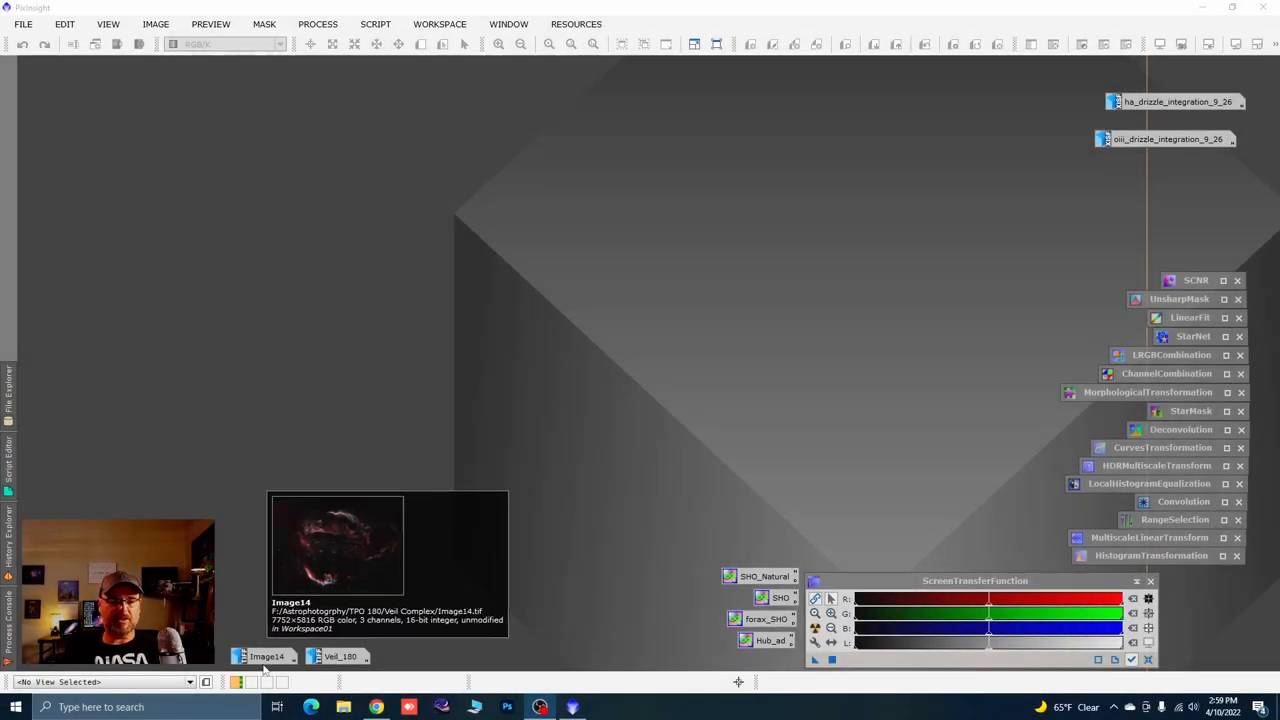
Open the Veil_180 image from its icon and enlarge its window slightly
click(340, 656)
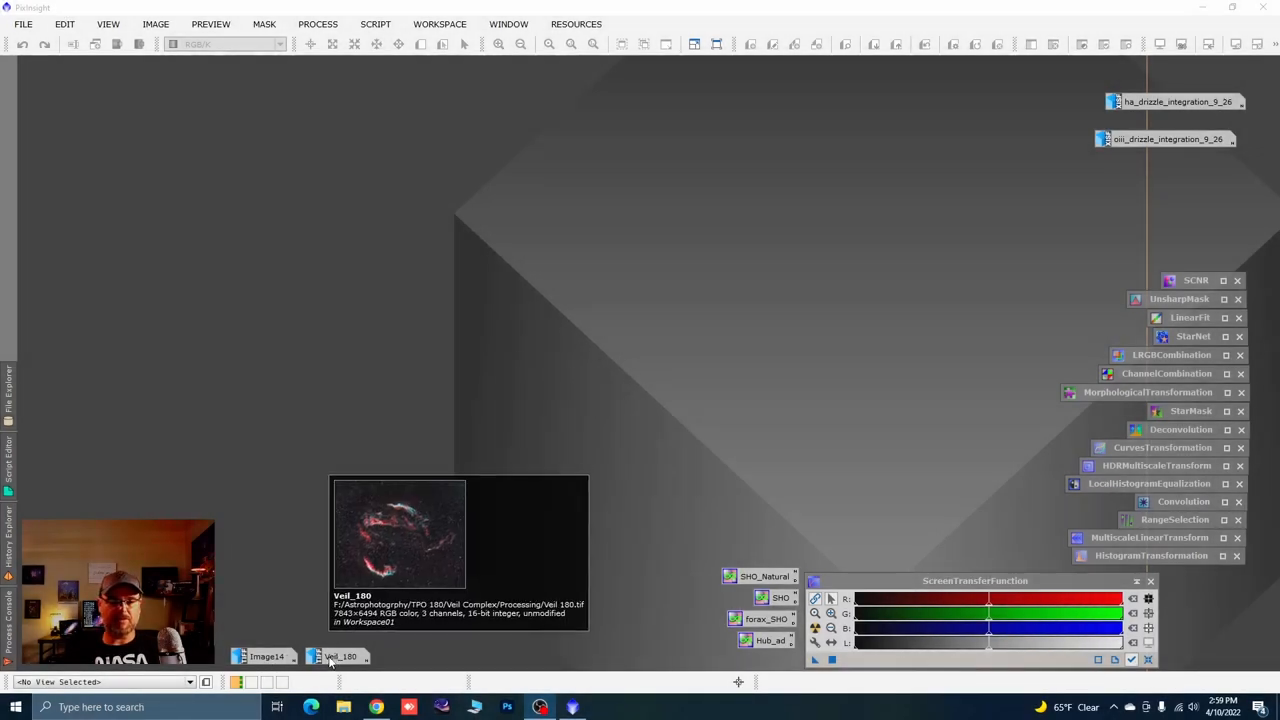
double_click(340, 656)
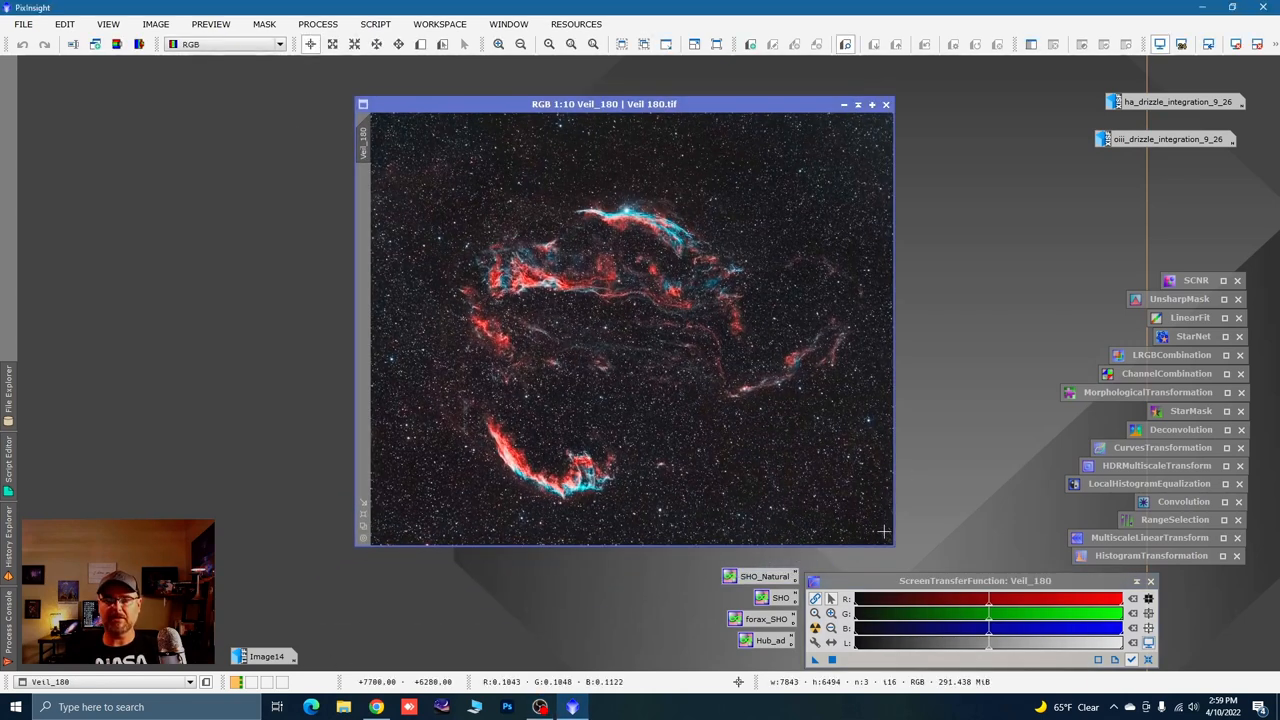
drag(892, 548, 940, 558)
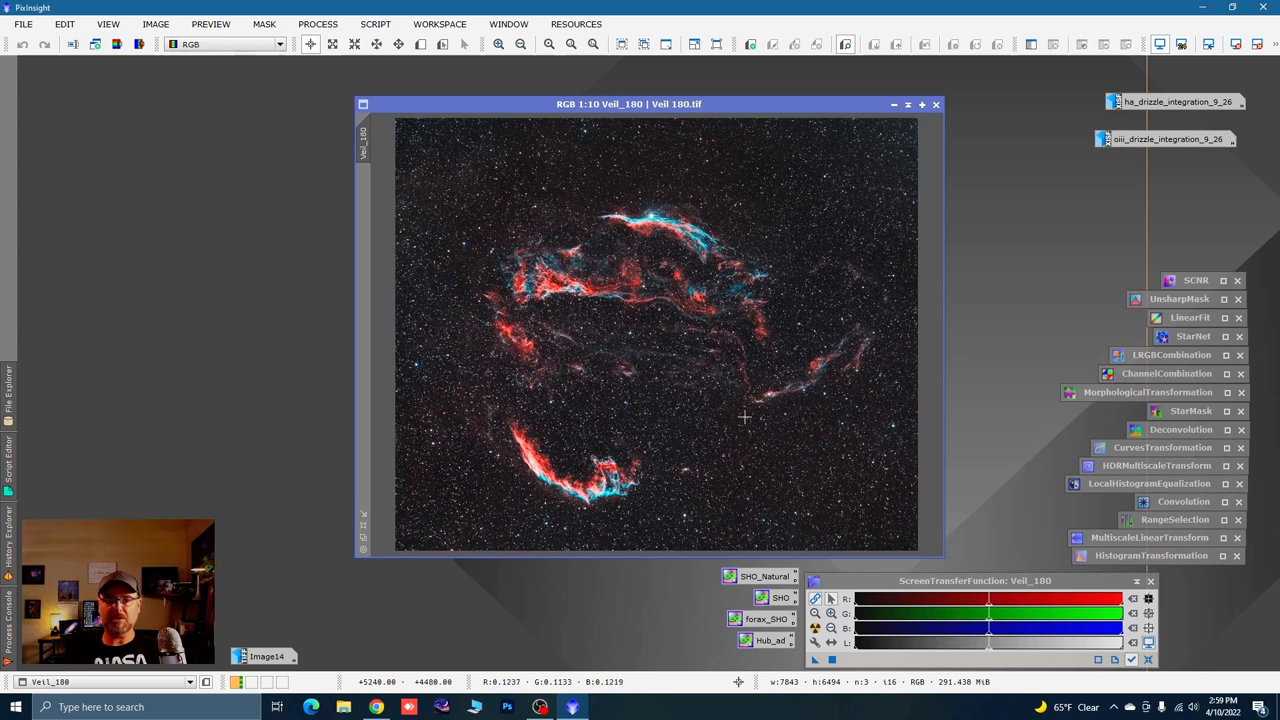
mouse_move(753, 335)
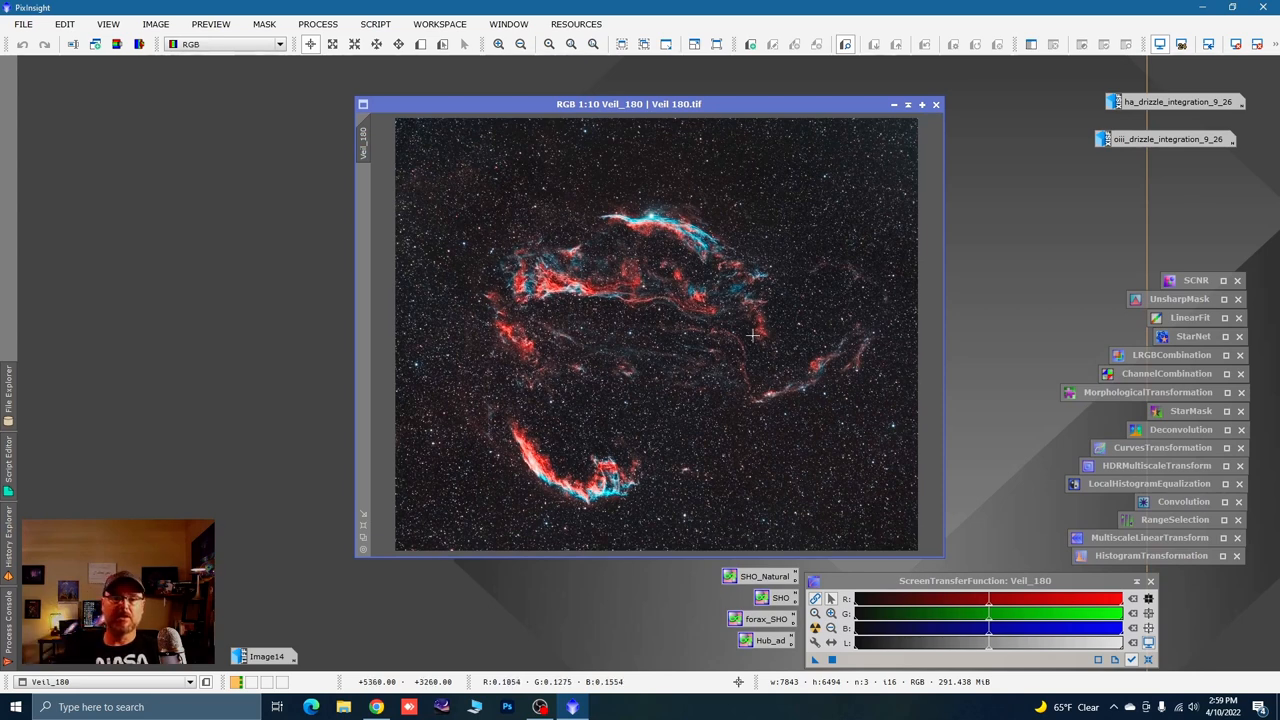
mouse_move(768, 310)
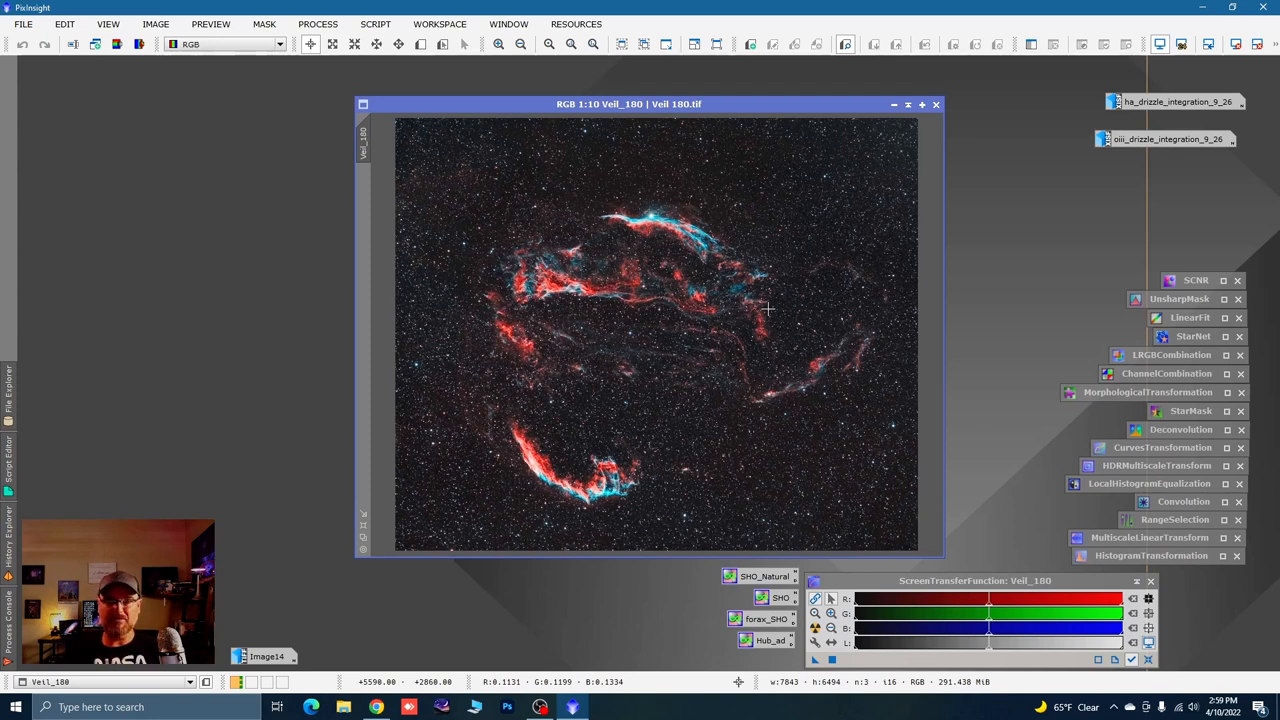
mouse_move(715, 323)
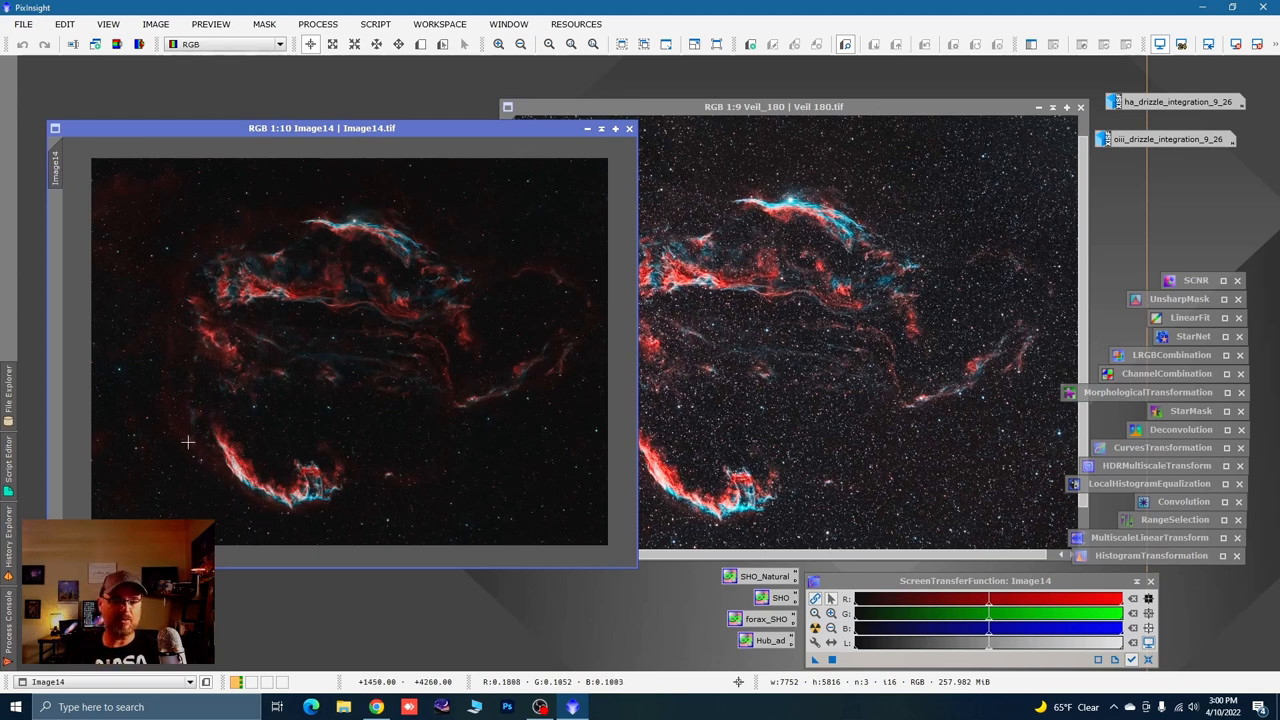
mouse_move(517, 293)
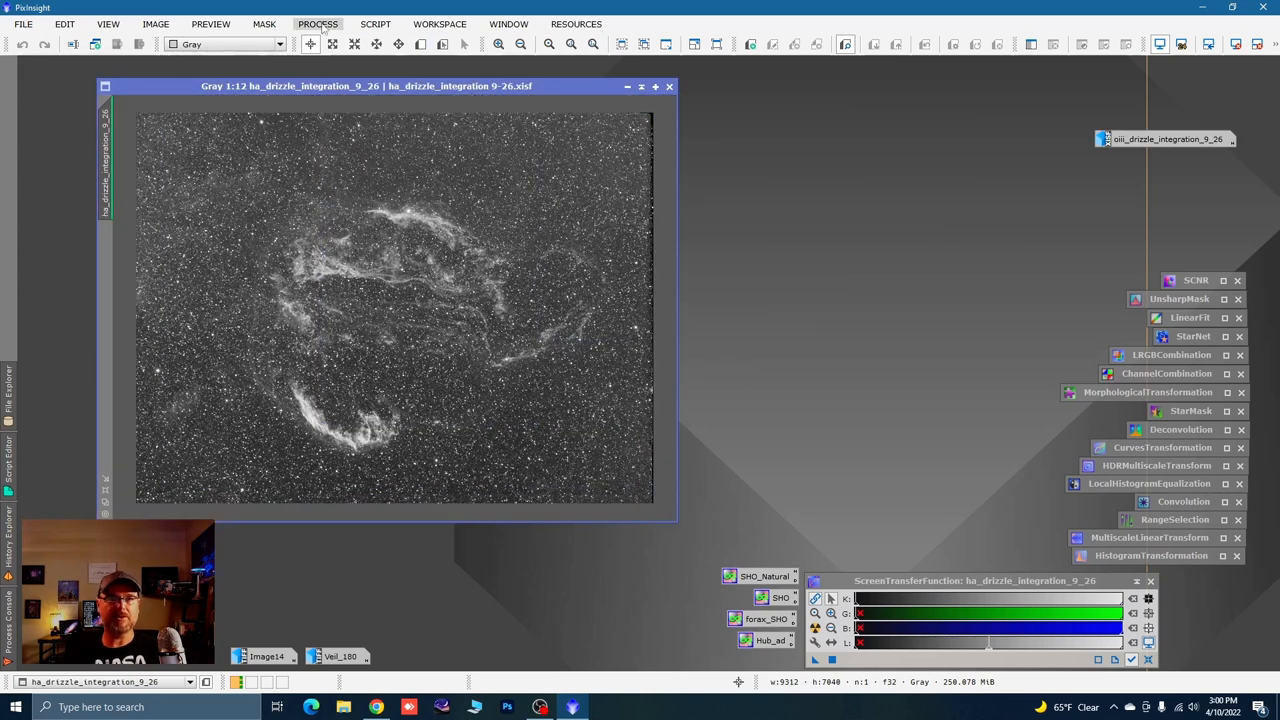
Crop the OIII drizzle integration to 8220 × 6152 with DynamicCrop and end the crop session
click(318, 24)
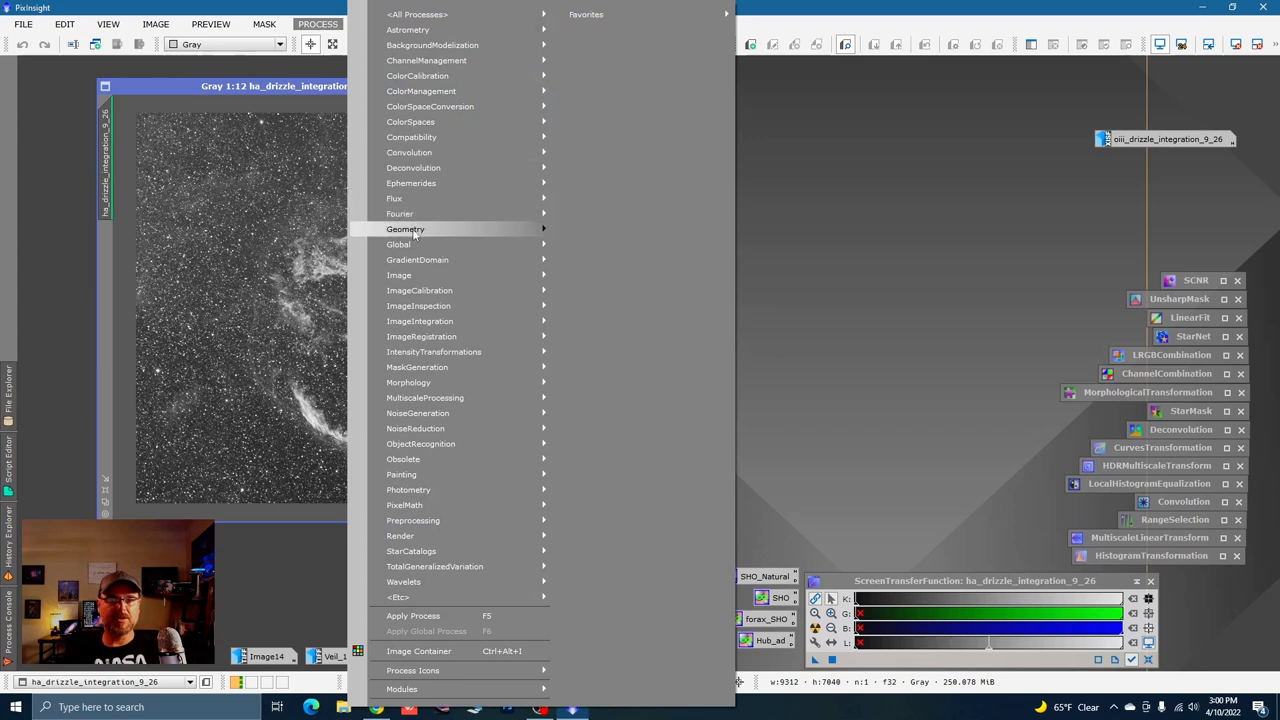
mouse_move(405, 229)
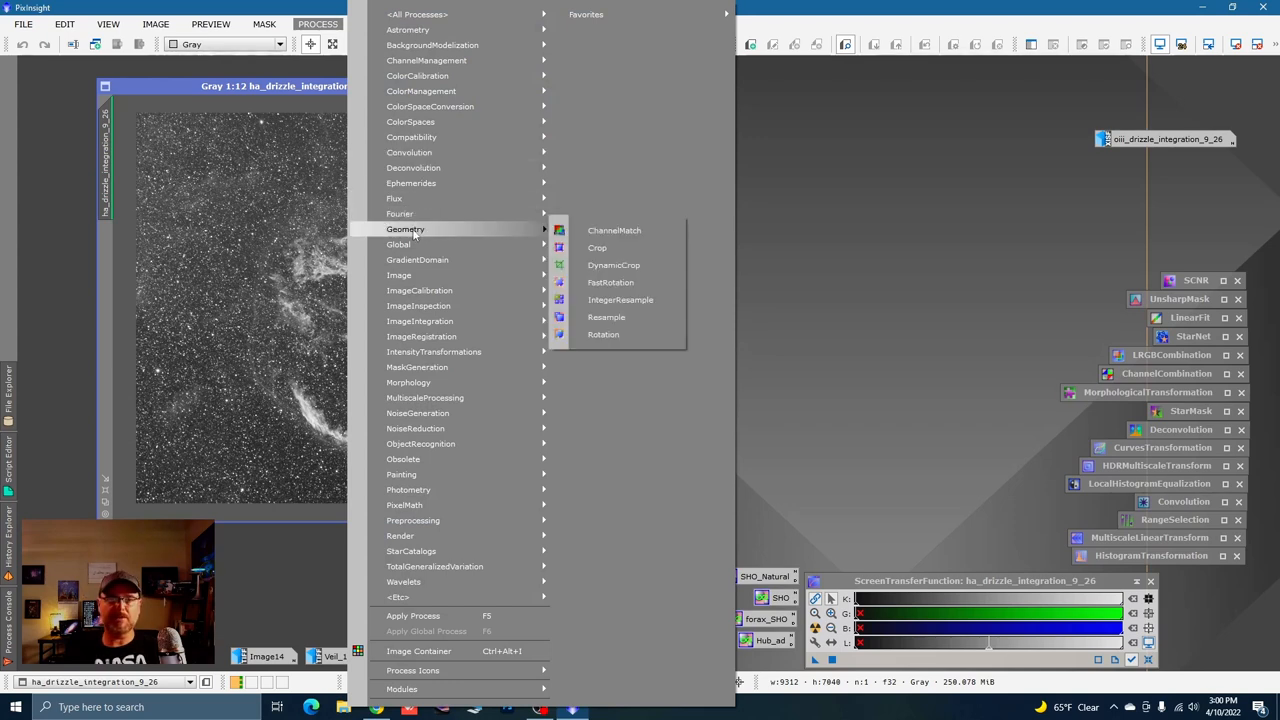
click(613, 265)
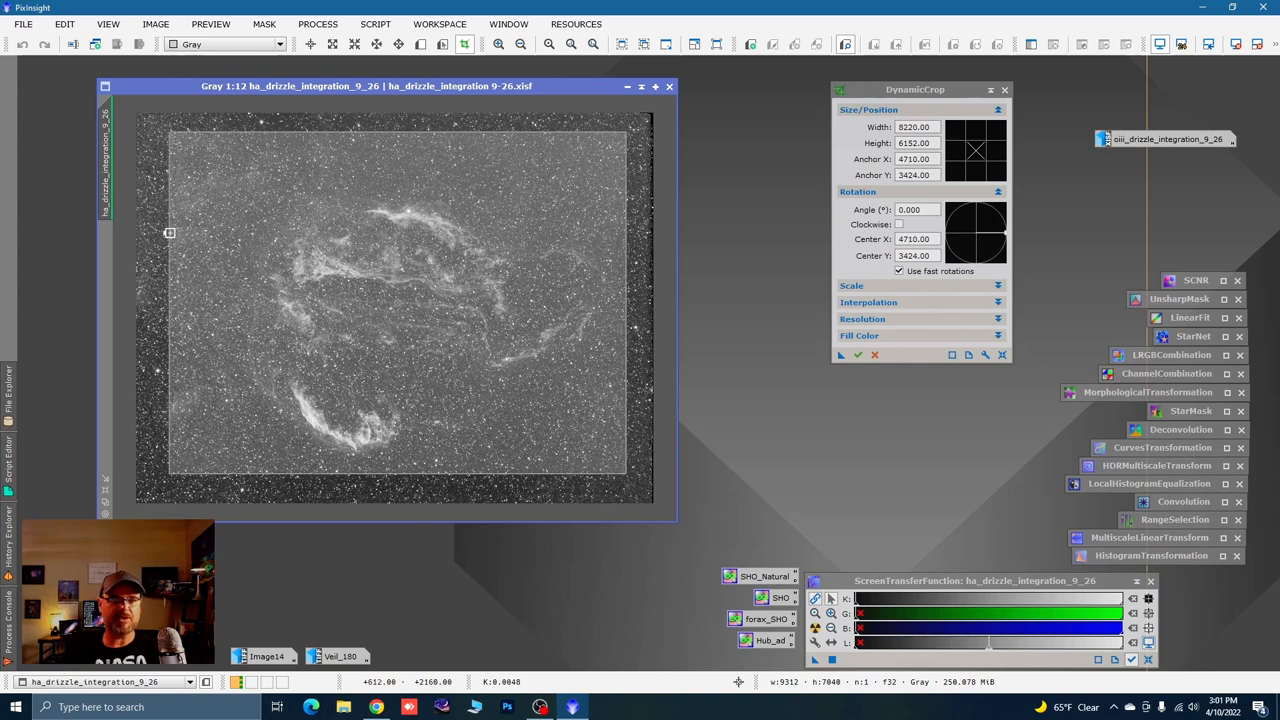
mouse_move(537, 284)
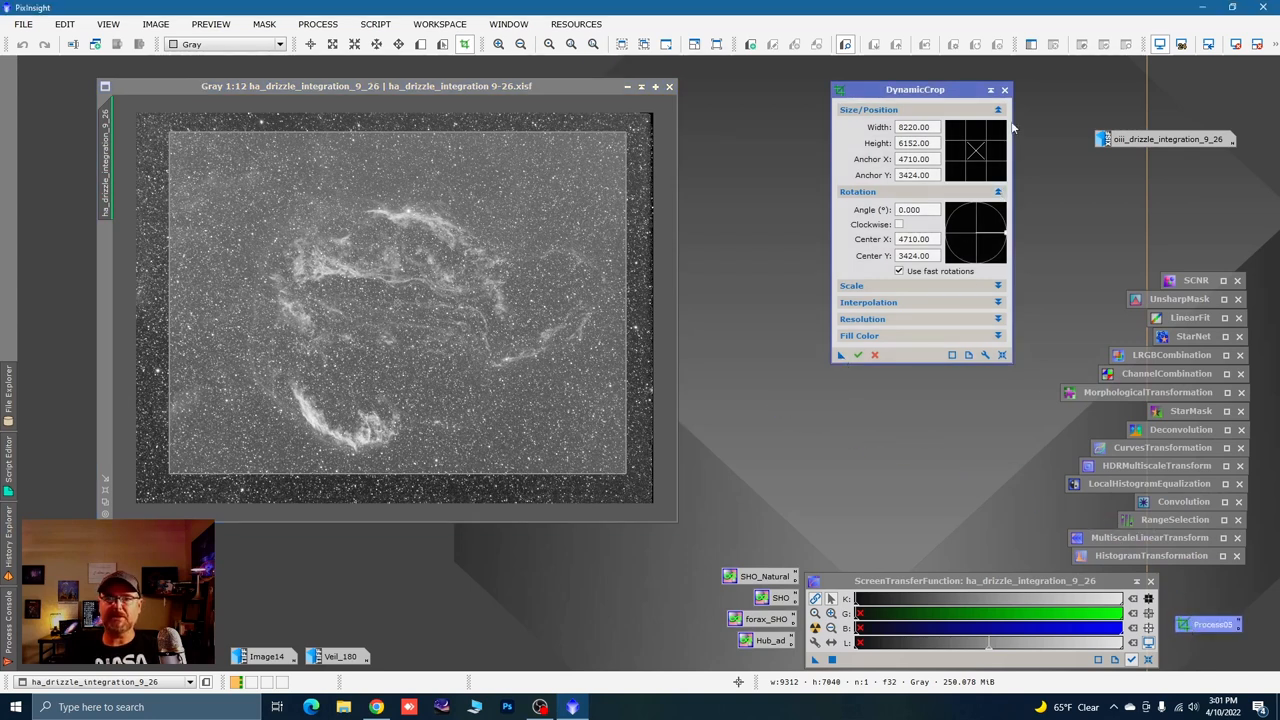
click(1005, 90)
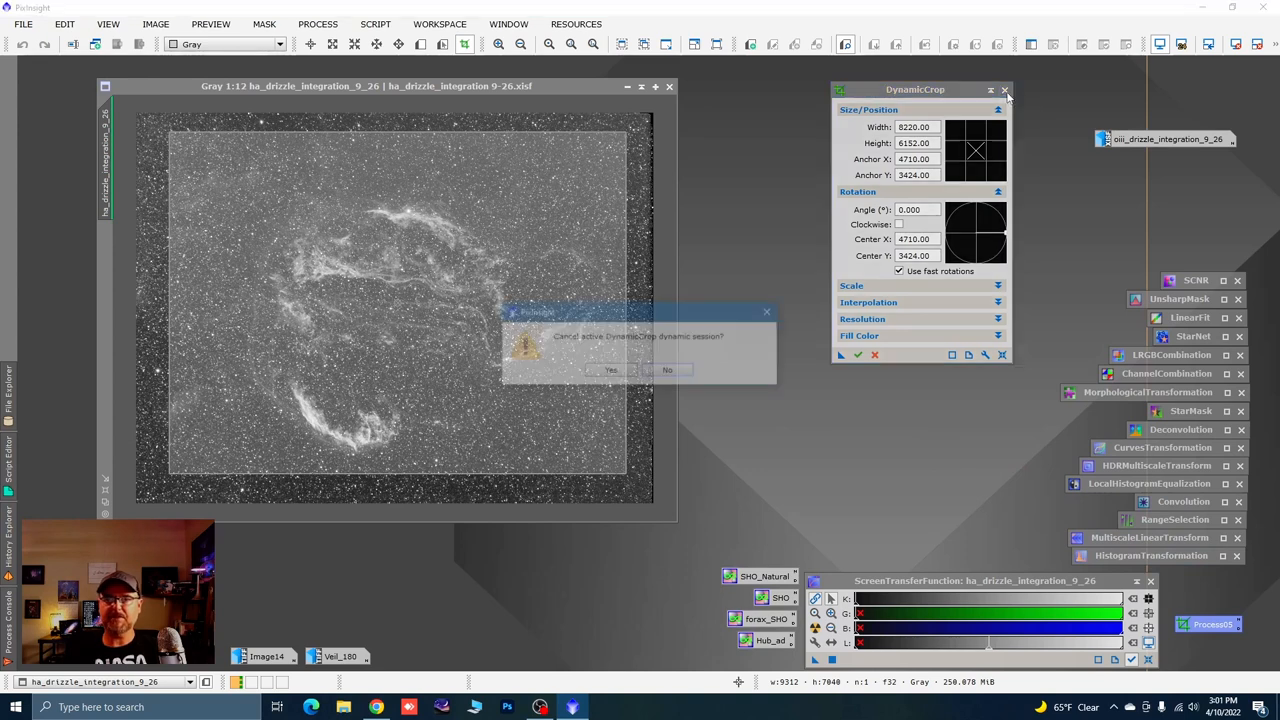
click(611, 370)
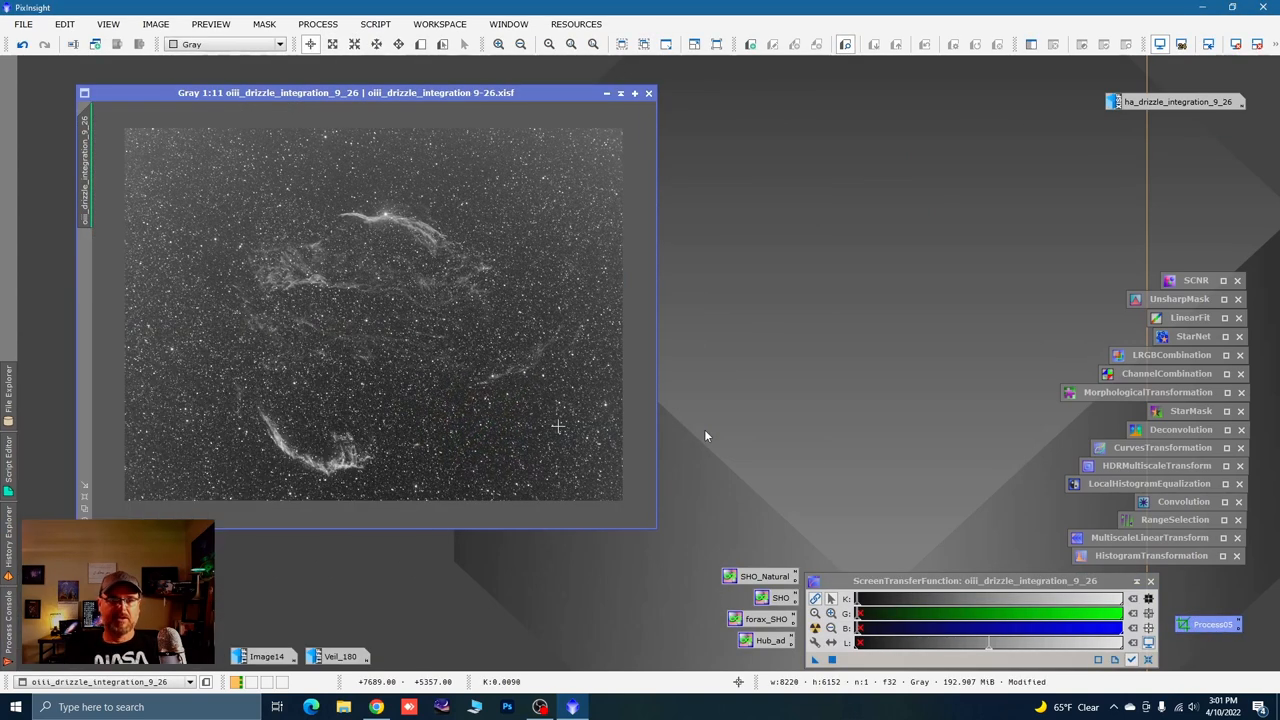
mouse_move(602, 362)
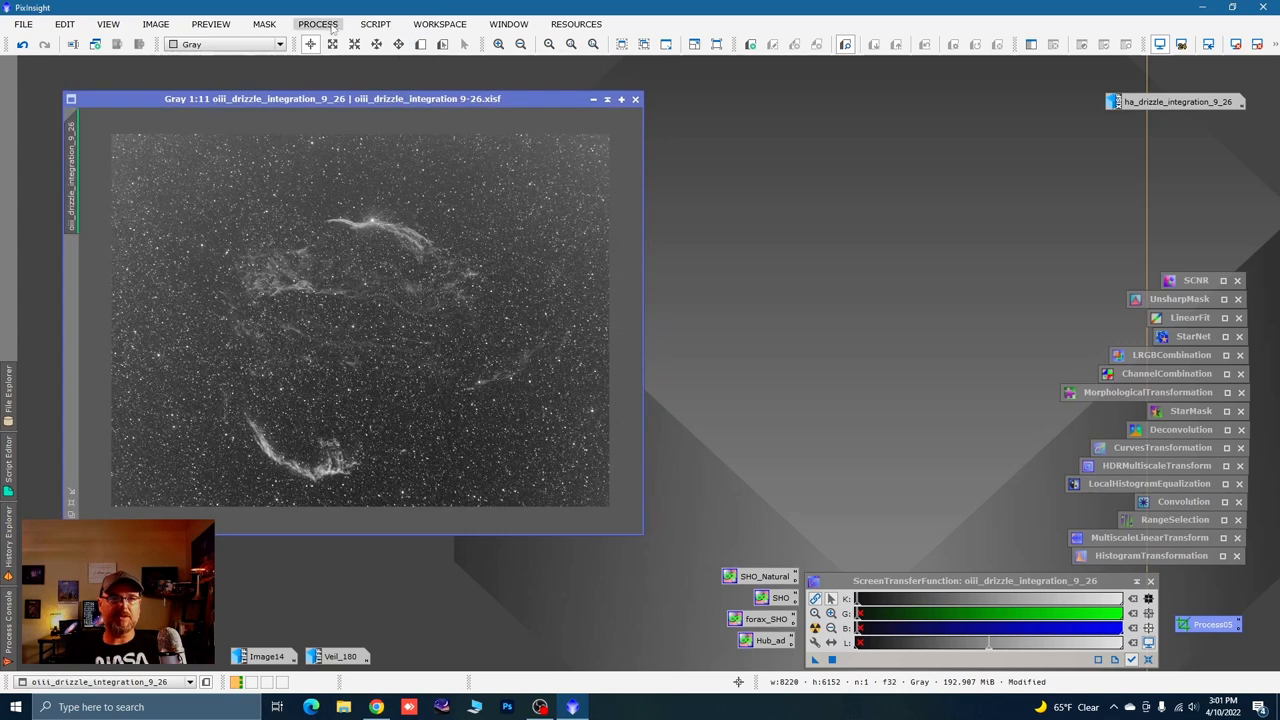
Launch DynamicBackgroundExtraction from the BackgroundModelization processes
click(317, 23)
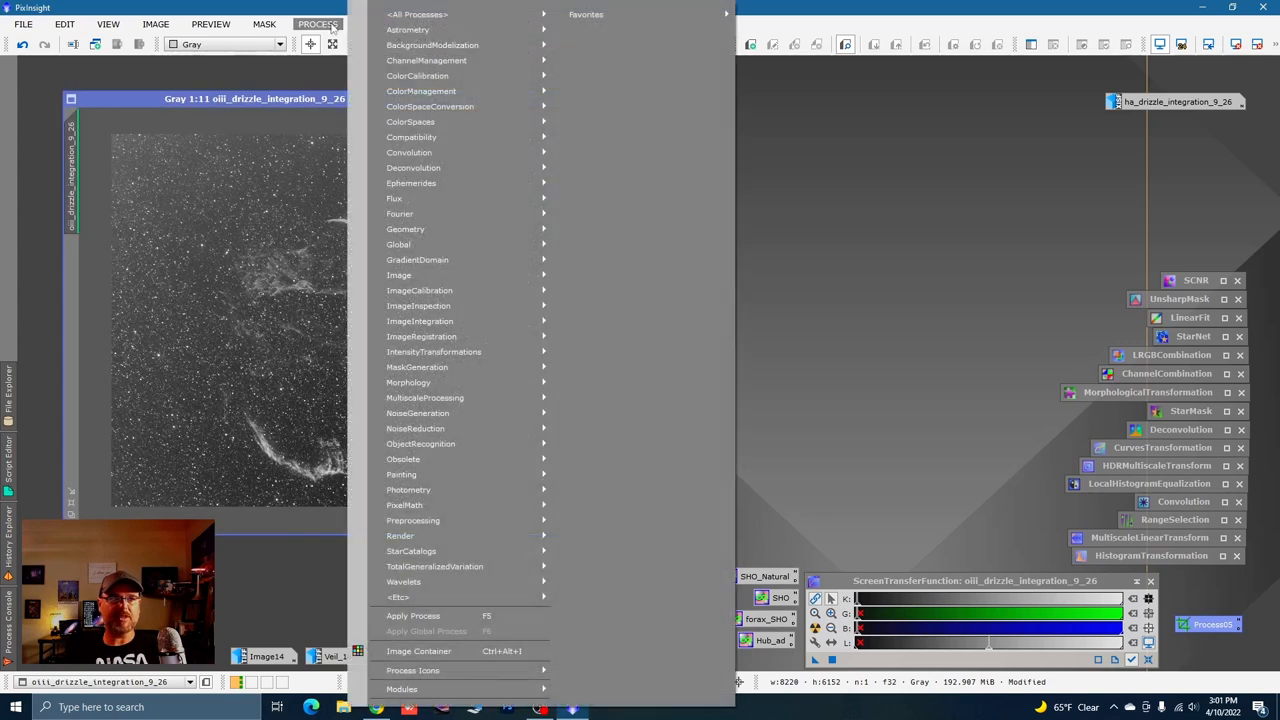
mouse_move(432, 45)
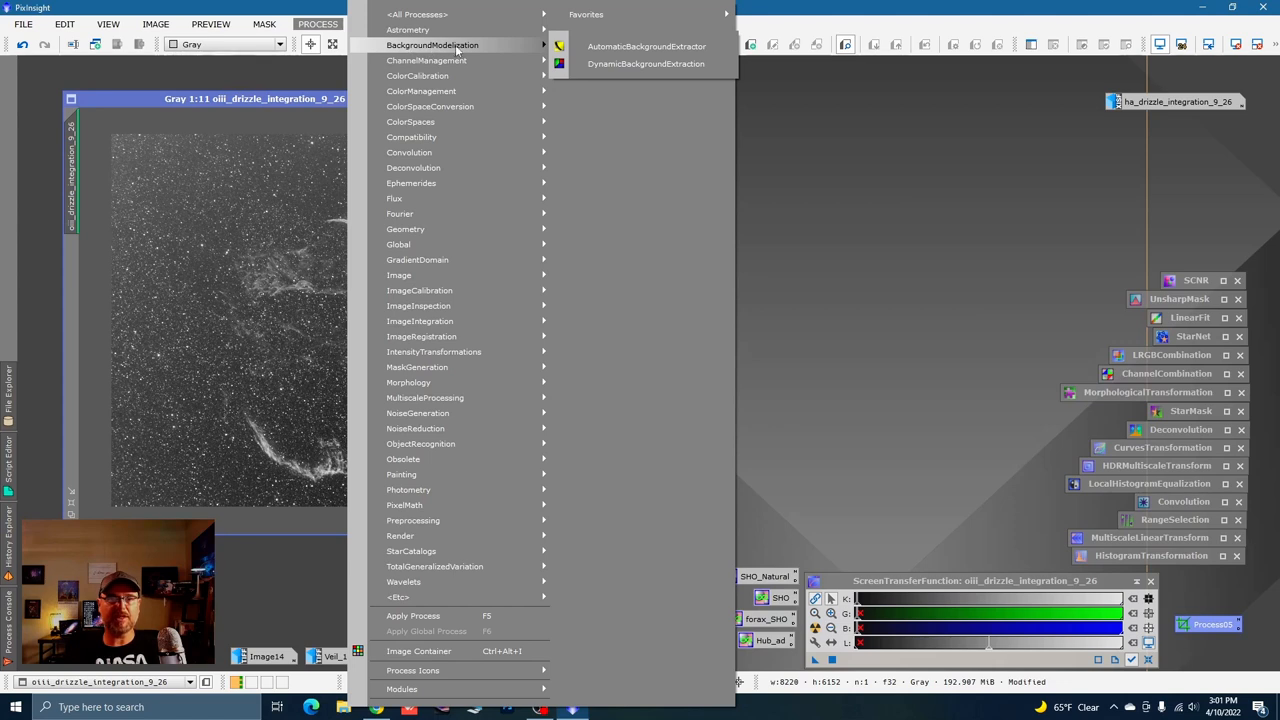
mouse_move(645, 64)
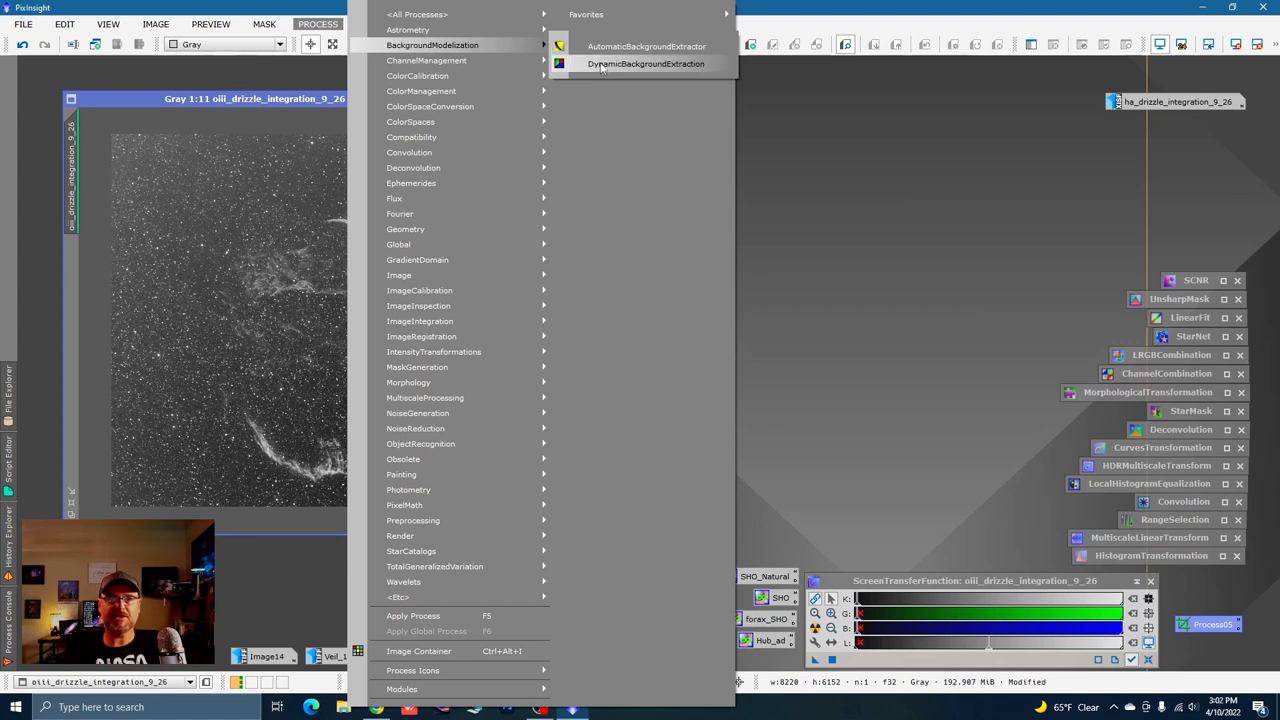
click(645, 64)
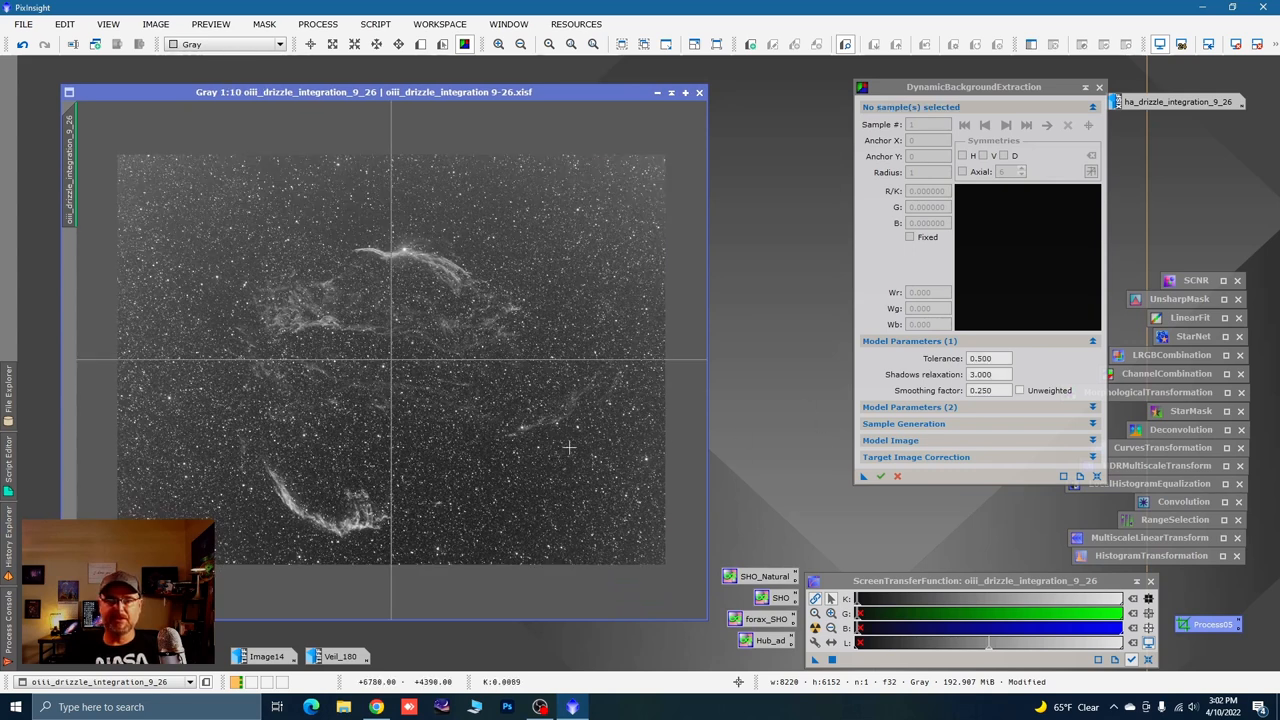
mouse_move(502, 320)
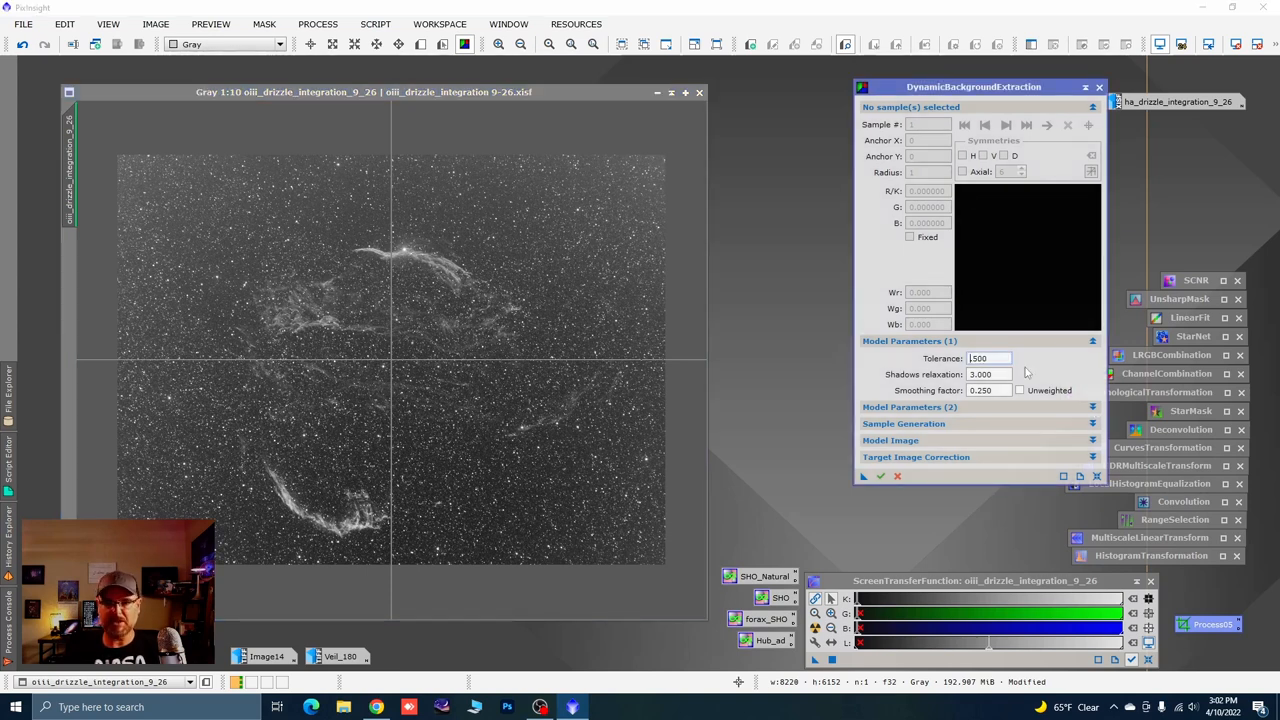
Generate DBE samples with tolerance 1.5, smoothing 0.65, radius 28 and 10 per row
text(1500)
click(989, 390)
text(0.650)
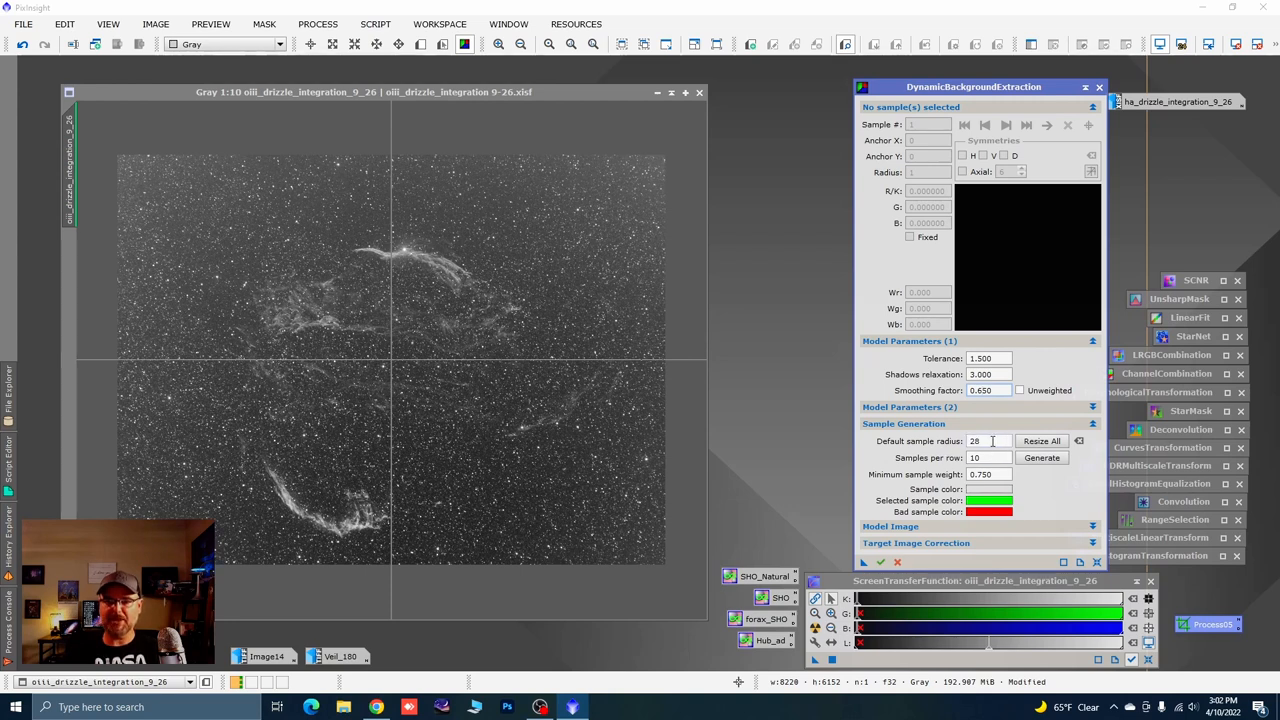
mouse_move(985, 458)
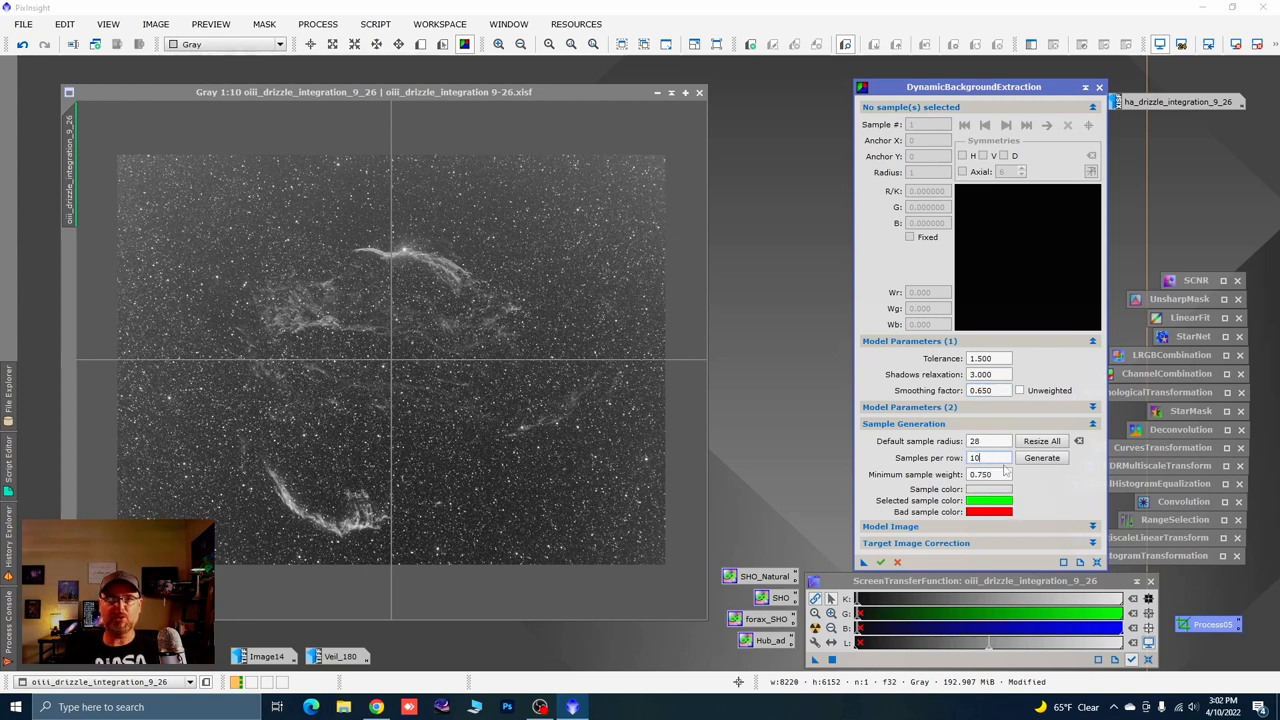
click(1042, 457)
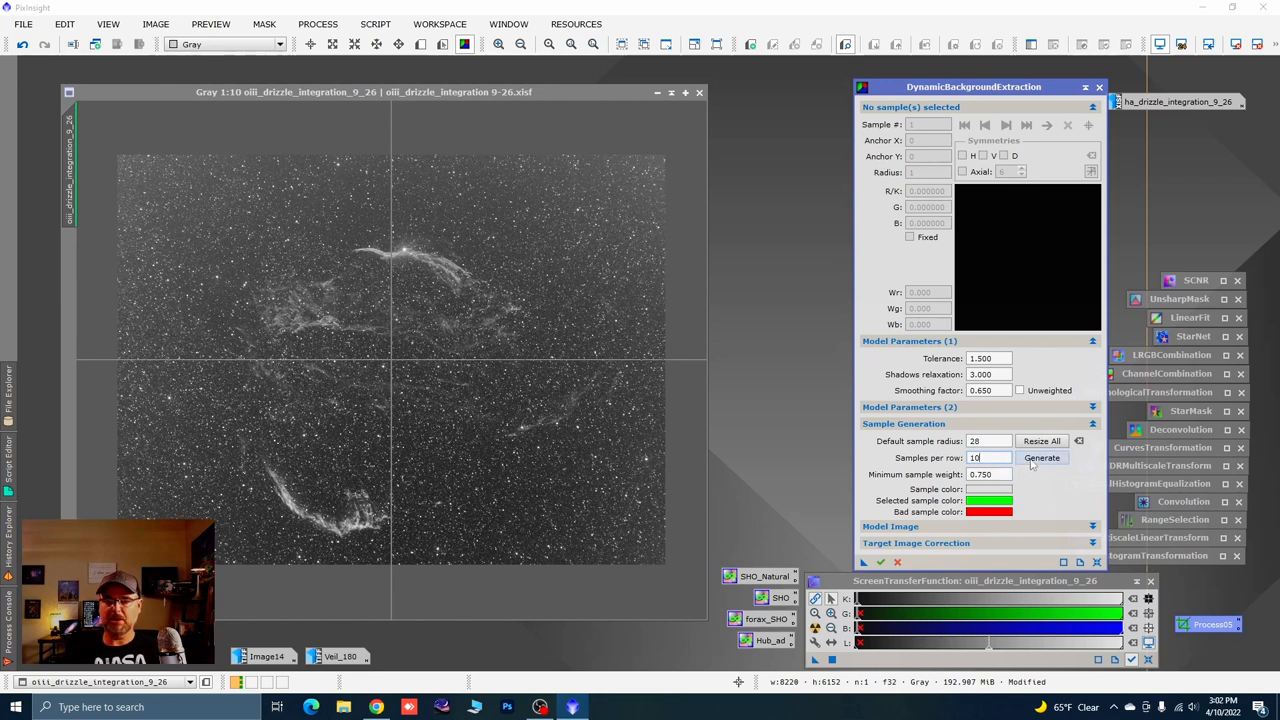
click(1042, 457)
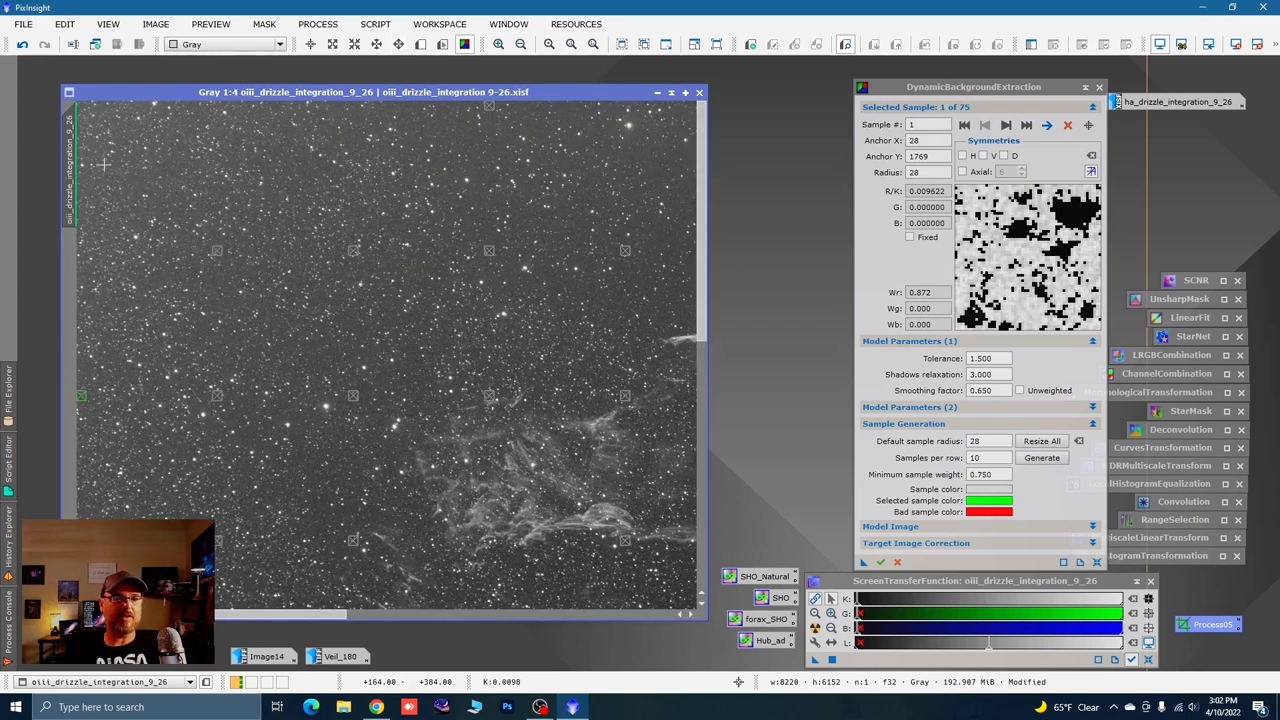
Change the DBE tolerance to 2.500
click(988, 358)
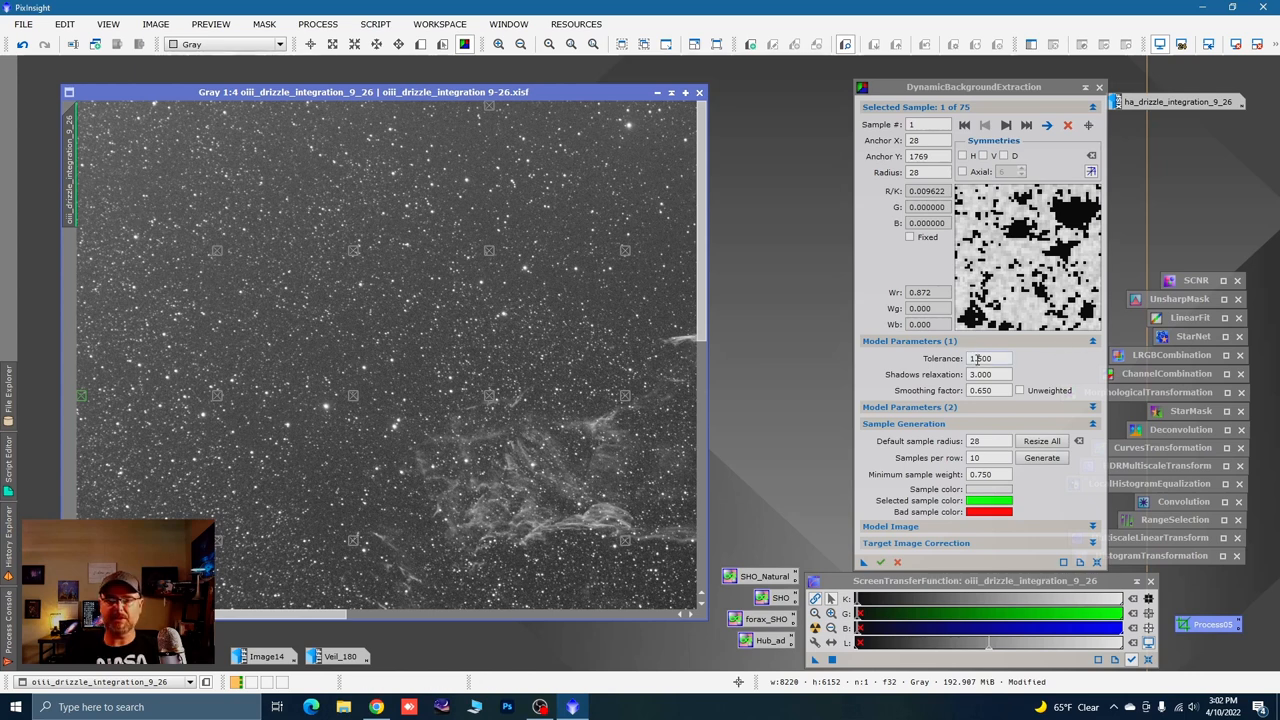
click(985, 358)
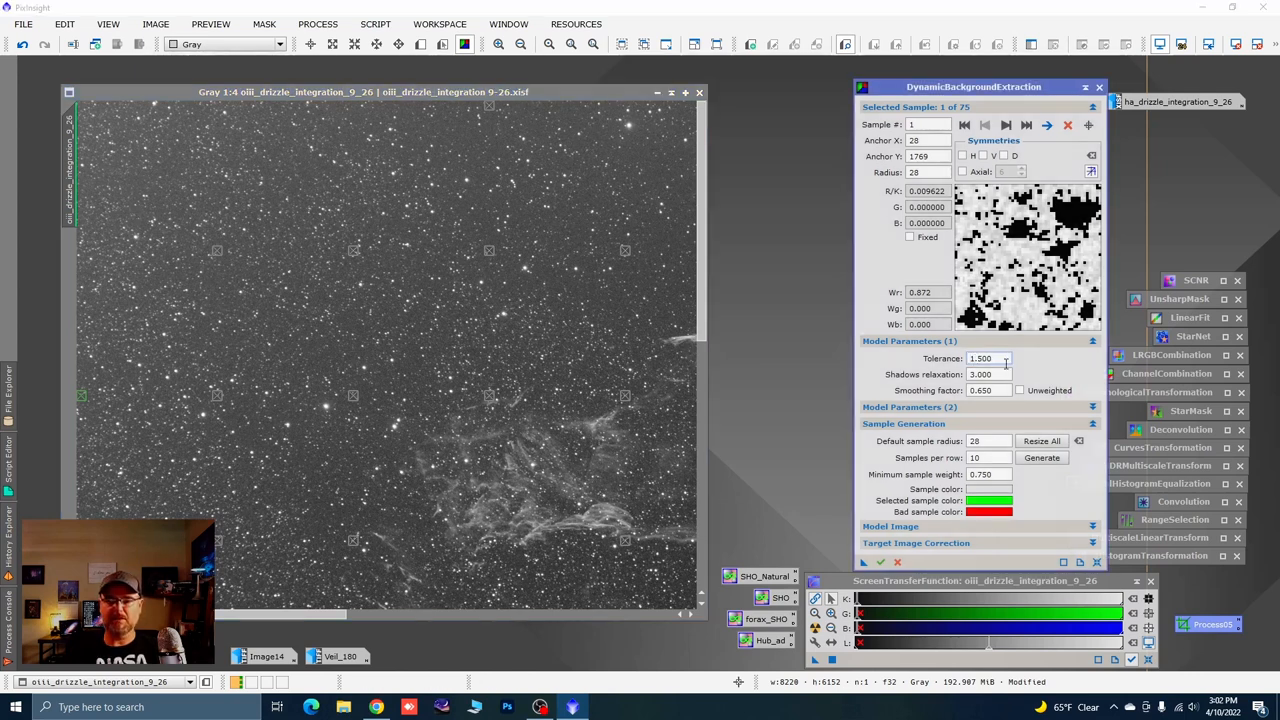
text(2.500)
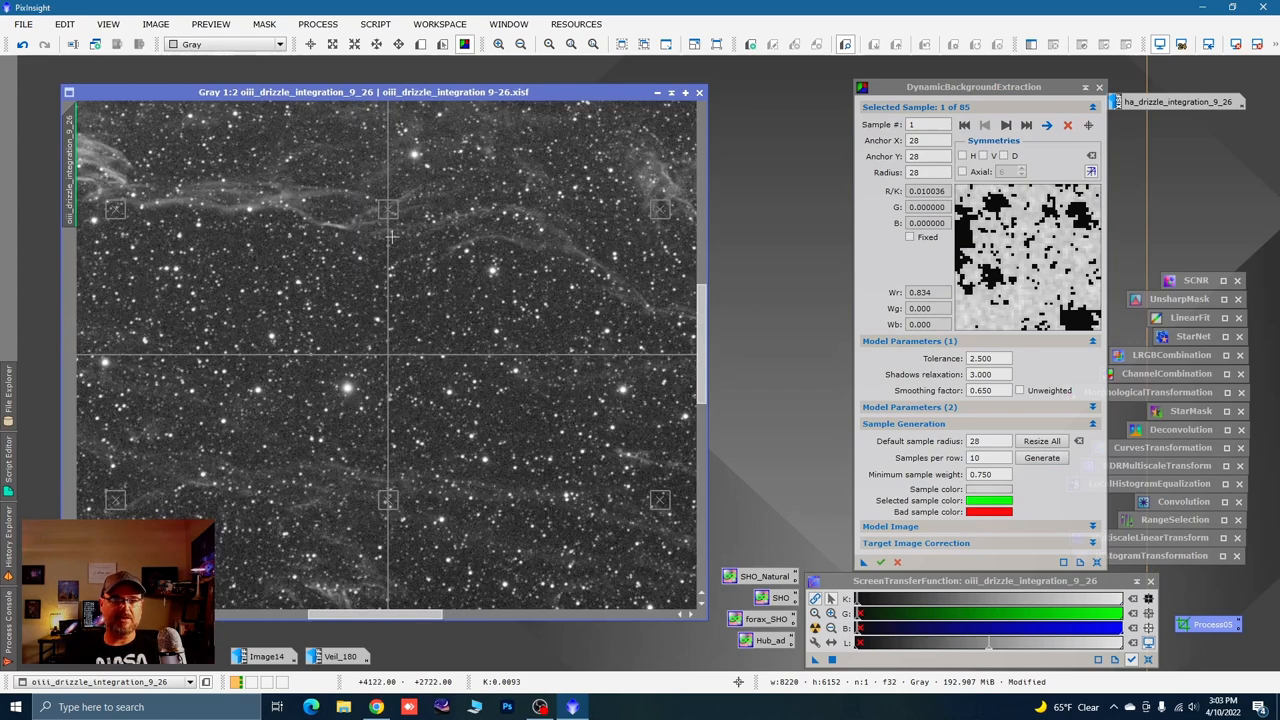
Resize all background samples to radius 22 and inspect individual samples near the nebula
click(365, 281)
text(22)
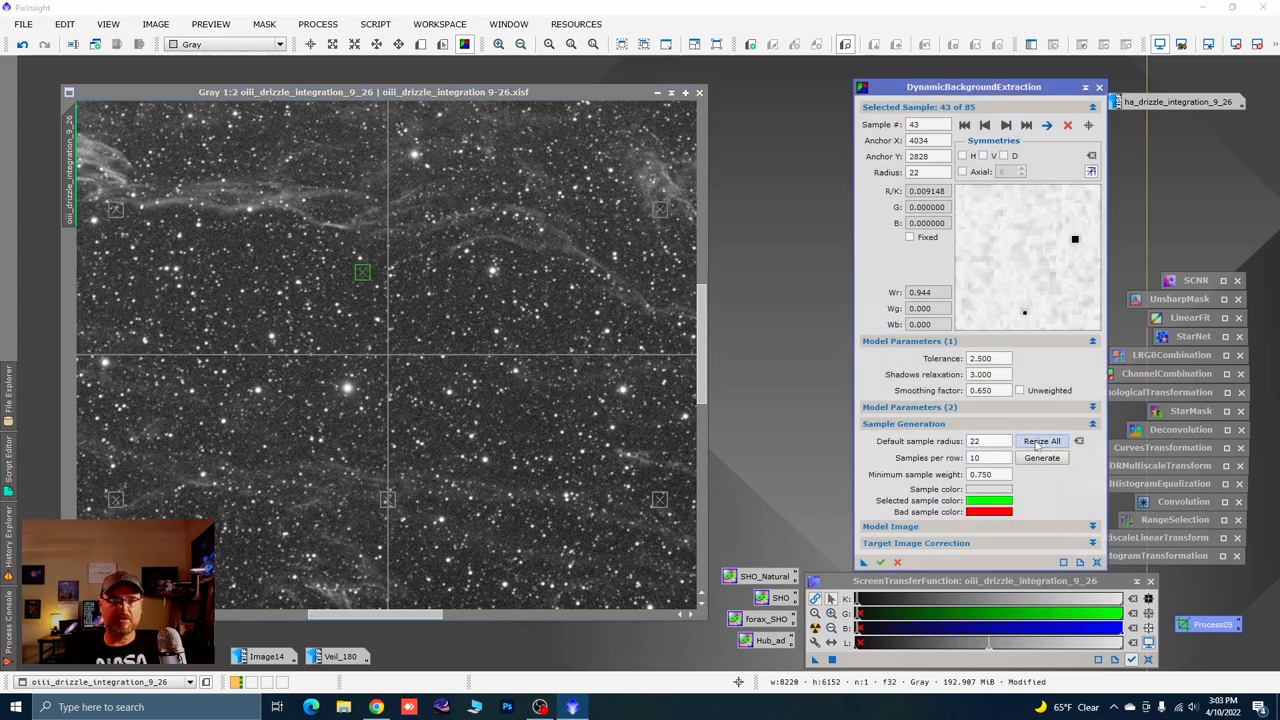
click(1042, 457)
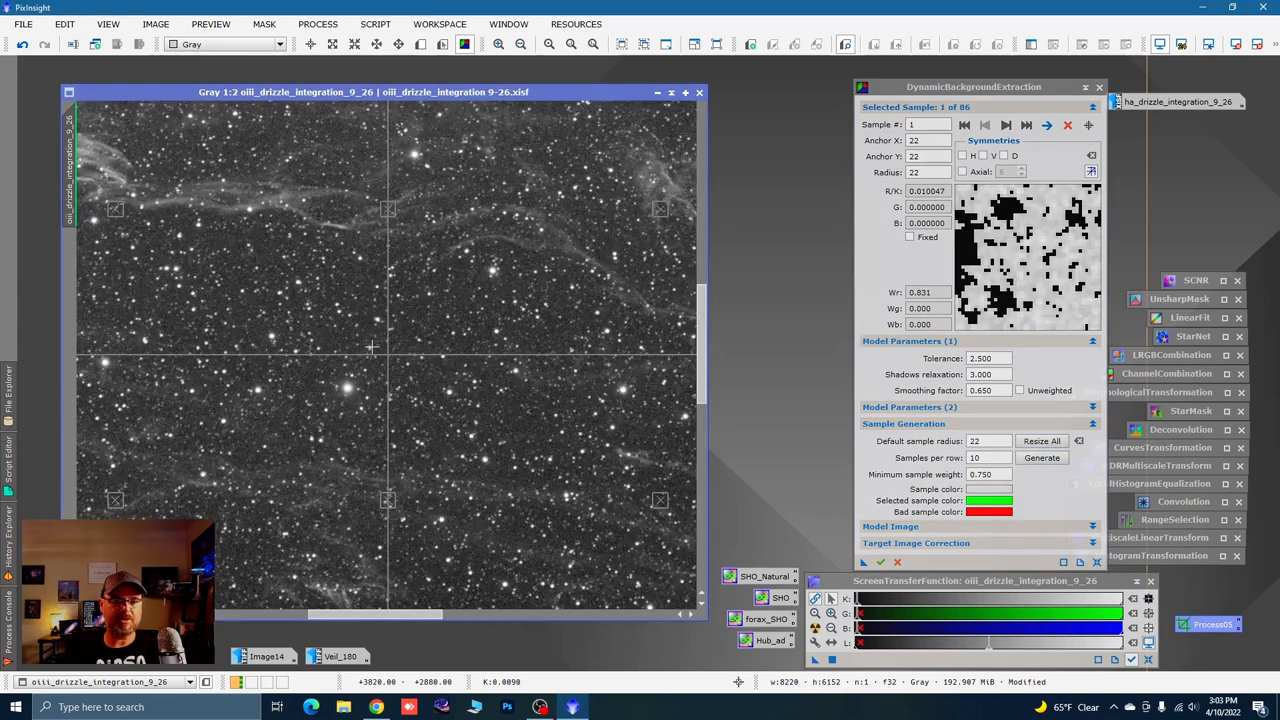
click(407, 427)
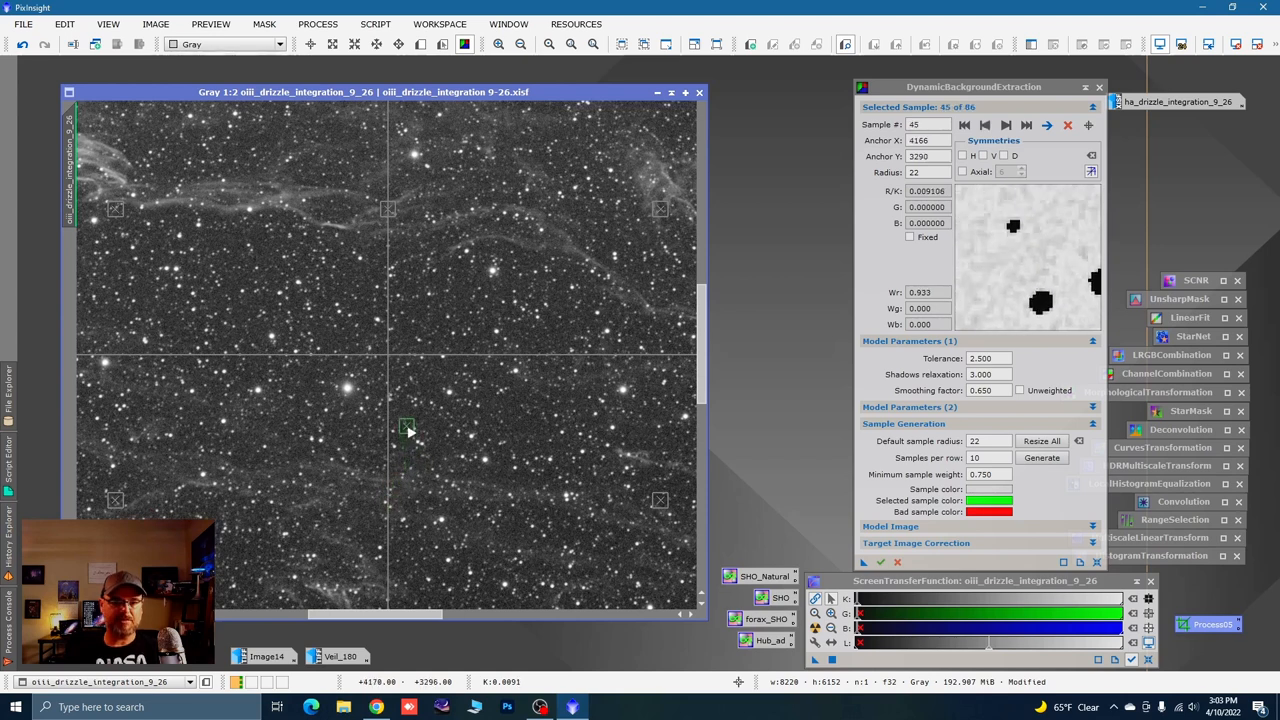
Inspect individual OIII background samples in the star field for star contamination
click(405, 413)
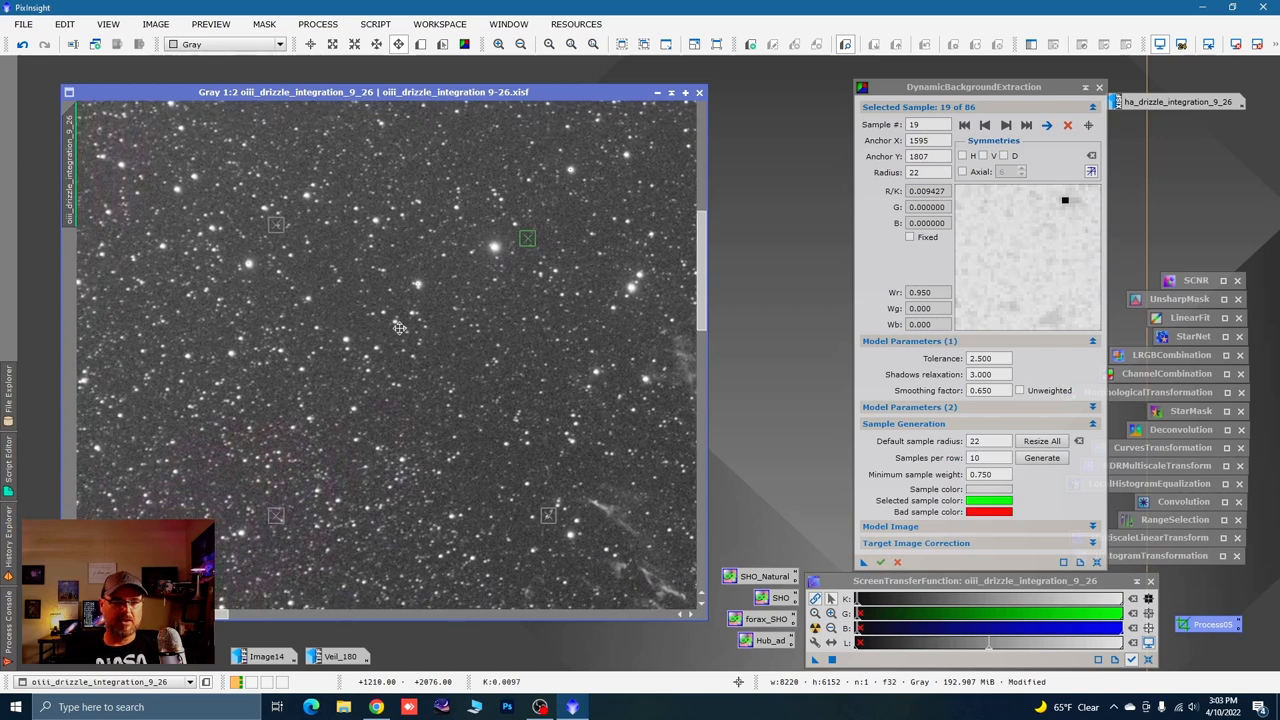
click(245, 223)
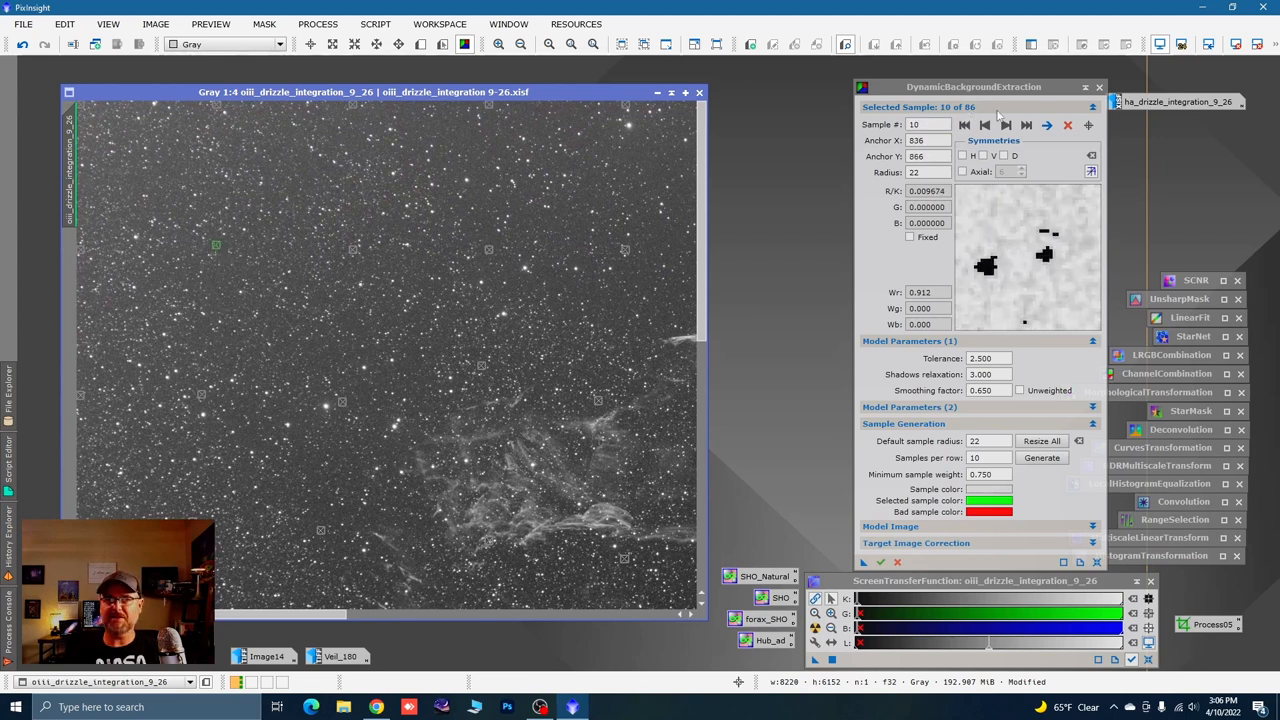
mouse_move(410, 230)
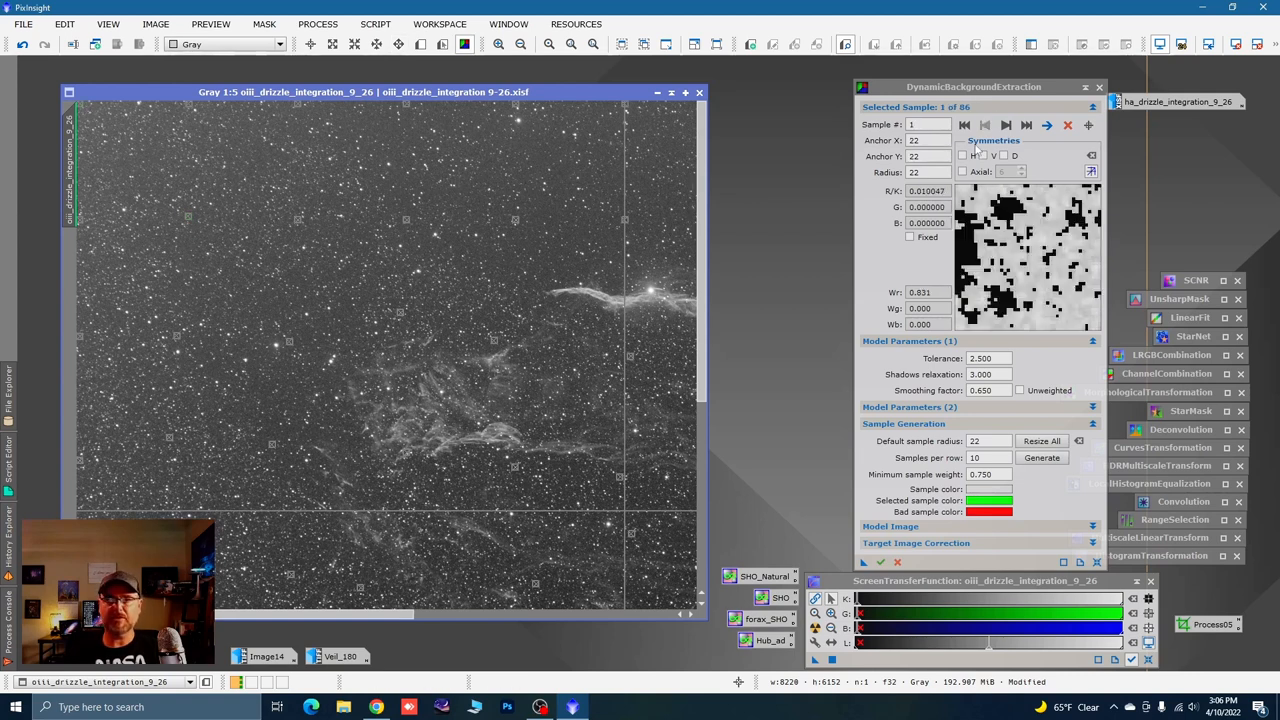
Step back and forth through the OIII background samples, checking each for stars
click(1006, 124)
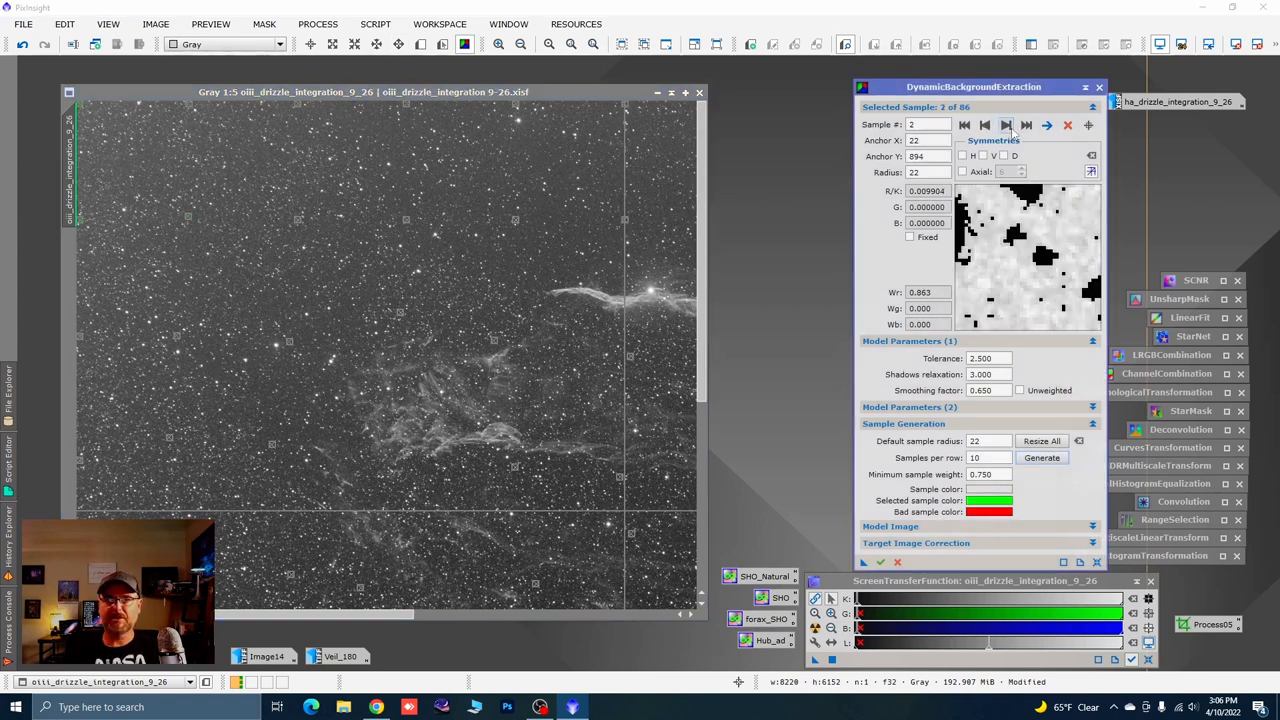
click(1025, 125)
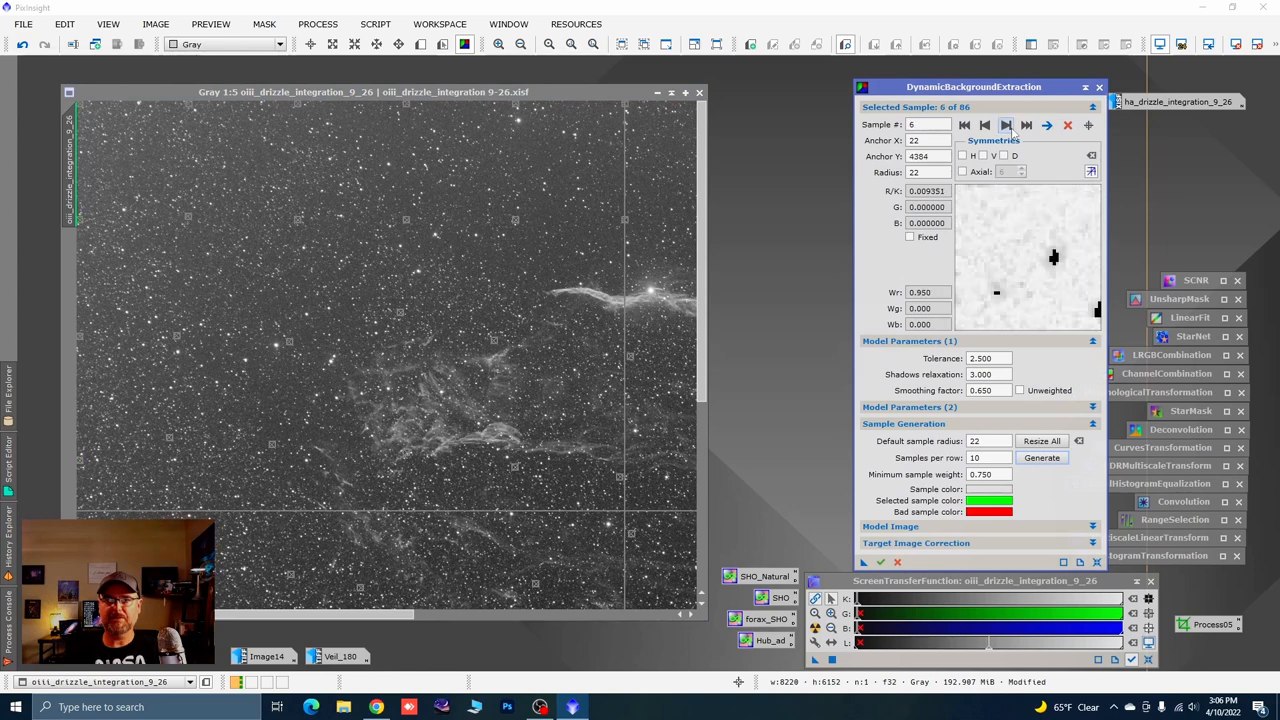
click(1025, 125)
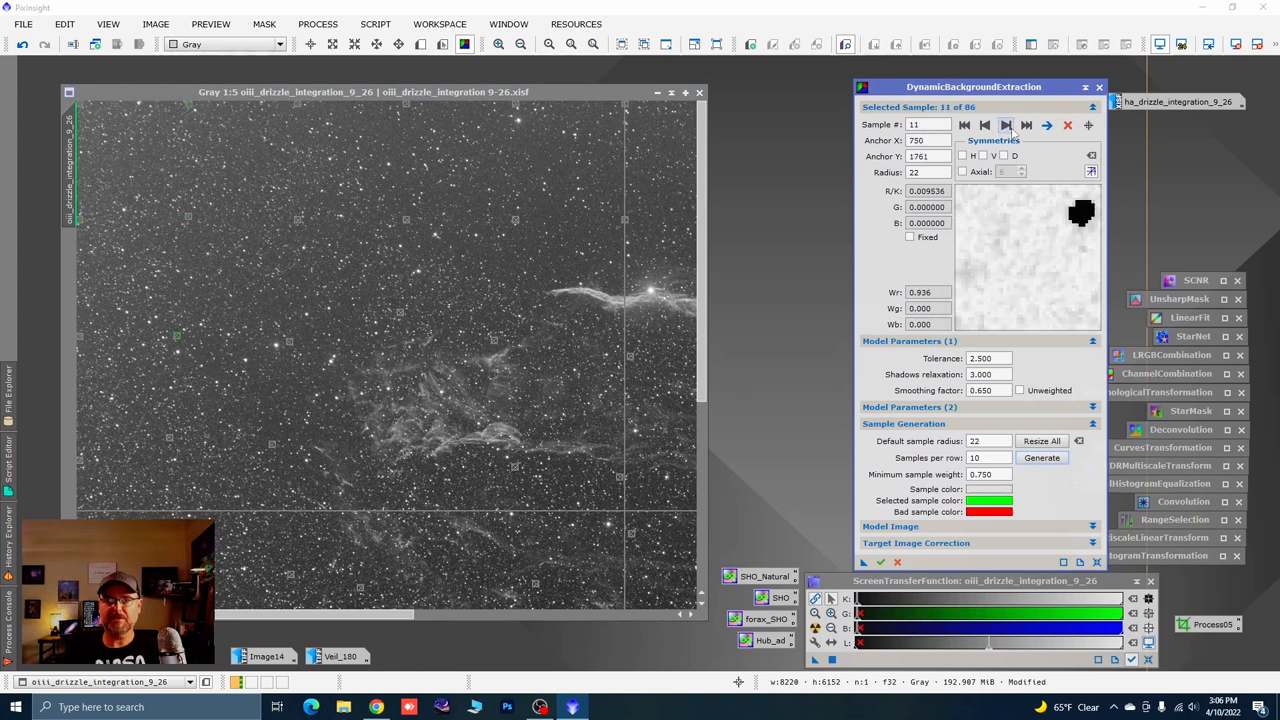
click(984, 124)
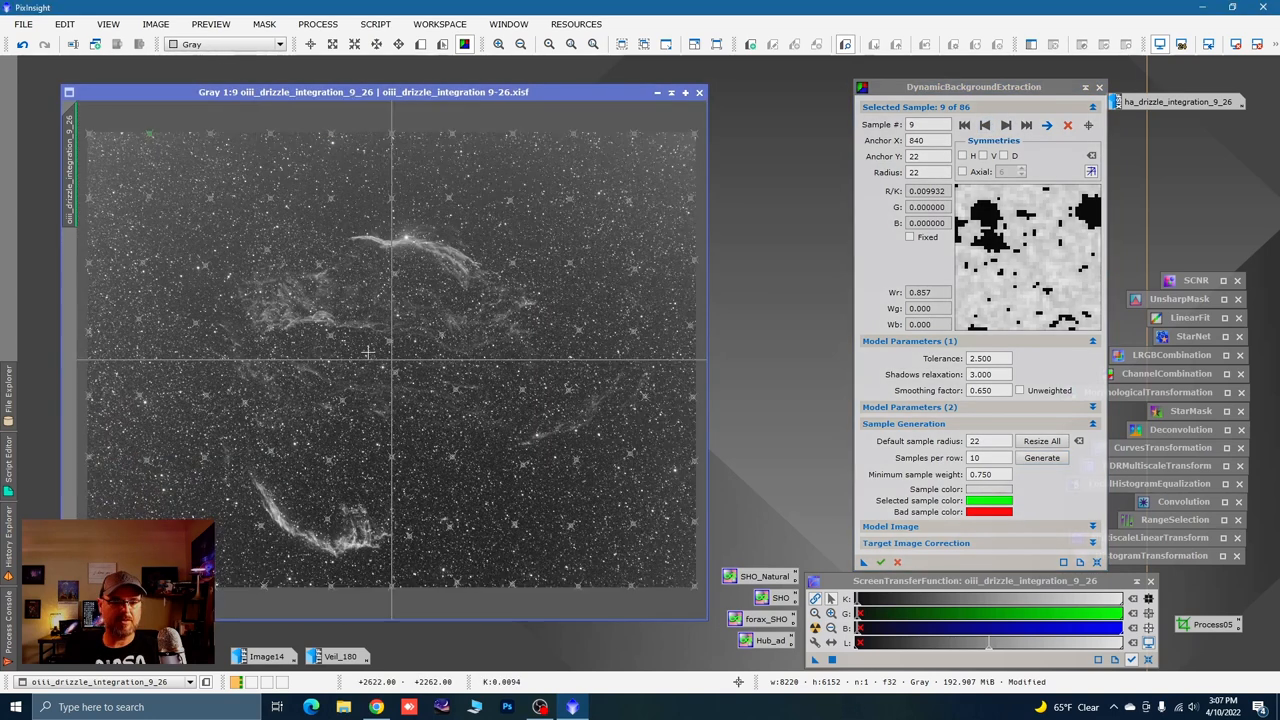
mouse_move(144, 288)
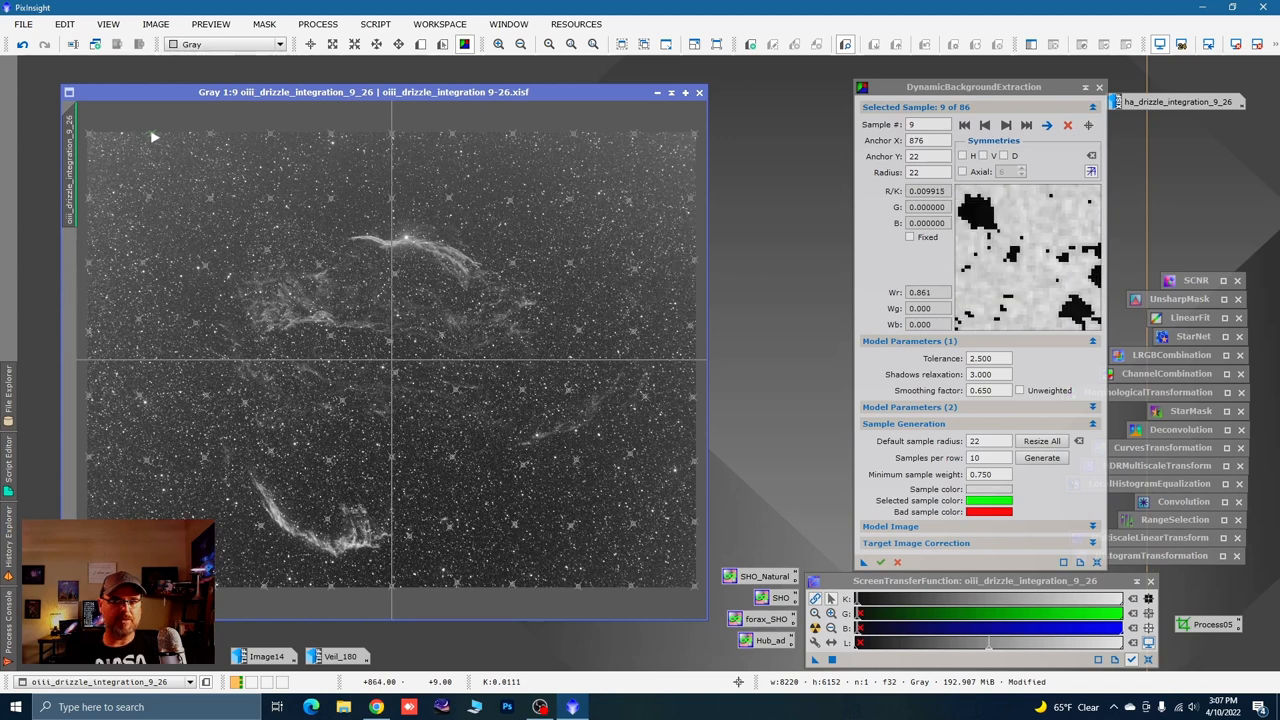
click(1006, 124)
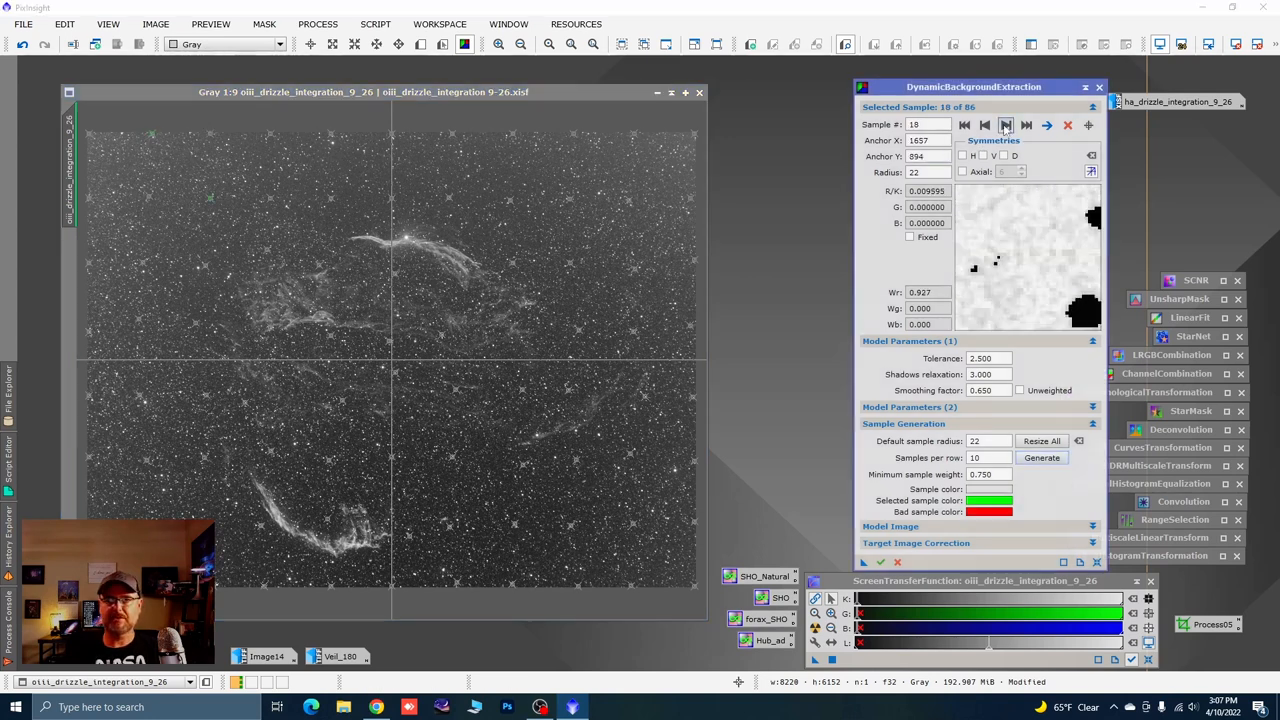
click(1005, 124)
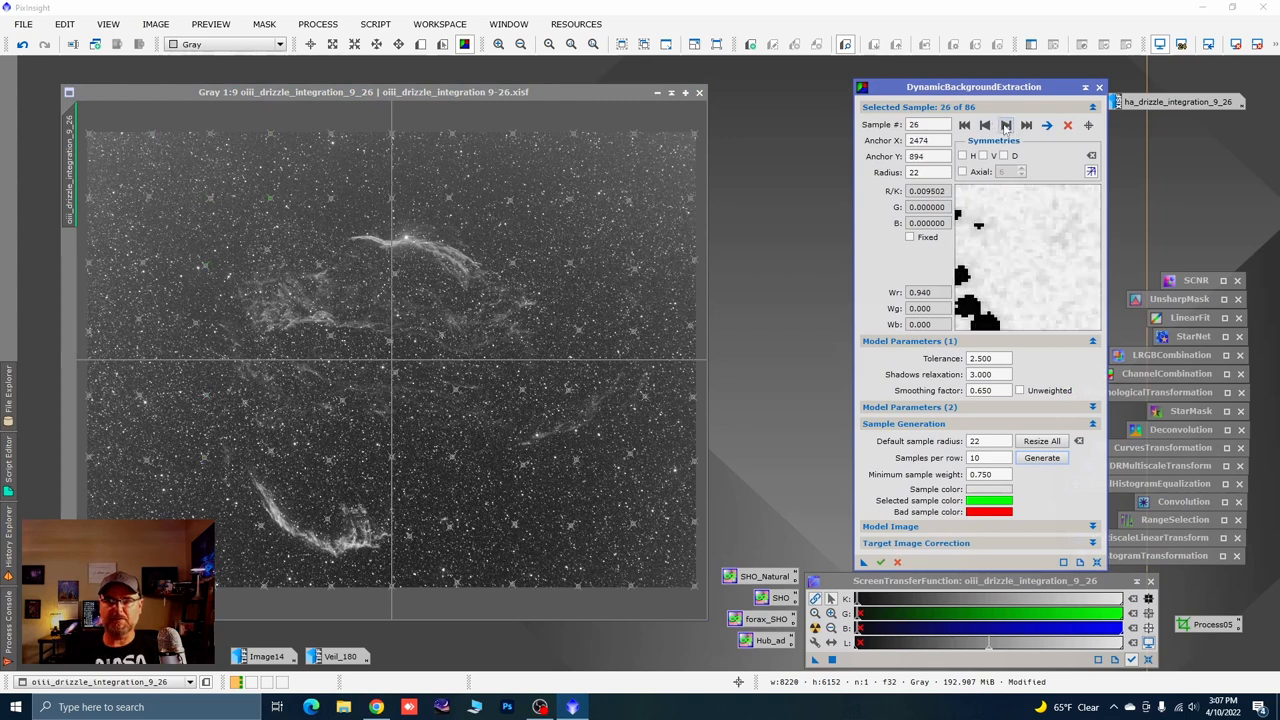
click(1006, 125)
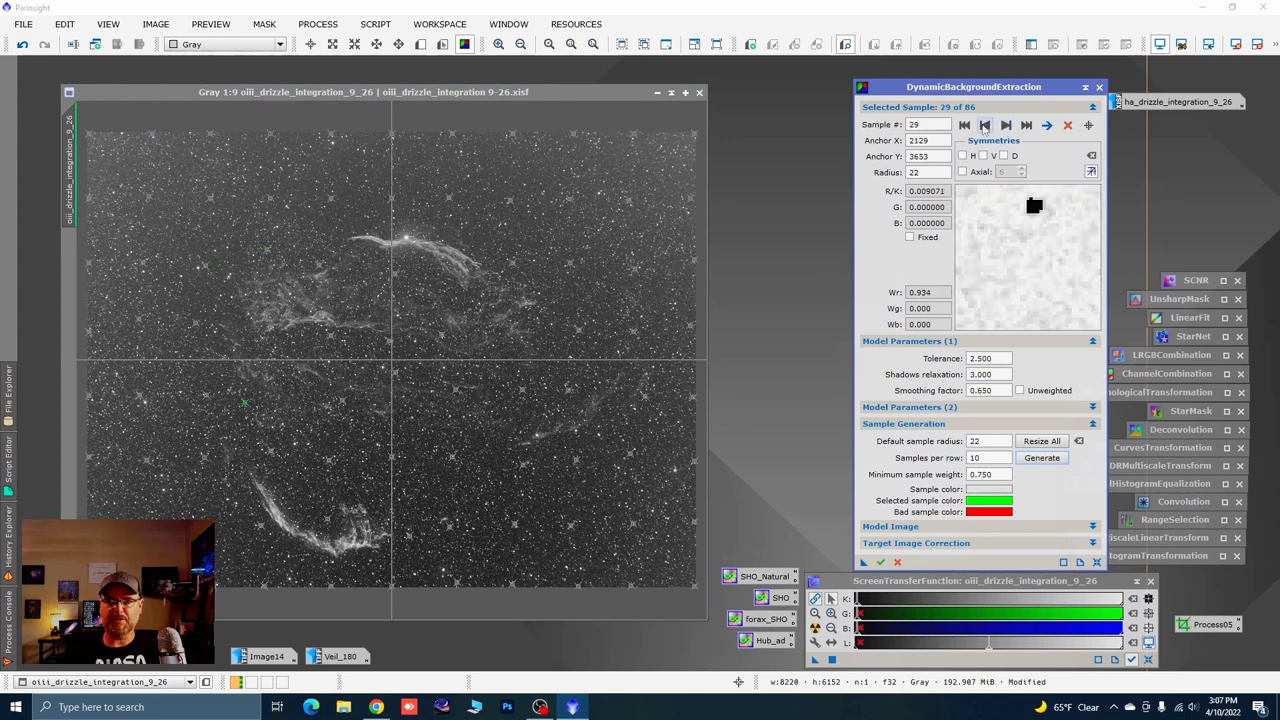
click(984, 124)
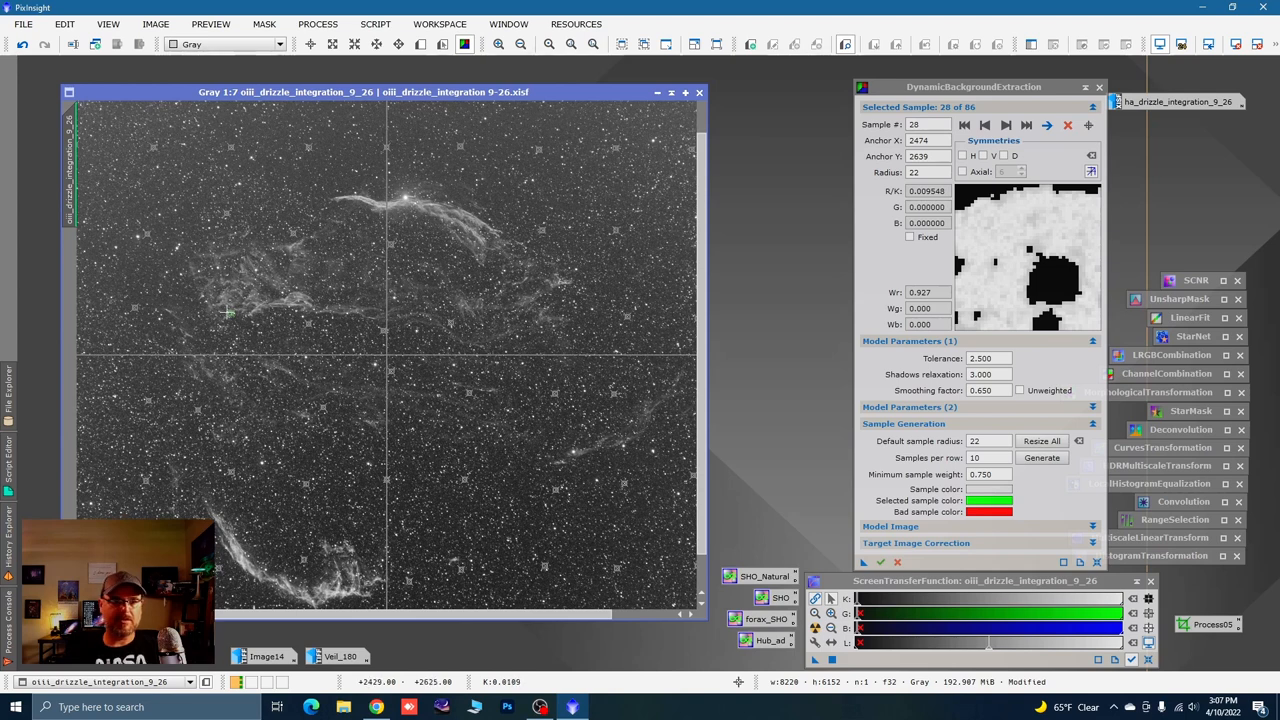
Move sample 28 off the bright star and continue reviewing up to sample 50
click(242, 324)
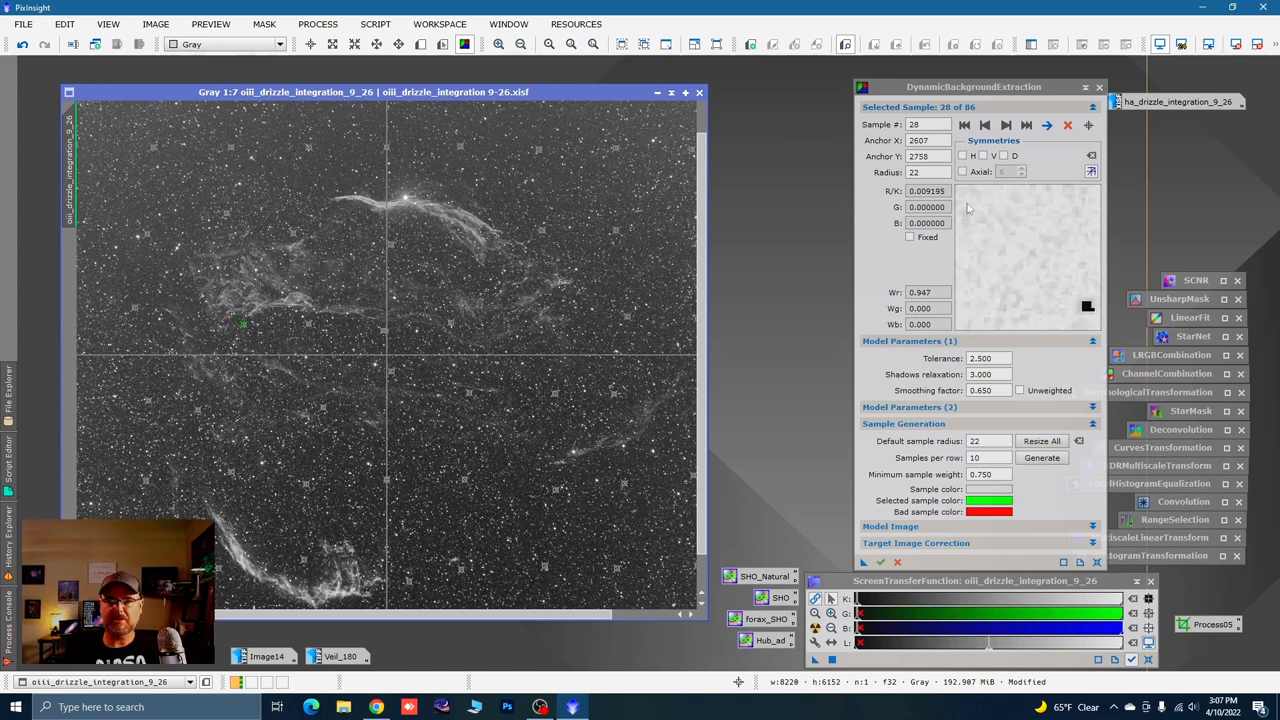
click(1006, 125)
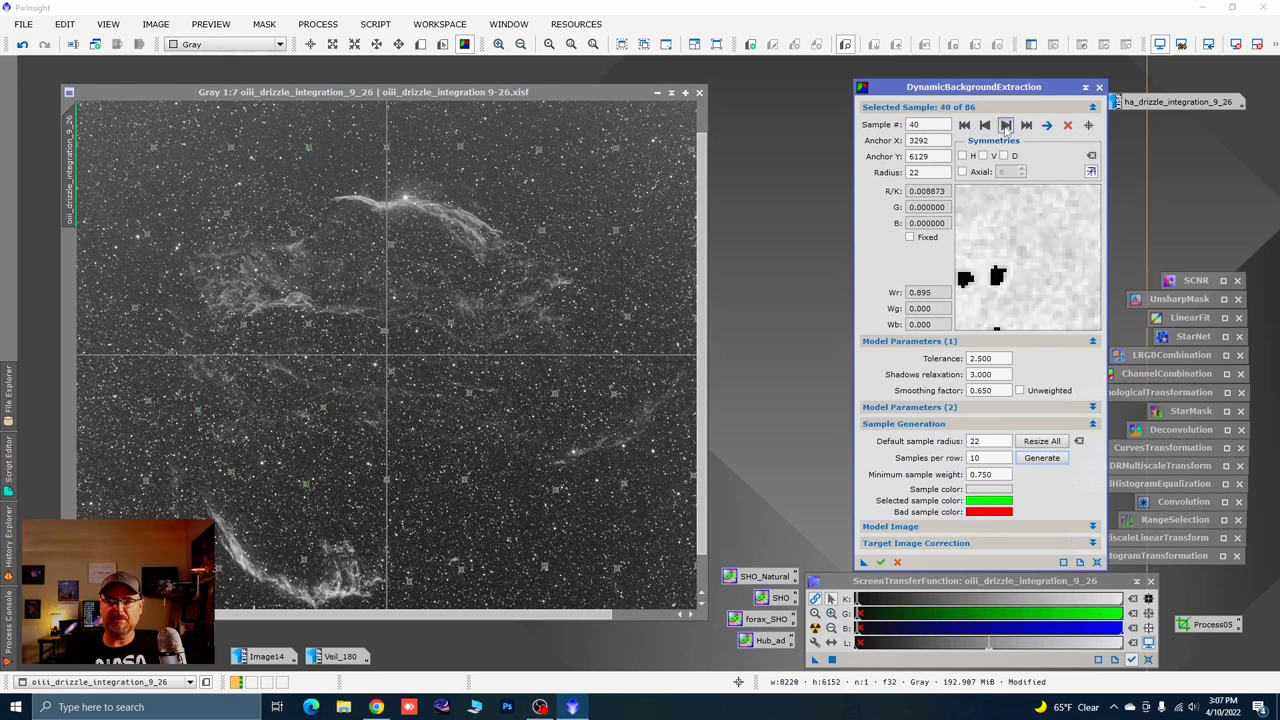
click(1006, 125)
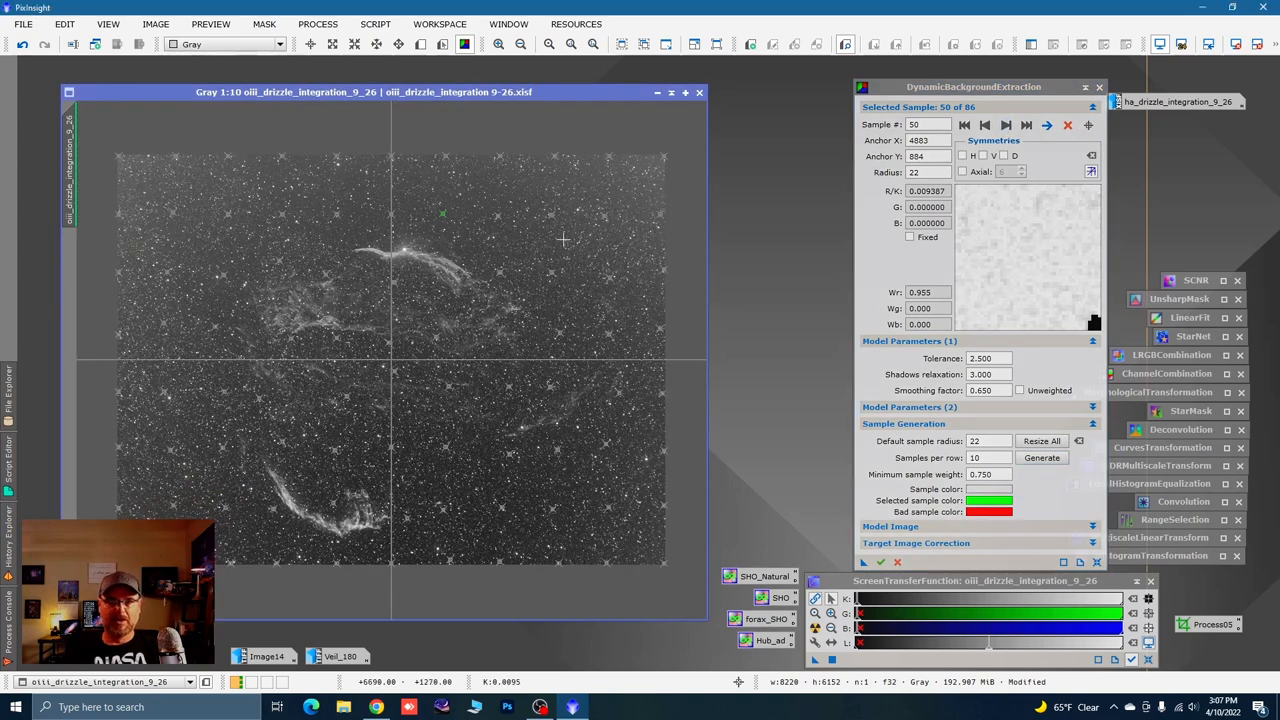
mouse_move(606, 266)
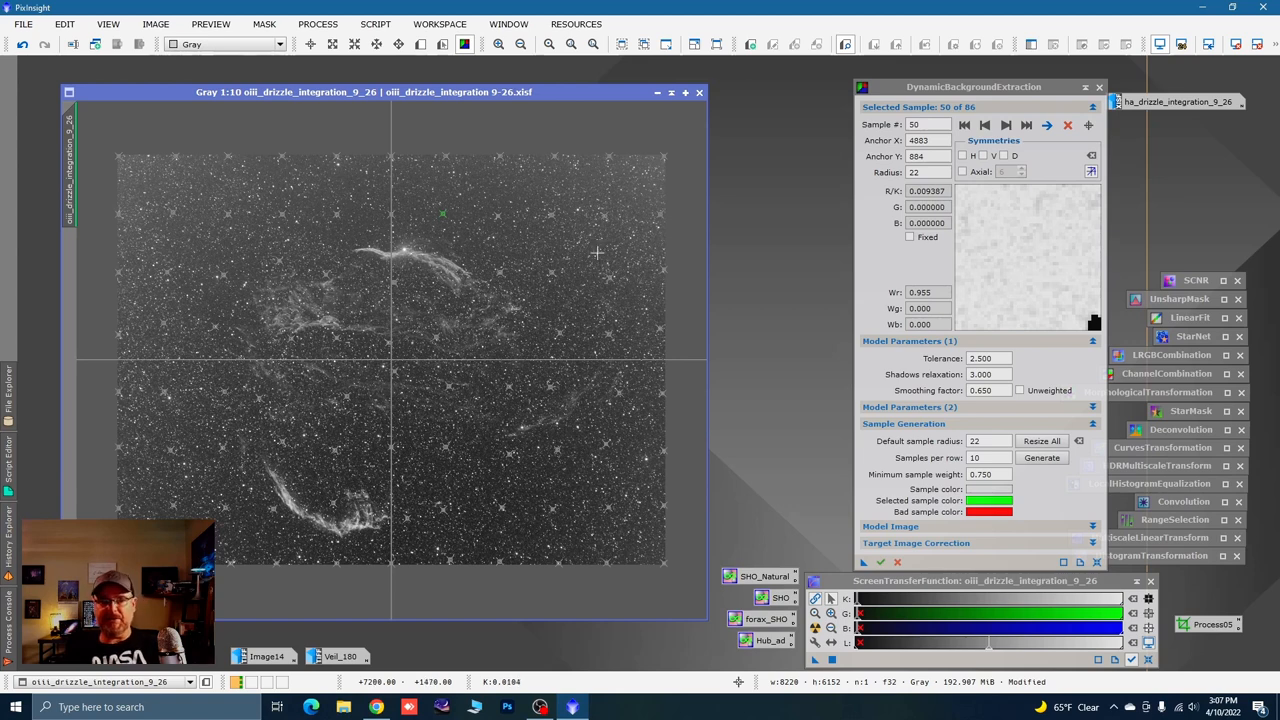
mouse_move(642, 349)
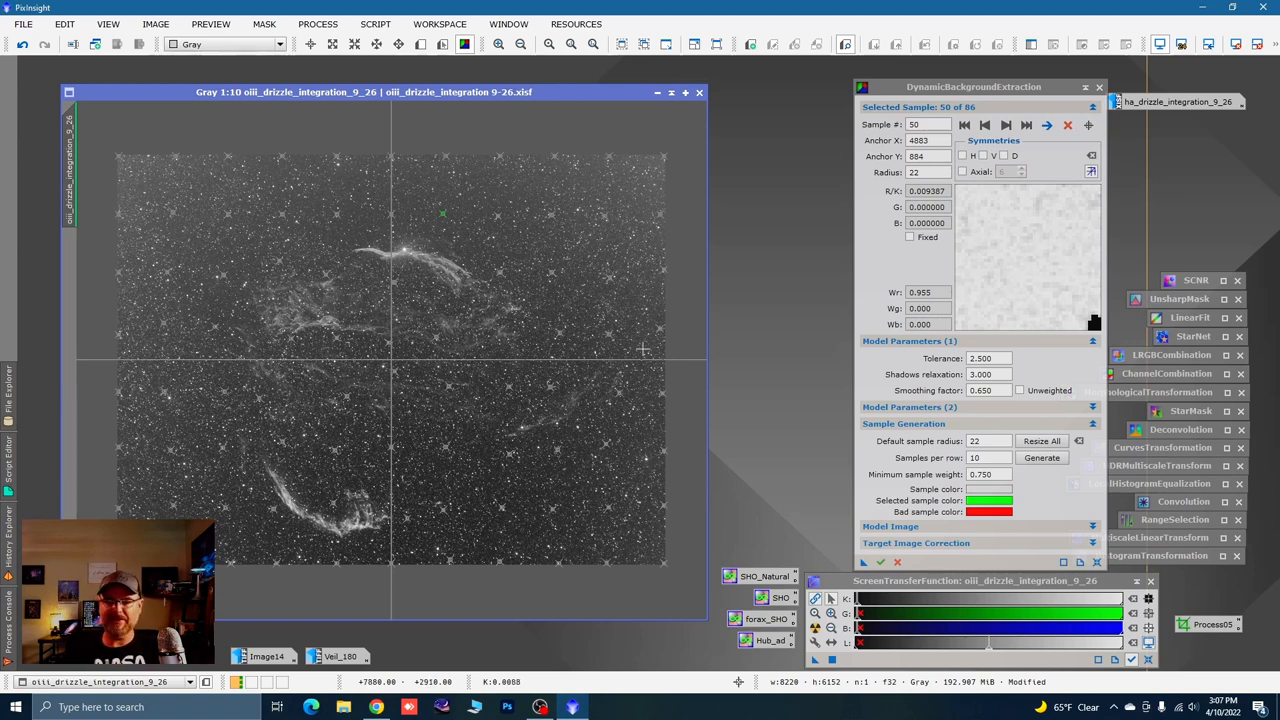
mouse_move(1050, 544)
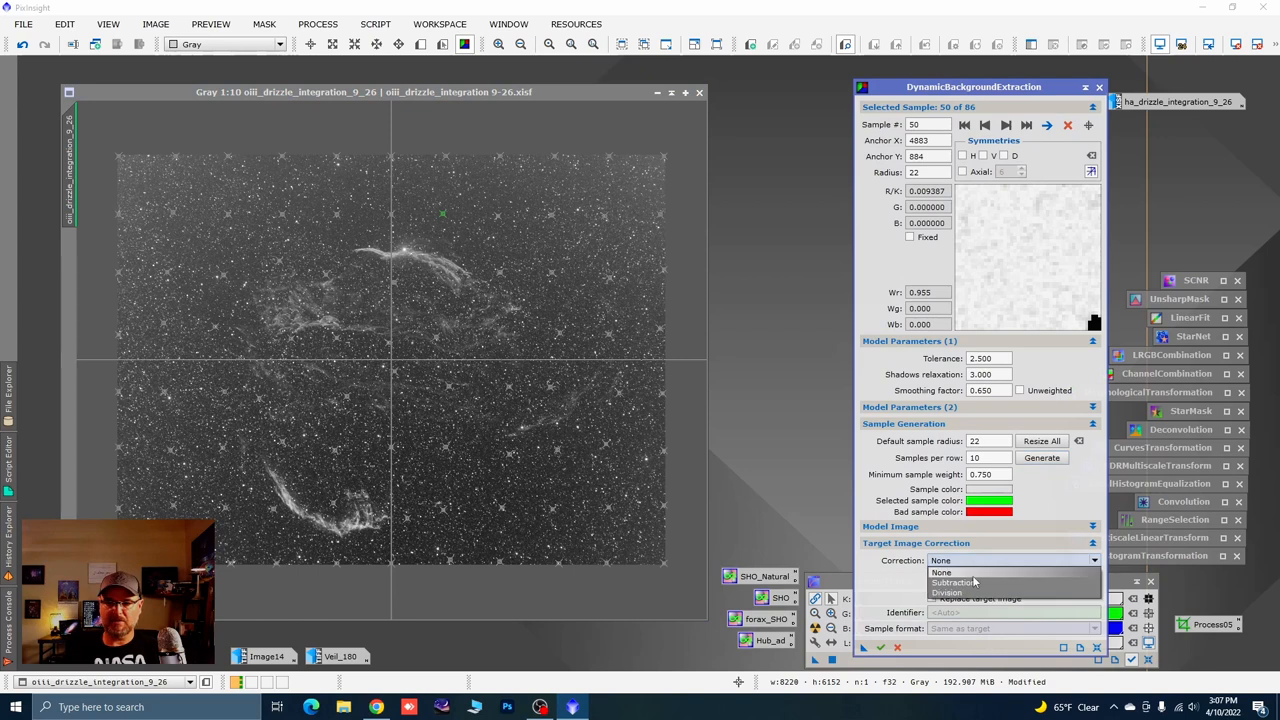
Set background correction to Division with the background model discarded
click(947, 592)
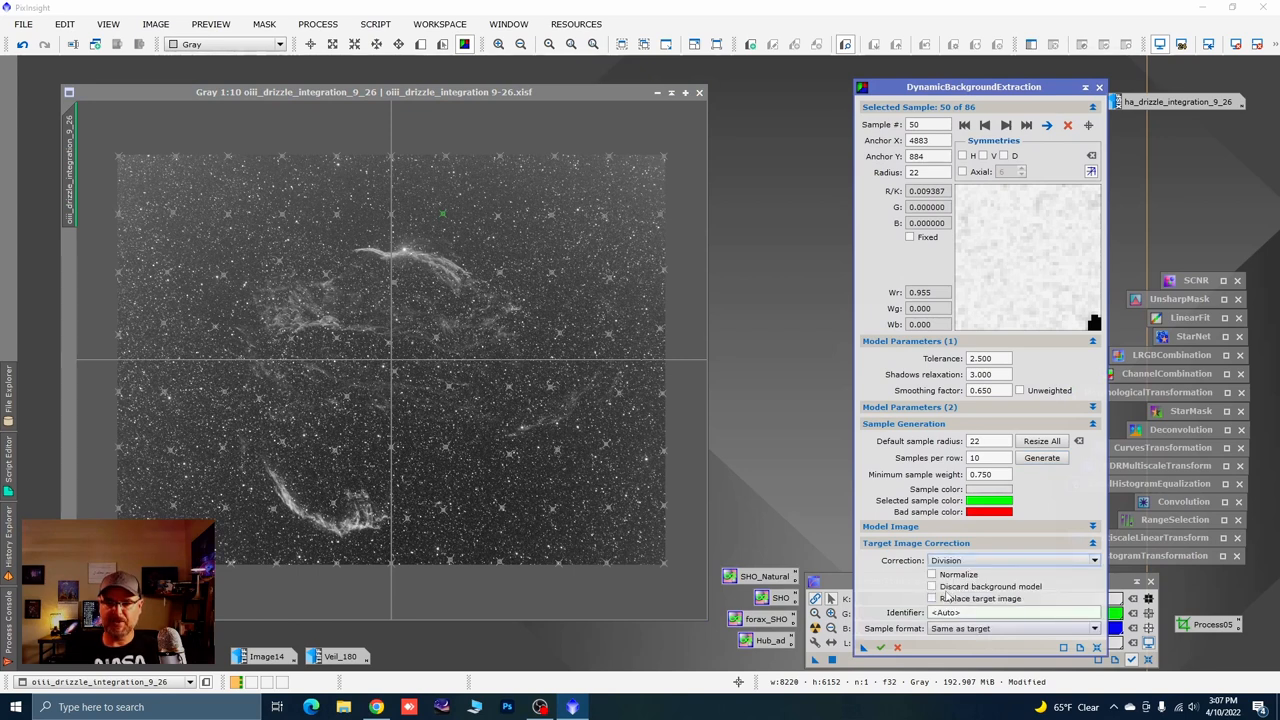
click(931, 586)
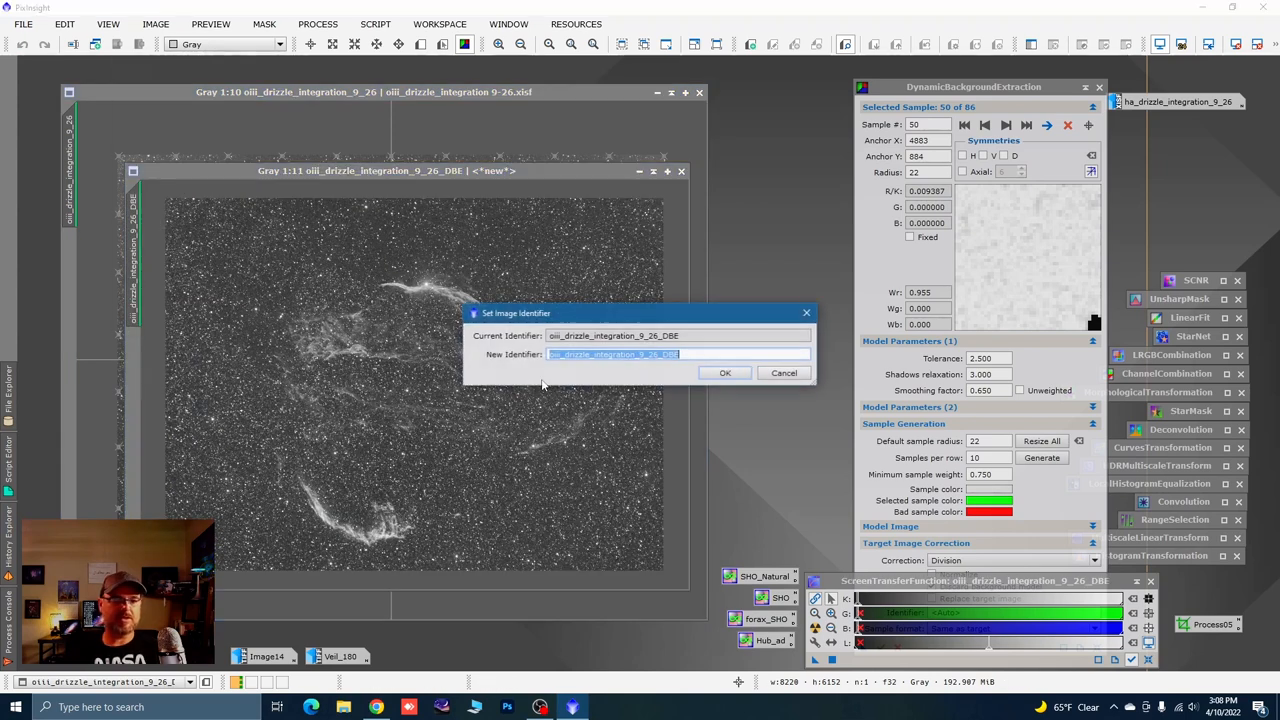
Rename the background-extracted OIII image to oiii
text(oiii)
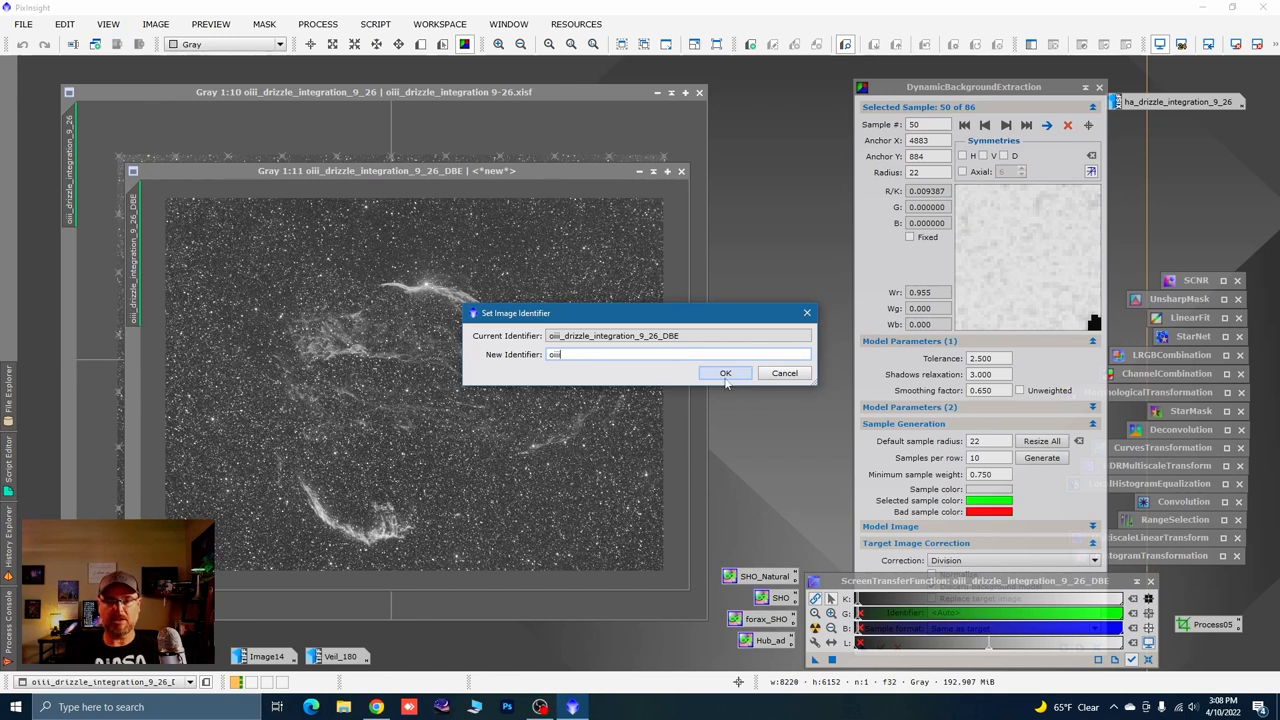
click(725, 373)
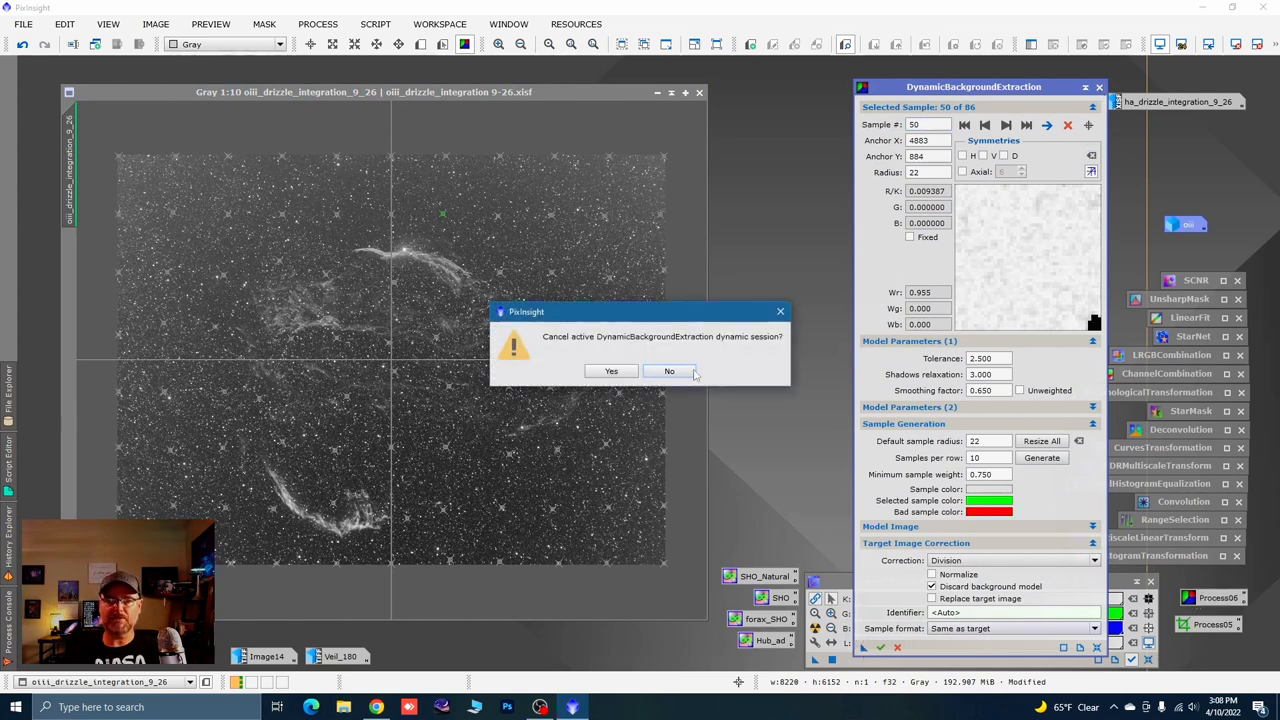
End the OIII extraction session and inspect several of the Ha image's samples against nearby stars
click(611, 371)
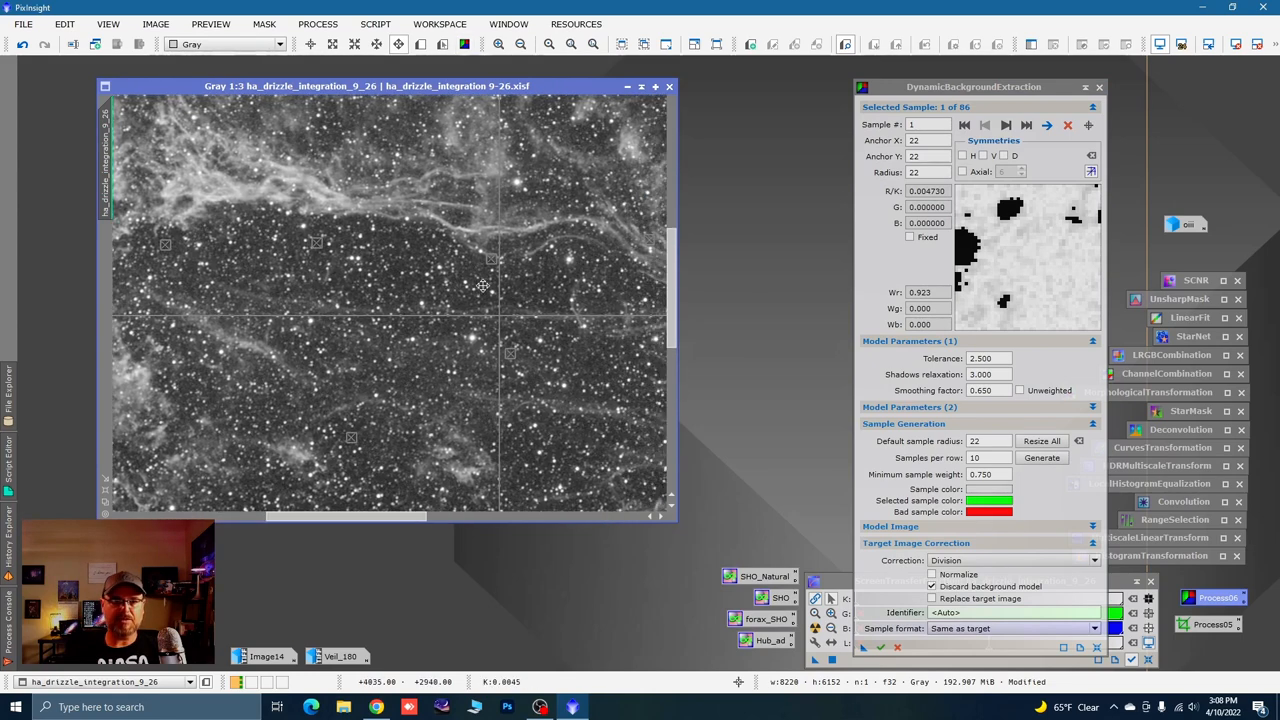
click(480, 265)
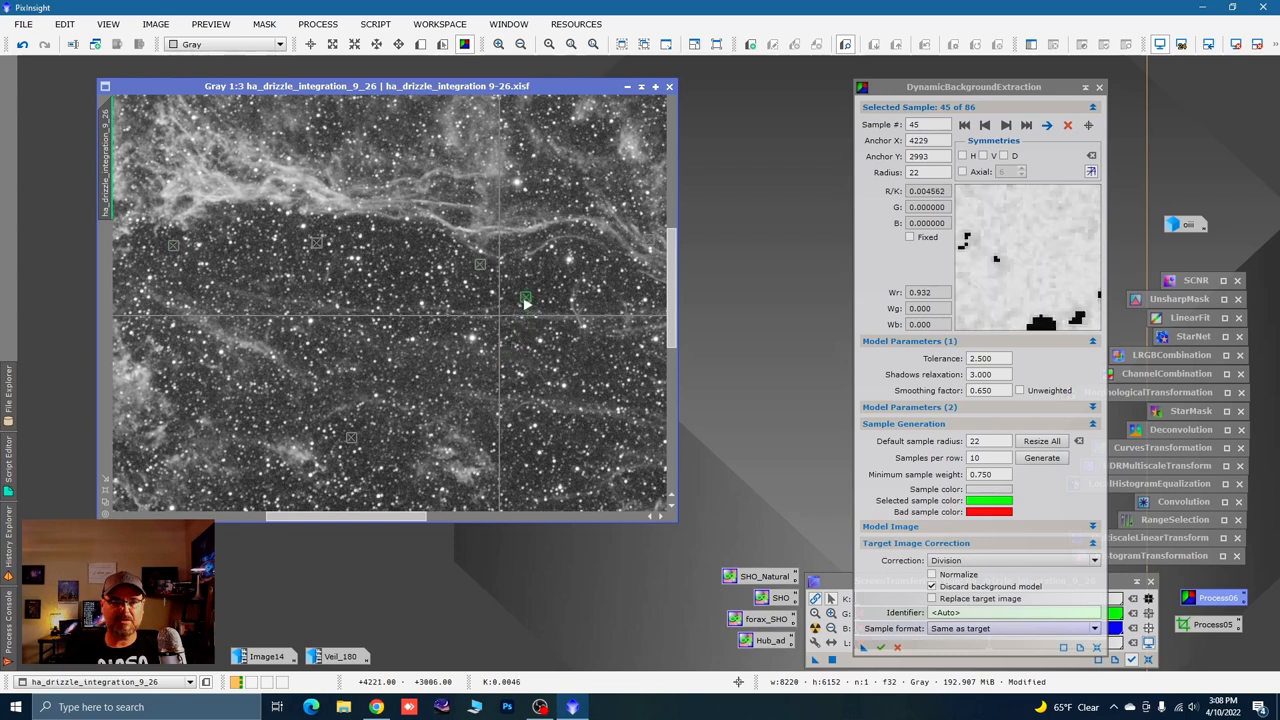
click(519, 289)
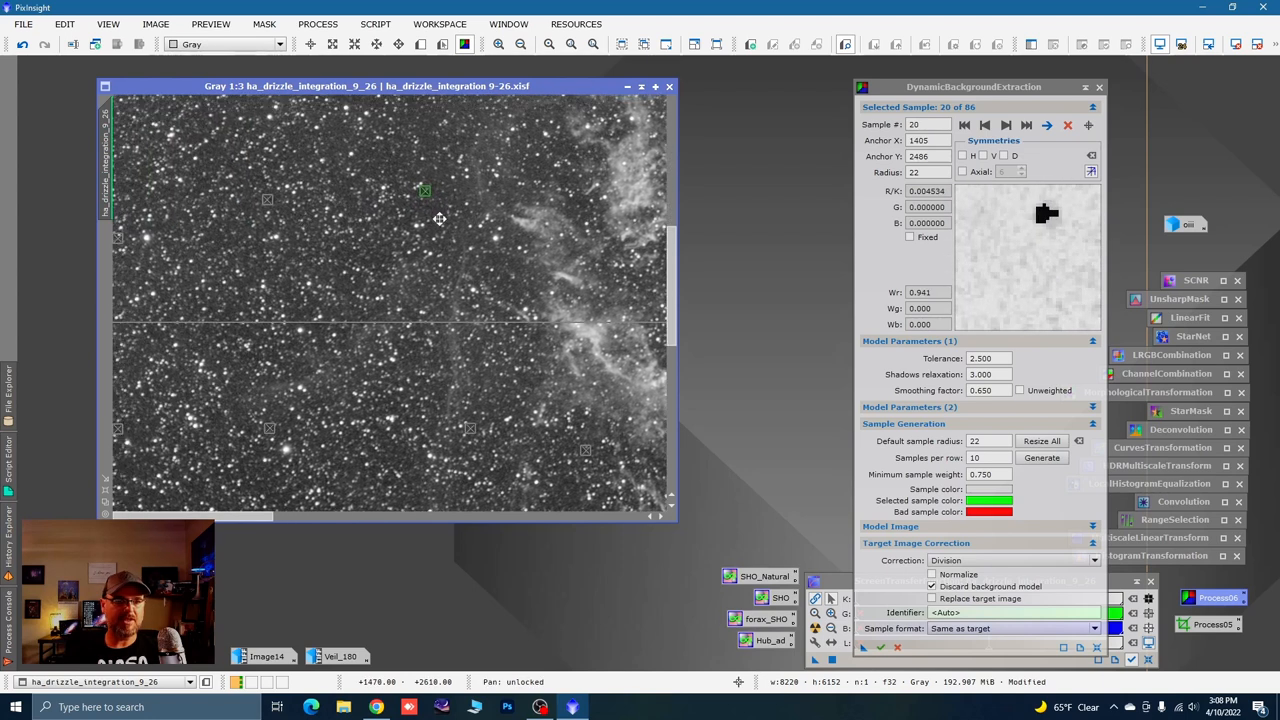
click(265, 468)
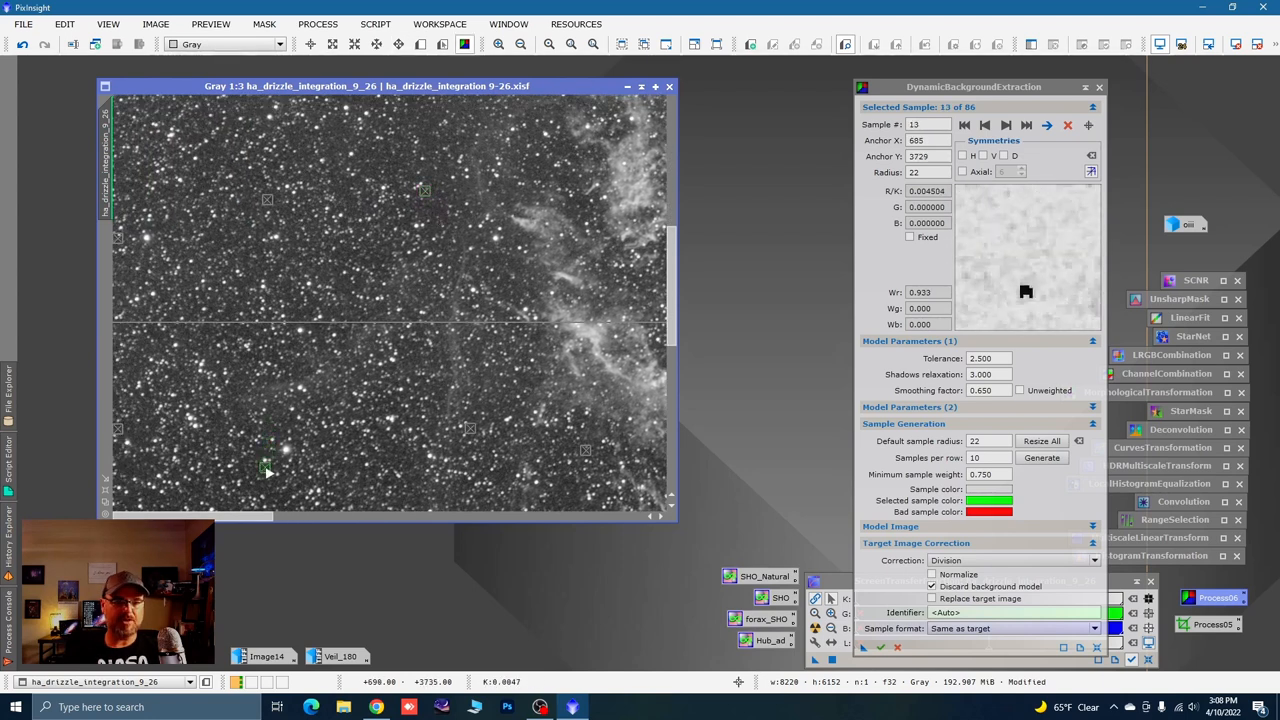
click(420, 460)
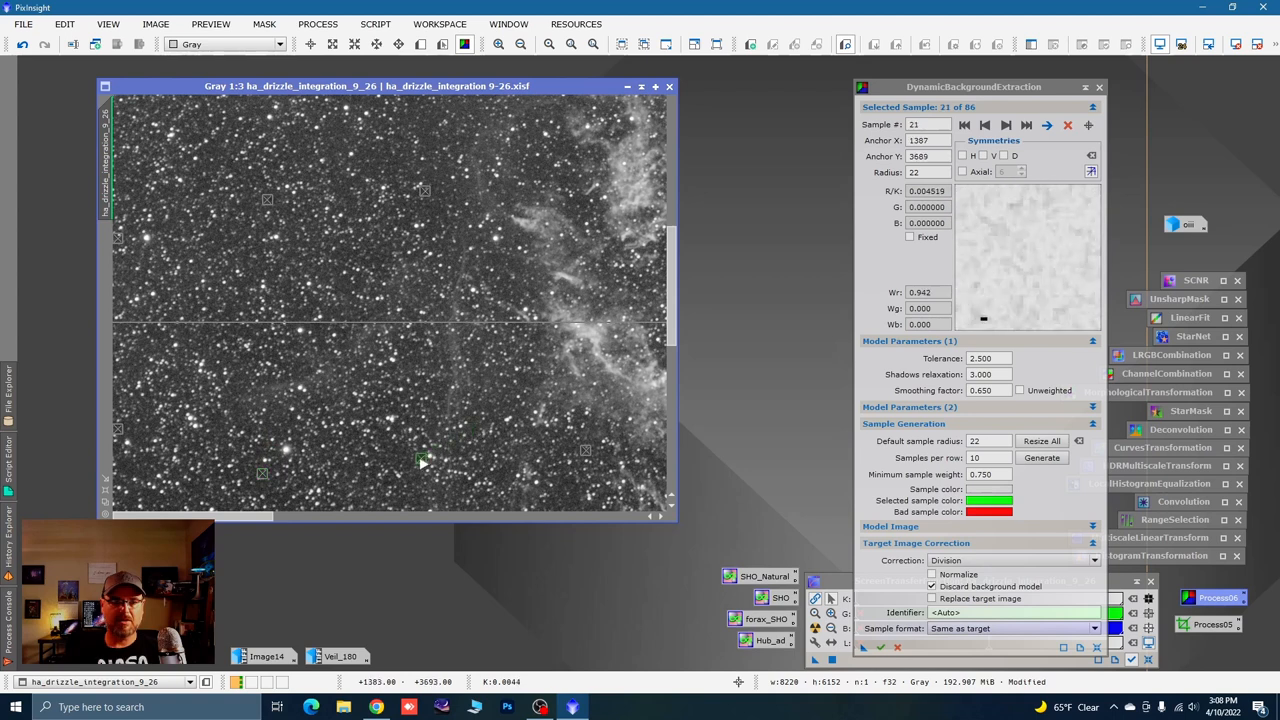
click(503, 484)
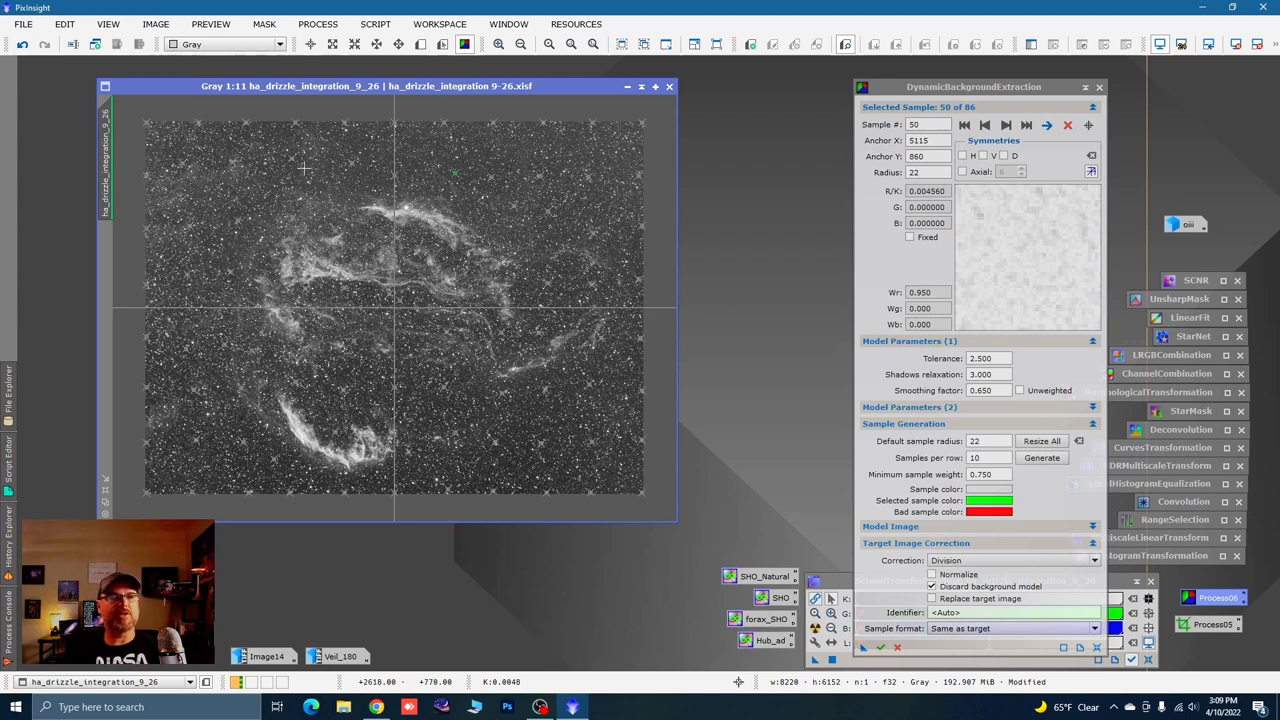
mouse_move(515, 429)
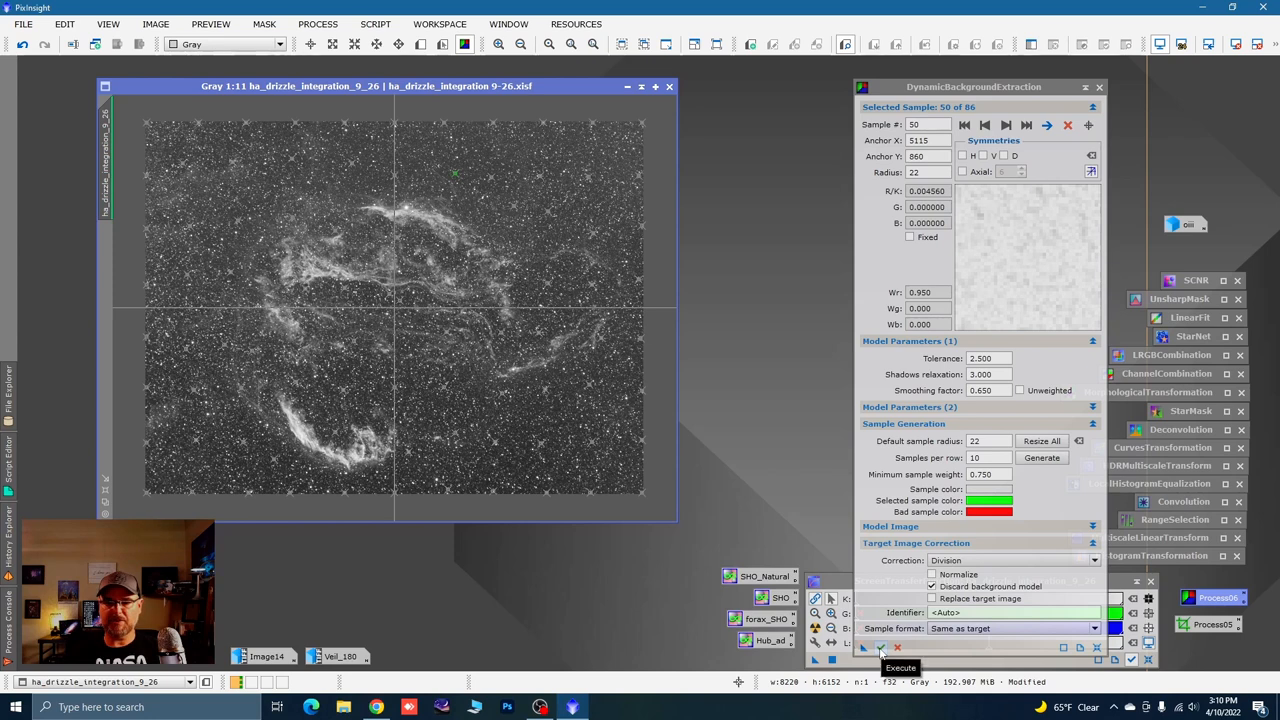
Run DynamicBackgroundExtraction on the Ha image, producing ha_drizzle_integration_9_26_DBE
click(880, 648)
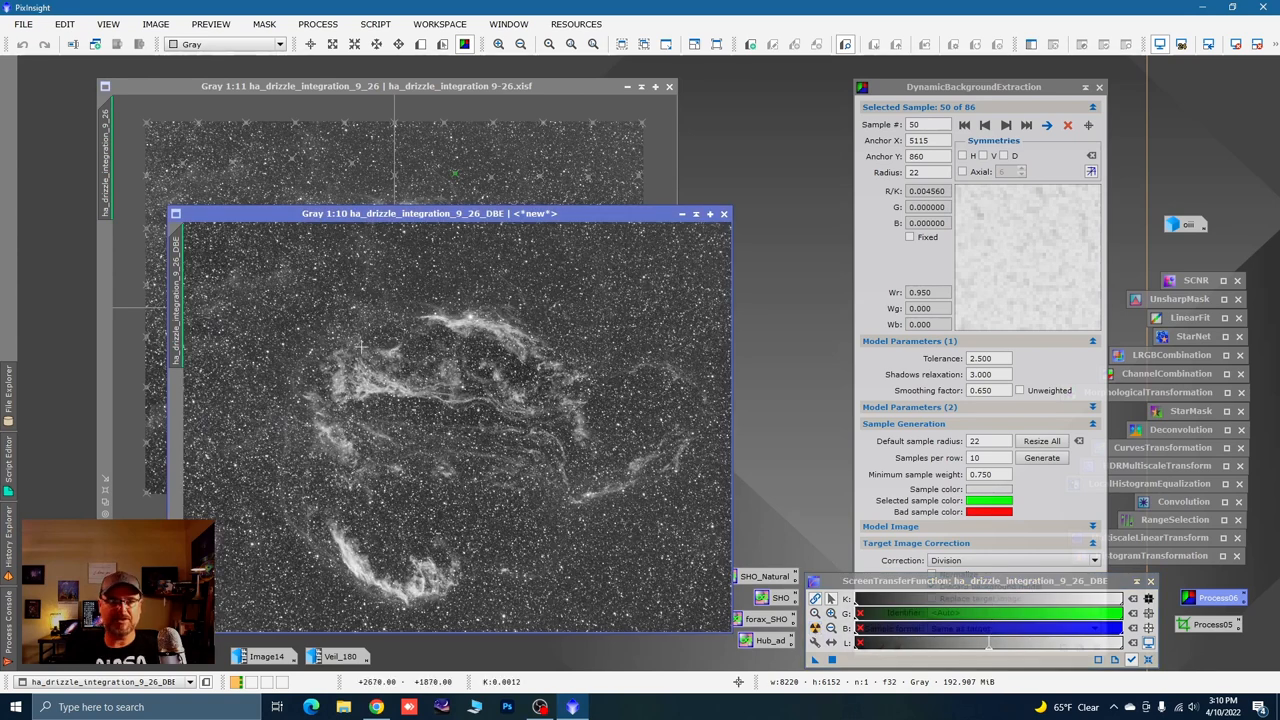
mouse_move(528, 397)
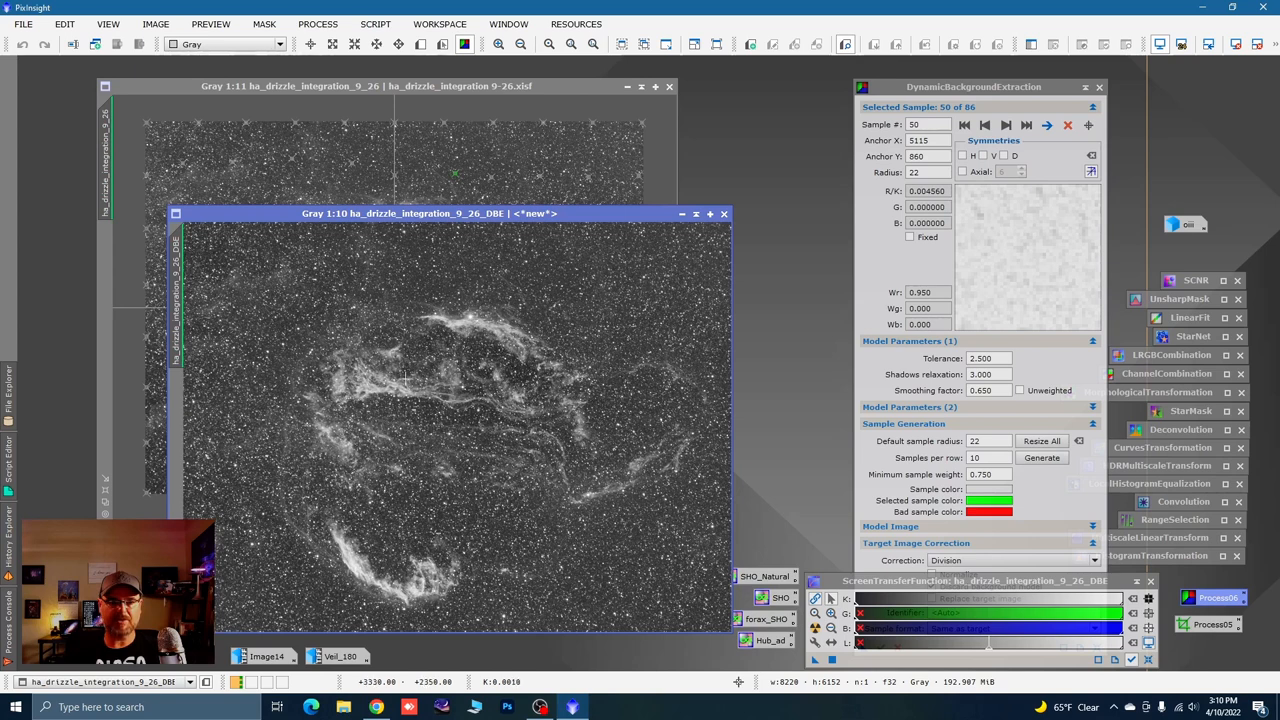
mouse_move(661, 240)
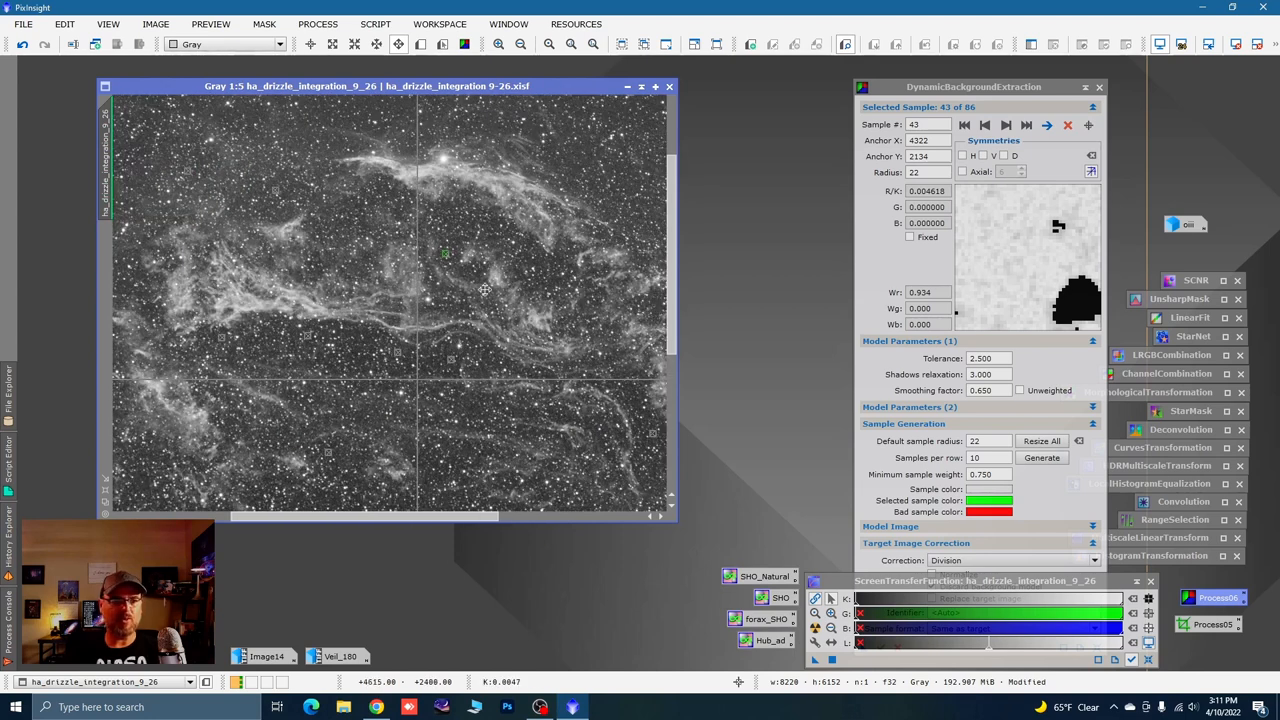
drag(485, 290, 497, 270)
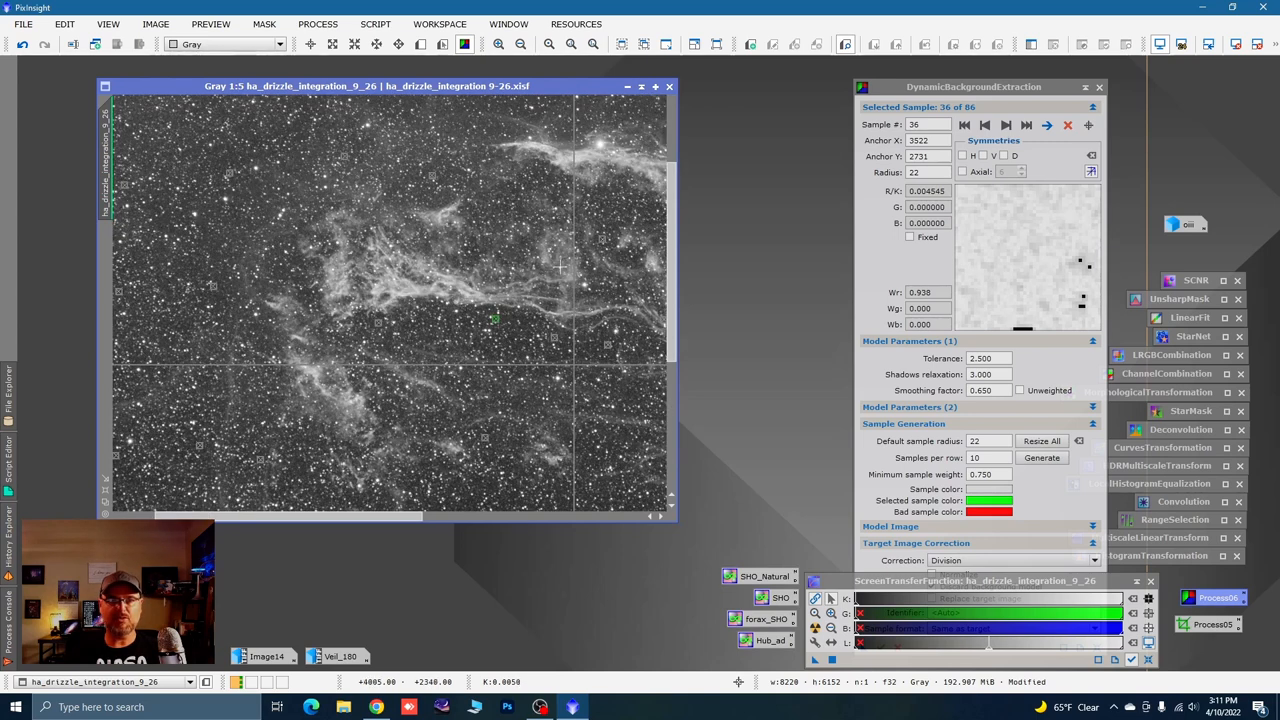
mouse_move(565, 267)
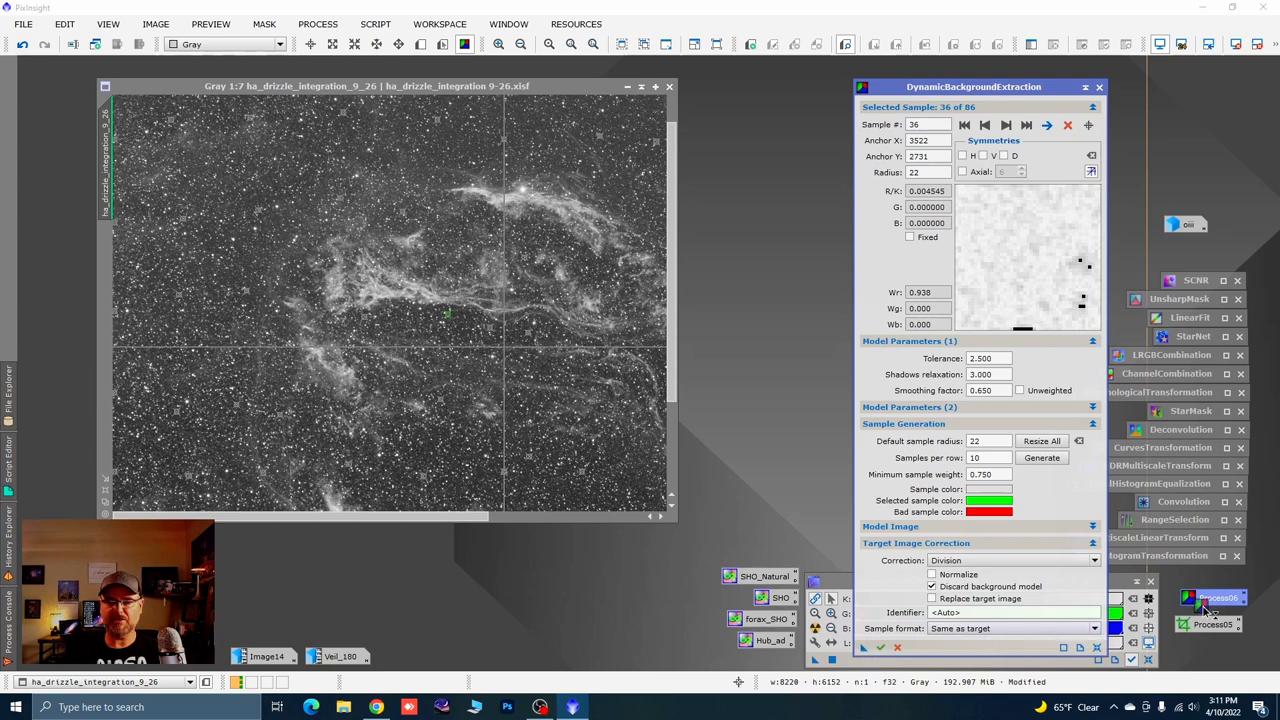
Store the current DBE settings in Process06 and rename the corrected image to ha
click(1213, 597)
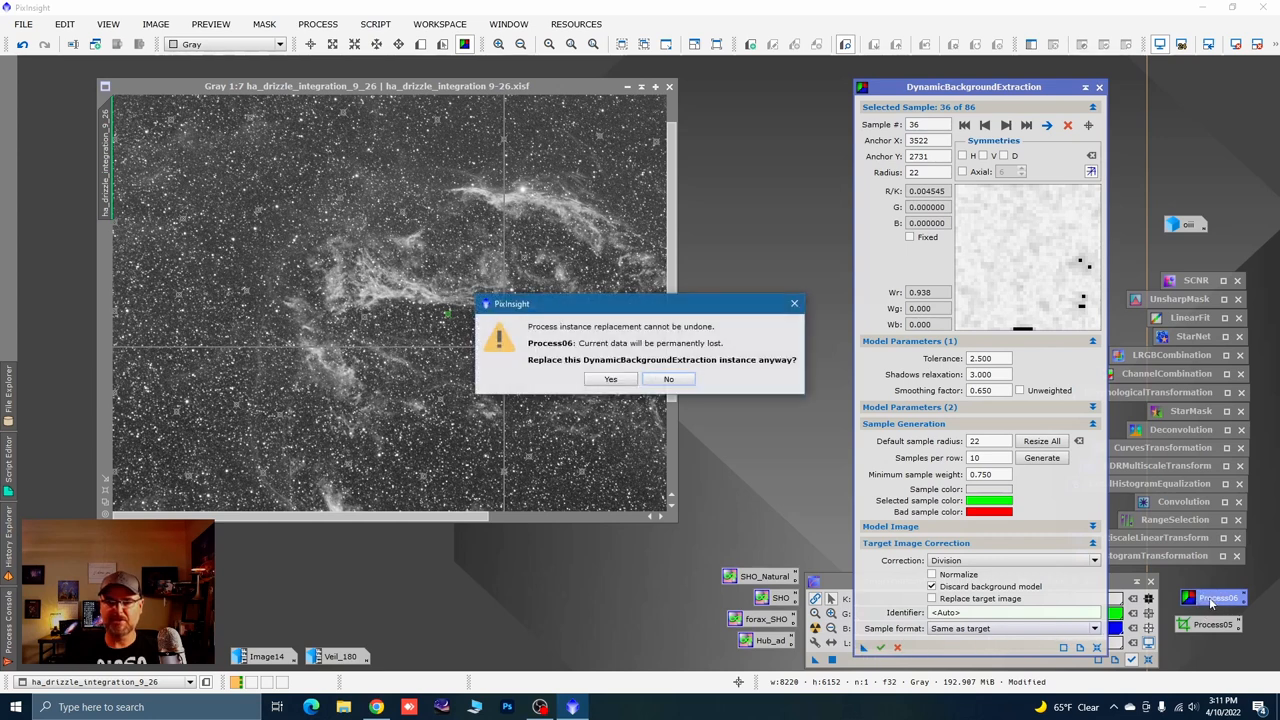
click(610, 378)
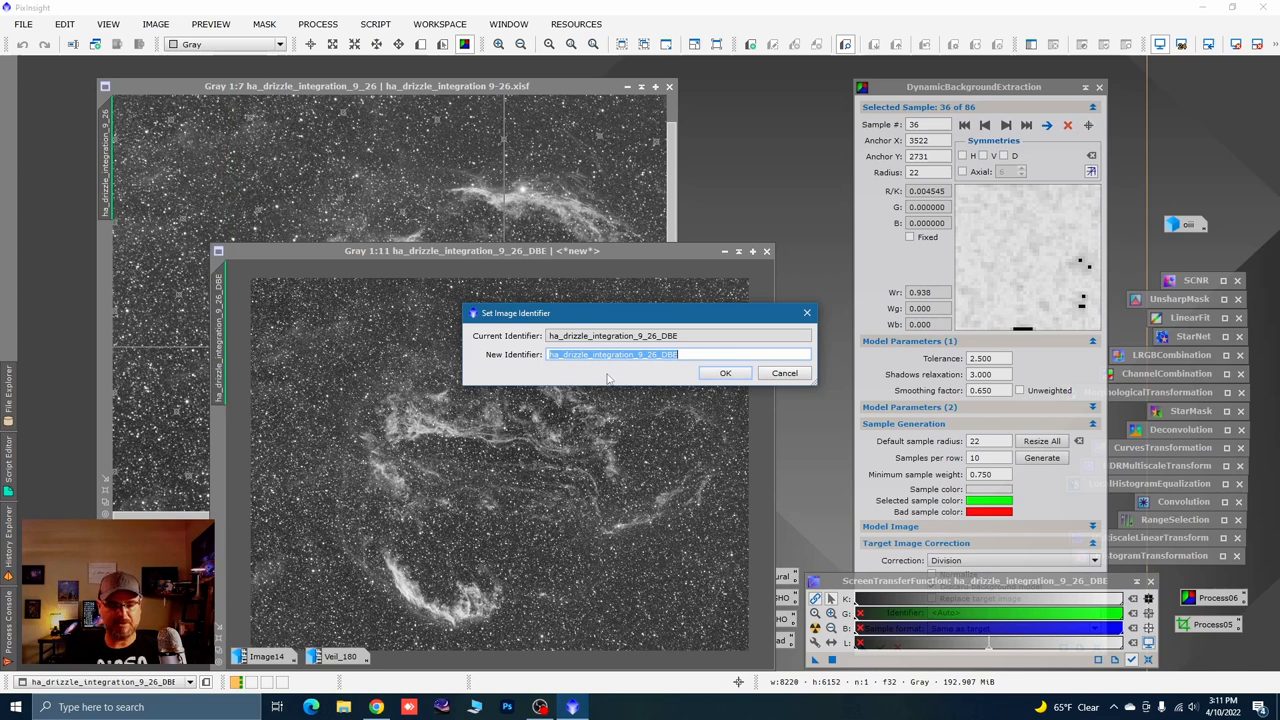
click(725, 372)
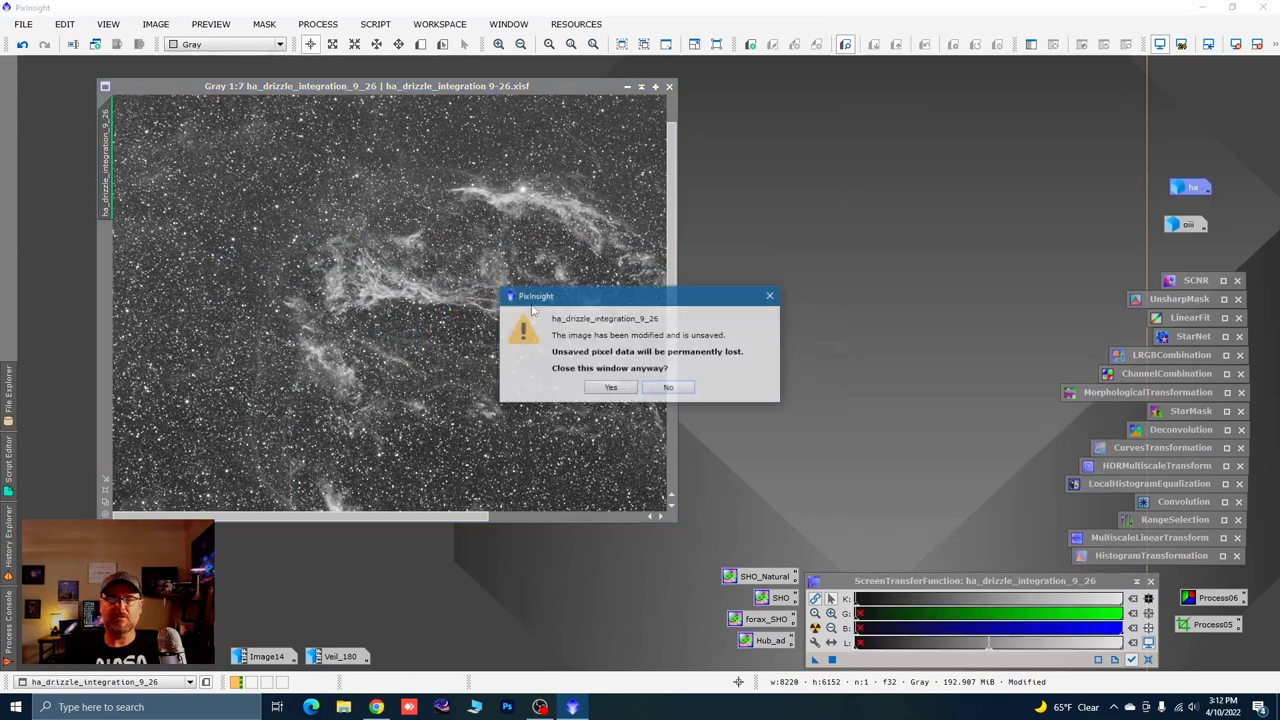
Close the original Ha unsaved, then open PixelMath's Expression Editor with per-channel expressions
click(610, 387)
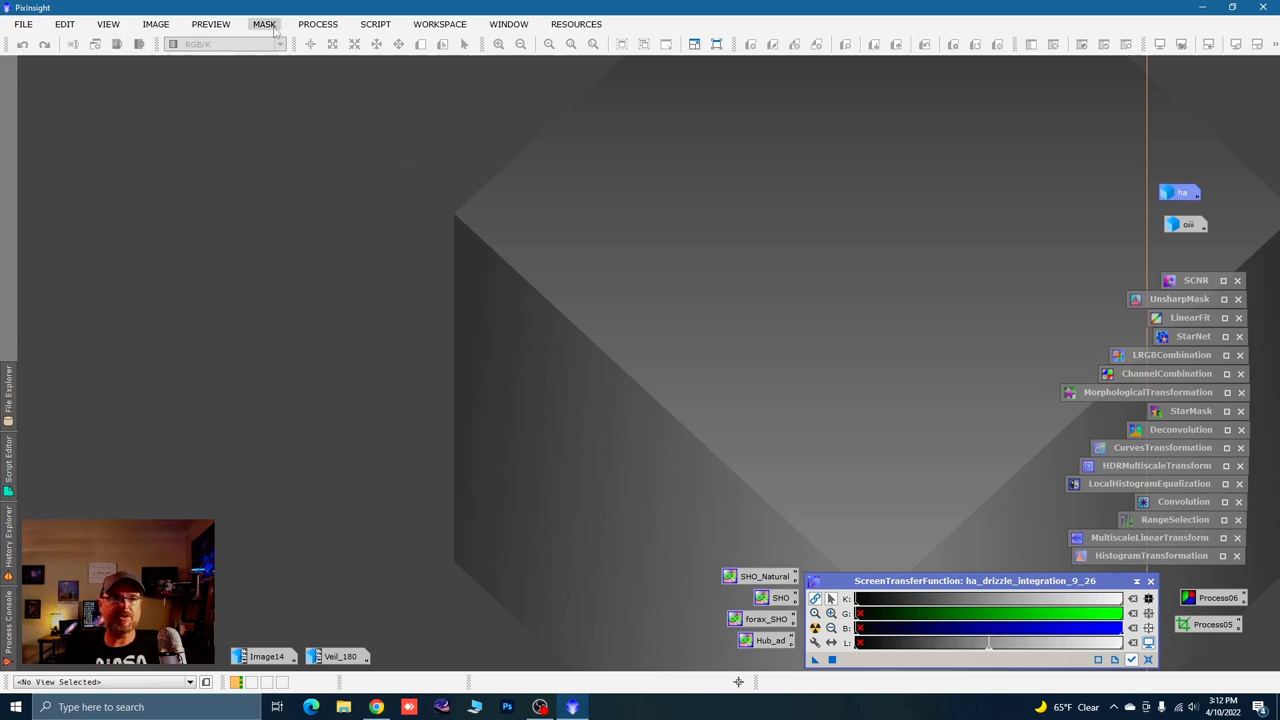
click(318, 24)
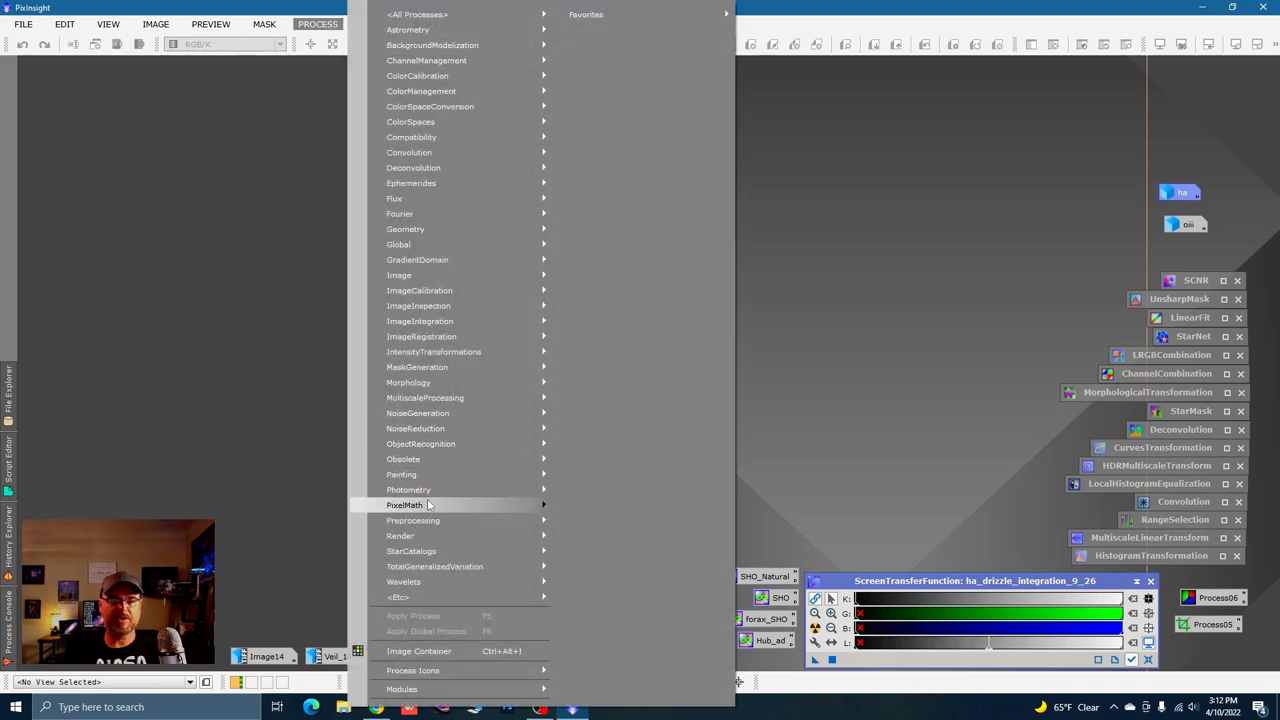
click(405, 505)
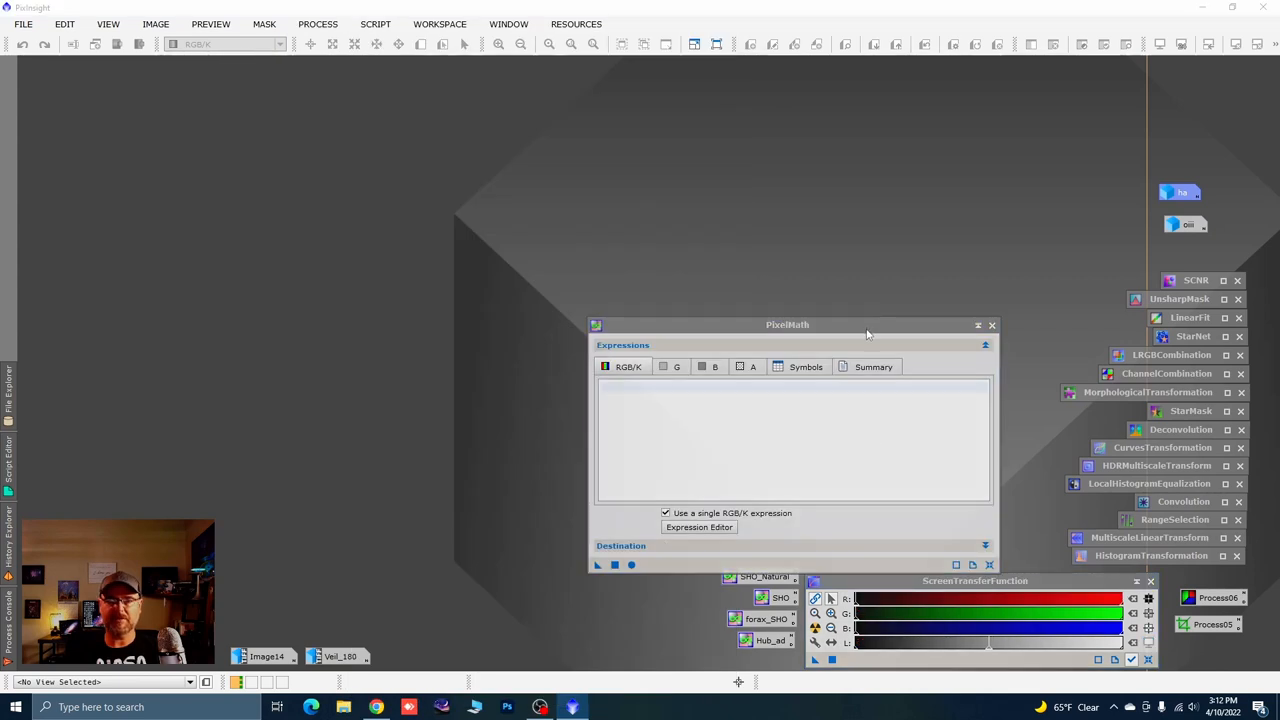
drag(787, 324, 876, 188)
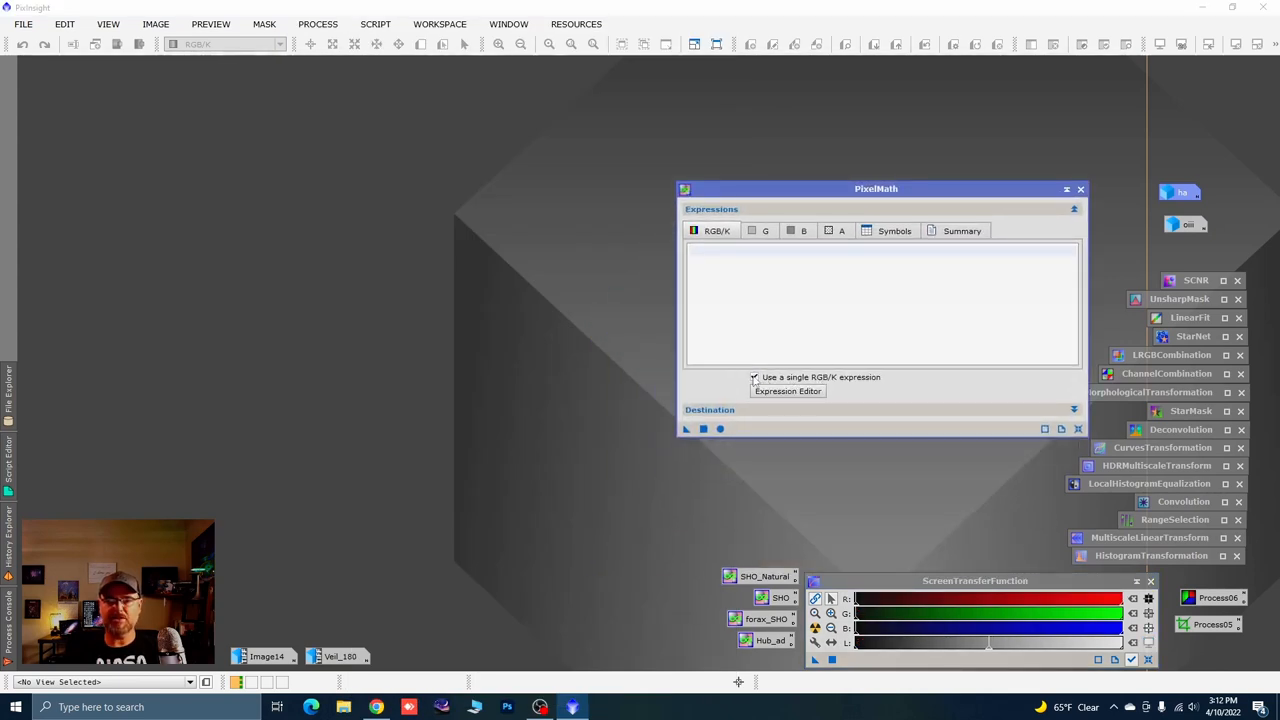
click(754, 377)
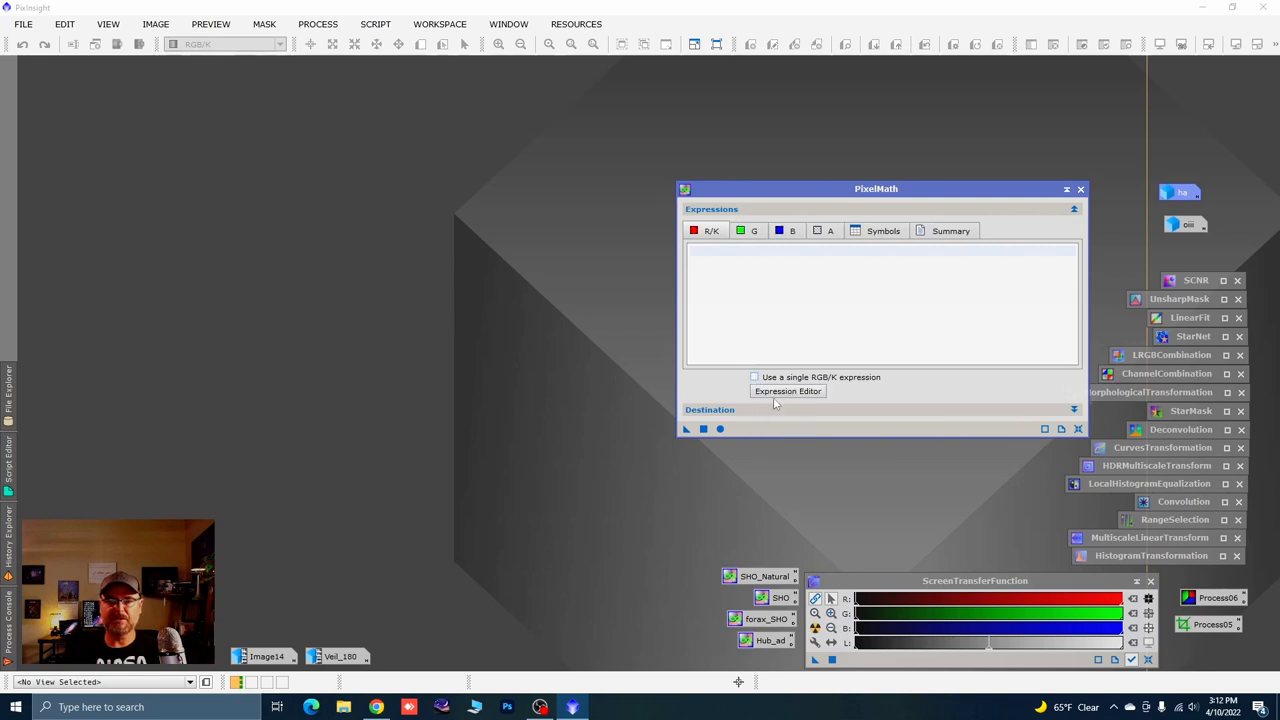
click(787, 390)
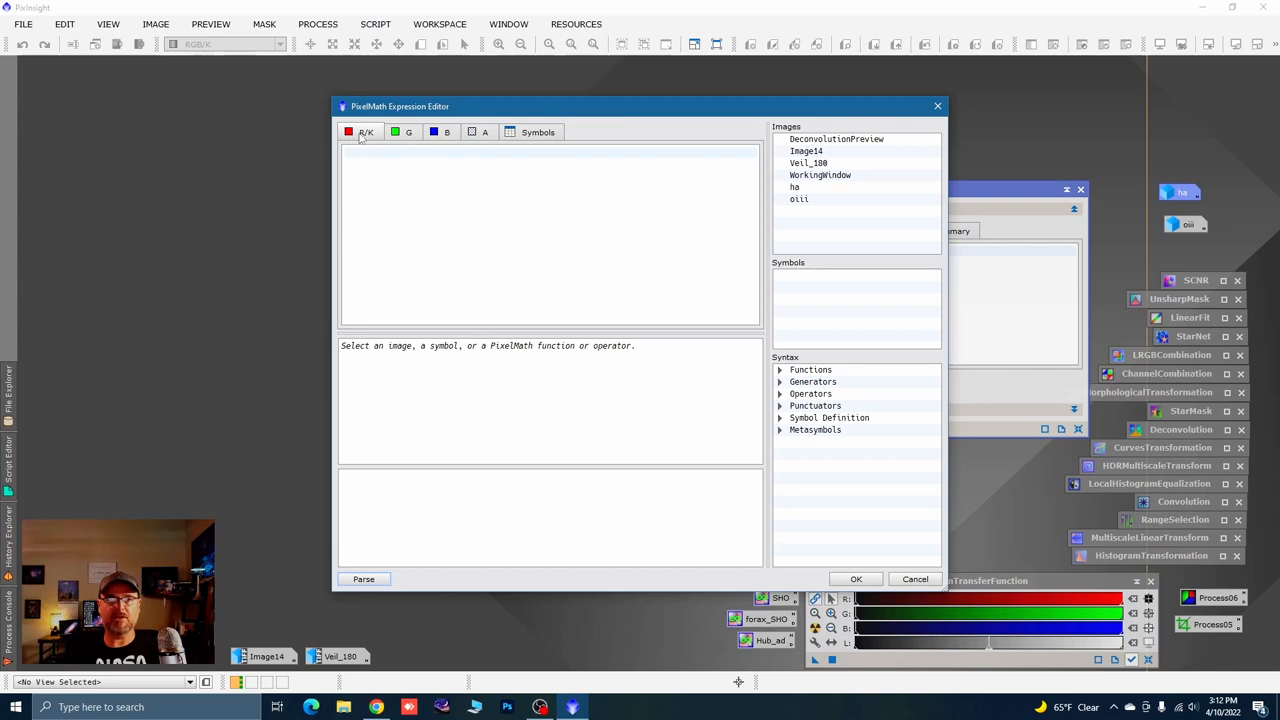
Enter (ha*.04)+(oiii*.01) as the green-channel expression in the Expression Editor
click(795, 187)
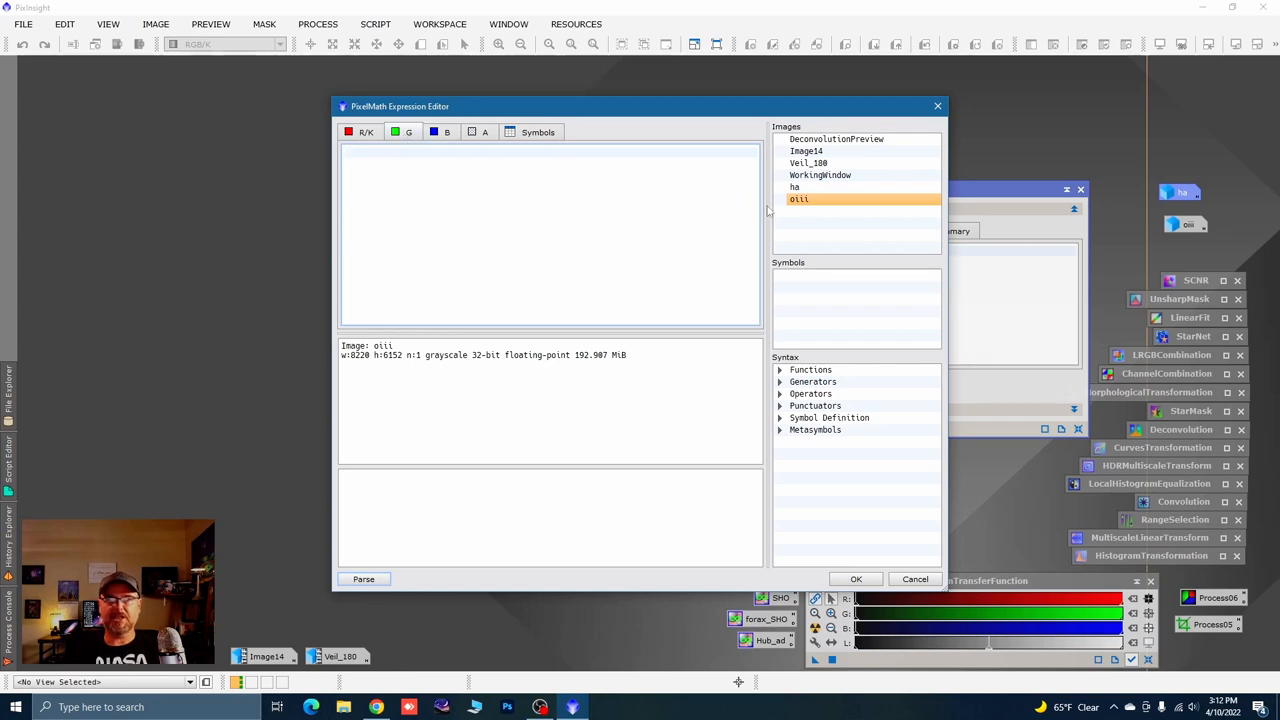
mouse_move(383, 166)
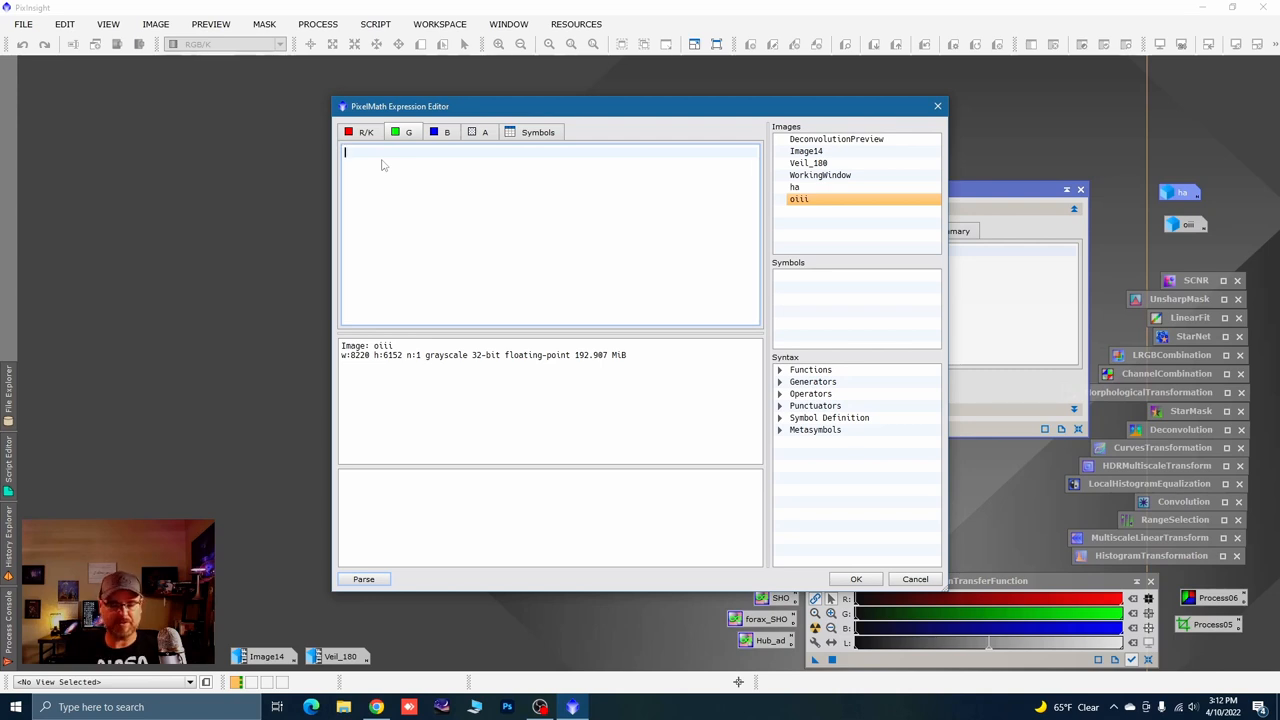
mouse_move(362, 161)
text(()
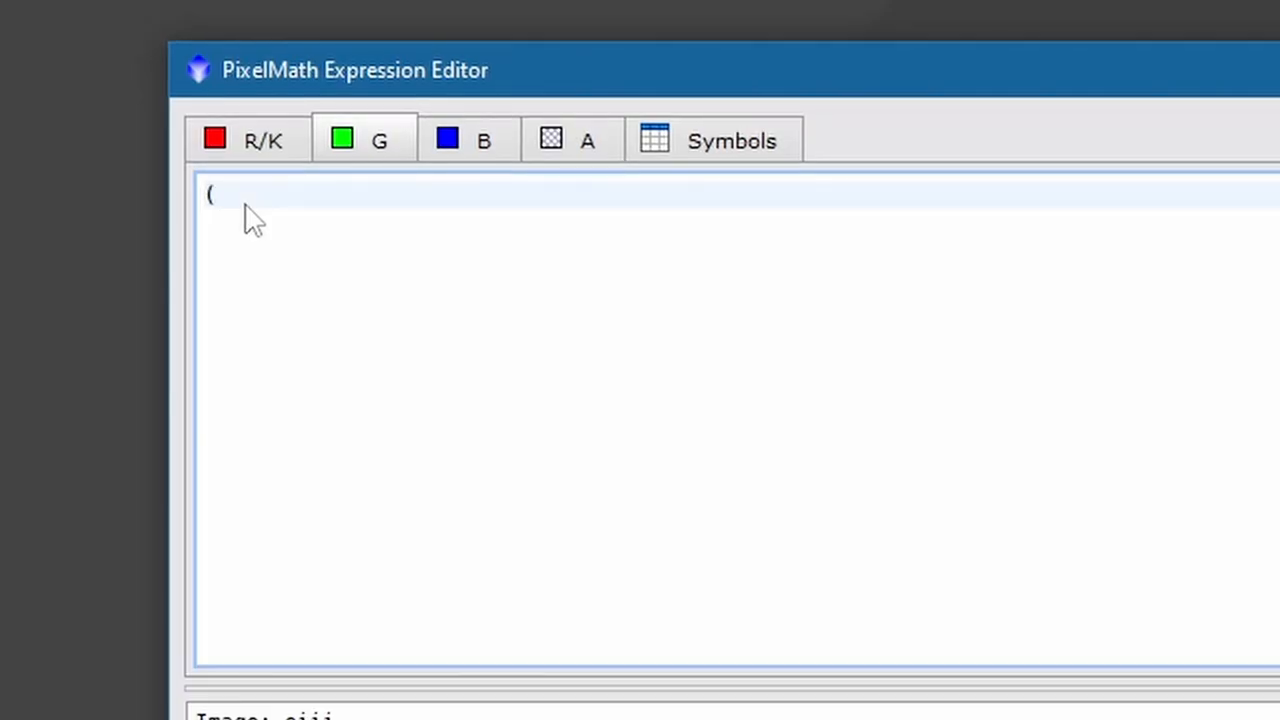
text(ha)
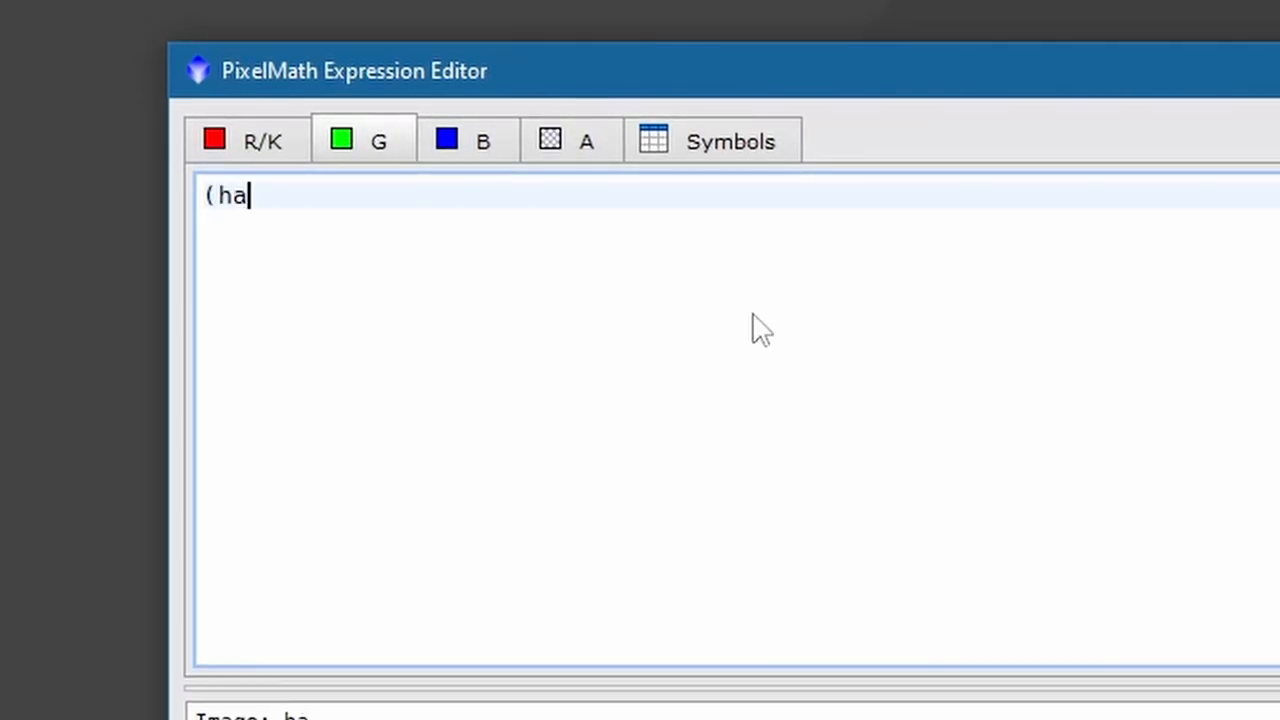
text(* .)
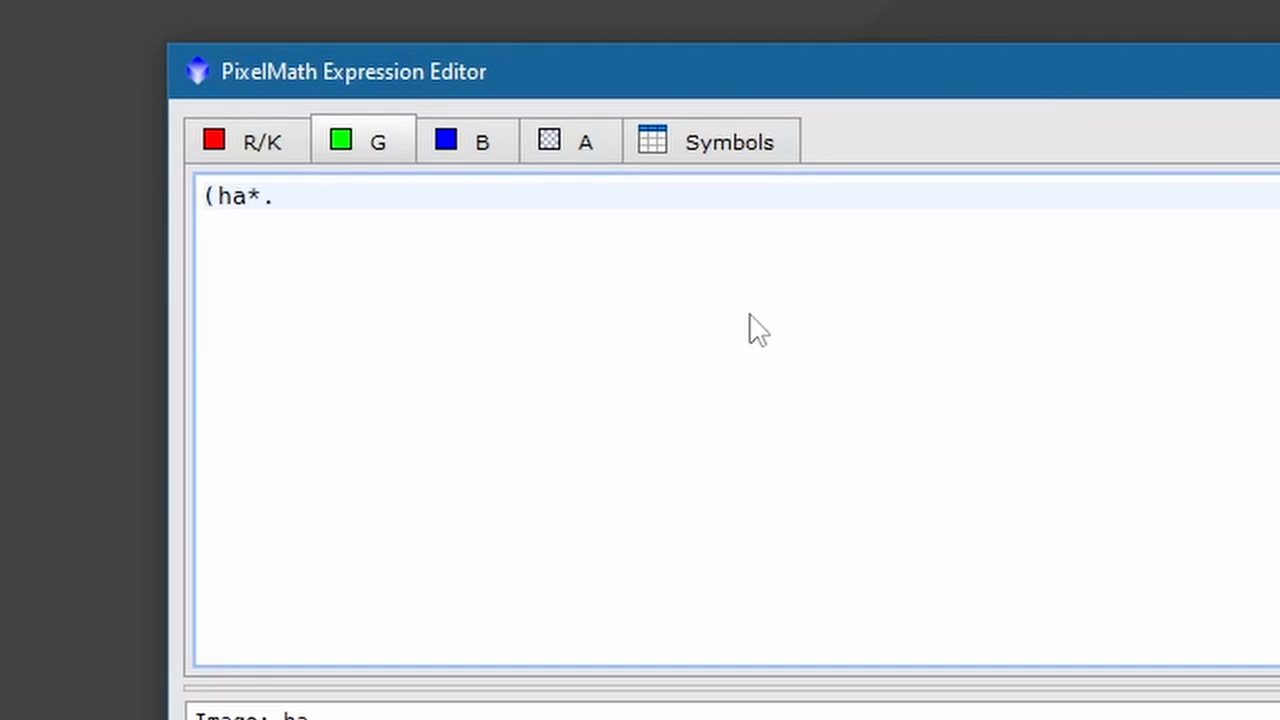
text(04))
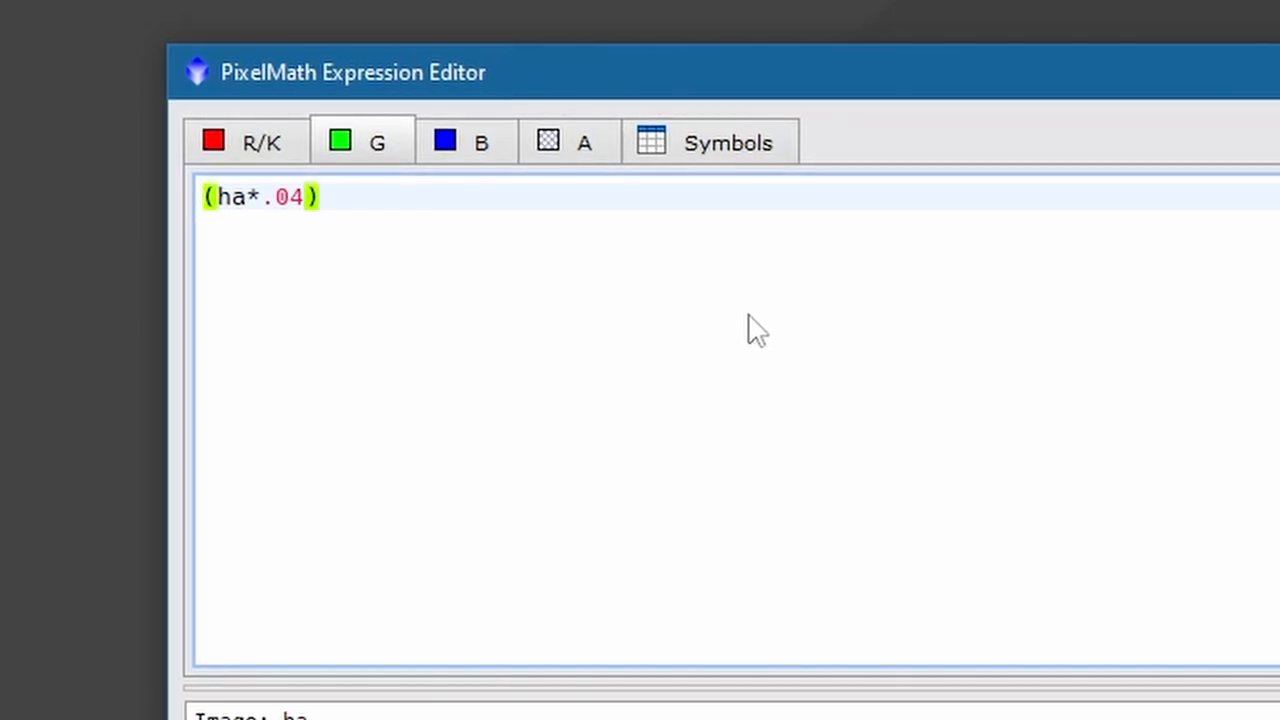
text(+)
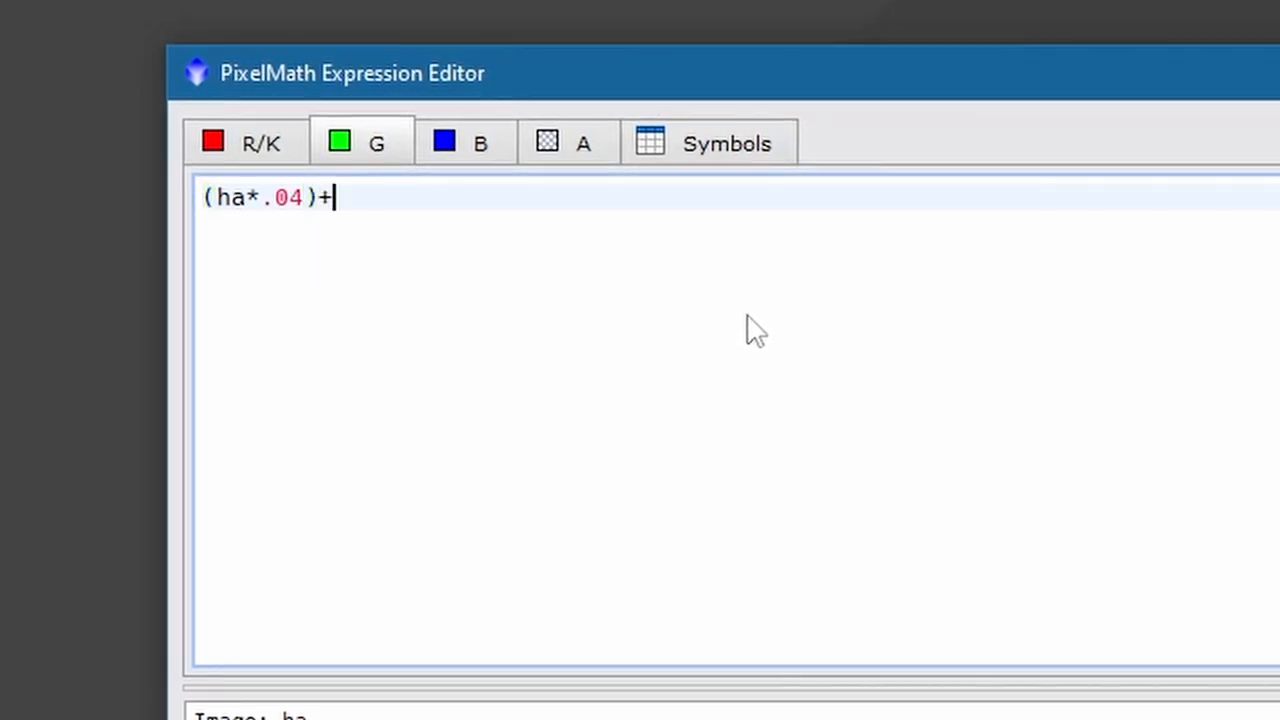
text(()
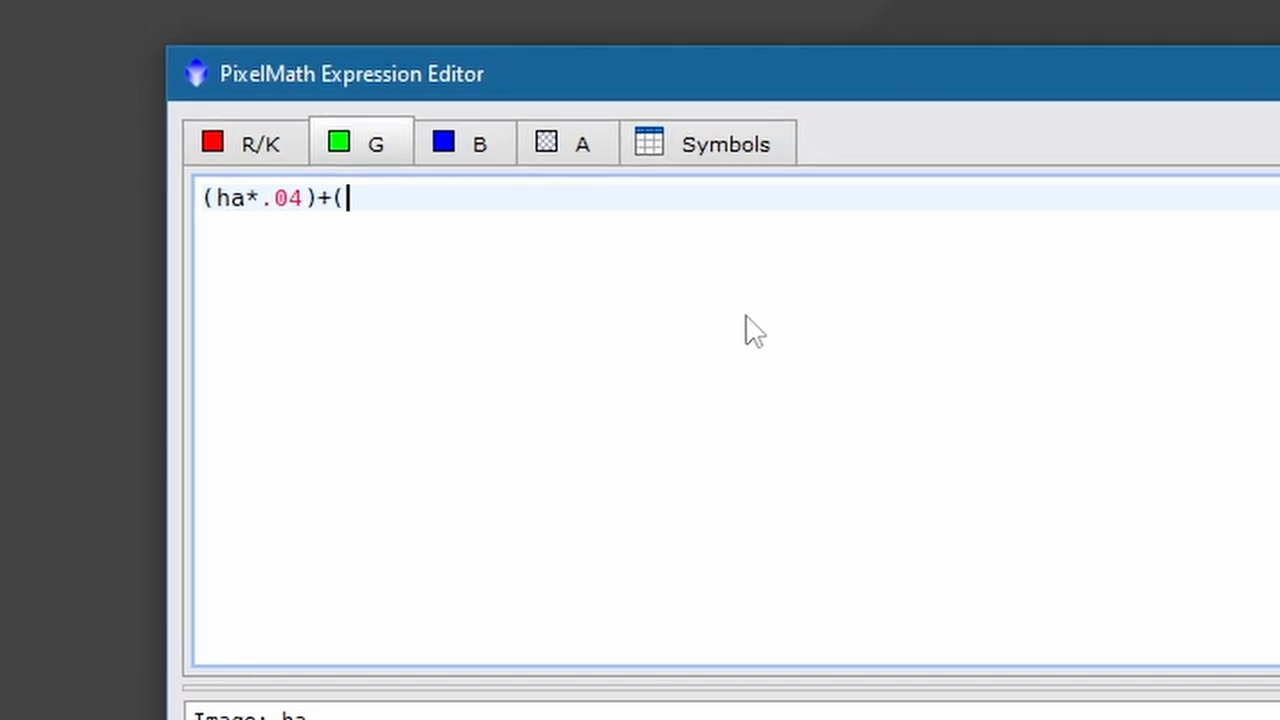
text(oiii)
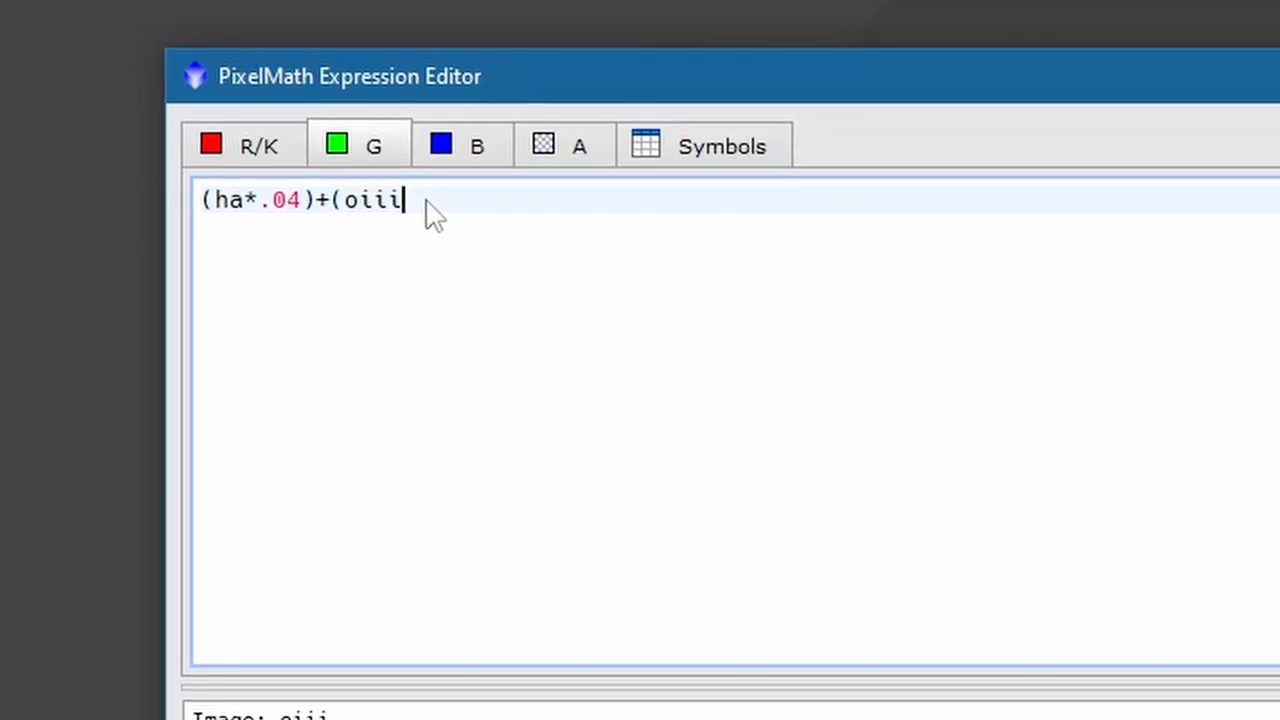
text(*)
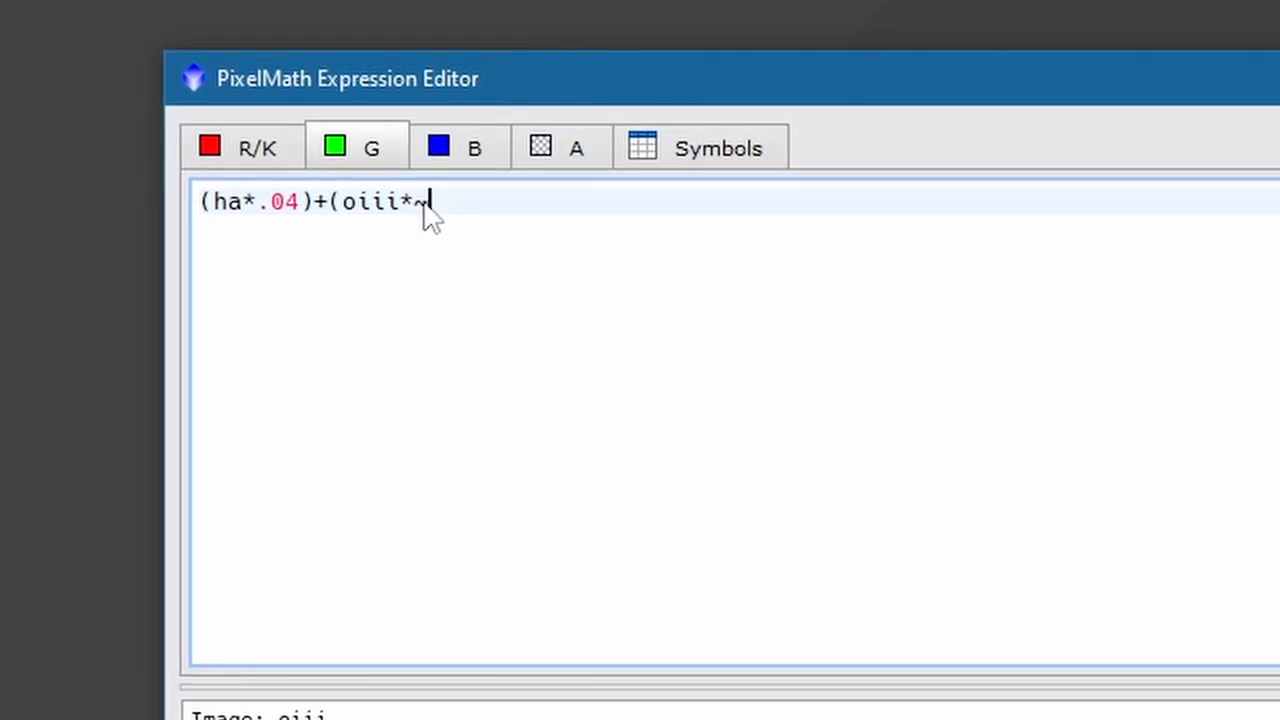
text(.)
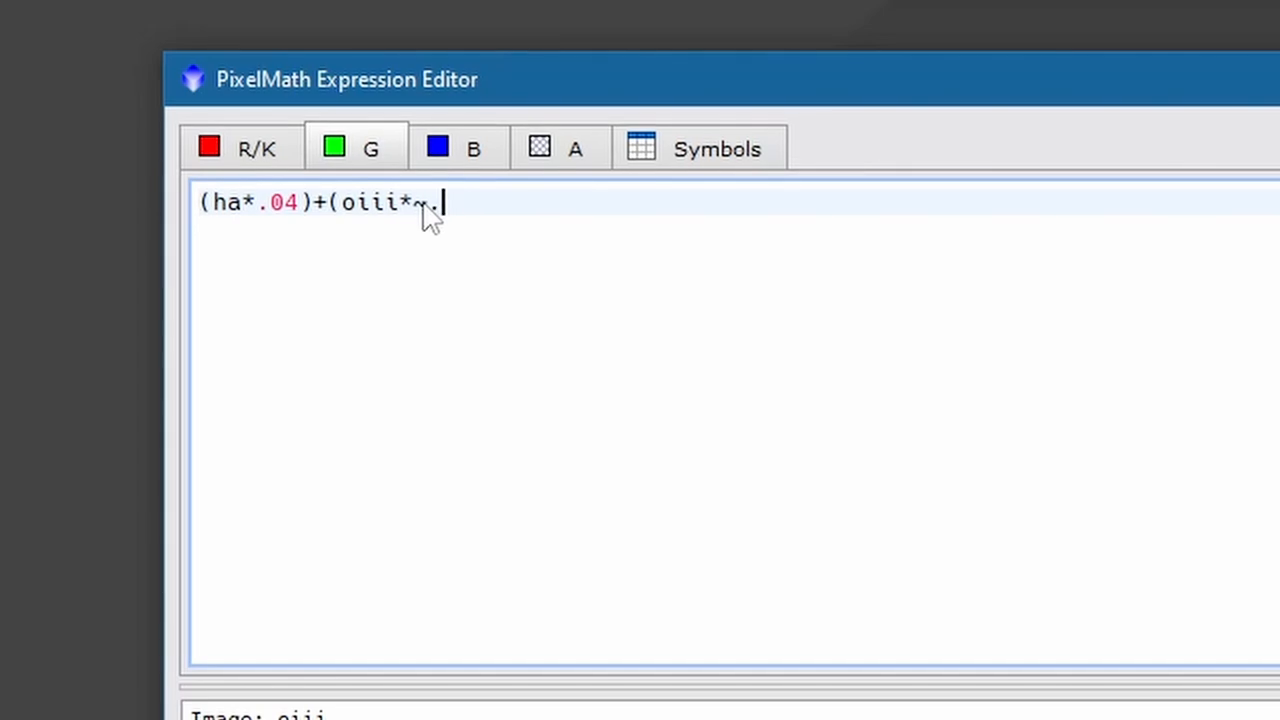
text(01))
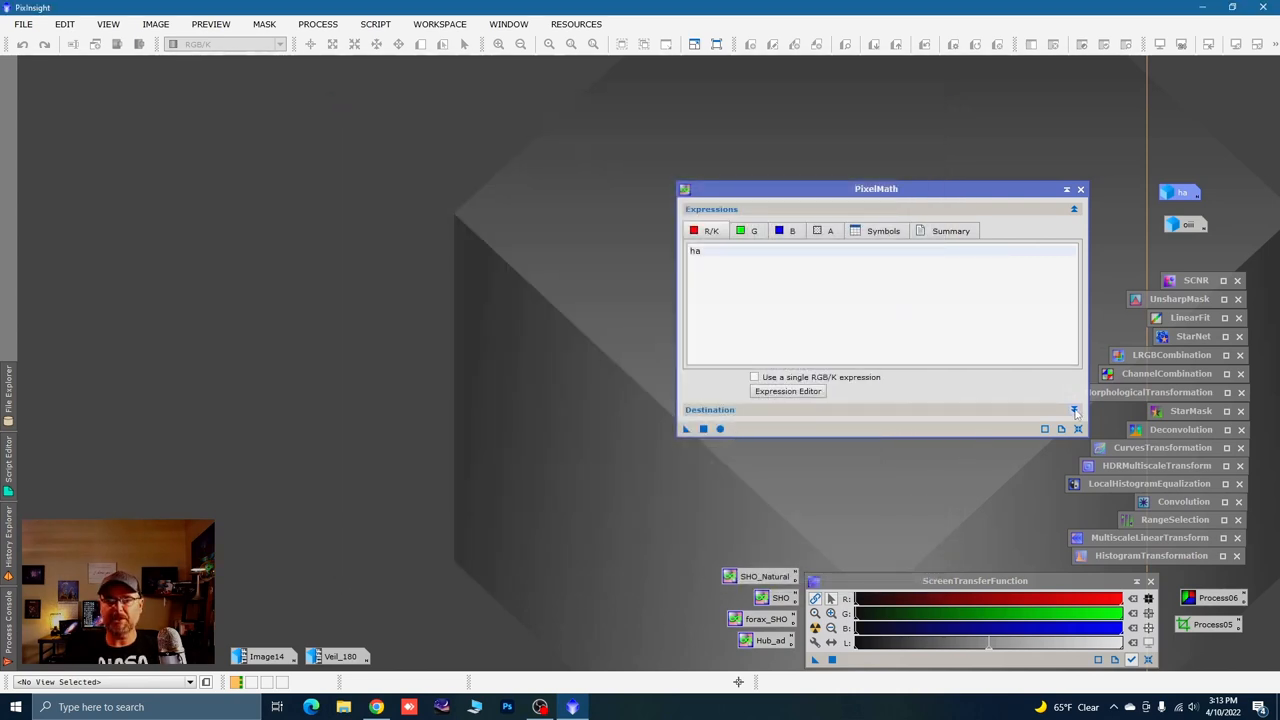
Set PixelMath's destination to create a new image in RGB Color space
click(1074, 410)
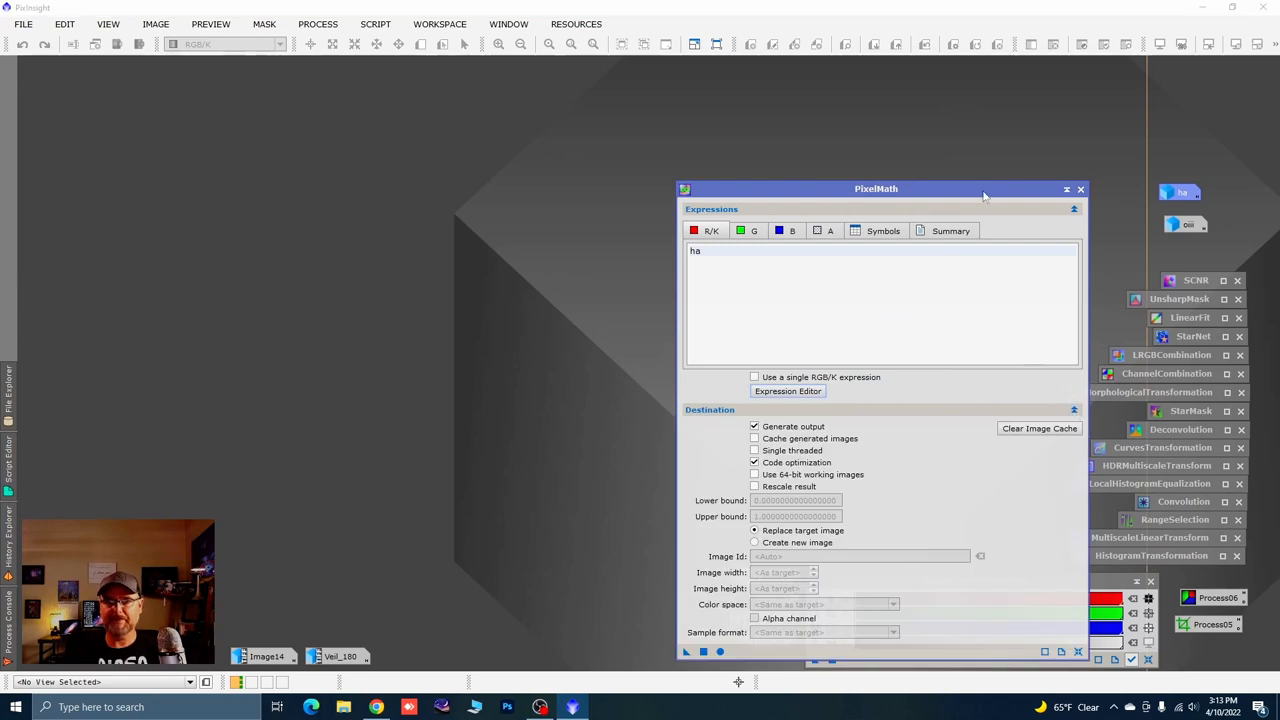
drag(876, 188, 919, 107)
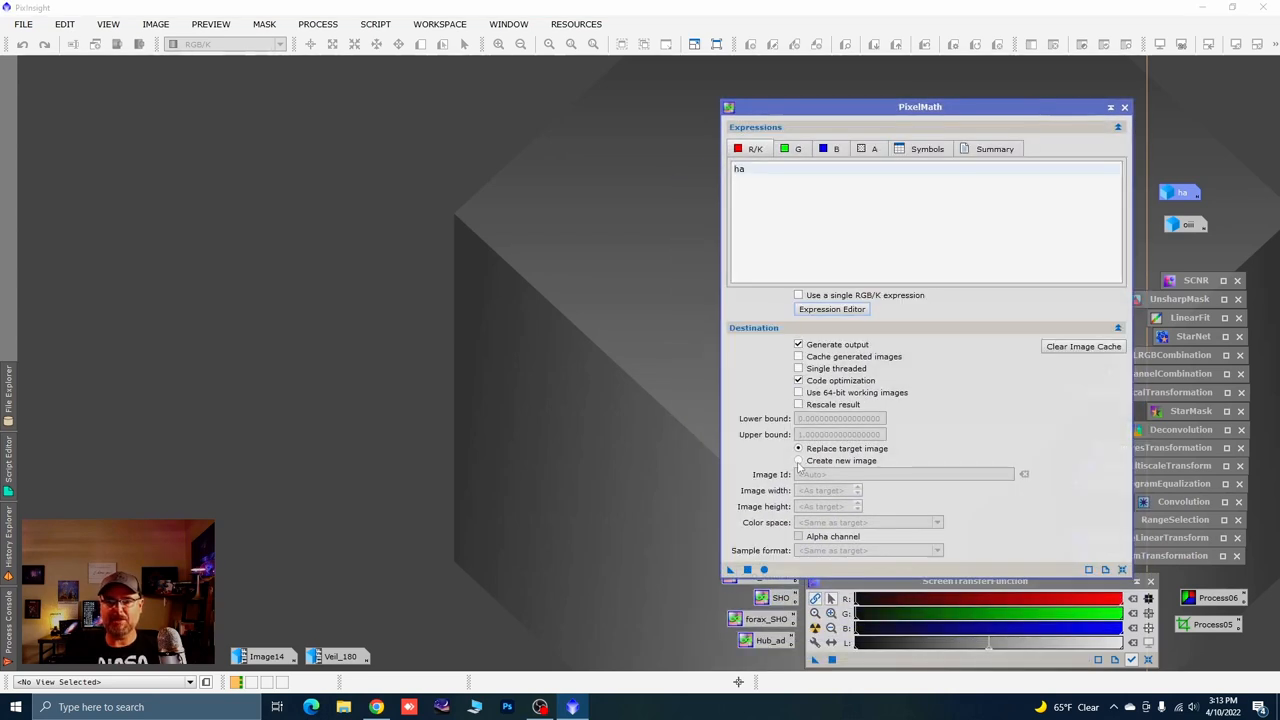
click(799, 461)
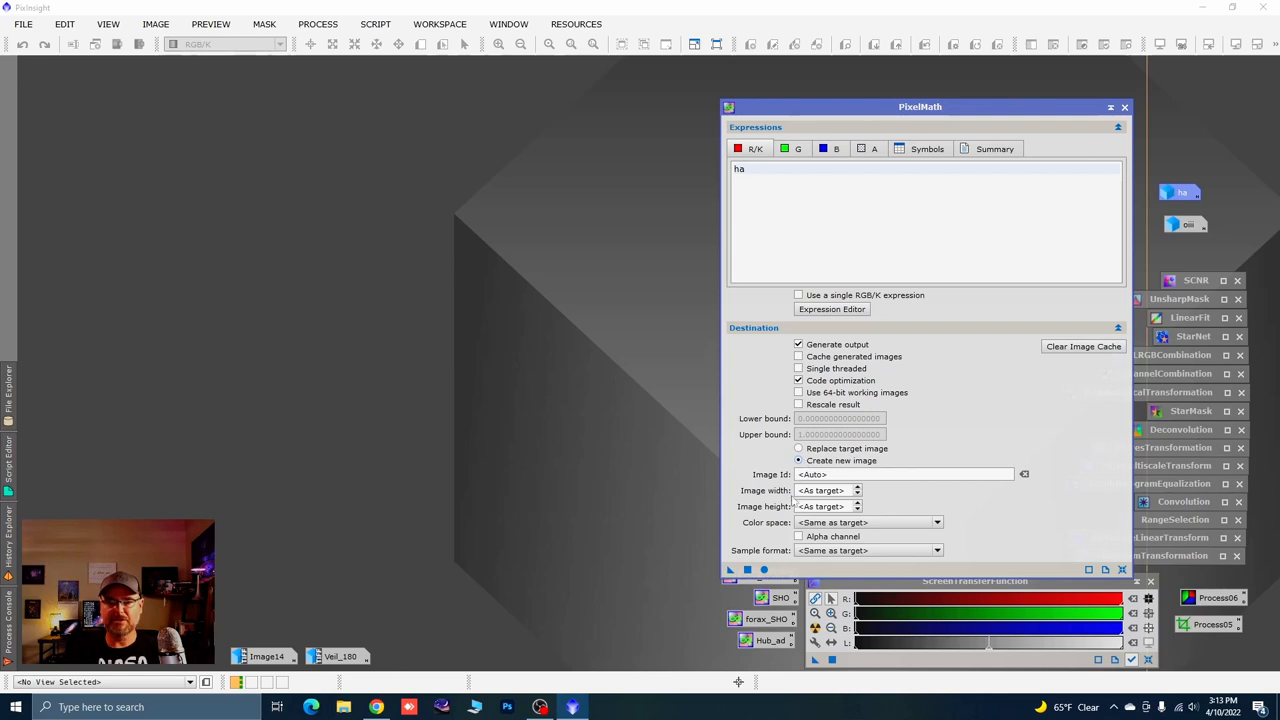
click(936, 522)
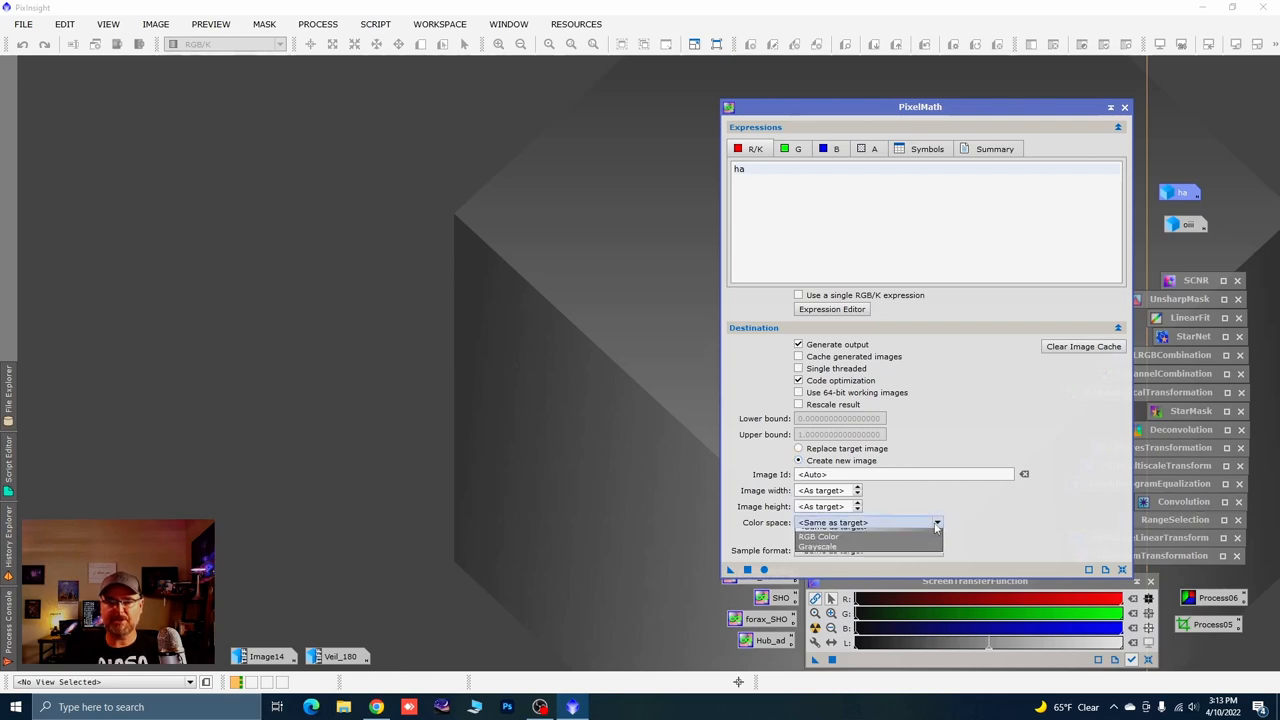
click(818, 537)
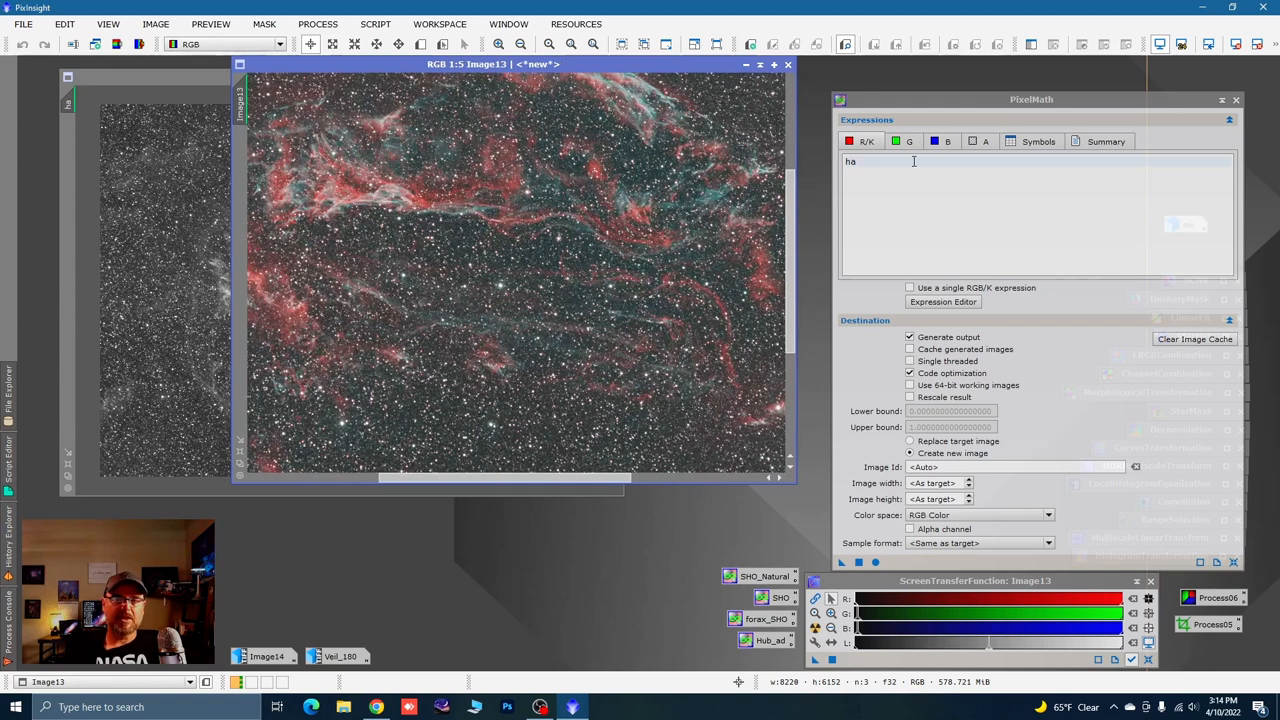
mouse_move(503, 162)
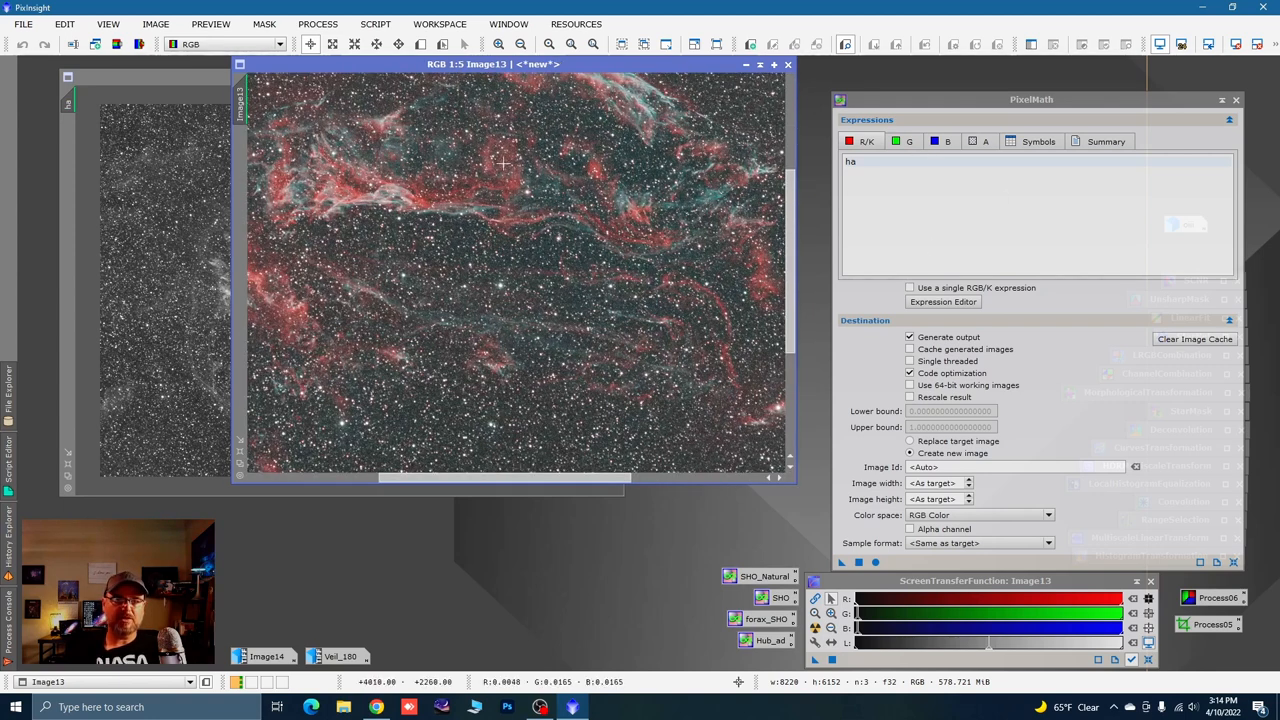
mouse_move(580, 320)
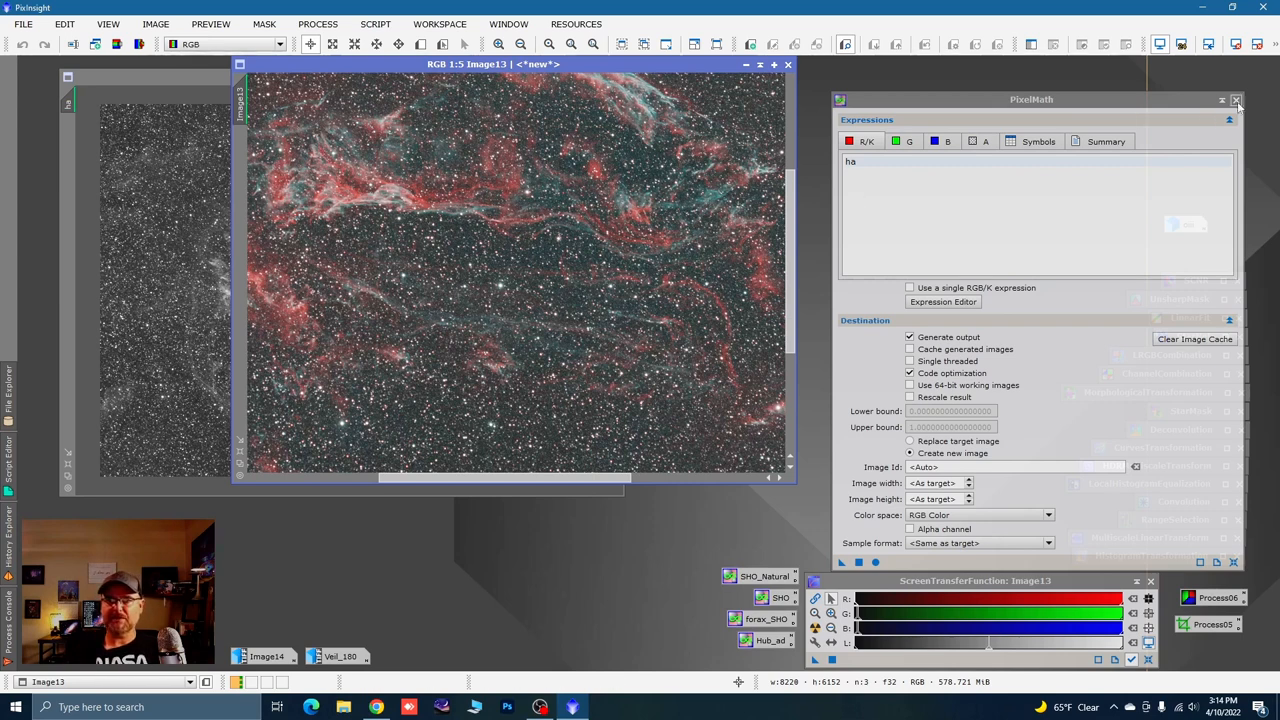
mouse_move(1222, 100)
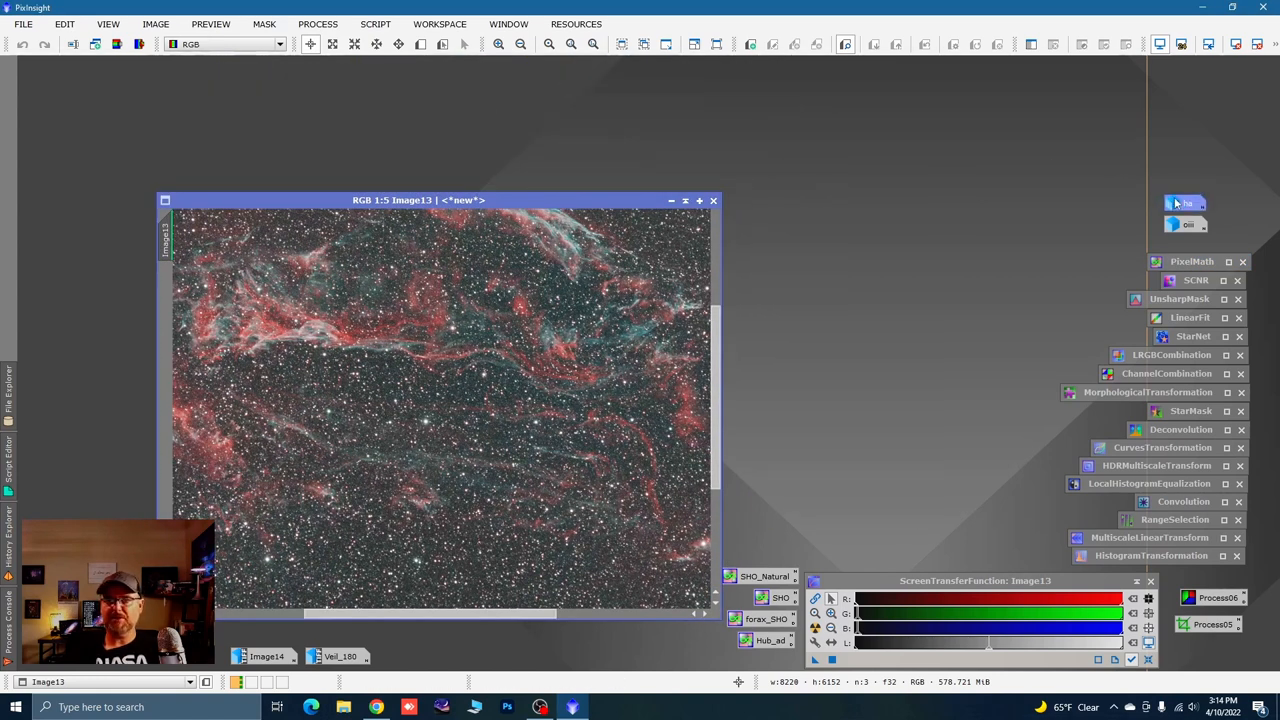
Move the Image13 window toward the upper left and enlarge it
drag(420, 200, 418, 114)
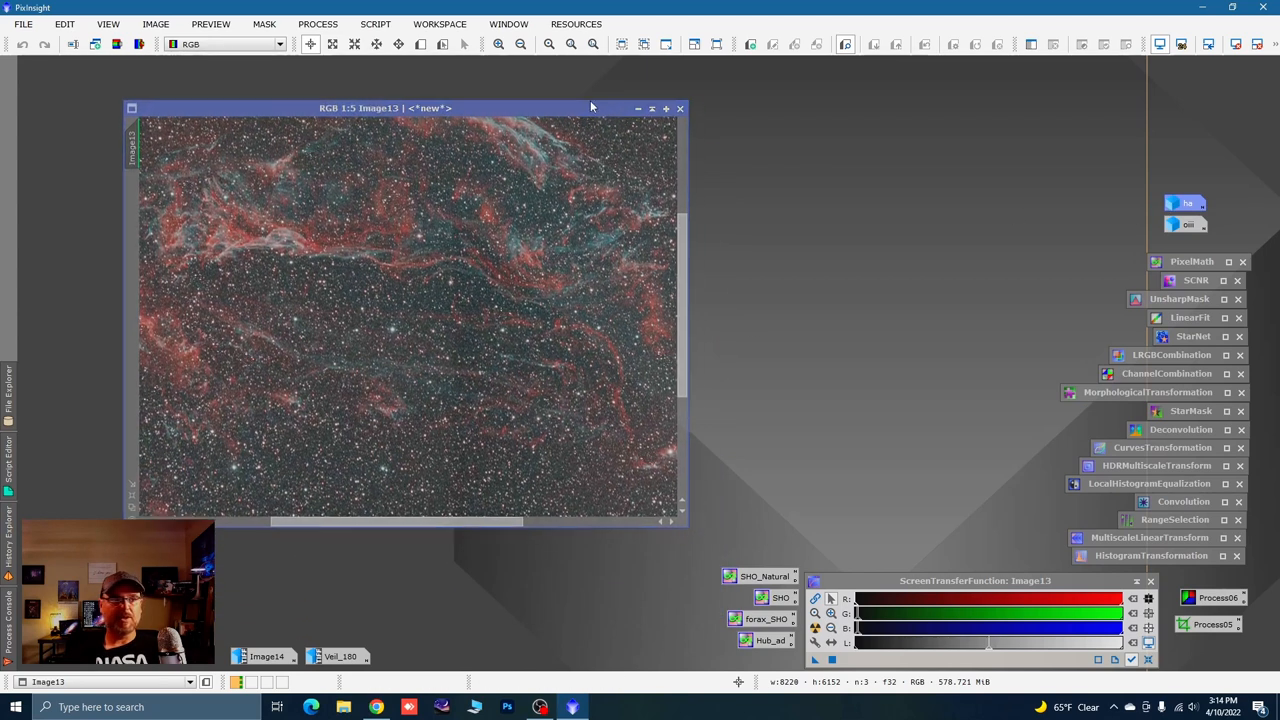
drag(385, 108, 323, 80)
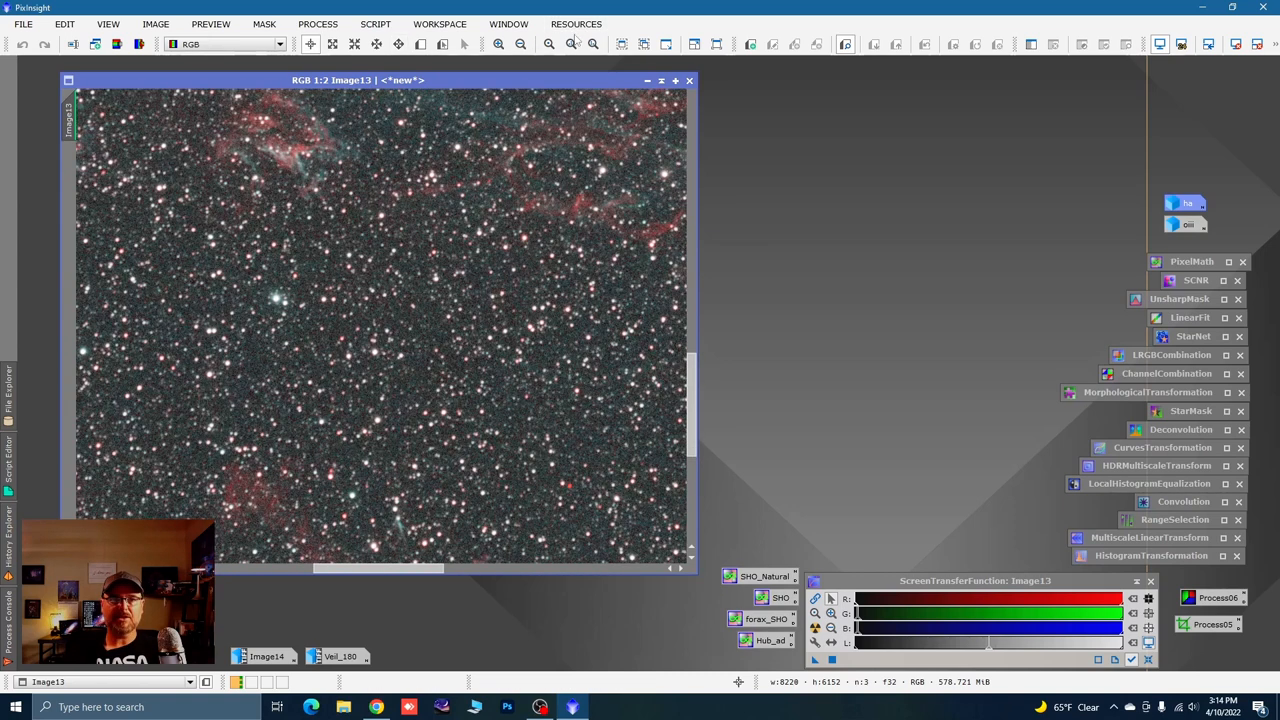
mouse_move(420, 43)
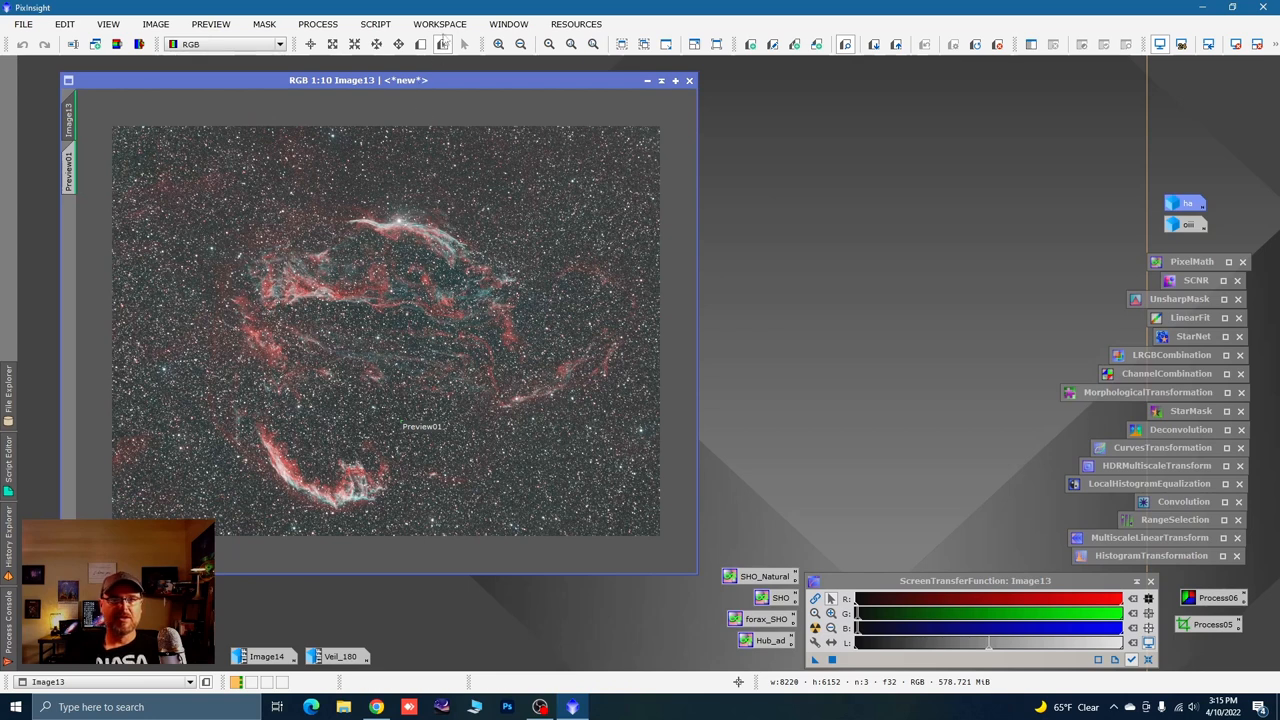
Open BackgroundNeutralization and set its reference image to Image13->Preview01
click(318, 24)
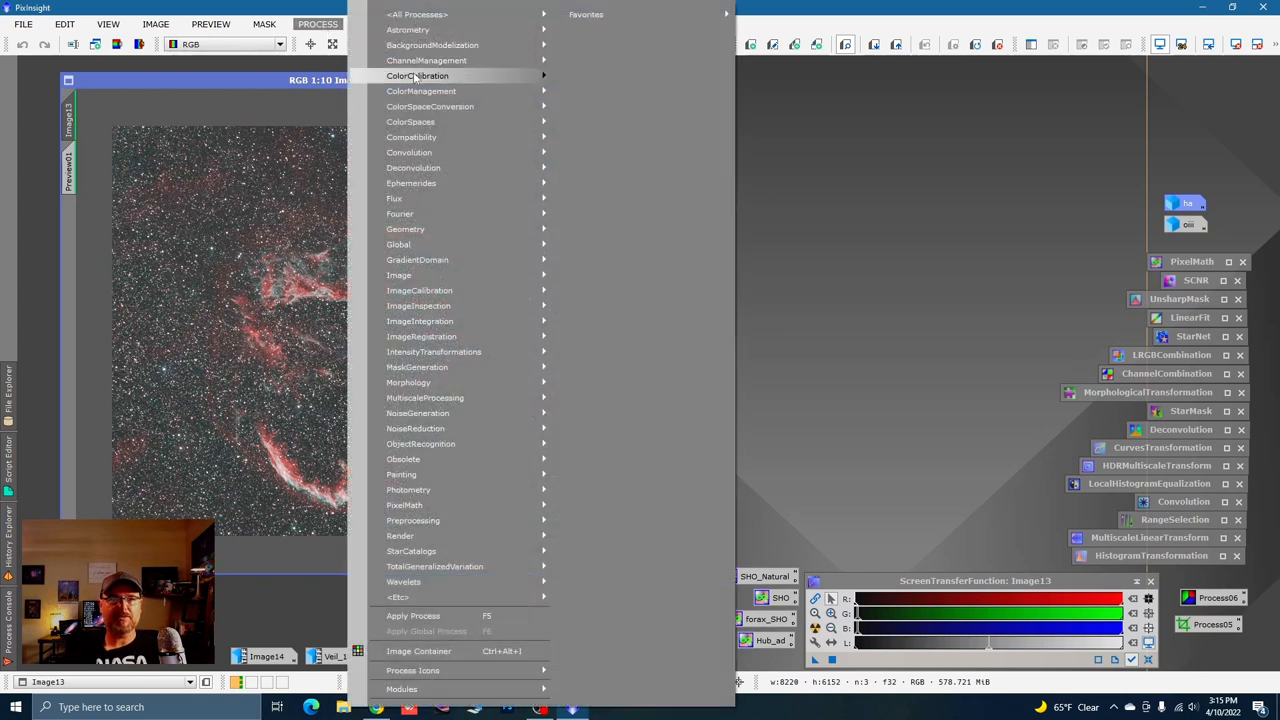
mouse_move(418, 75)
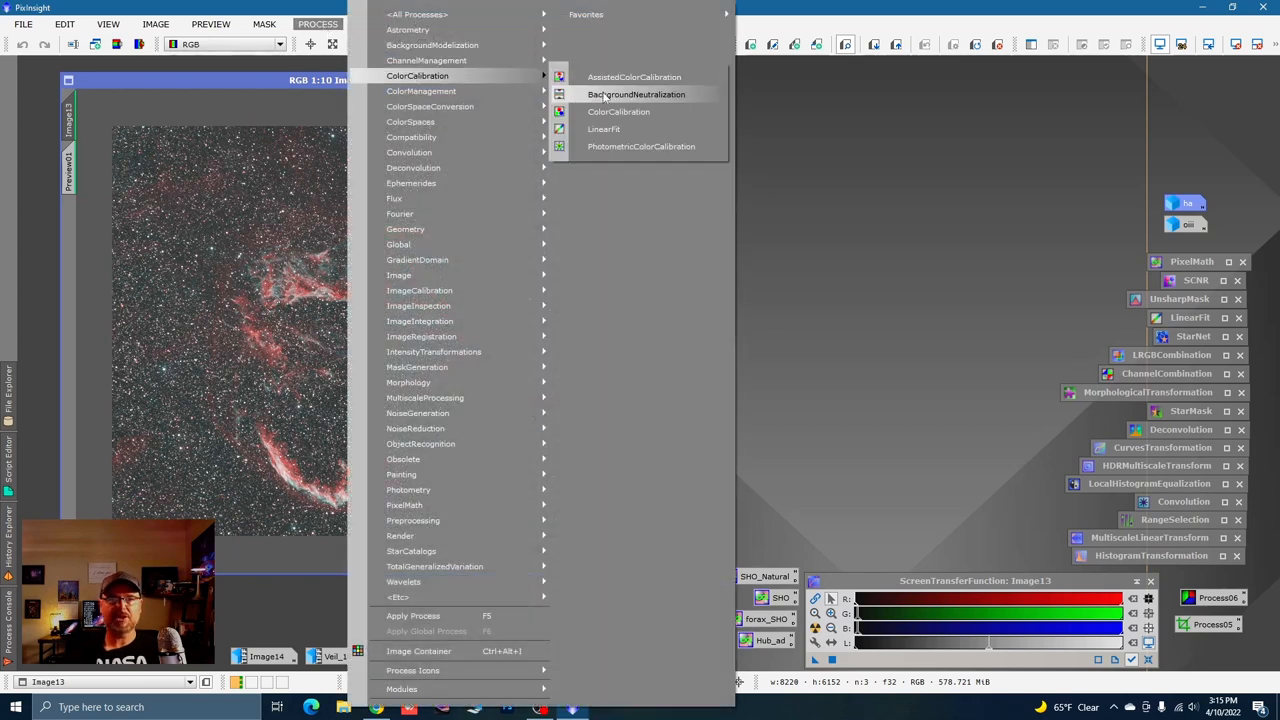
click(637, 94)
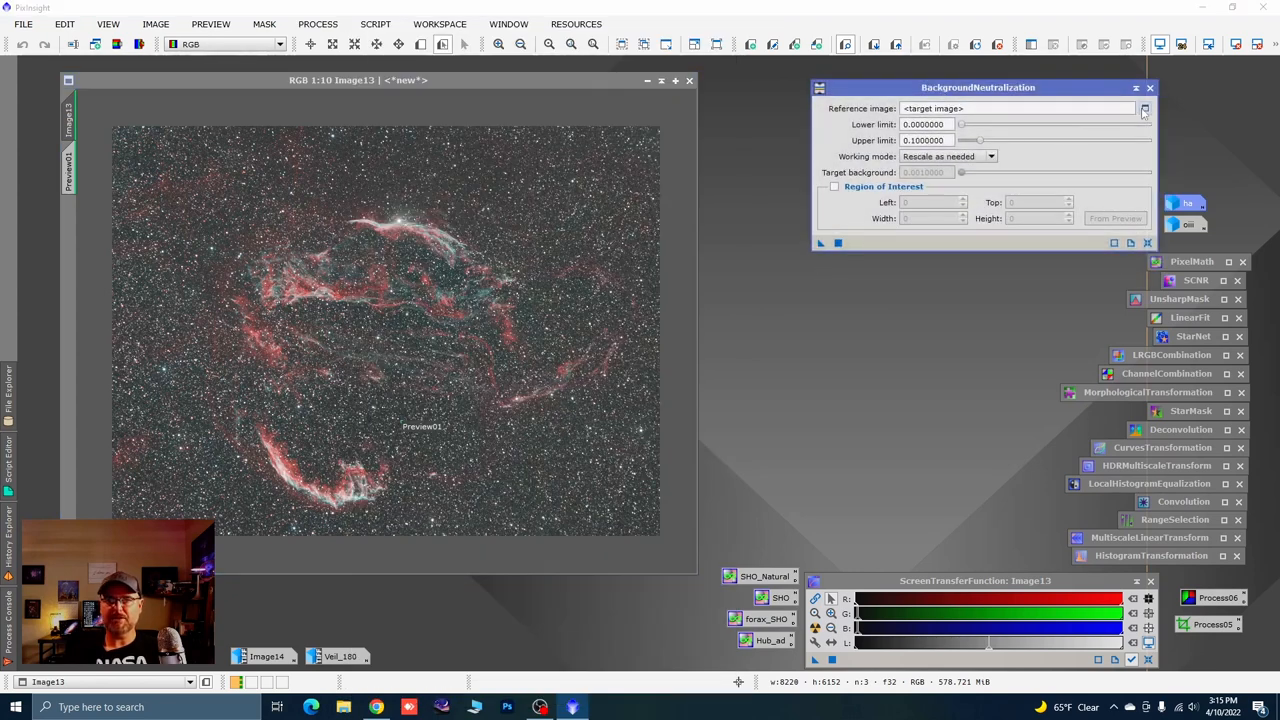
click(1144, 108)
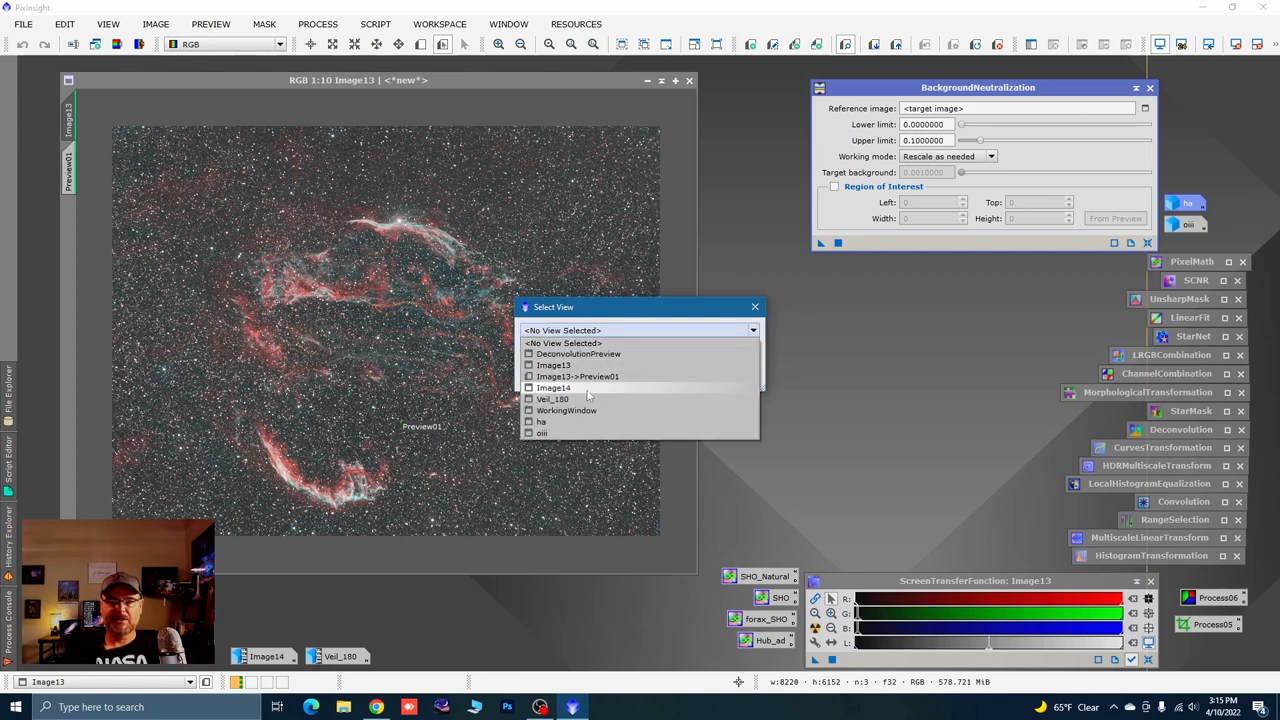
click(577, 376)
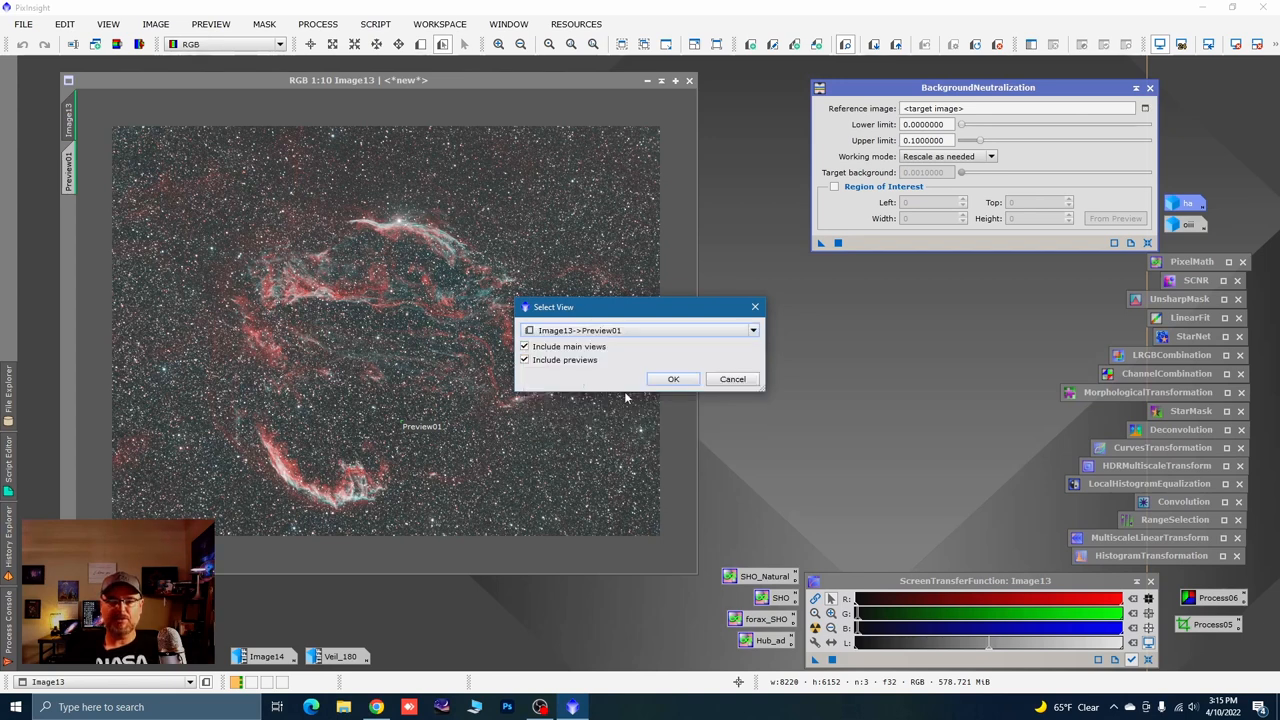
click(672, 378)
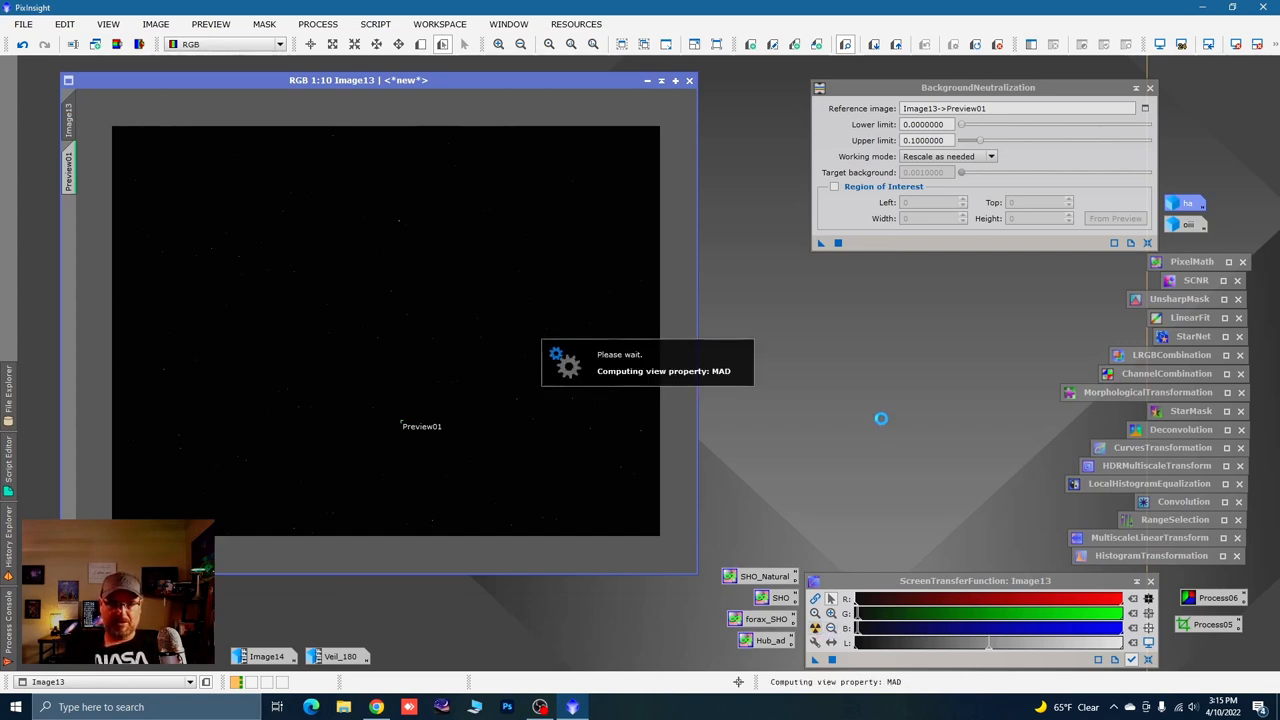
mouse_move(927, 366)
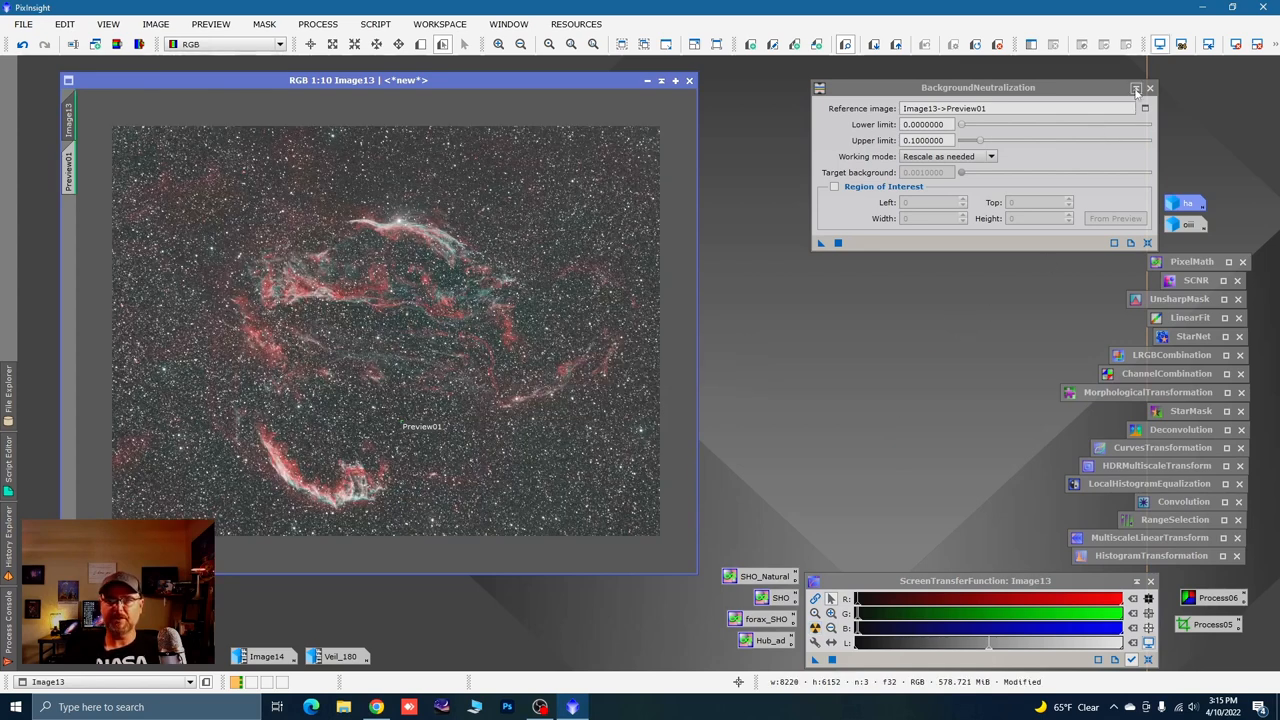
mouse_move(1149, 89)
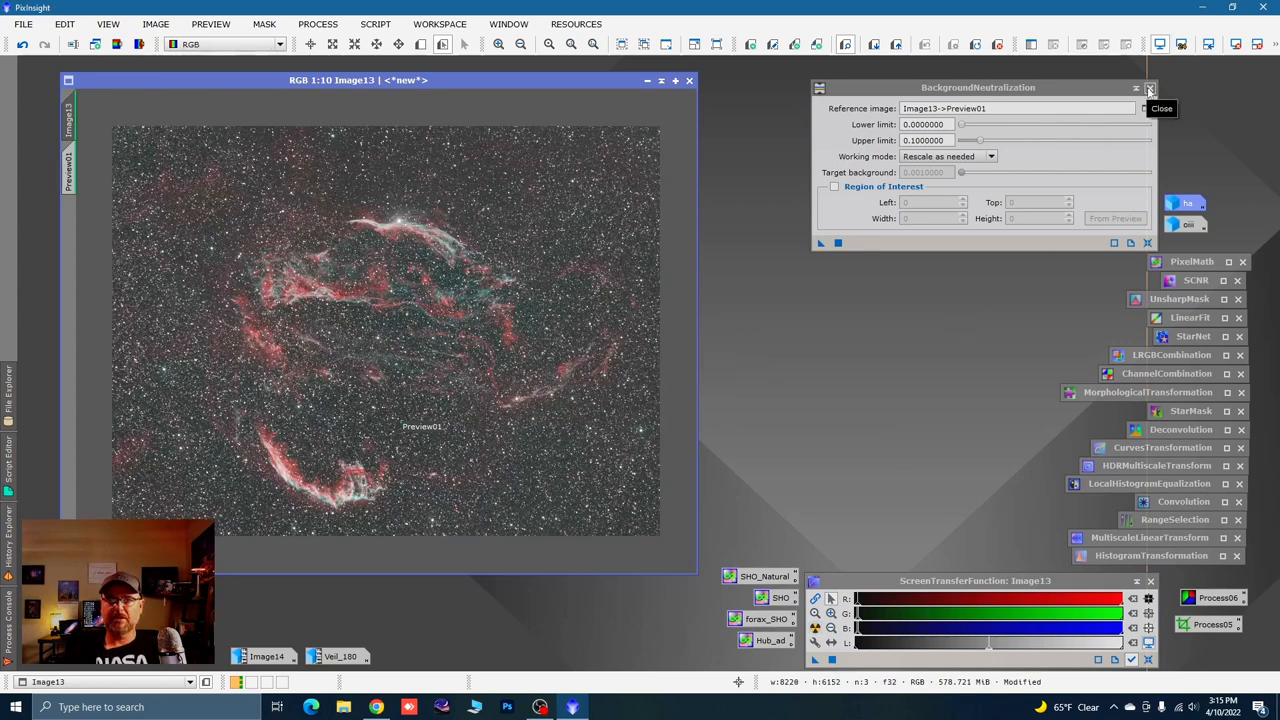
Close BackgroundNeutralization and position the MultiscaleLinearTransform window beside the image
click(1150, 88)
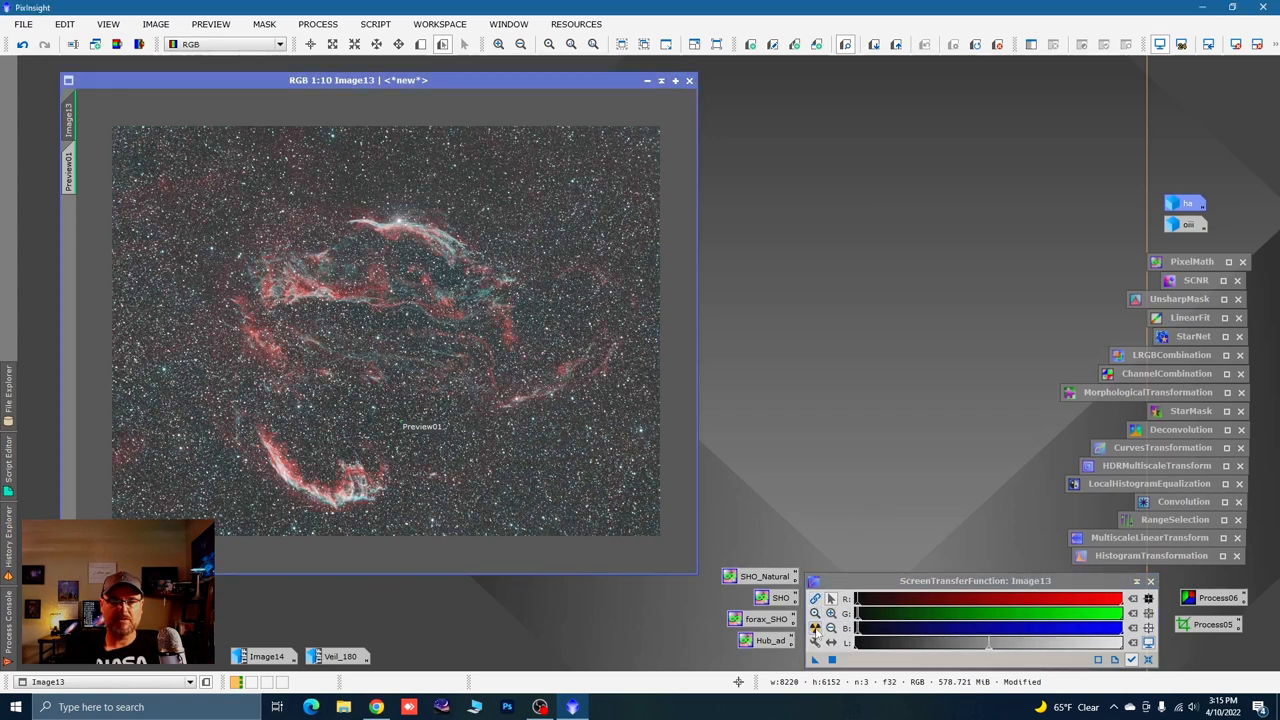
mouse_move(464, 454)
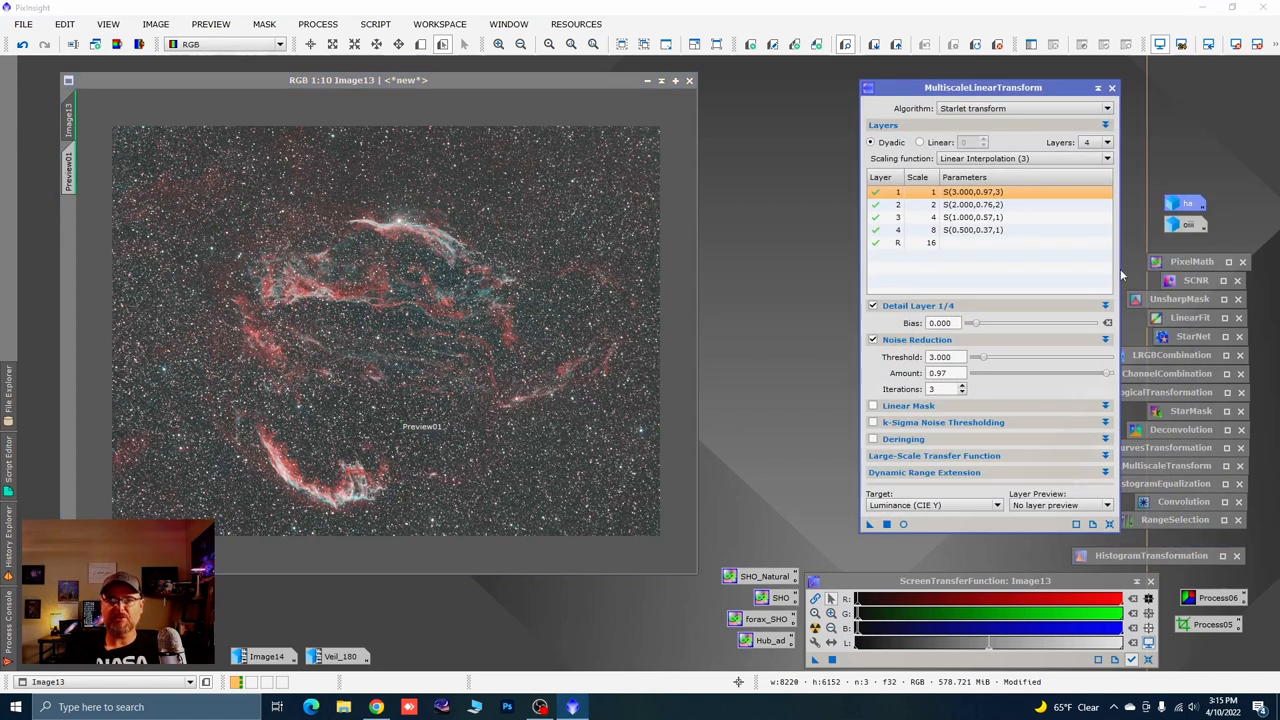
drag(983, 87, 945, 99)
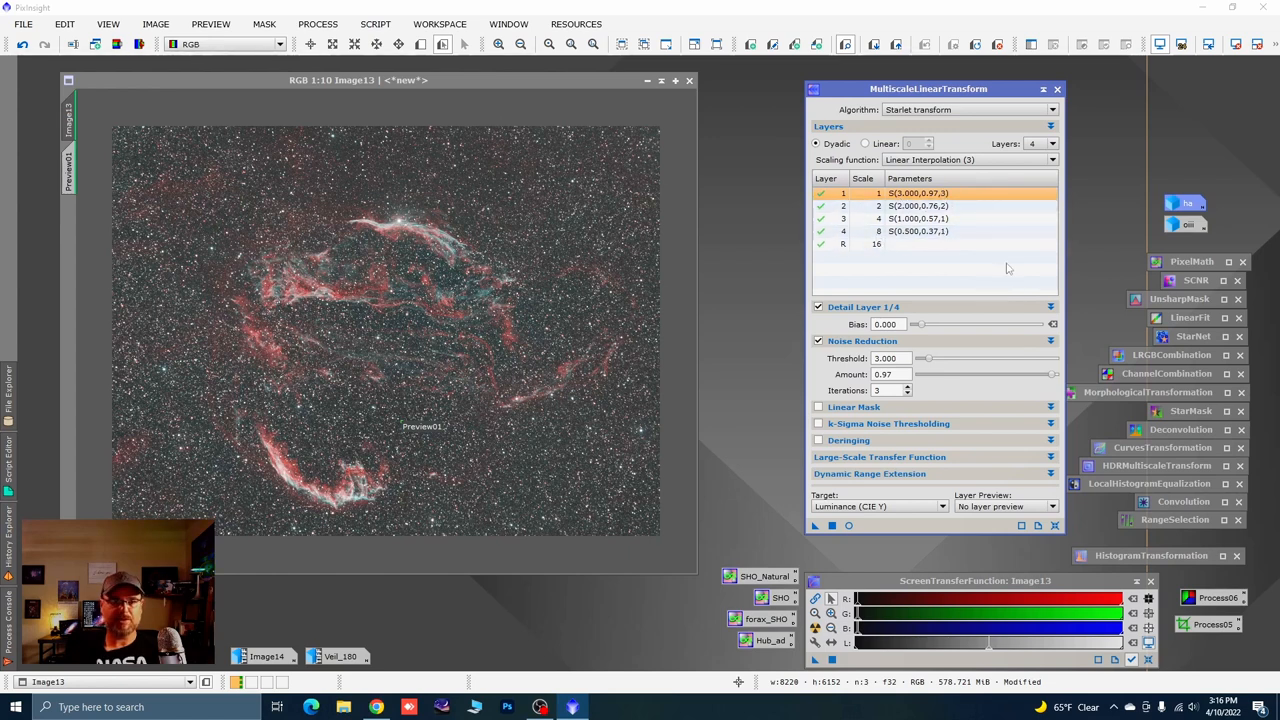
mouse_move(471, 370)
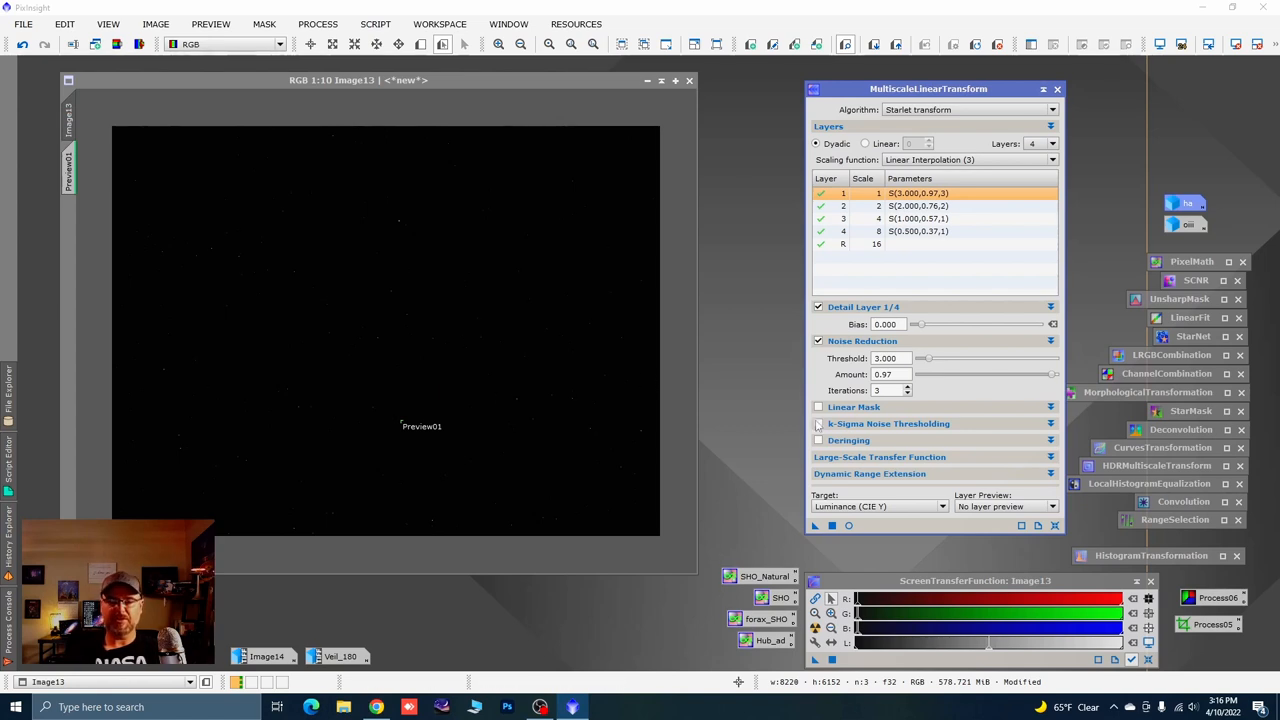
Enable the linear mask with mask preview and real-time preview, targeting Luminance (CIE Y)
click(819, 407)
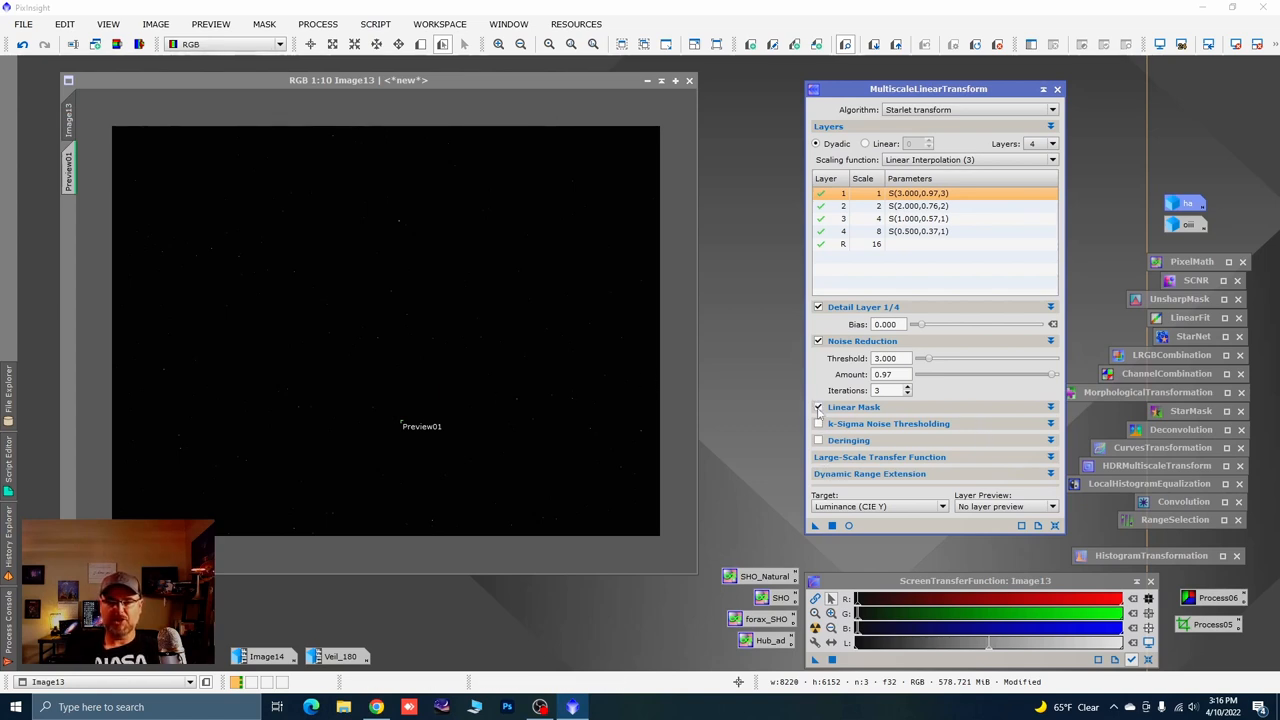
click(819, 407)
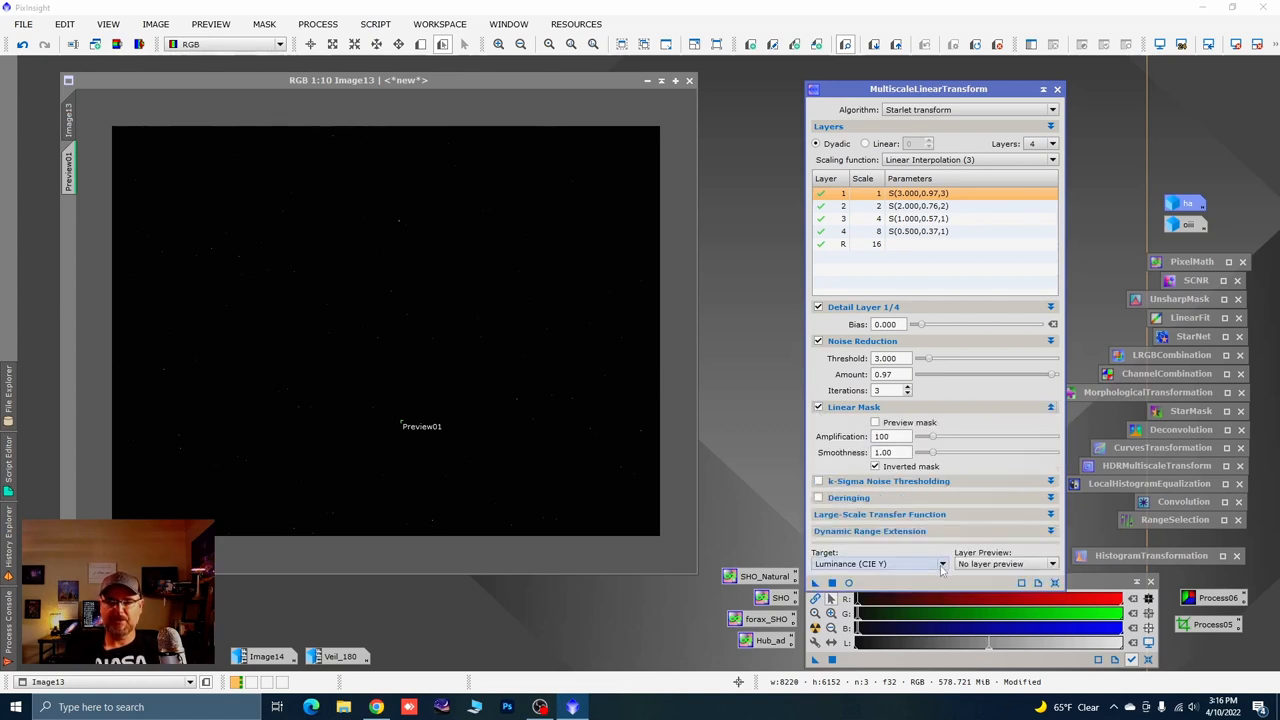
click(878, 563)
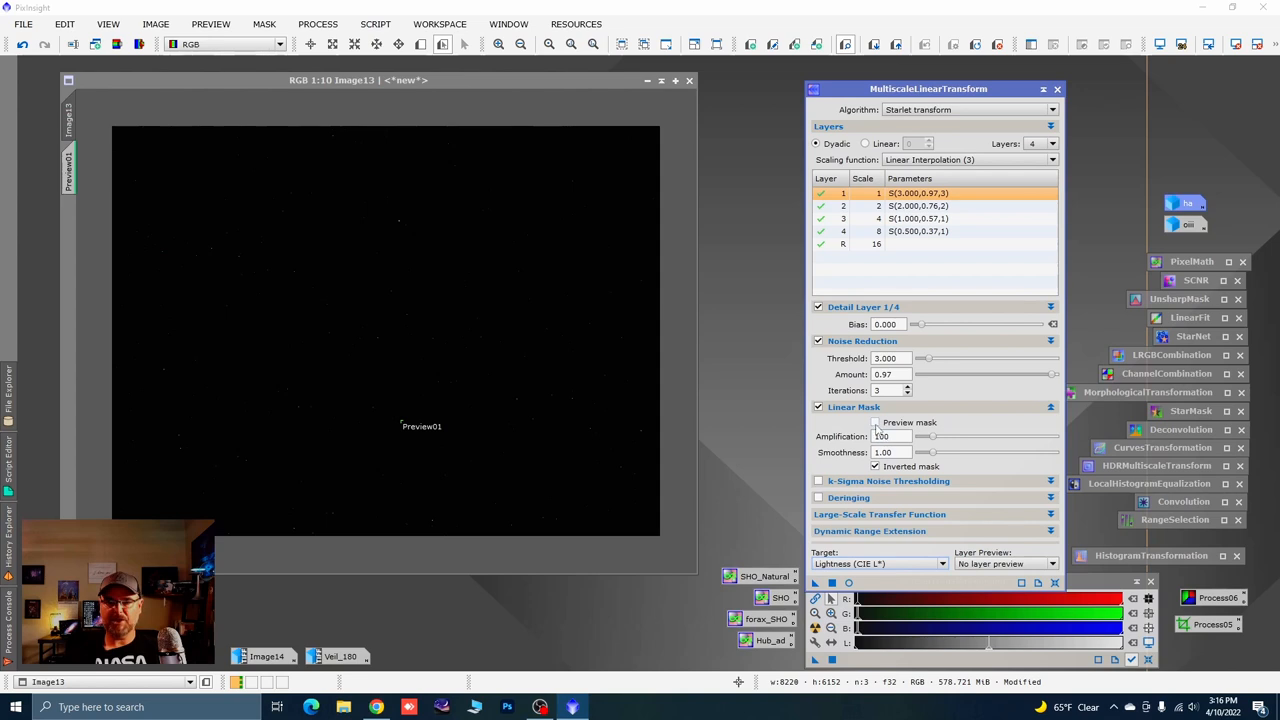
click(875, 422)
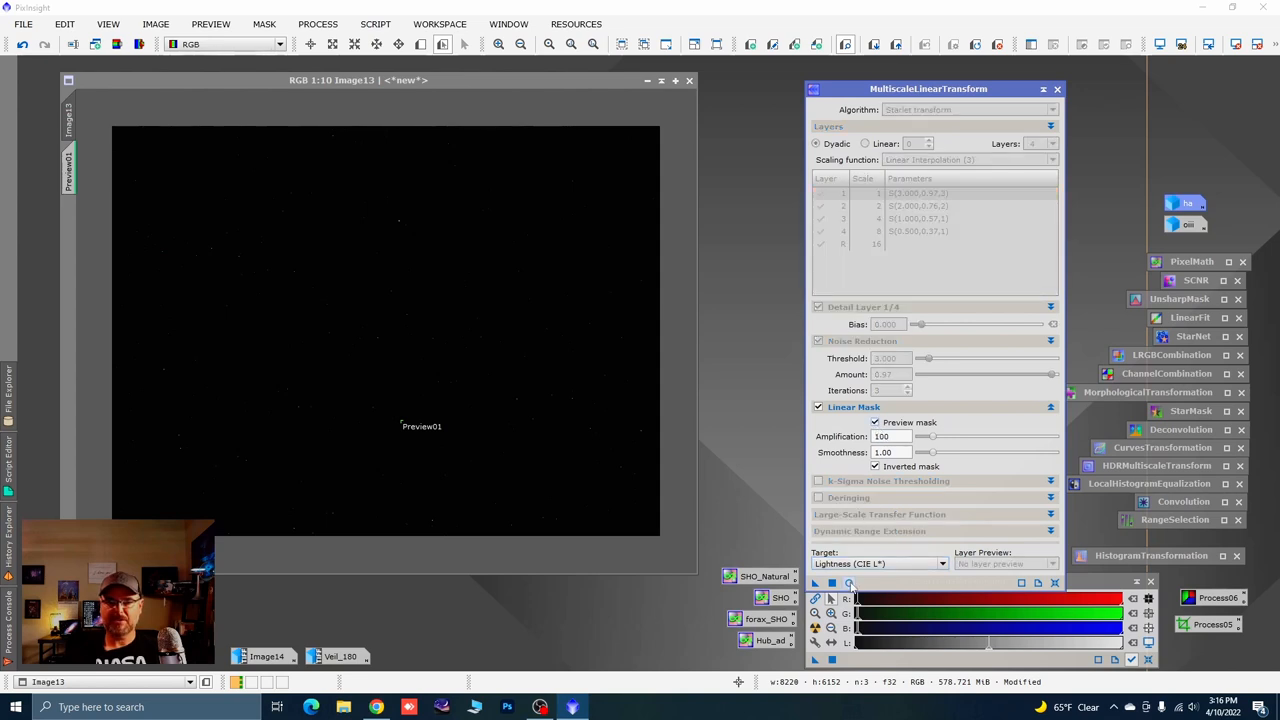
click(849, 583)
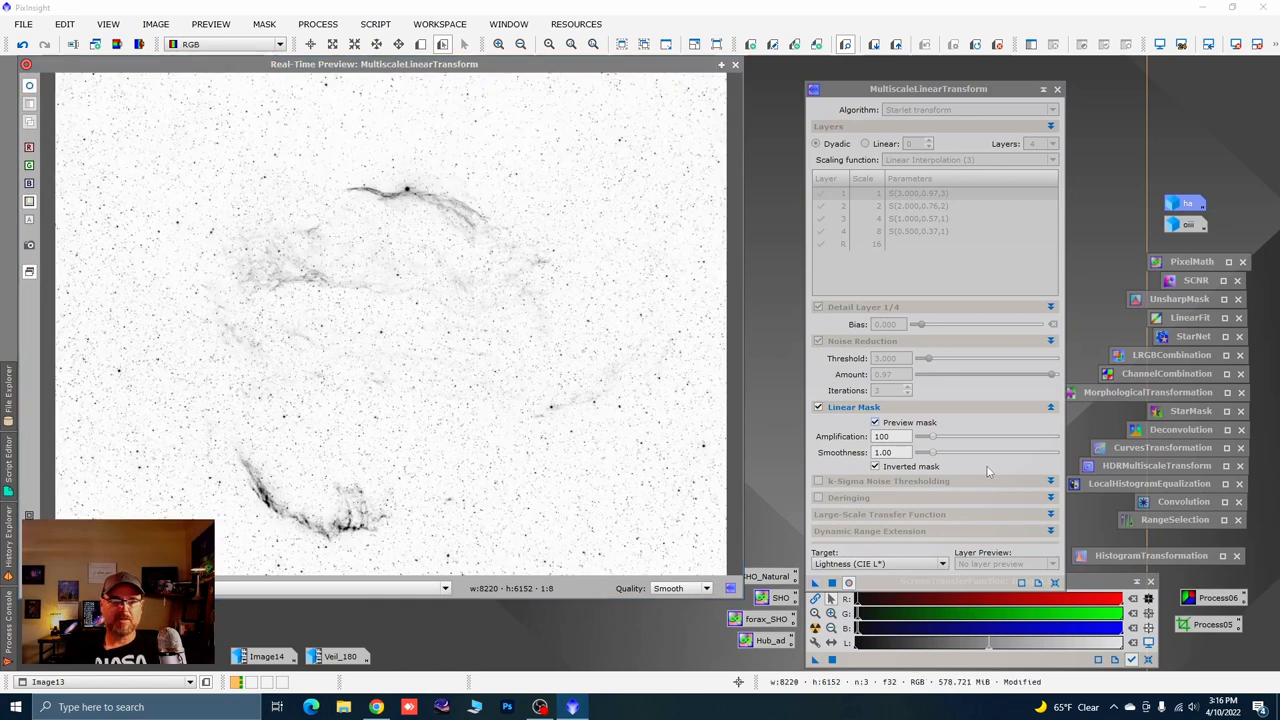
mouse_move(560, 411)
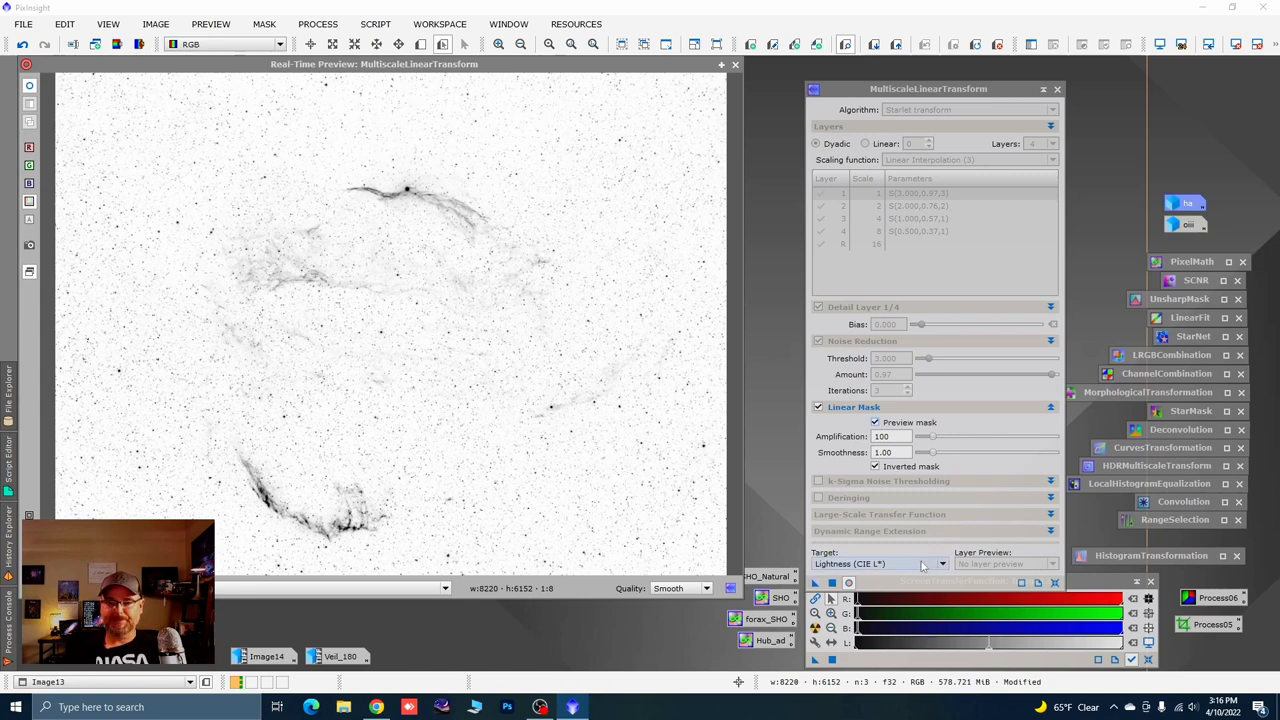
click(878, 563)
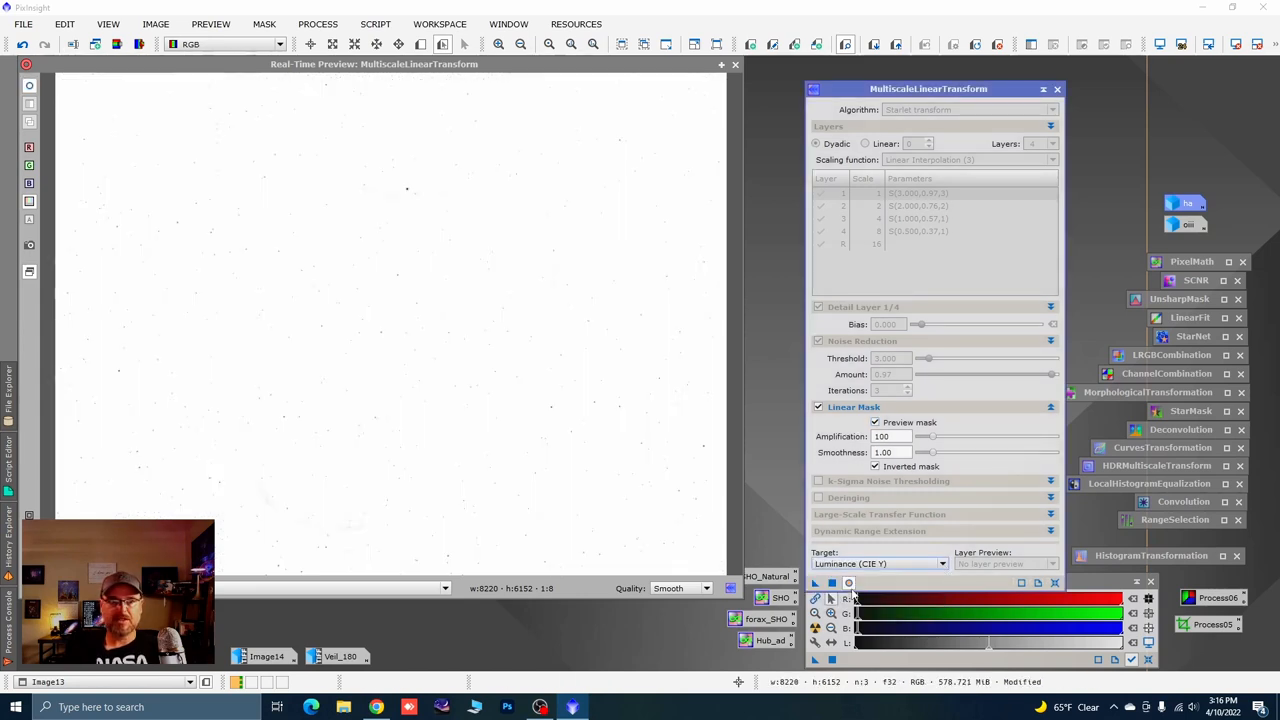
mouse_move(465, 436)
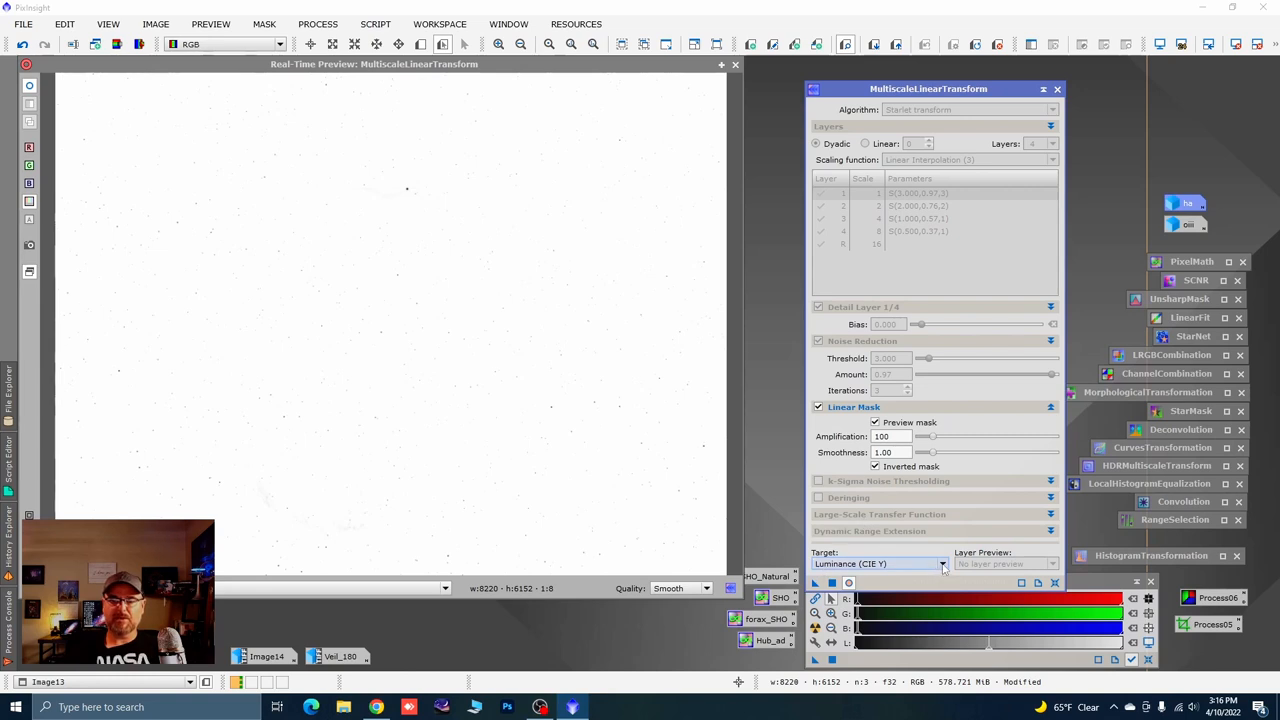
Switch the mask target back to Lightness and tune mask amplification to 240
click(940, 563)
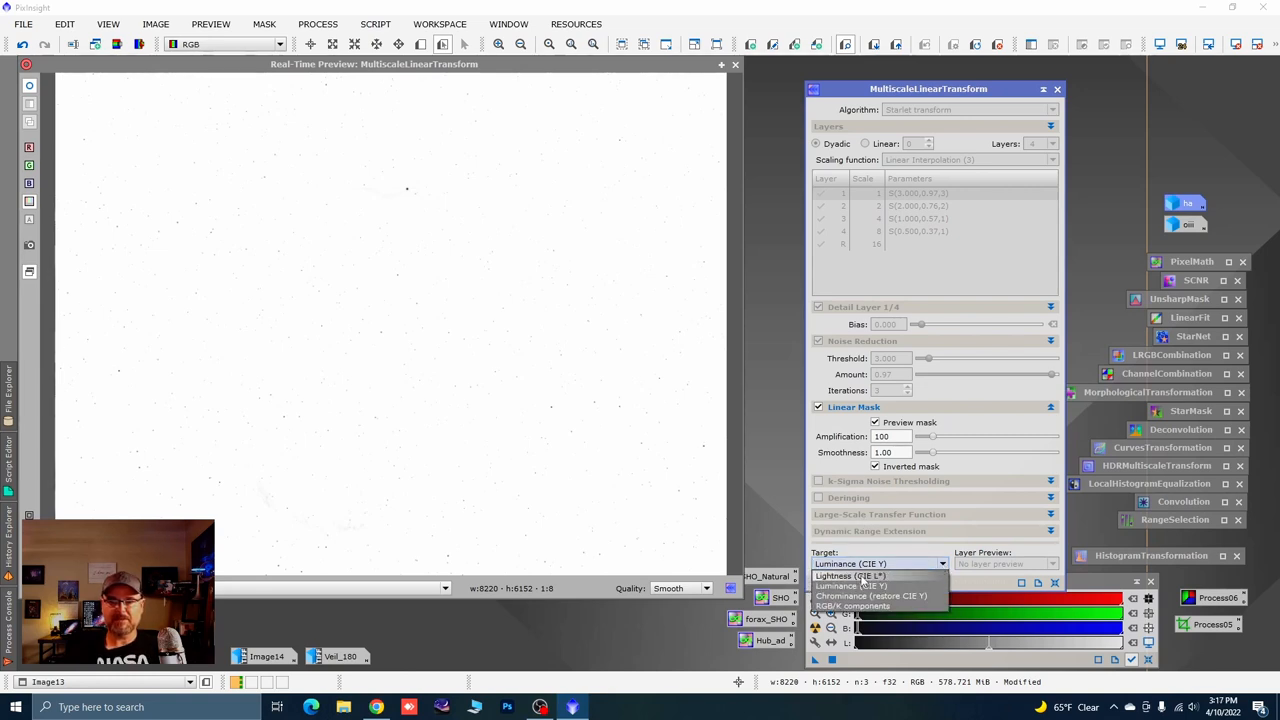
click(848, 576)
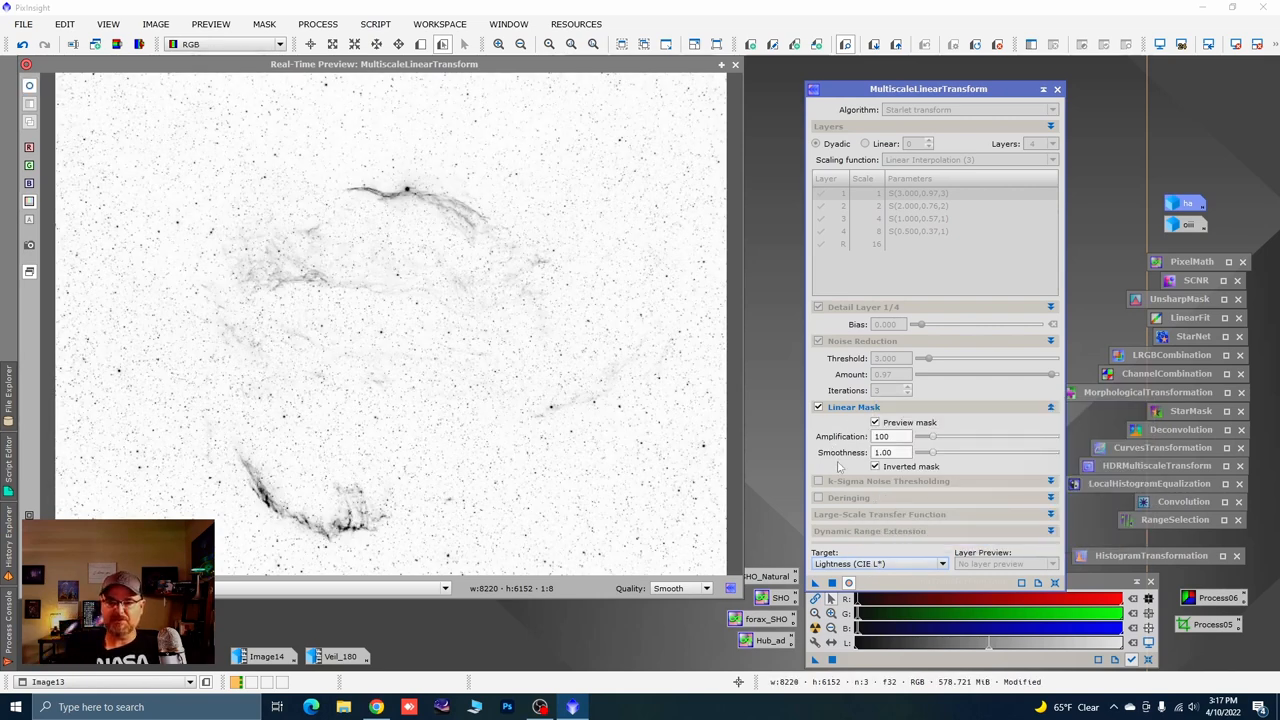
drag(924, 436, 1055, 436)
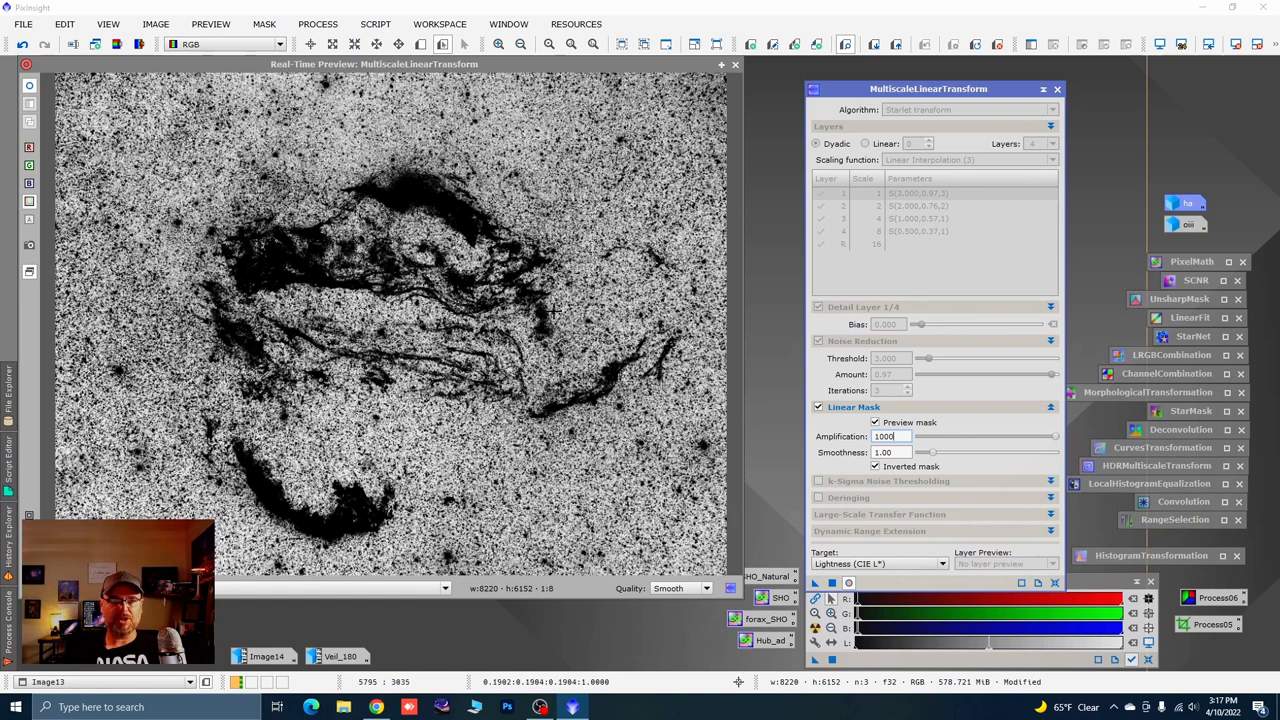
mouse_move(1023, 430)
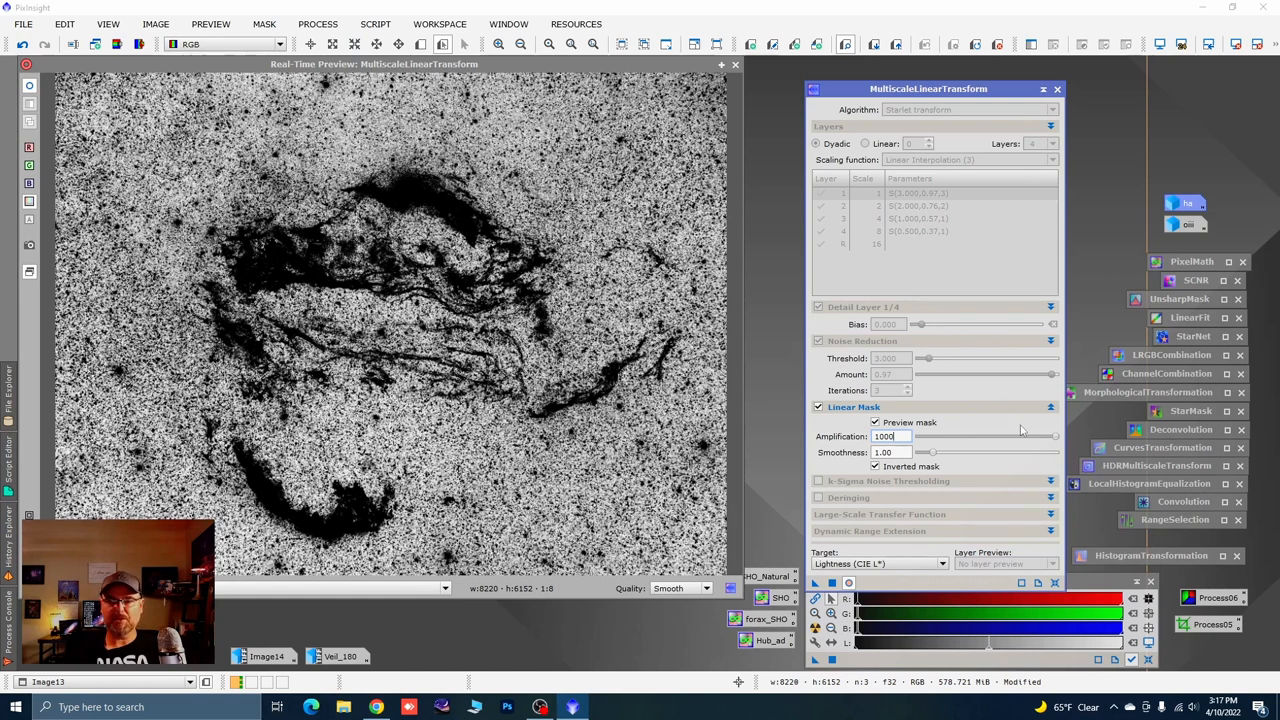
drag(1055, 436, 928, 436)
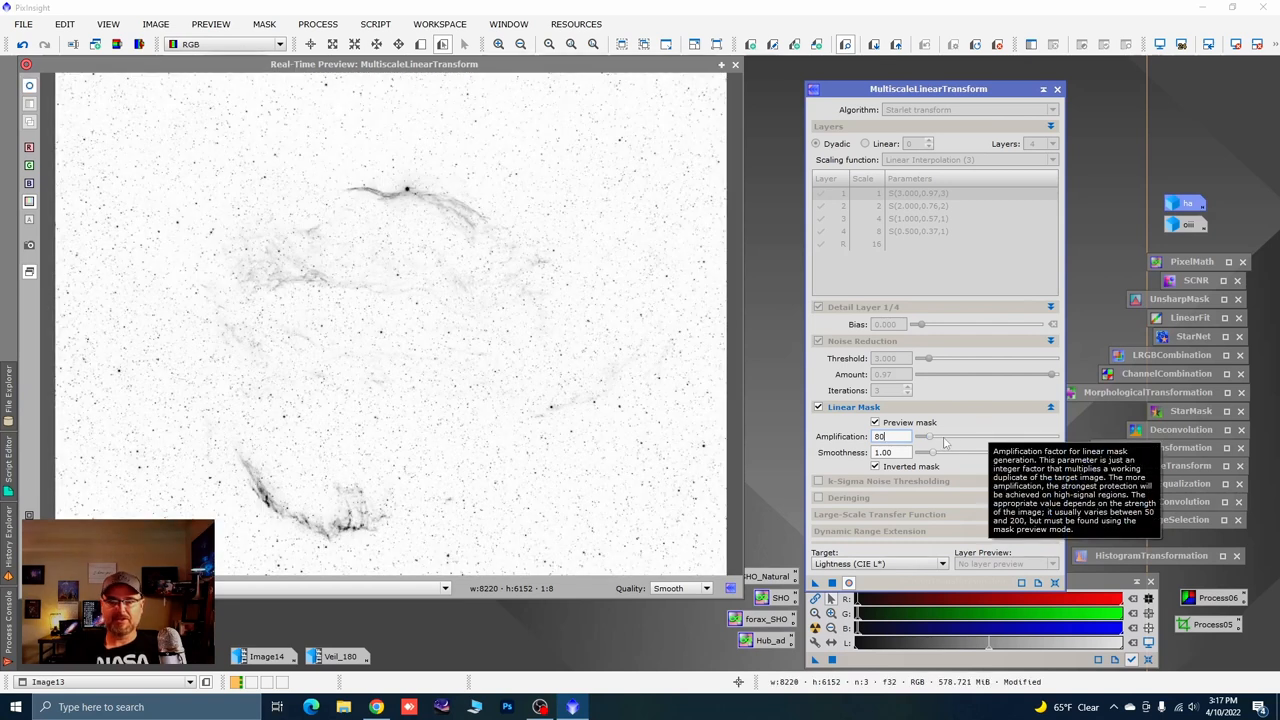
drag(925, 436, 948, 436)
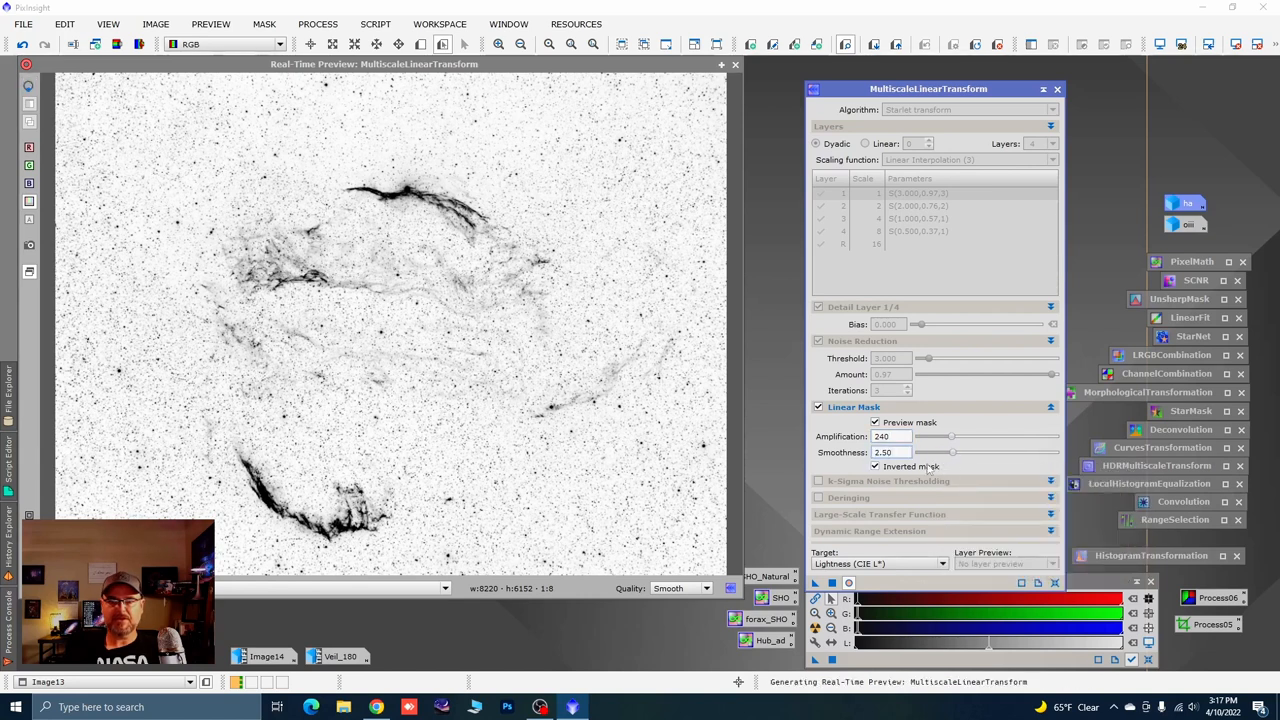
mouse_move(540, 428)
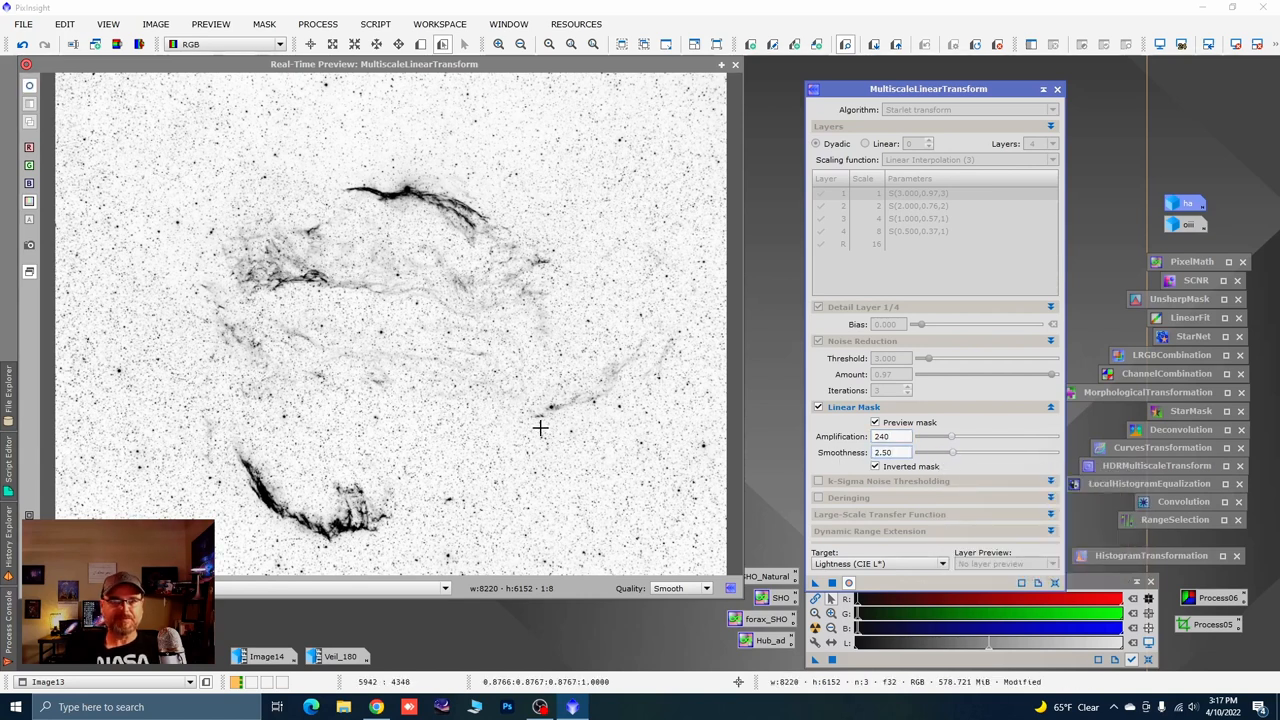
mouse_move(718, 245)
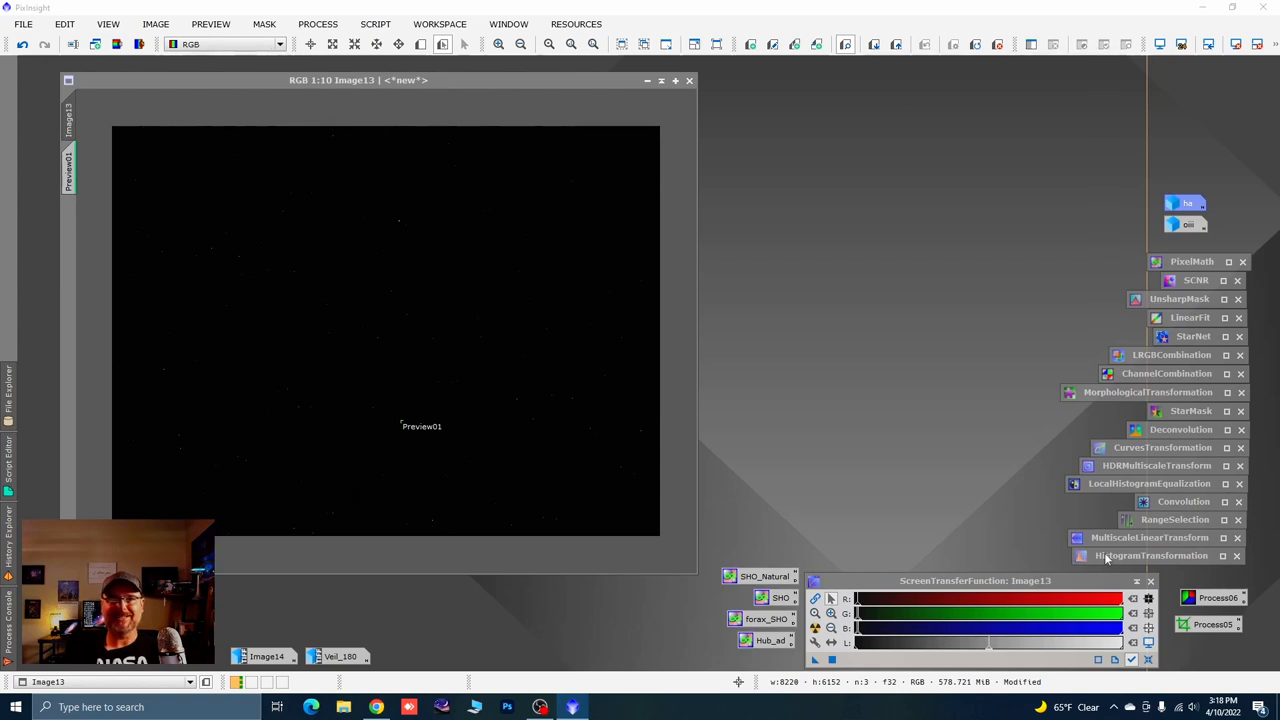
Select the saved HistogramTransformation process icon in the workspace
click(1150, 555)
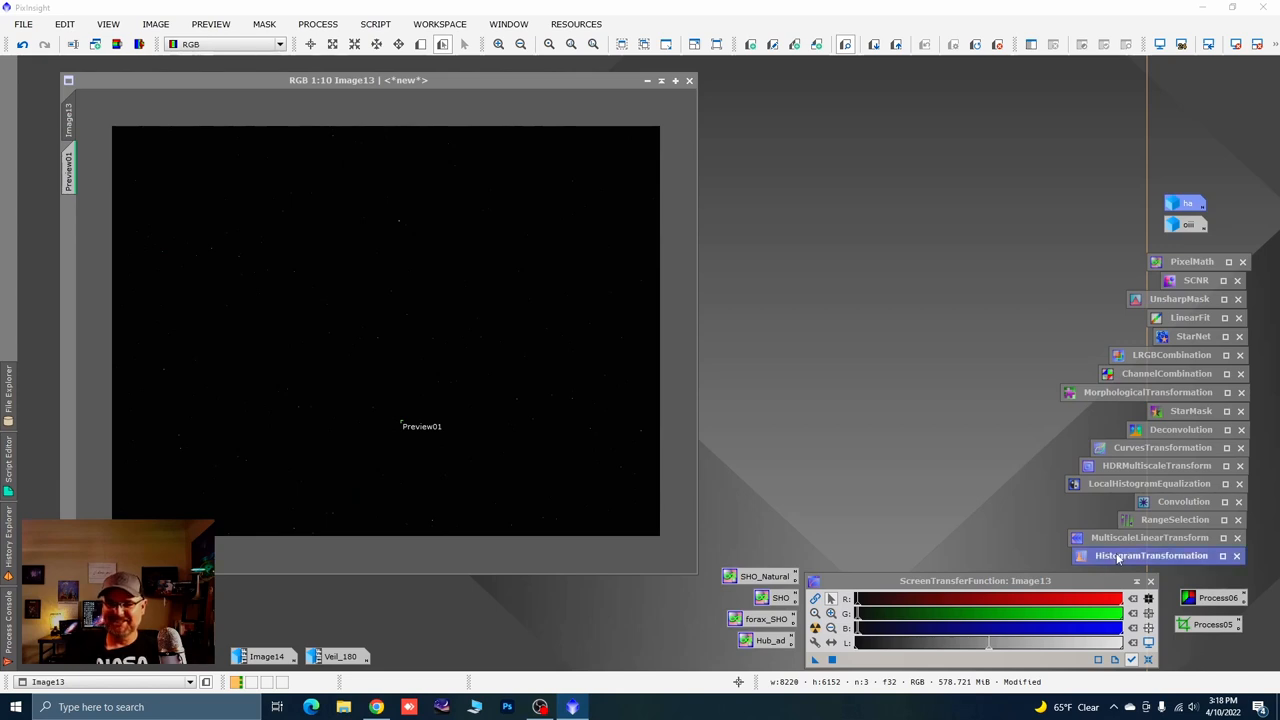
Stretch Image13 with the saved HistogramTransformation, shifting midtones and applying repeatedly
click(1150, 555)
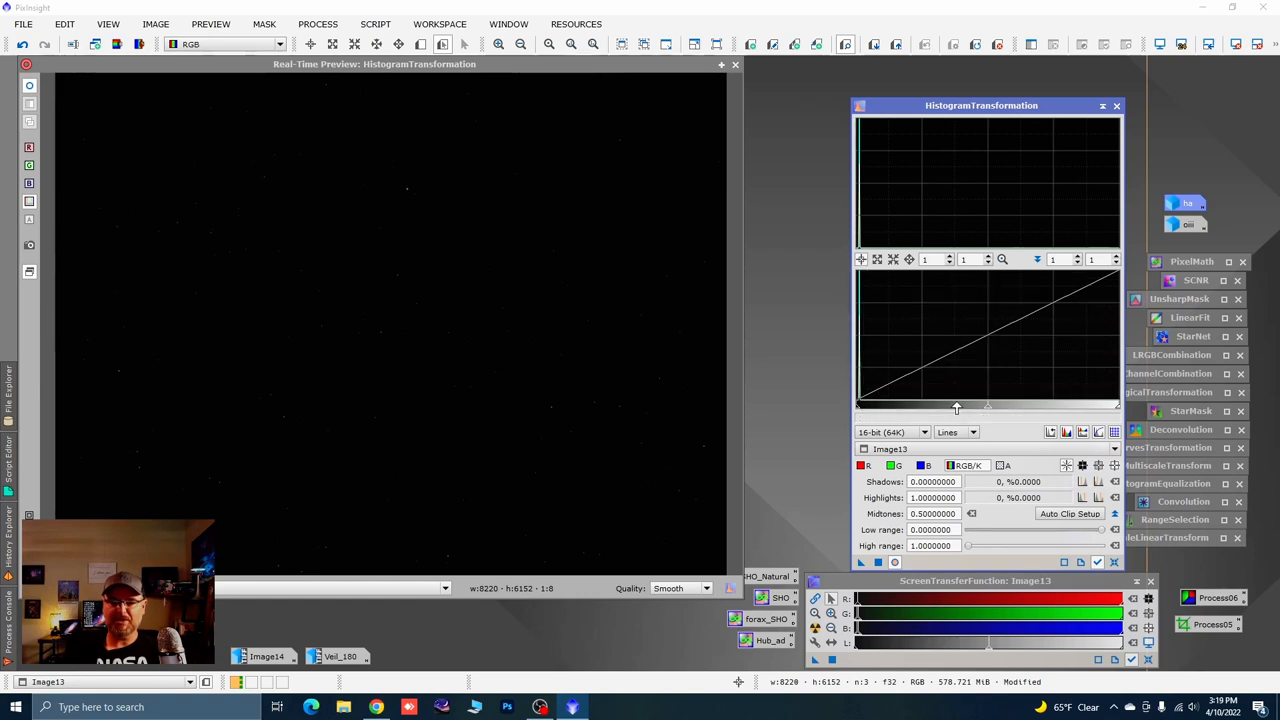
drag(988, 408, 962, 408)
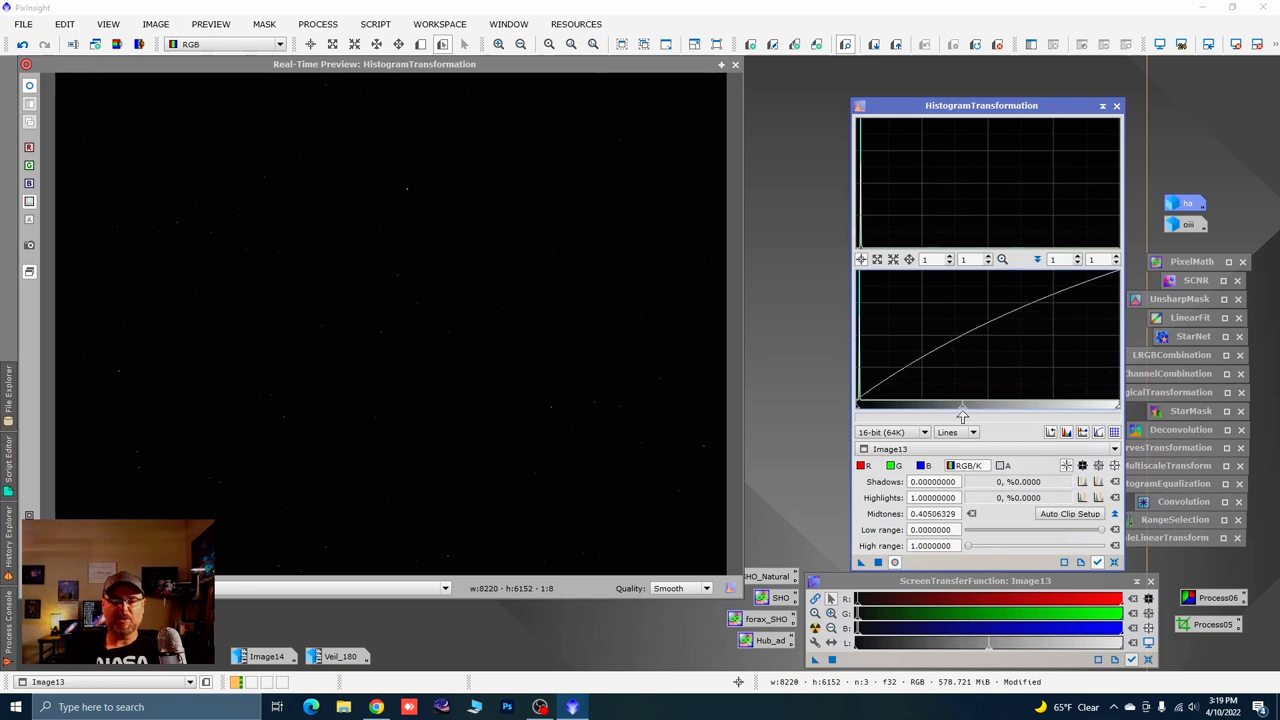
drag(960, 420, 910, 420)
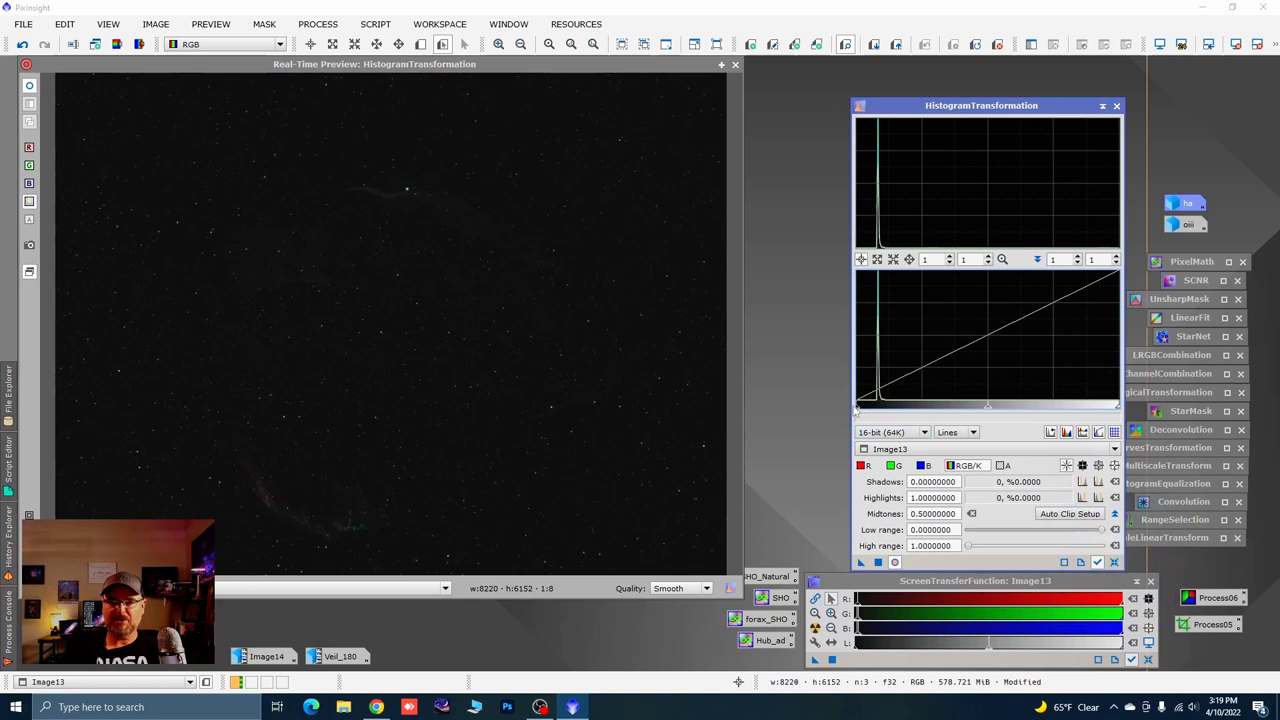
drag(856, 405, 872, 405)
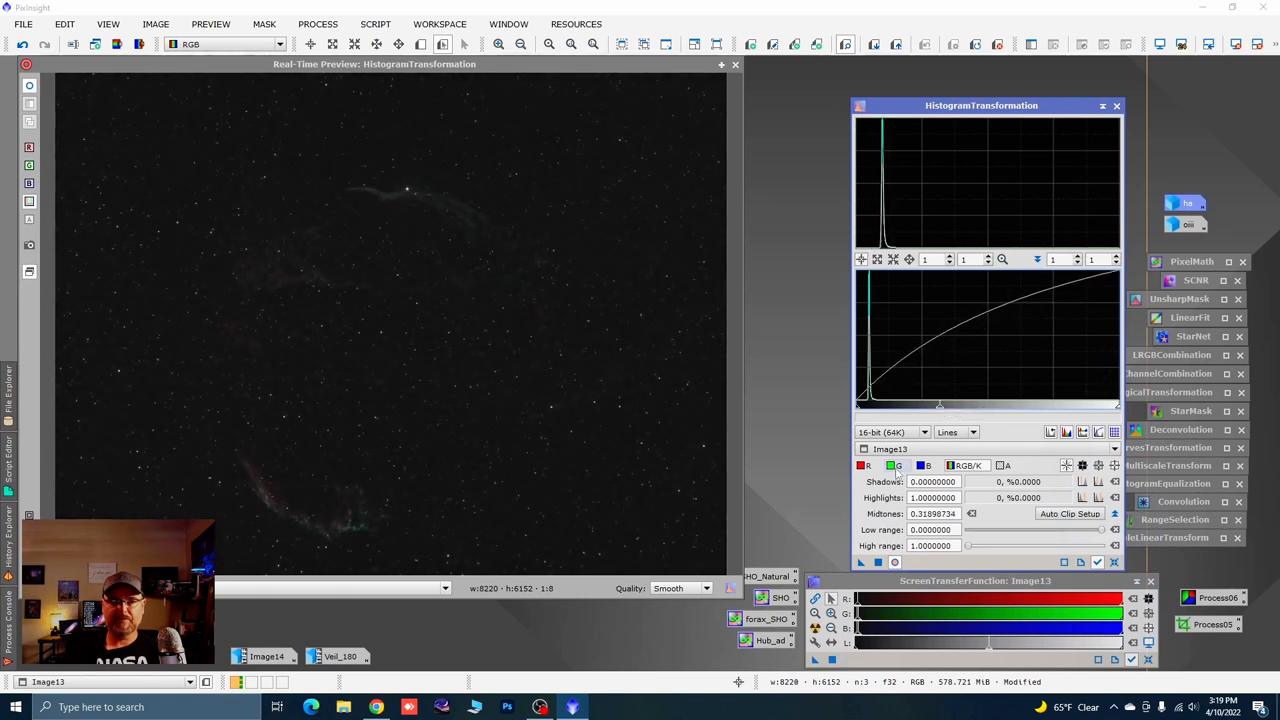
click(929, 395)
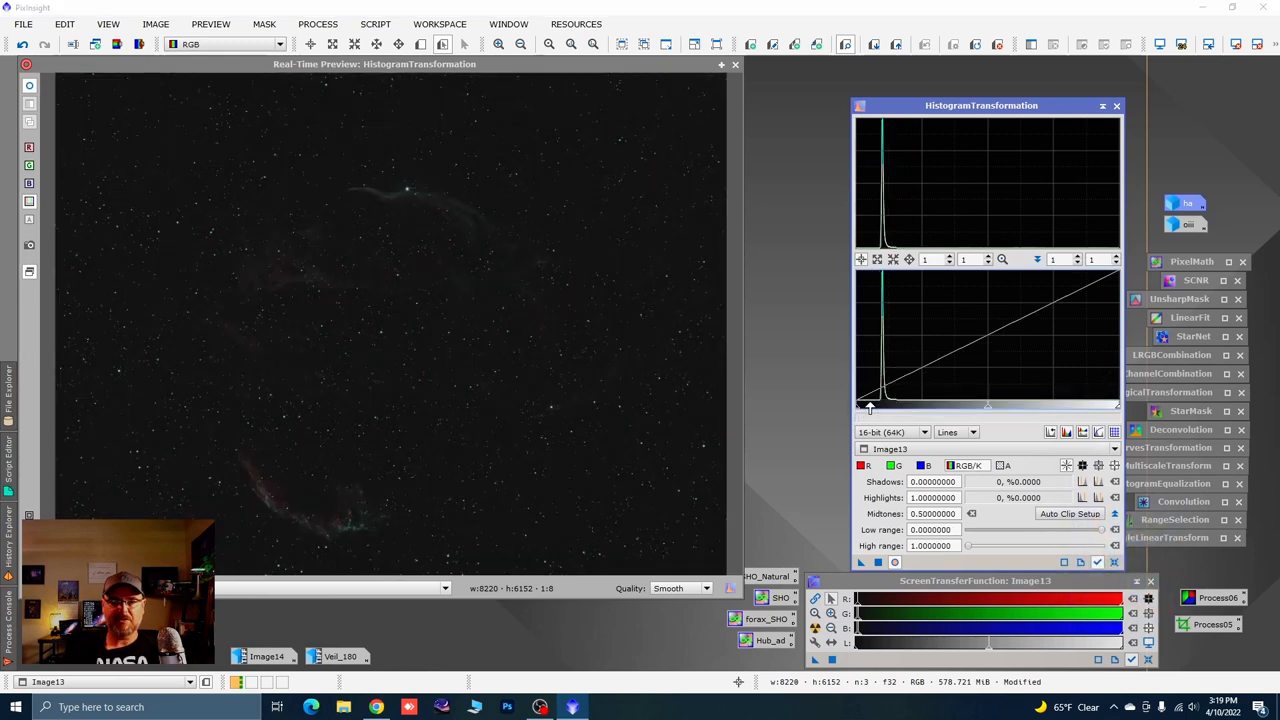
drag(858, 408, 870, 408)
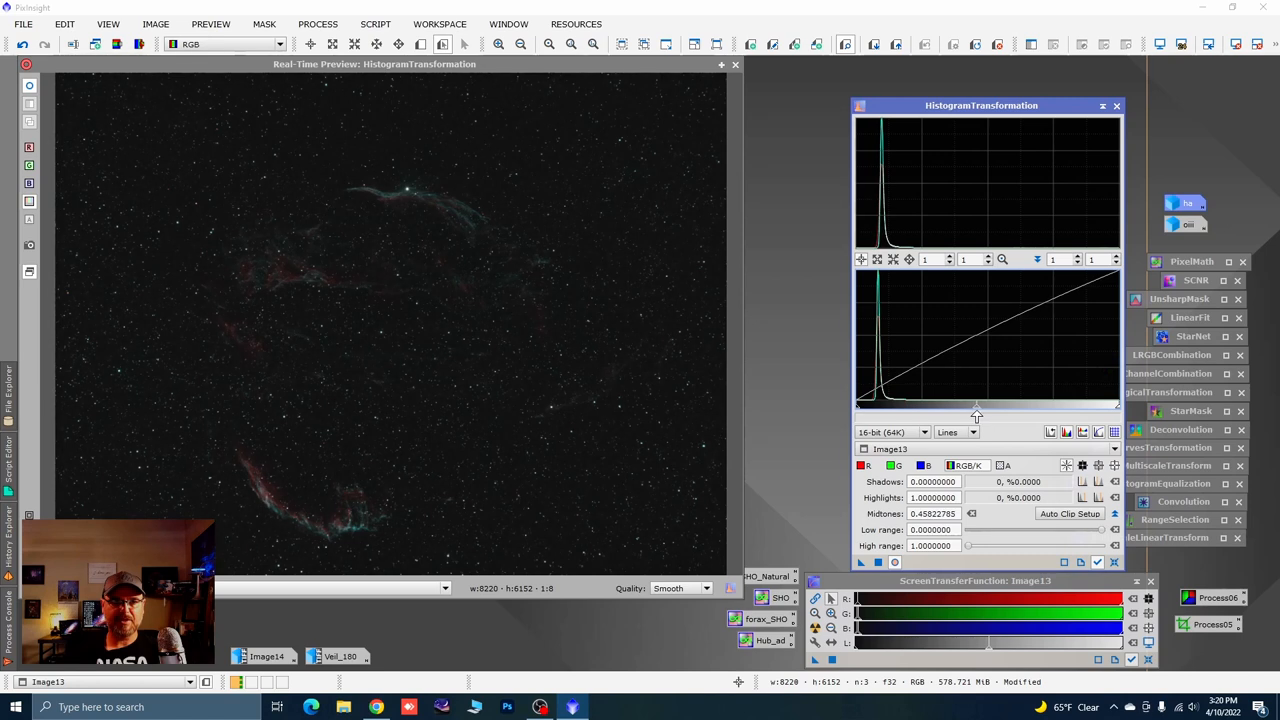
mouse_move(877, 562)
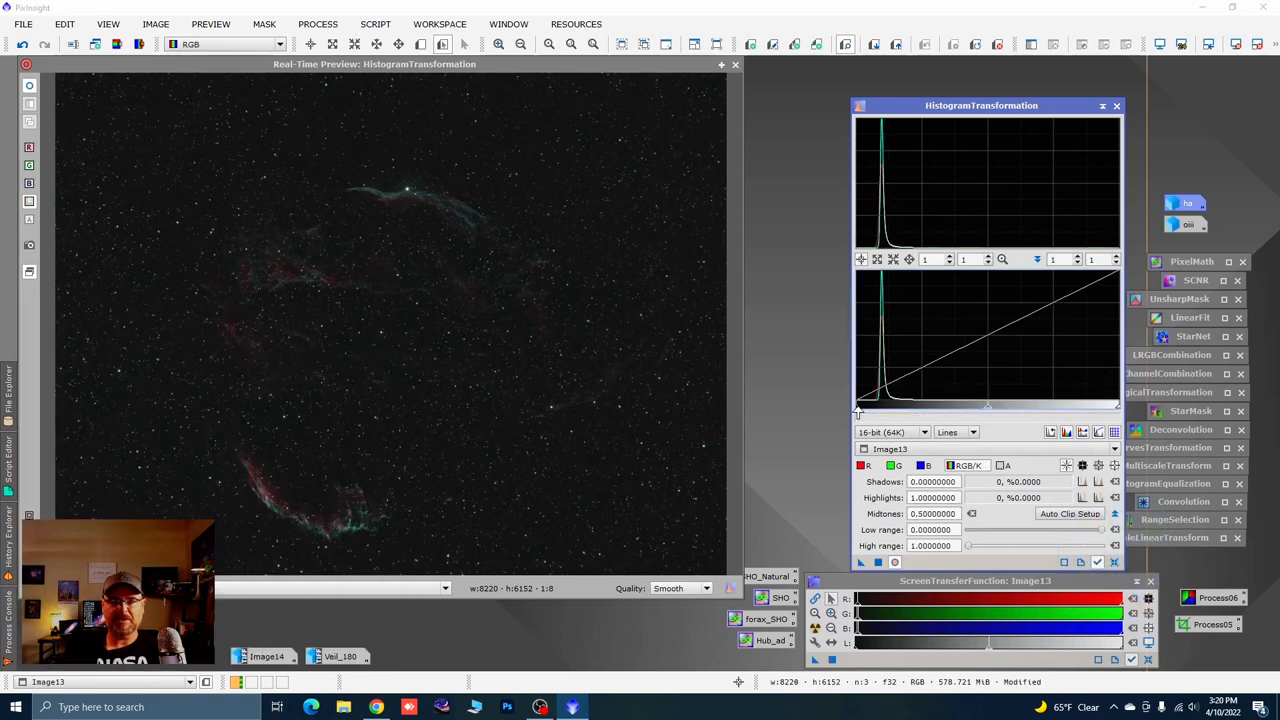
drag(857, 409, 862, 409)
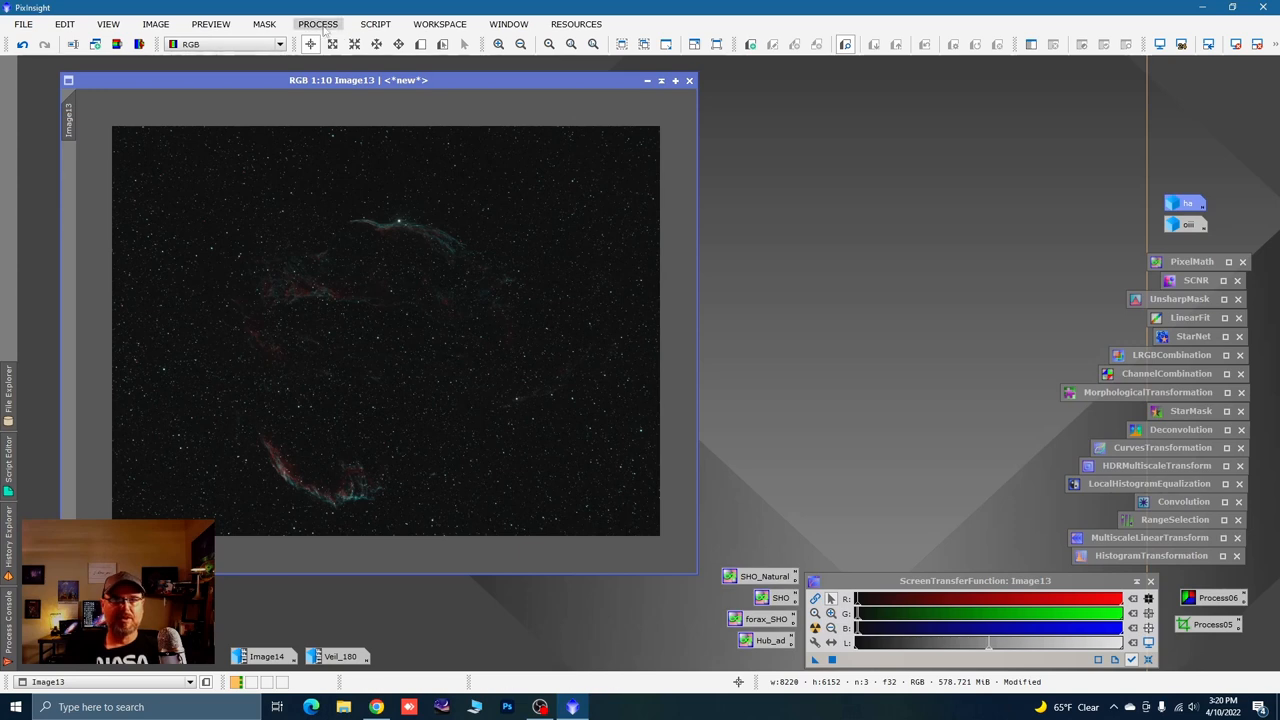
Open StarXTerminator from the Process menu with Generate Star Image enabled
click(318, 23)
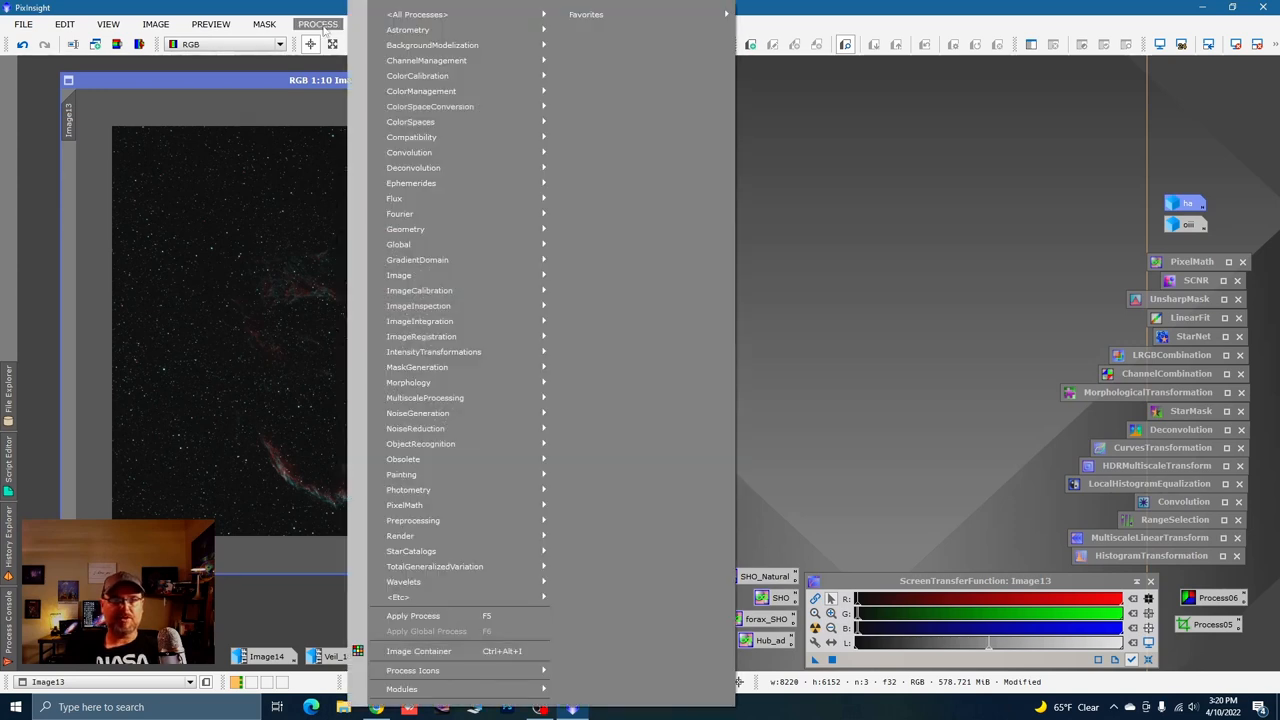
mouse_move(415, 428)
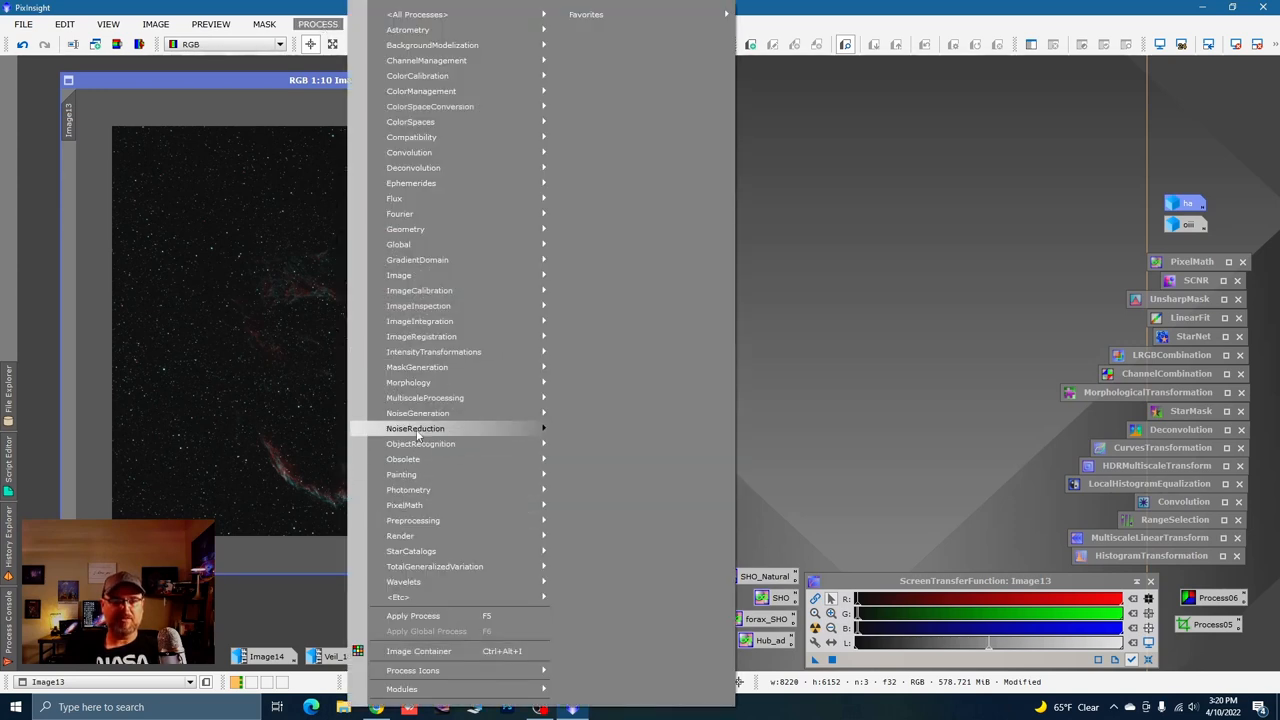
mouse_move(420, 443)
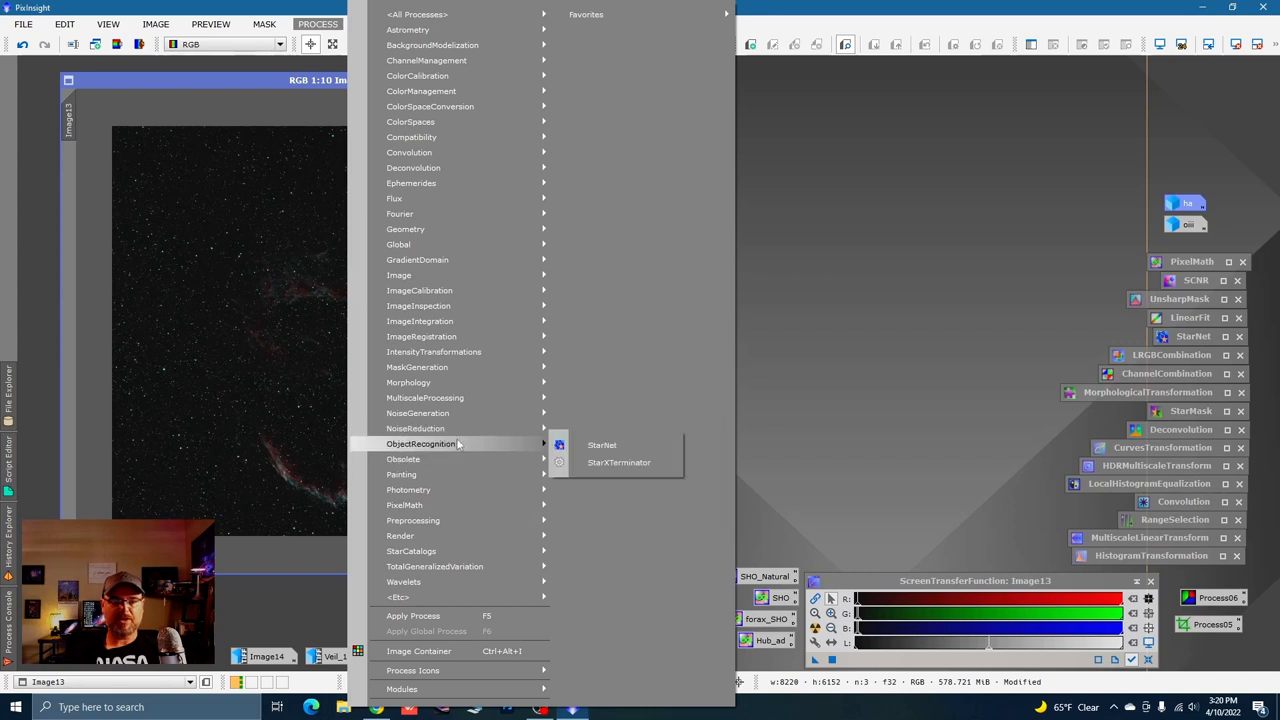
click(618, 462)
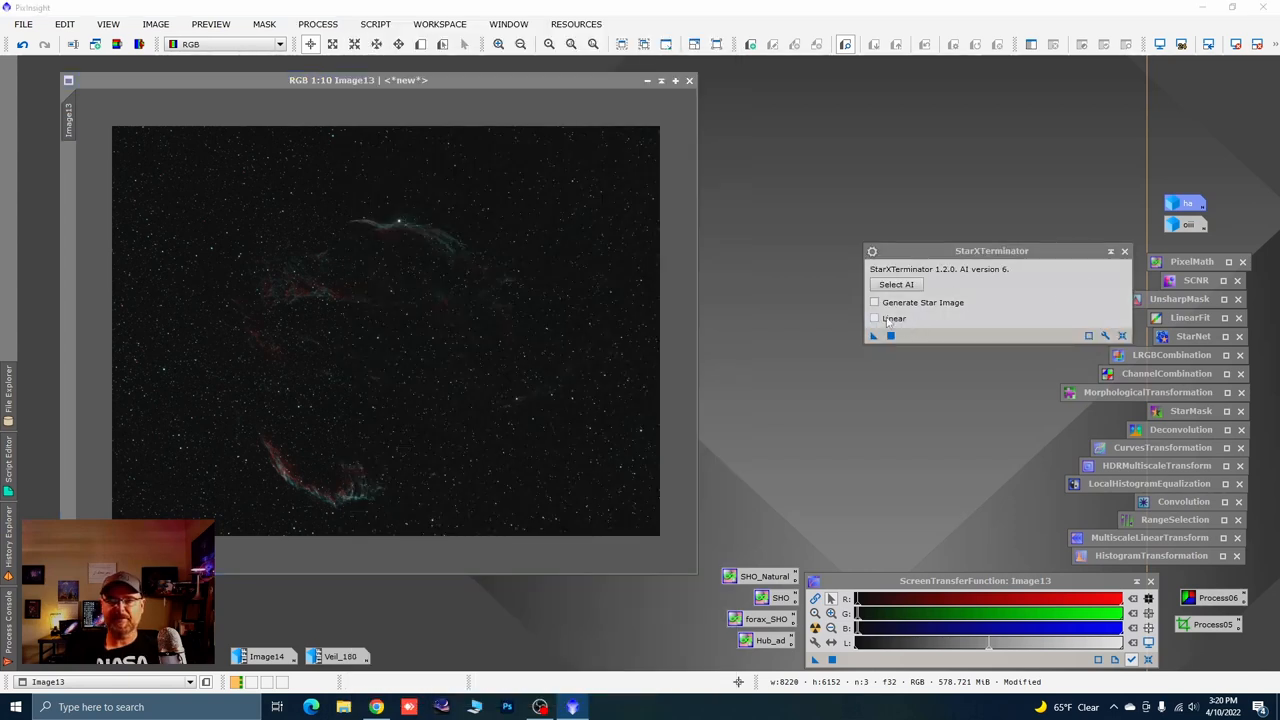
click(874, 302)
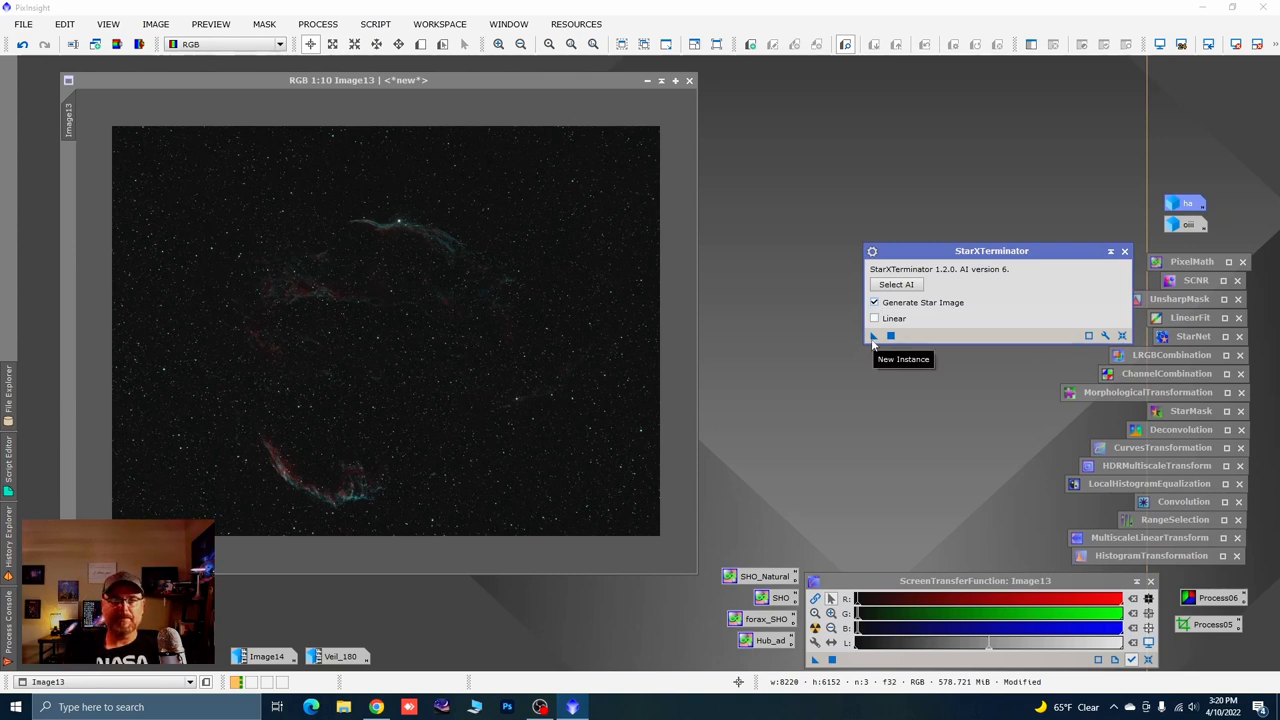
mouse_move(644, 453)
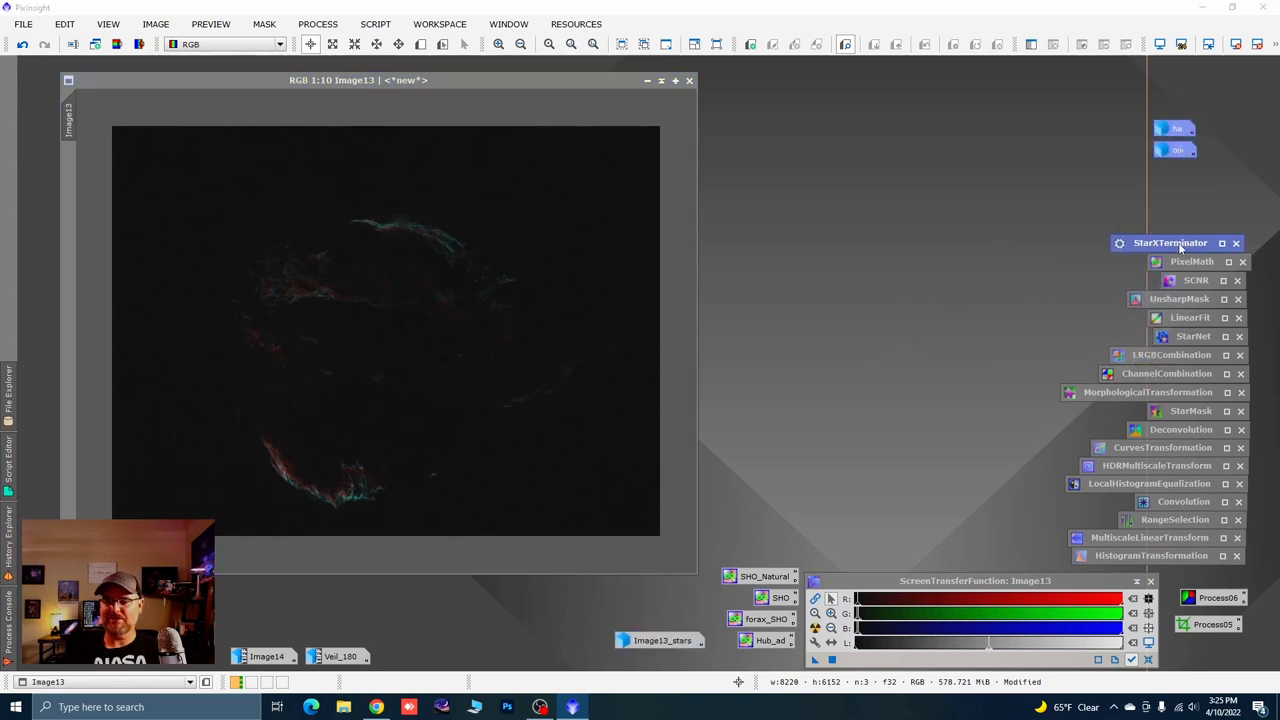
mouse_move(557, 344)
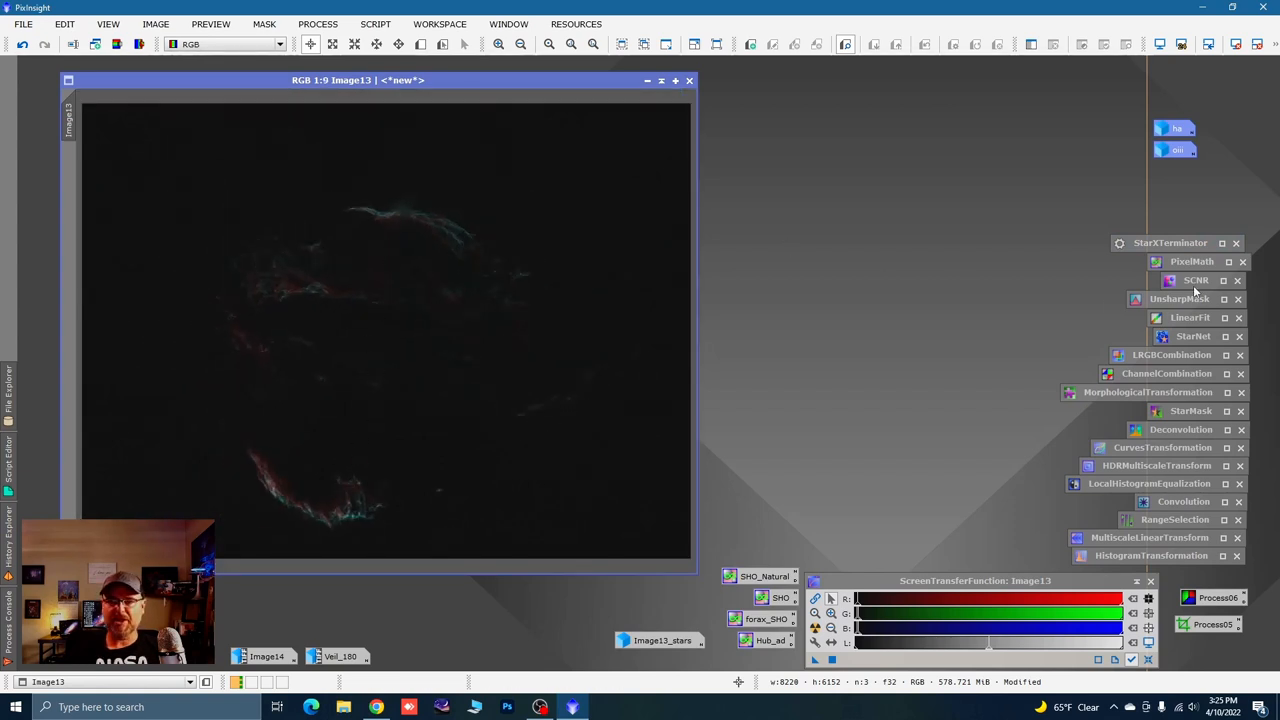
Set the saved SCNR green removal to amount 0.44, then bring up CurvesTransformation
click(1196, 280)
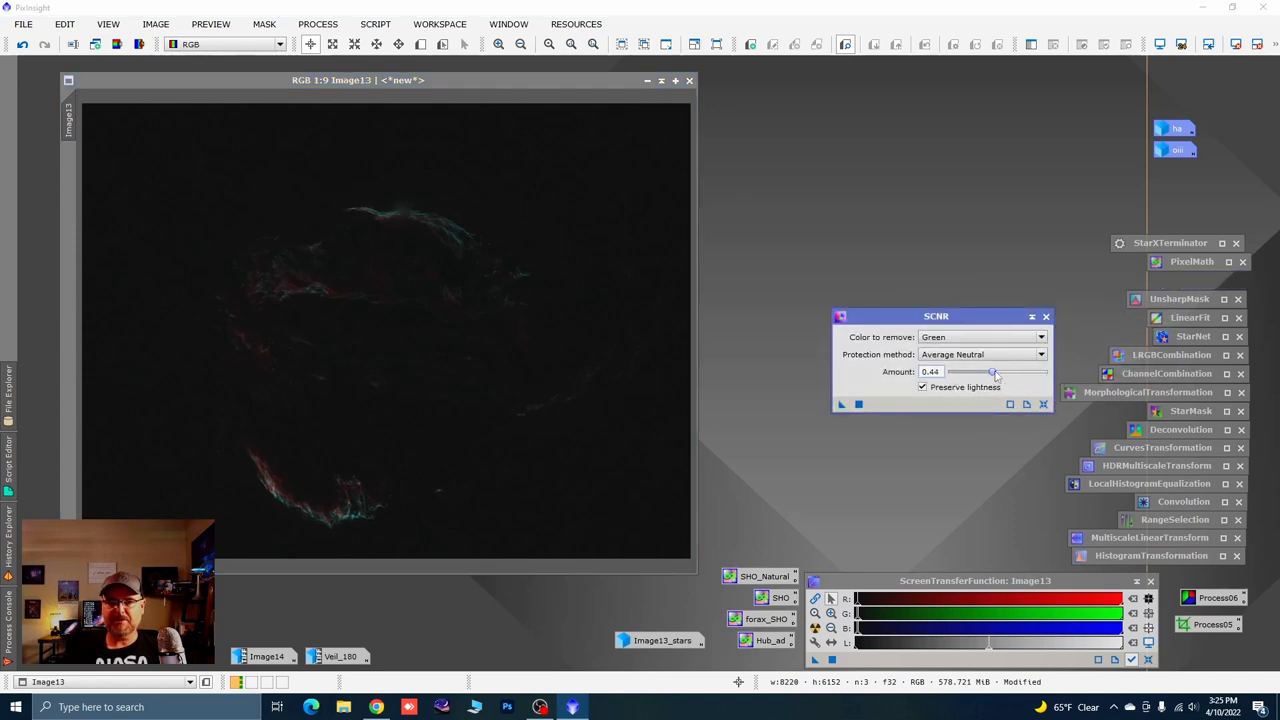
drag(993, 371, 1001, 371)
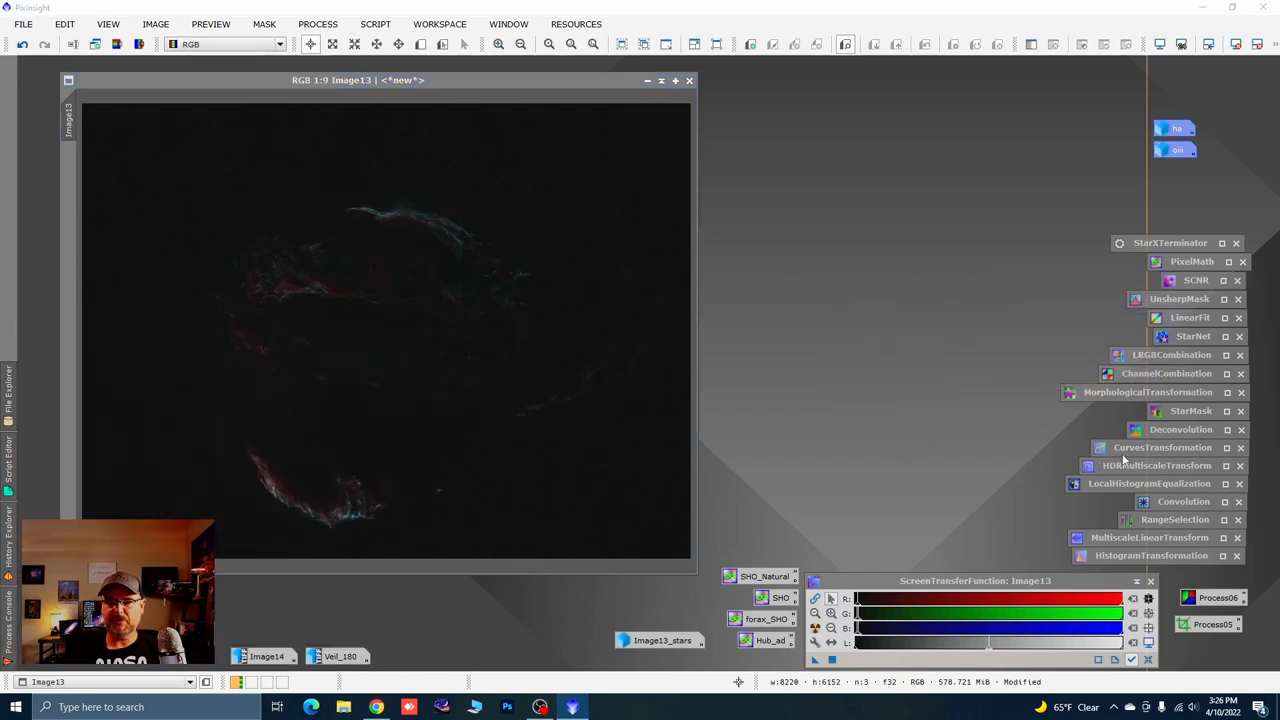
click(1162, 447)
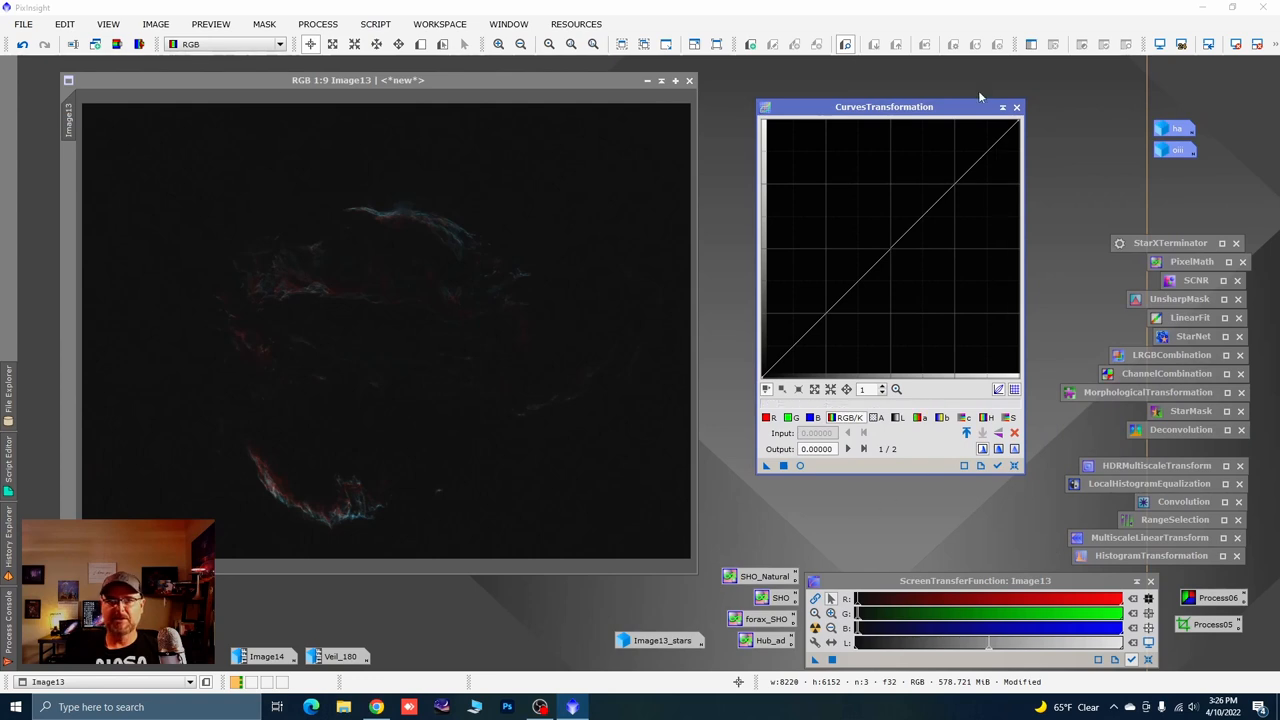
Lift Image13's dark tones with a live-previewed curve point, apply, and reset the curve
drag(884, 107, 945, 124)
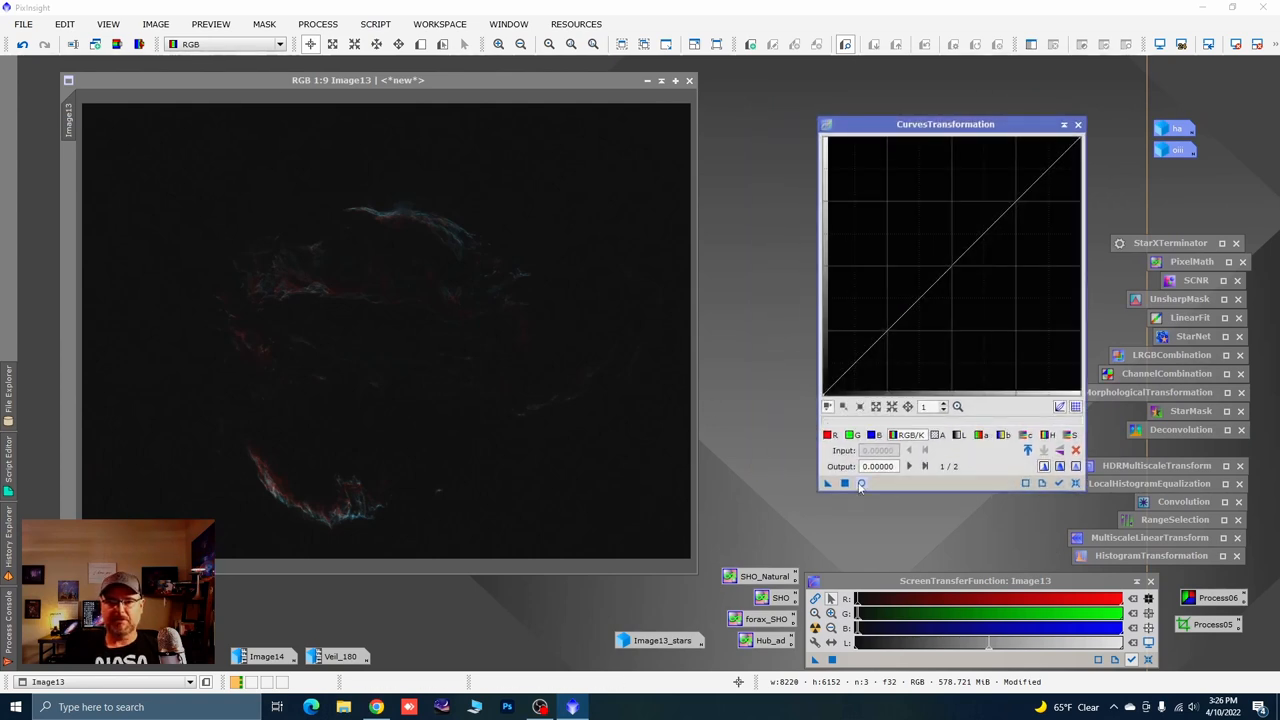
click(861, 483)
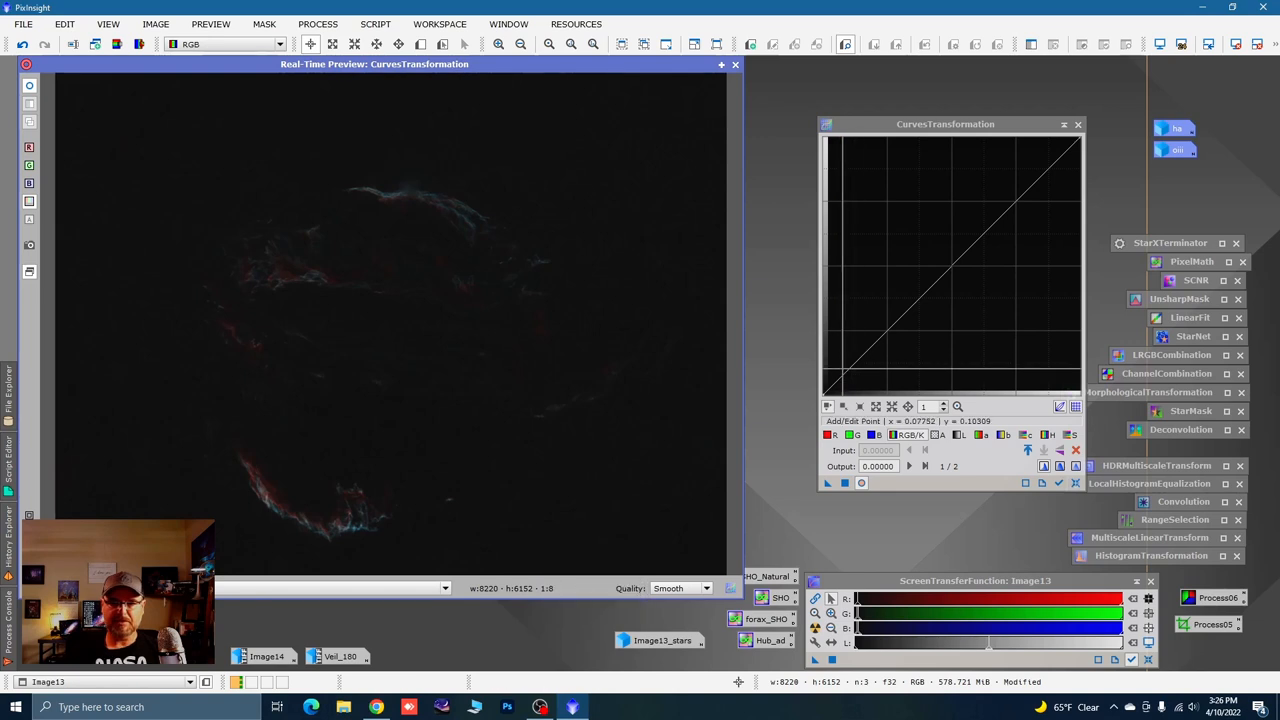
click(845, 375)
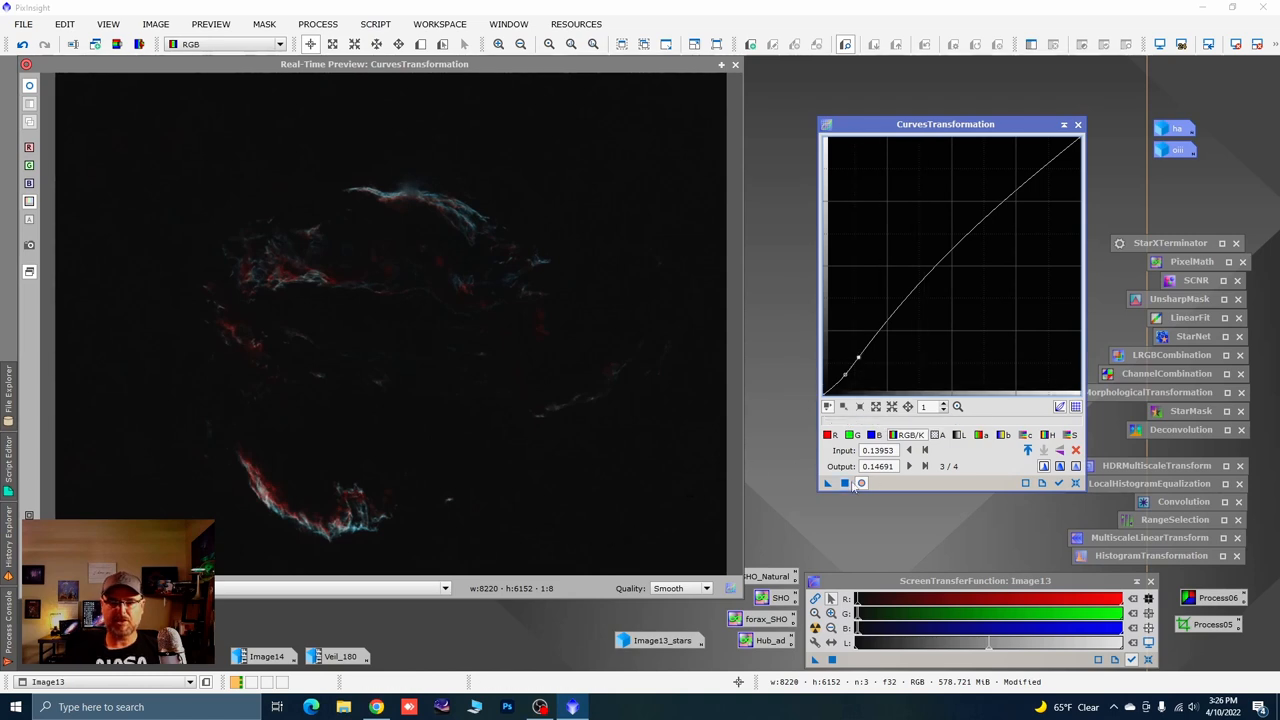
click(952, 354)
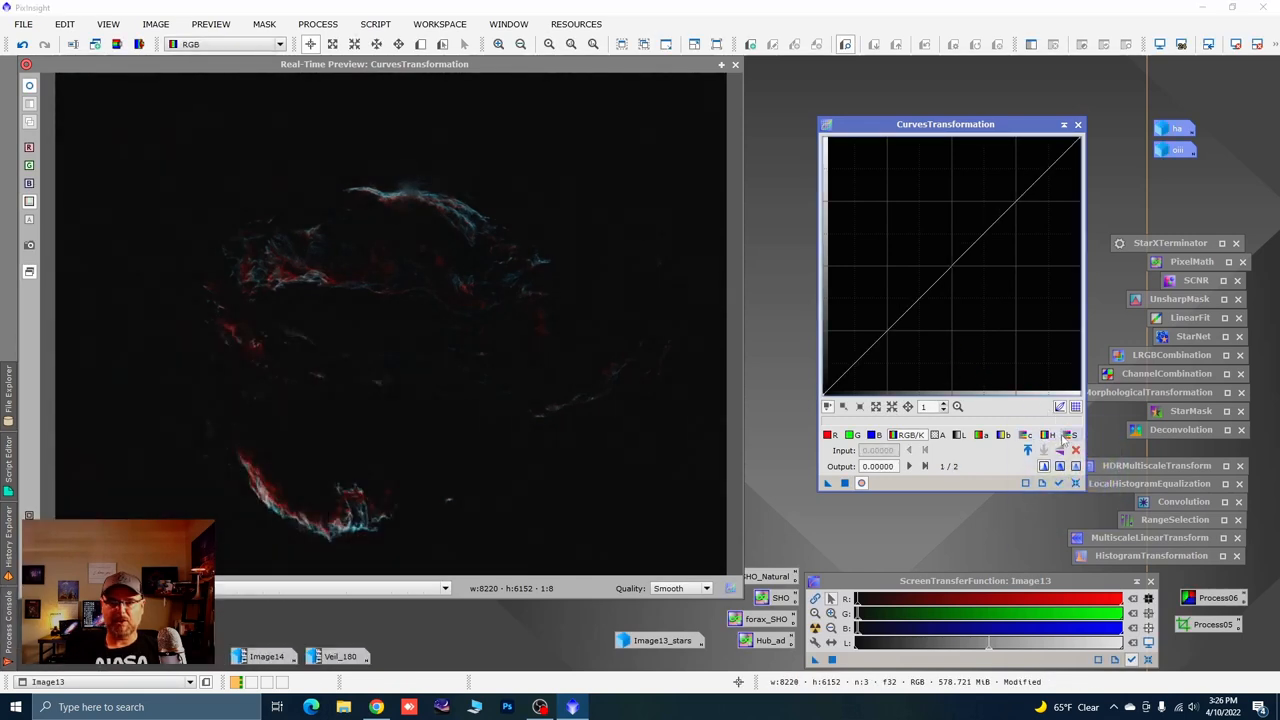
click(848, 370)
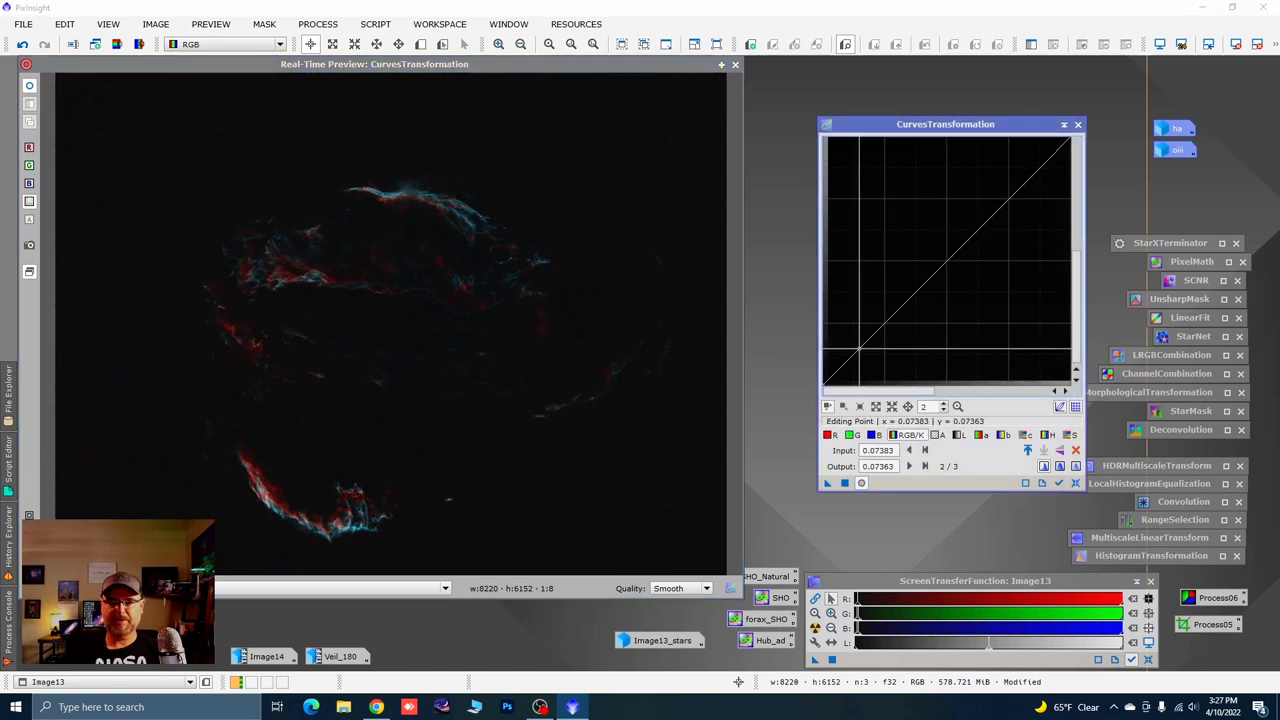
Place a control point near the dark end of the curve
click(860, 349)
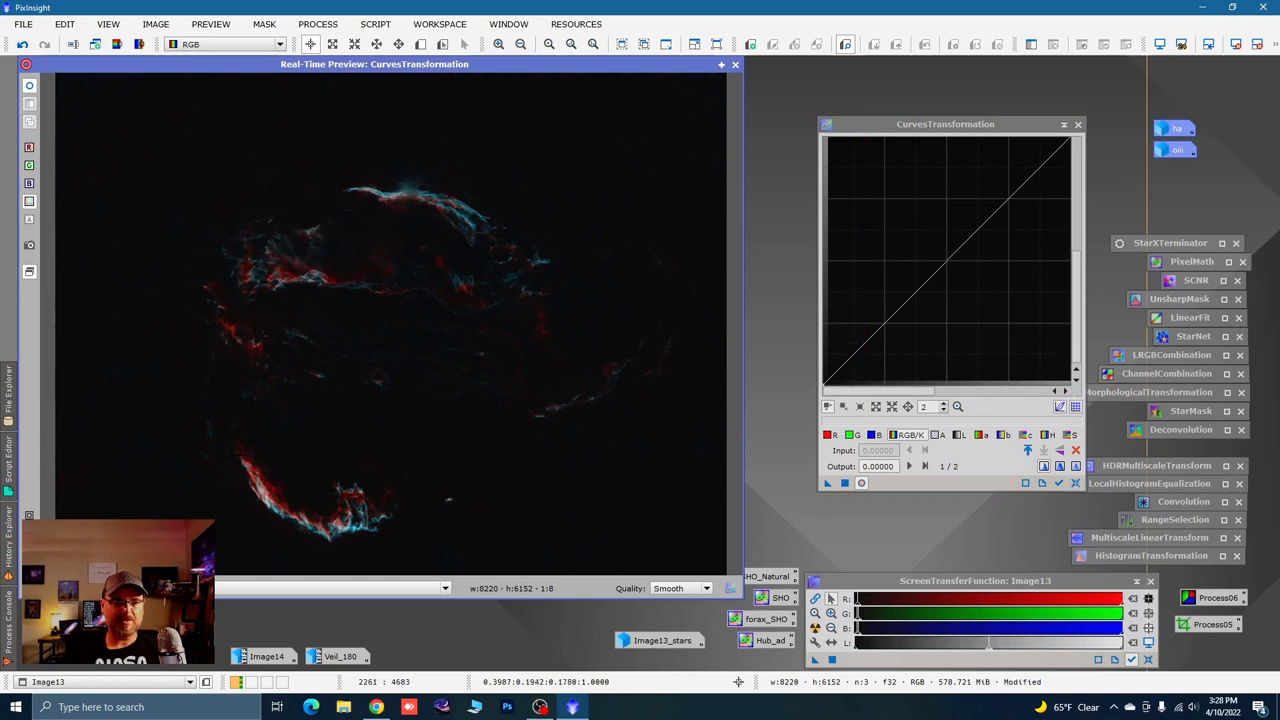
mouse_move(238, 470)
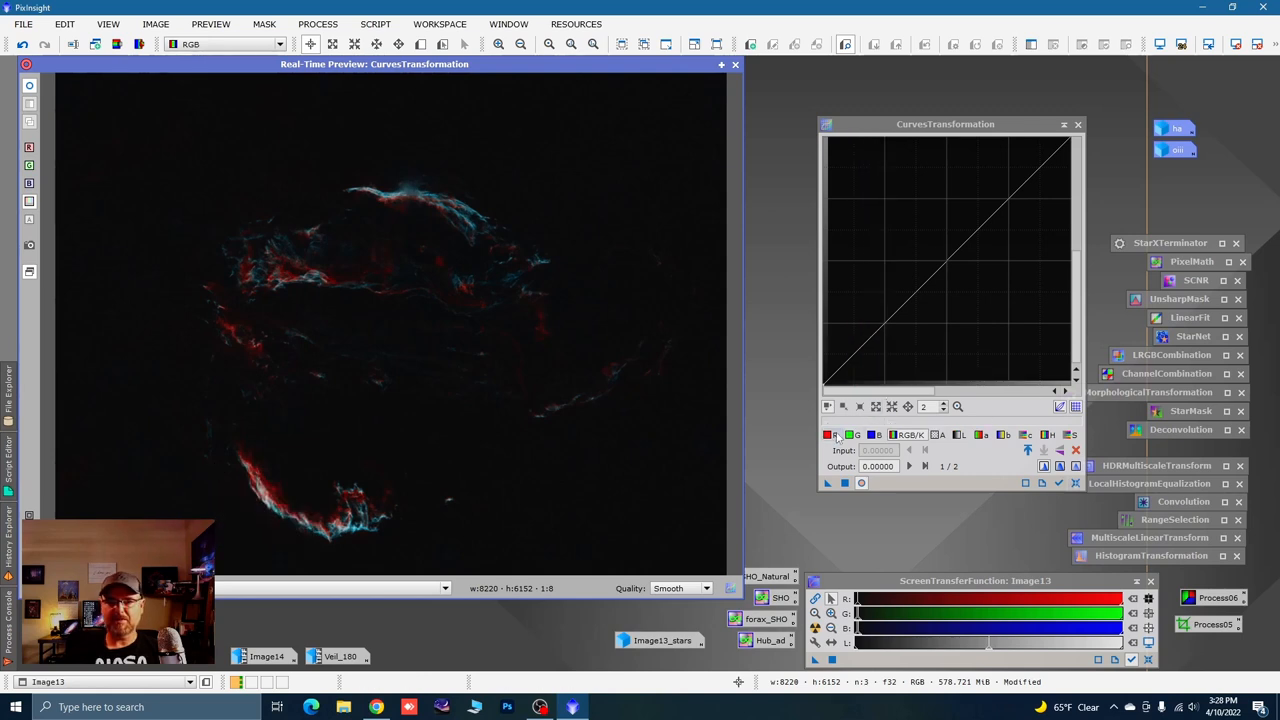
Nudge the dark-end curve point slightly upward and add another point nearby
click(834, 434)
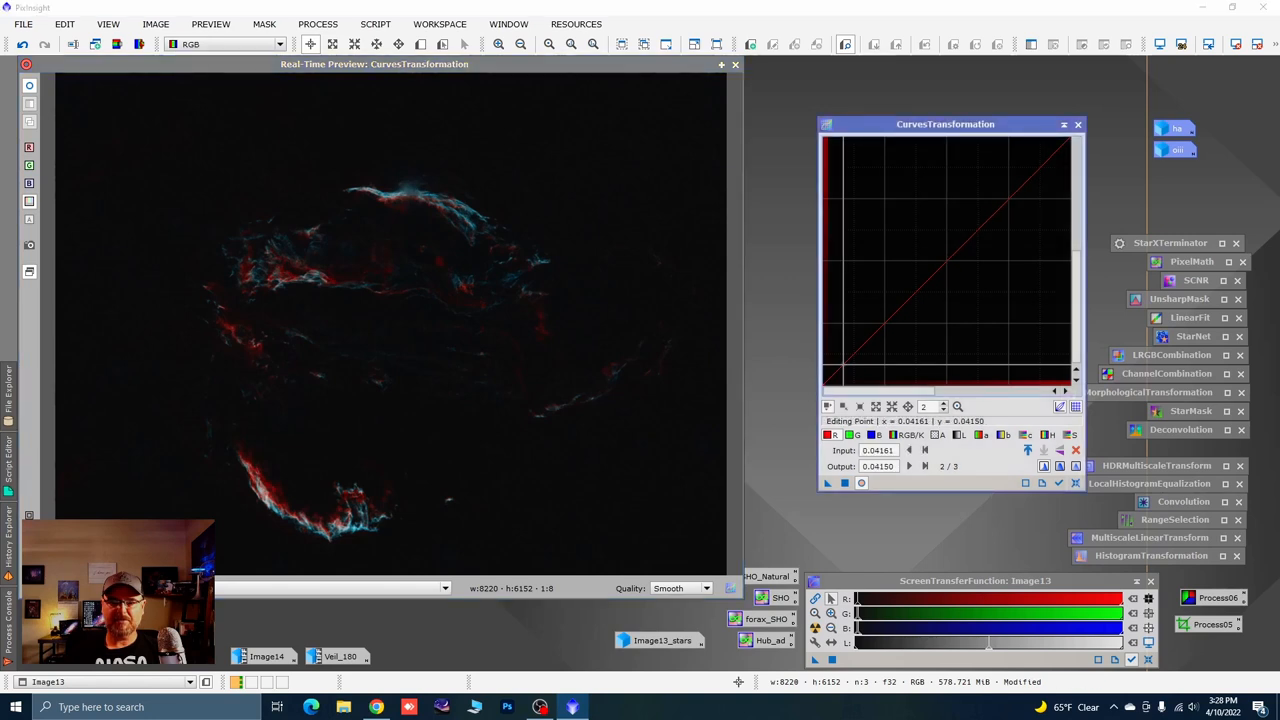
drag(850, 370, 850, 373)
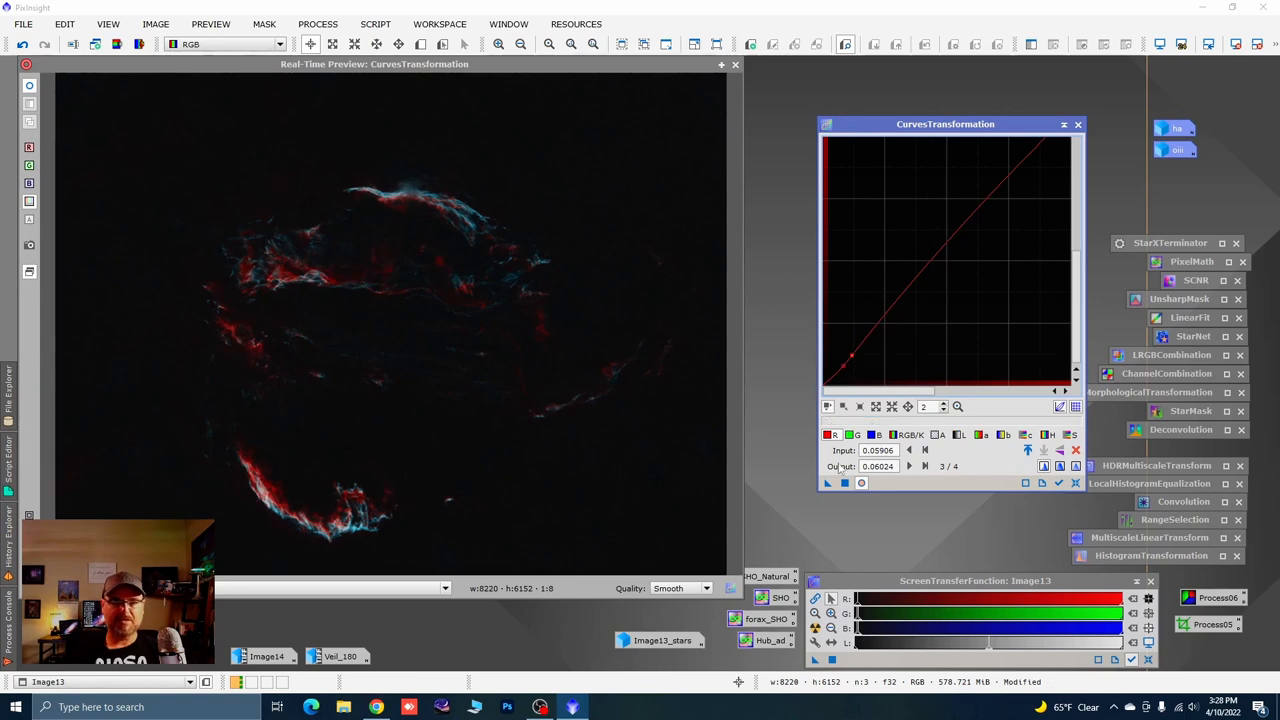
click(926, 351)
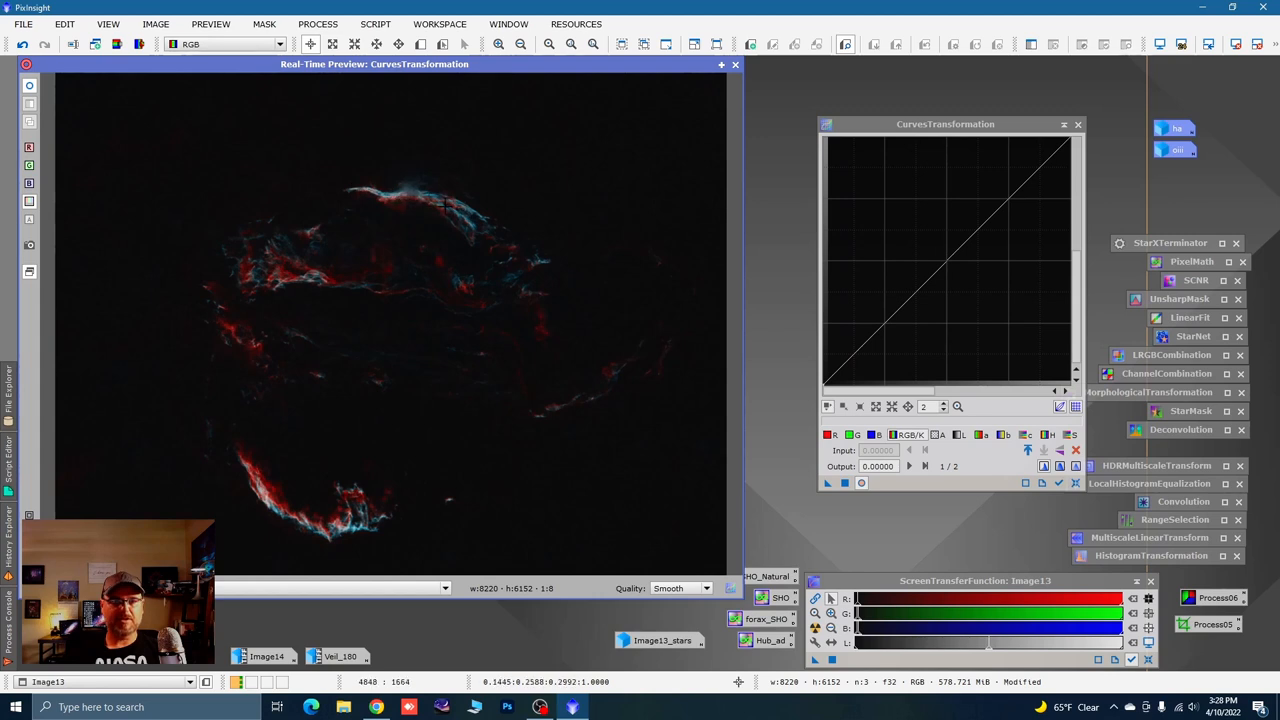
mouse_move(360, 525)
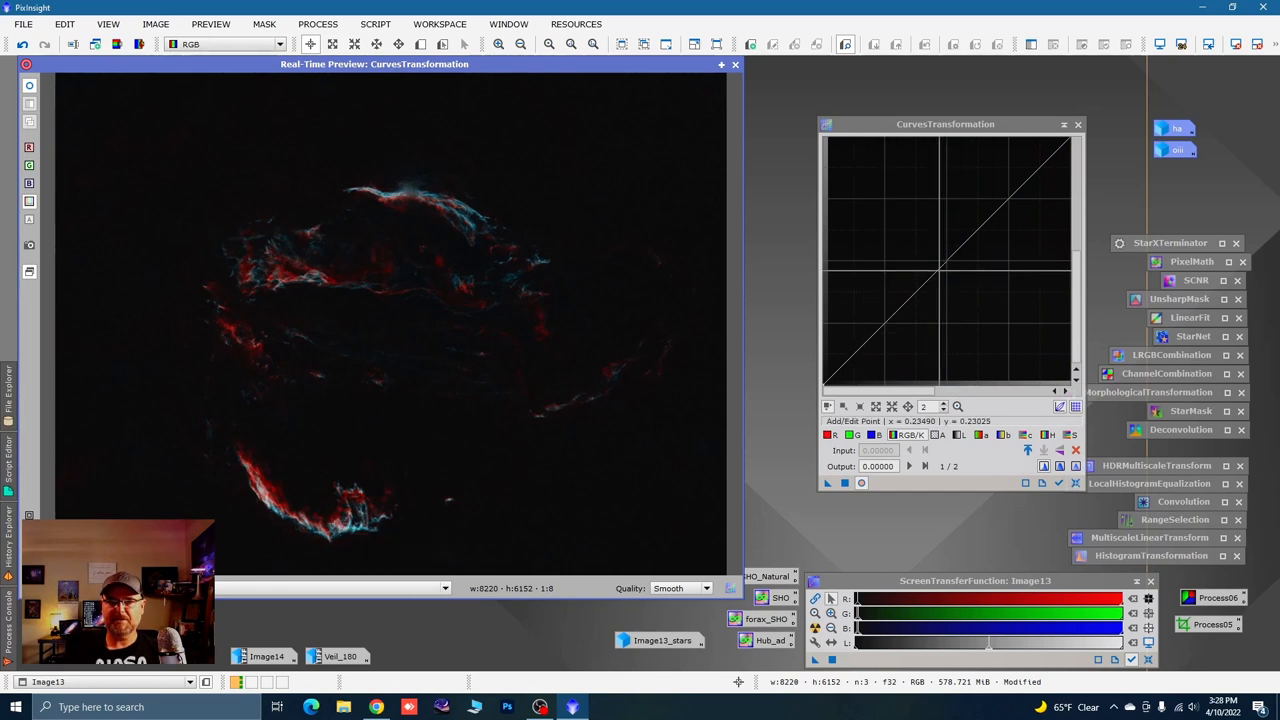
Add control points along the middle and upper part of the curve
click(940, 265)
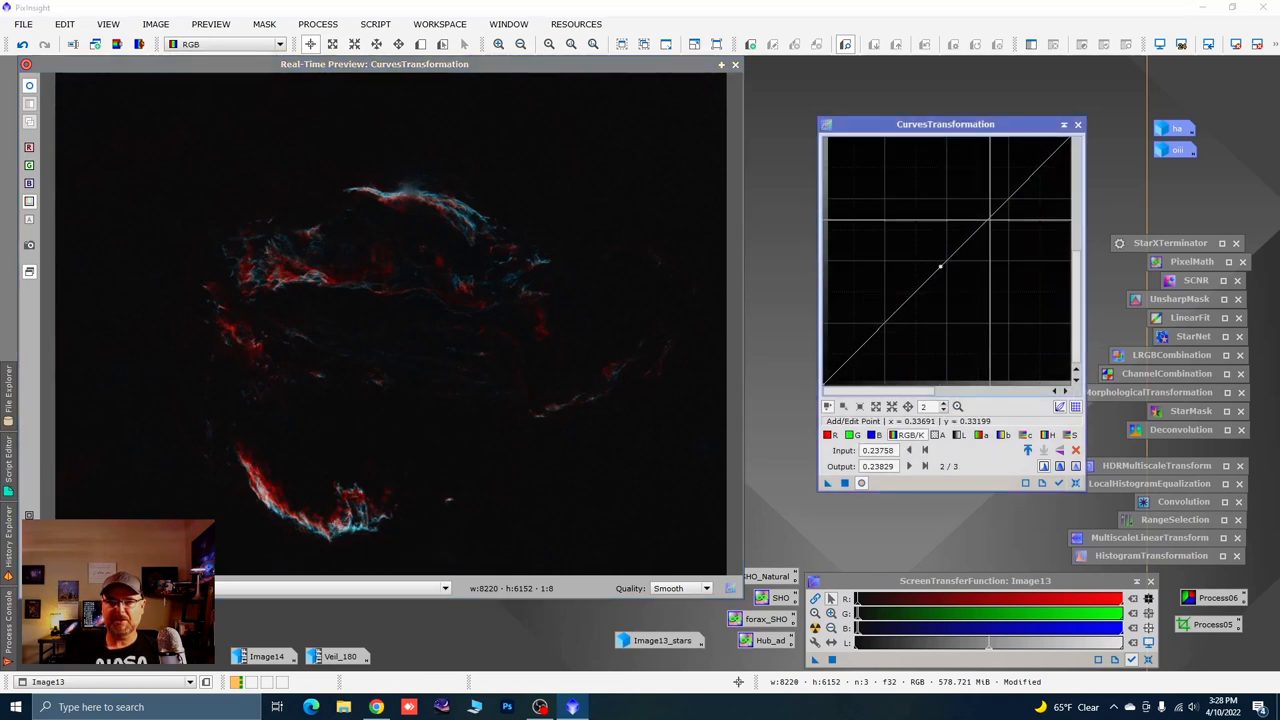
click(990, 215)
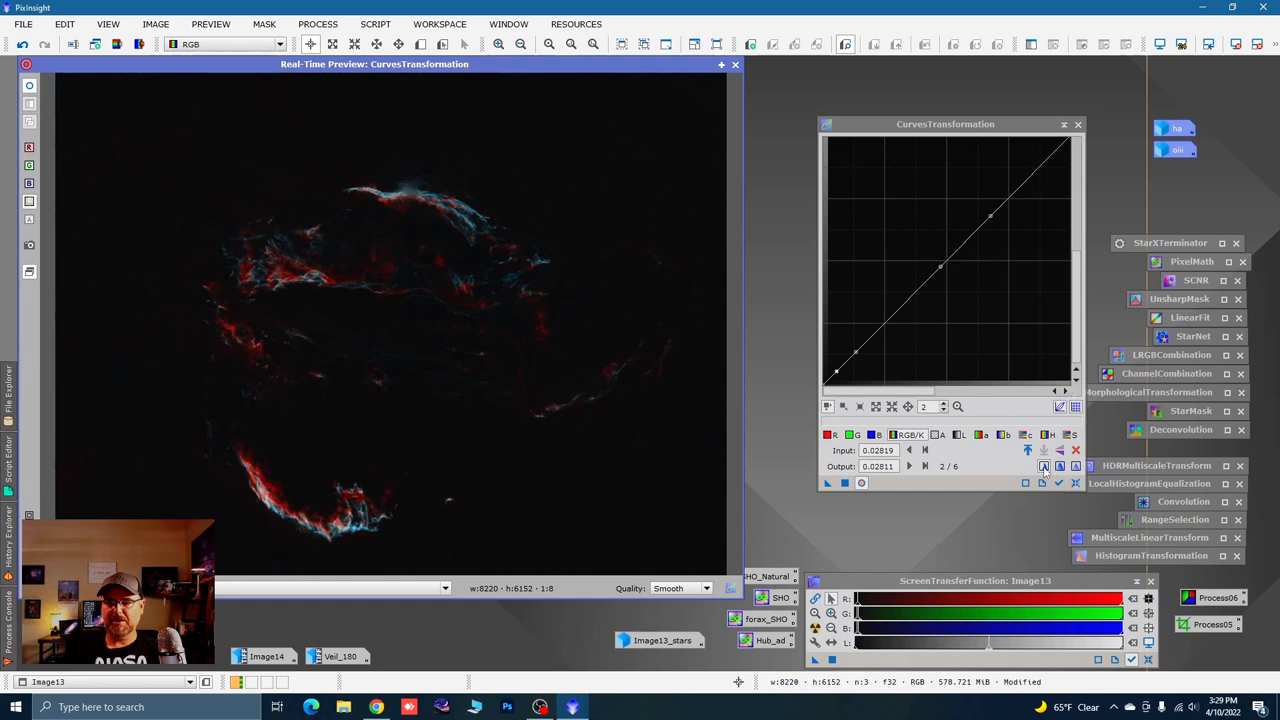
mouse_move(1043, 466)
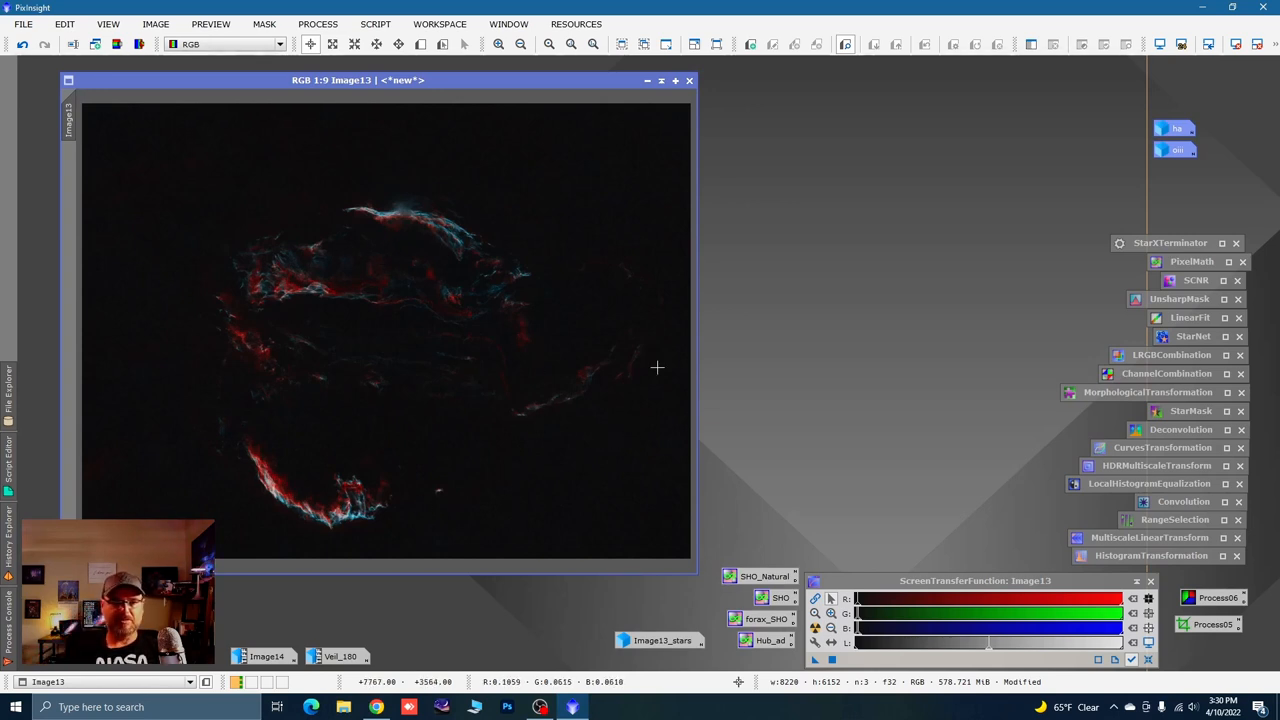
mouse_move(287, 207)
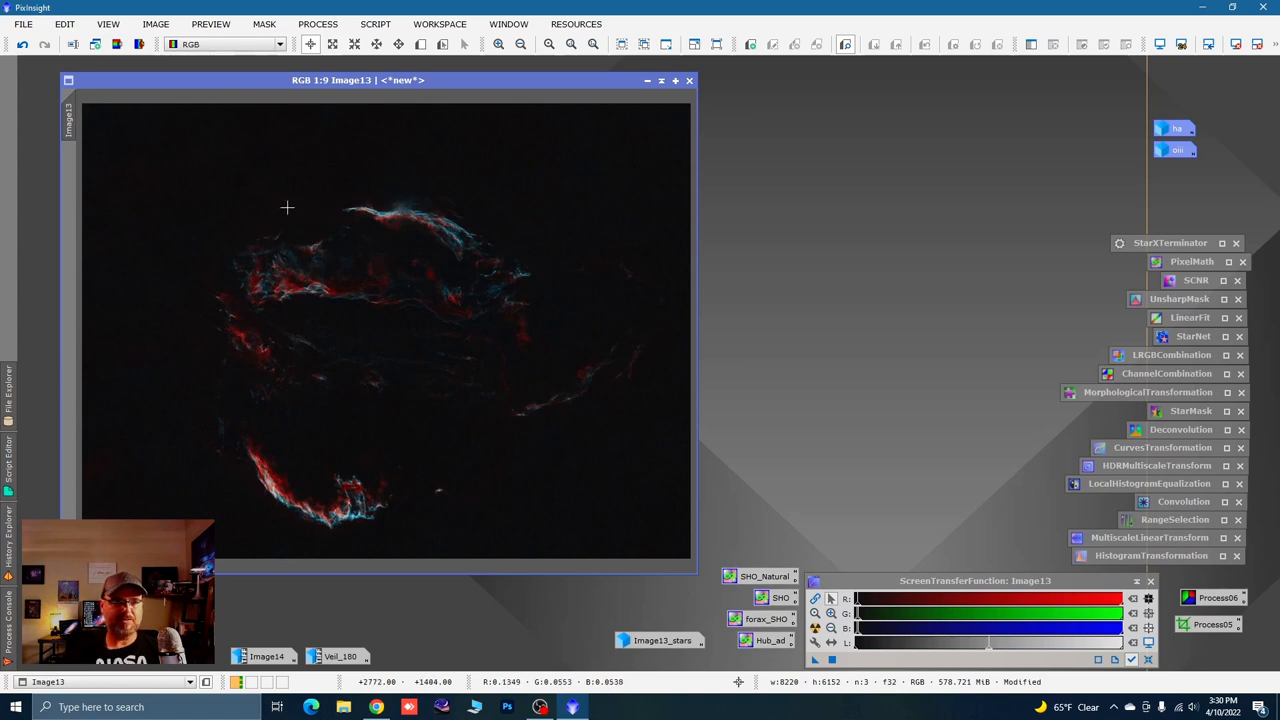
mouse_move(206, 464)
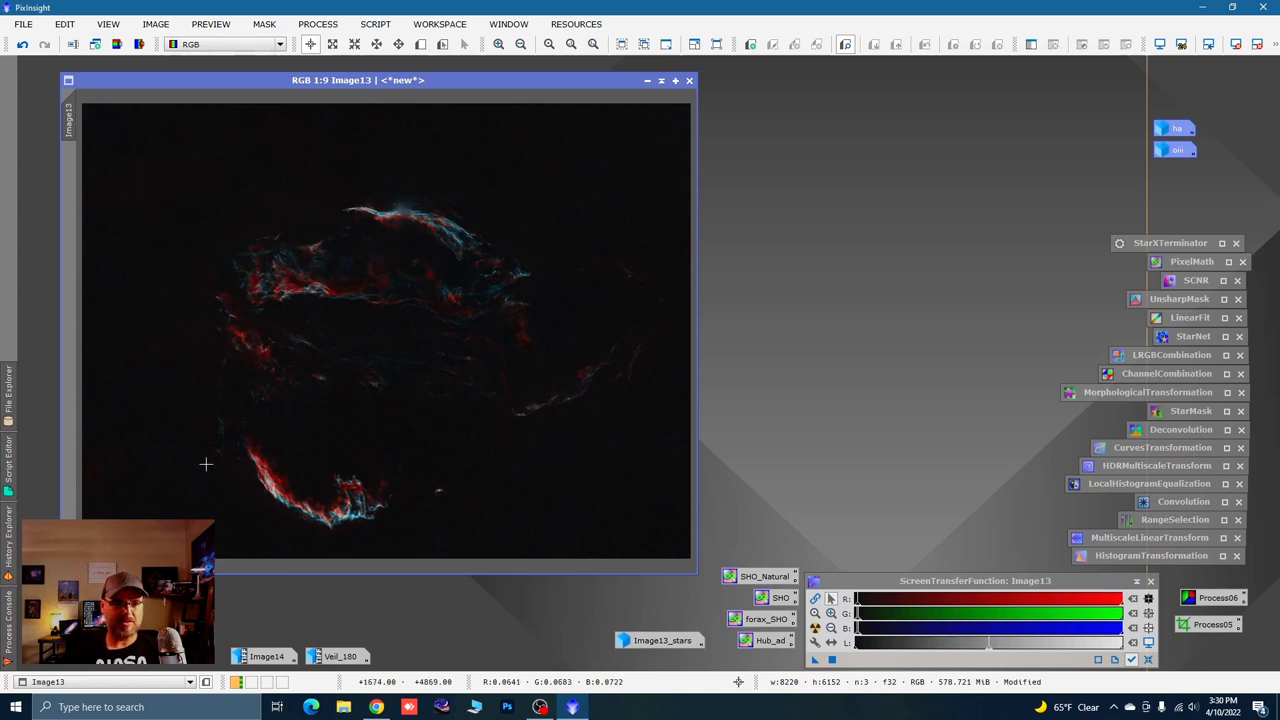
mouse_move(309, 520)
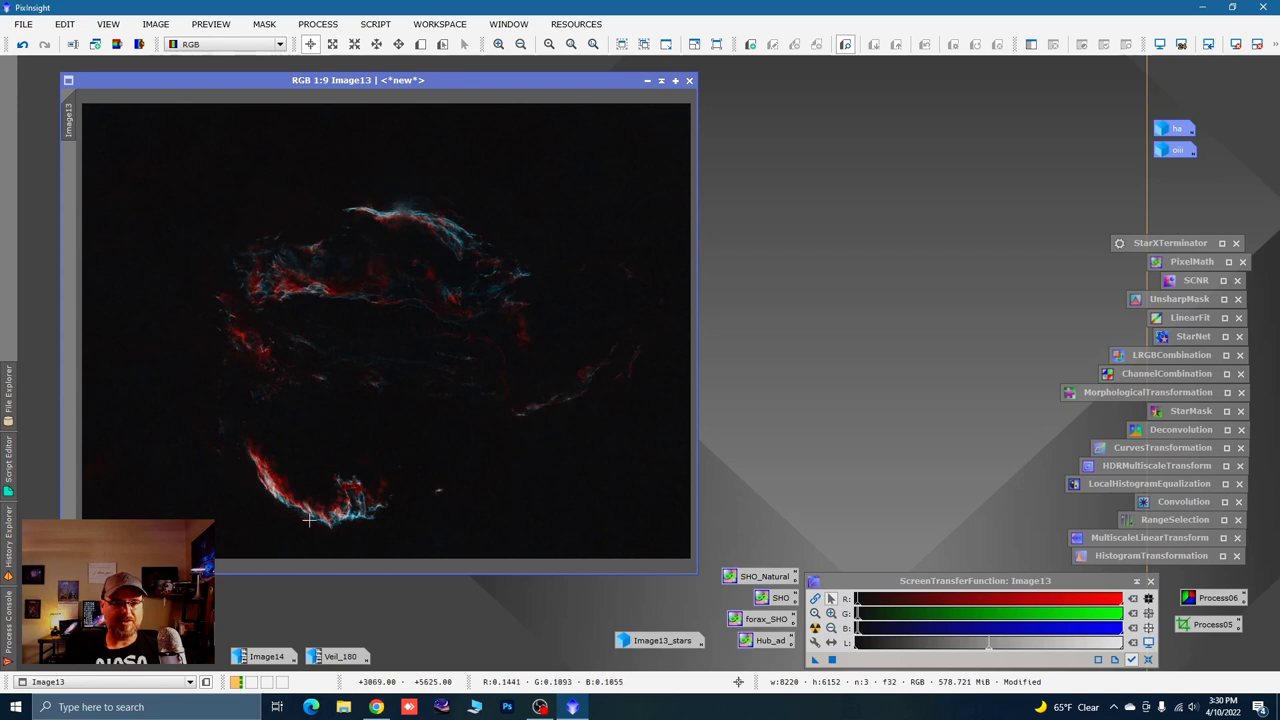
mouse_move(335, 535)
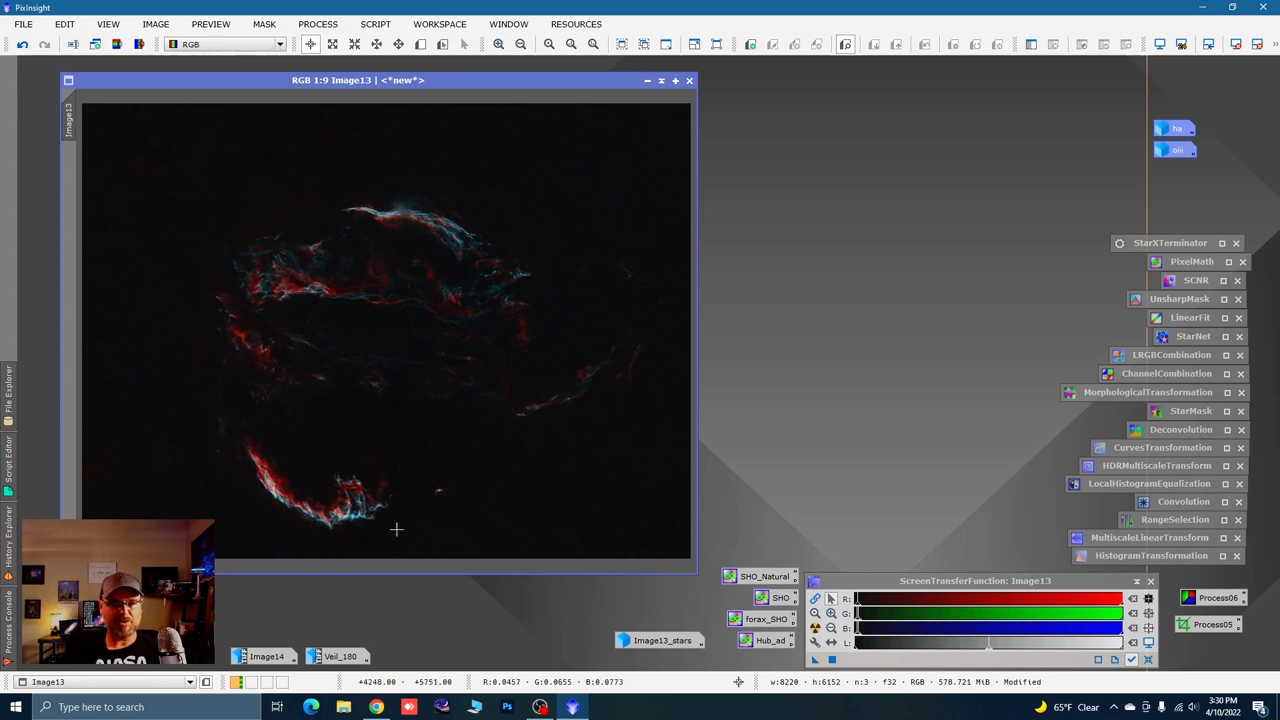
mouse_move(463, 296)
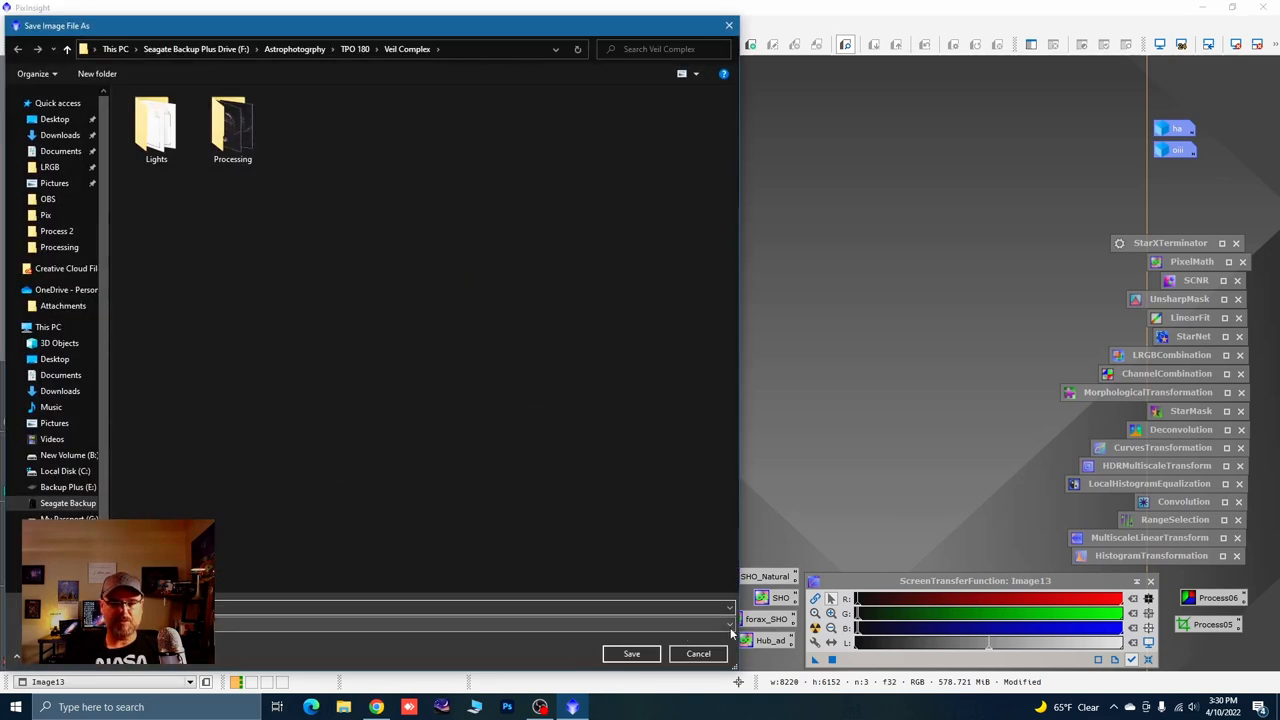
Export Image13 into Veil Complex as a TIFF with 16-bit unsigned integer samples
click(728, 623)
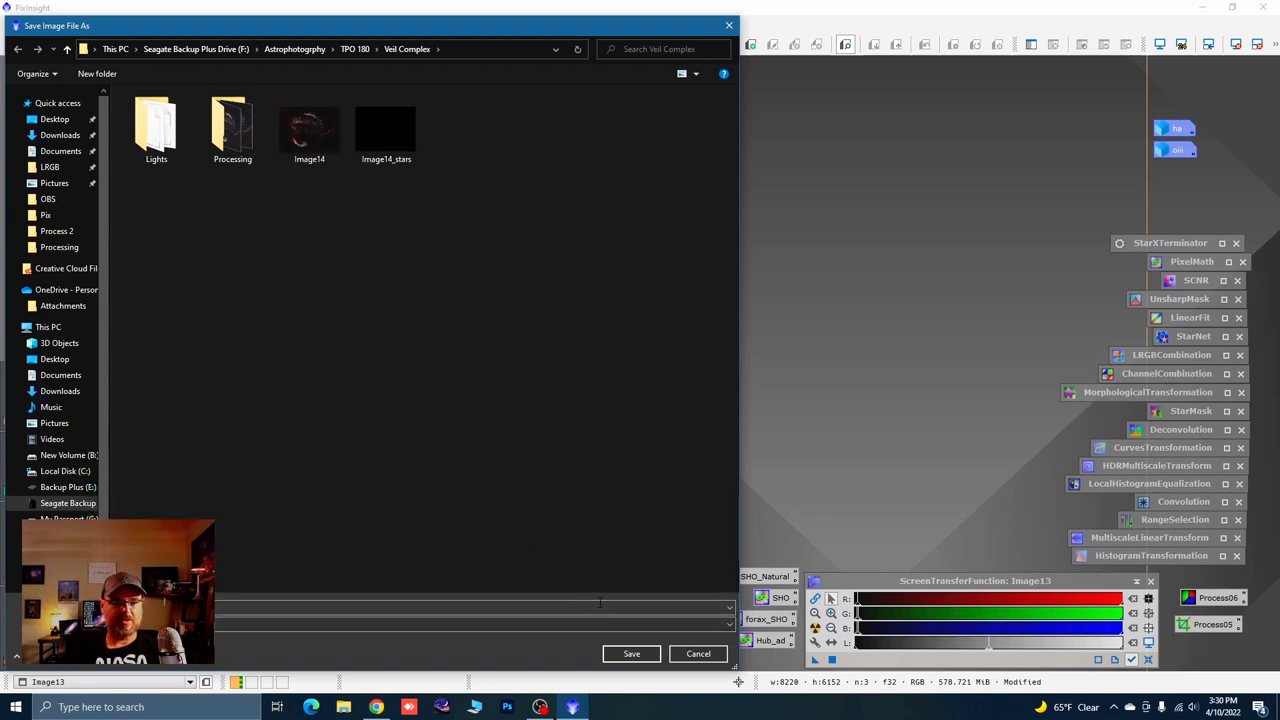
click(631, 653)
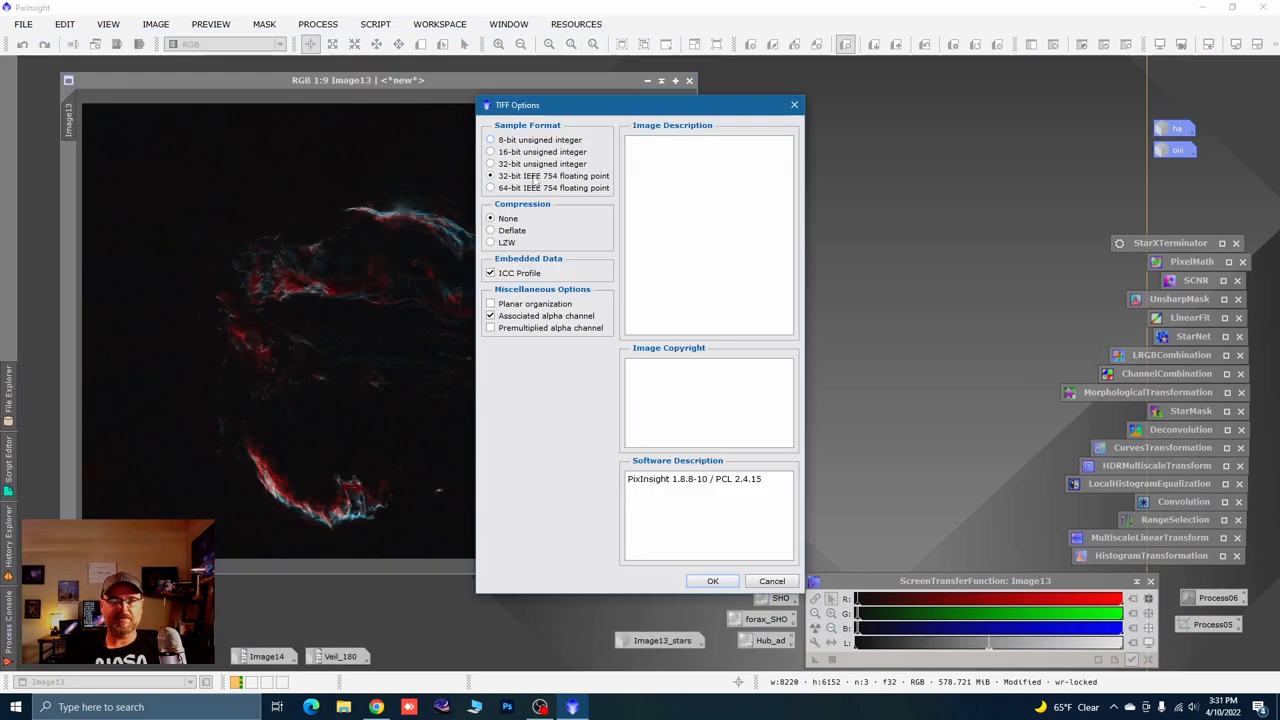
click(490, 151)
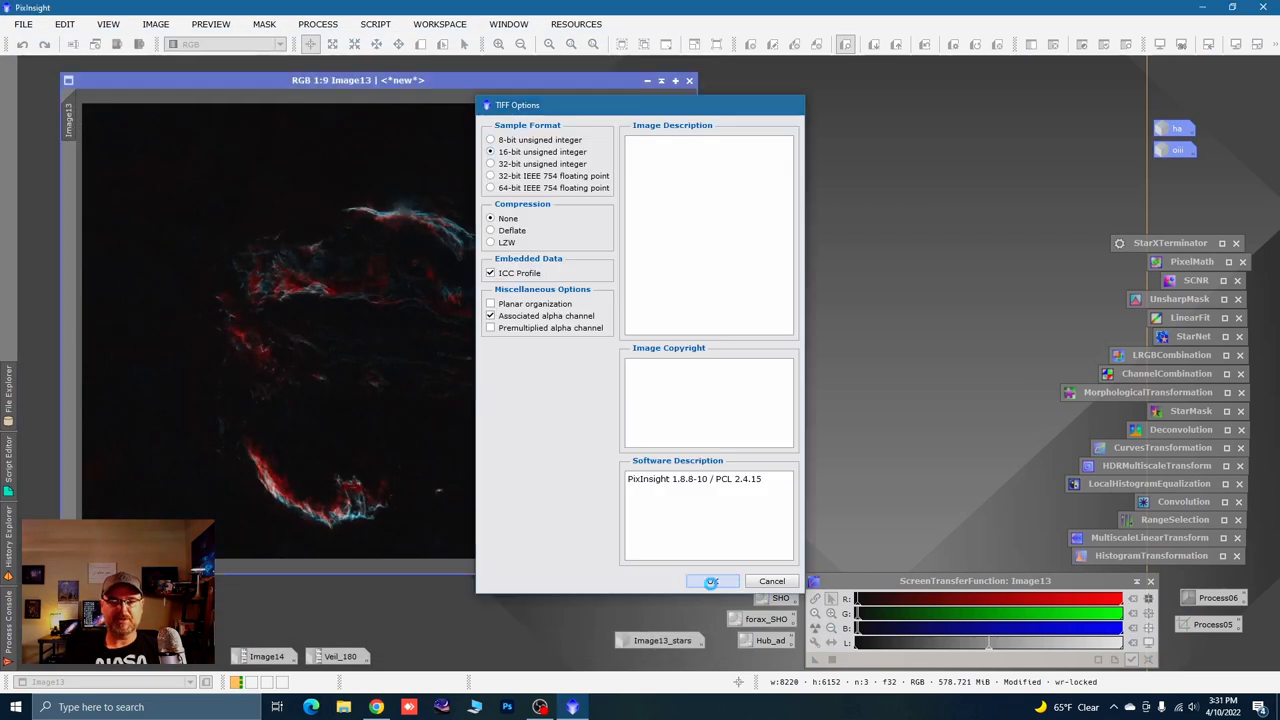
click(711, 581)
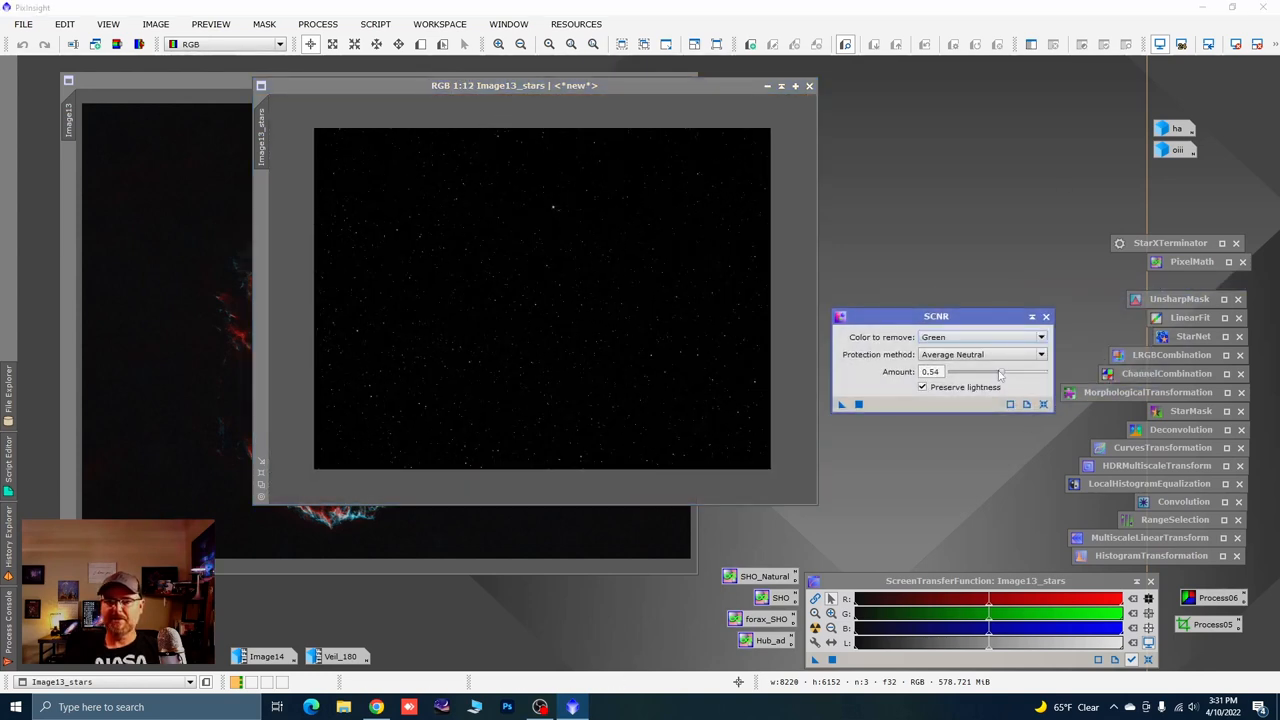
Set the SCNR green removal amount for Image13_stars to about 0.54
drag(998, 371, 1020, 371)
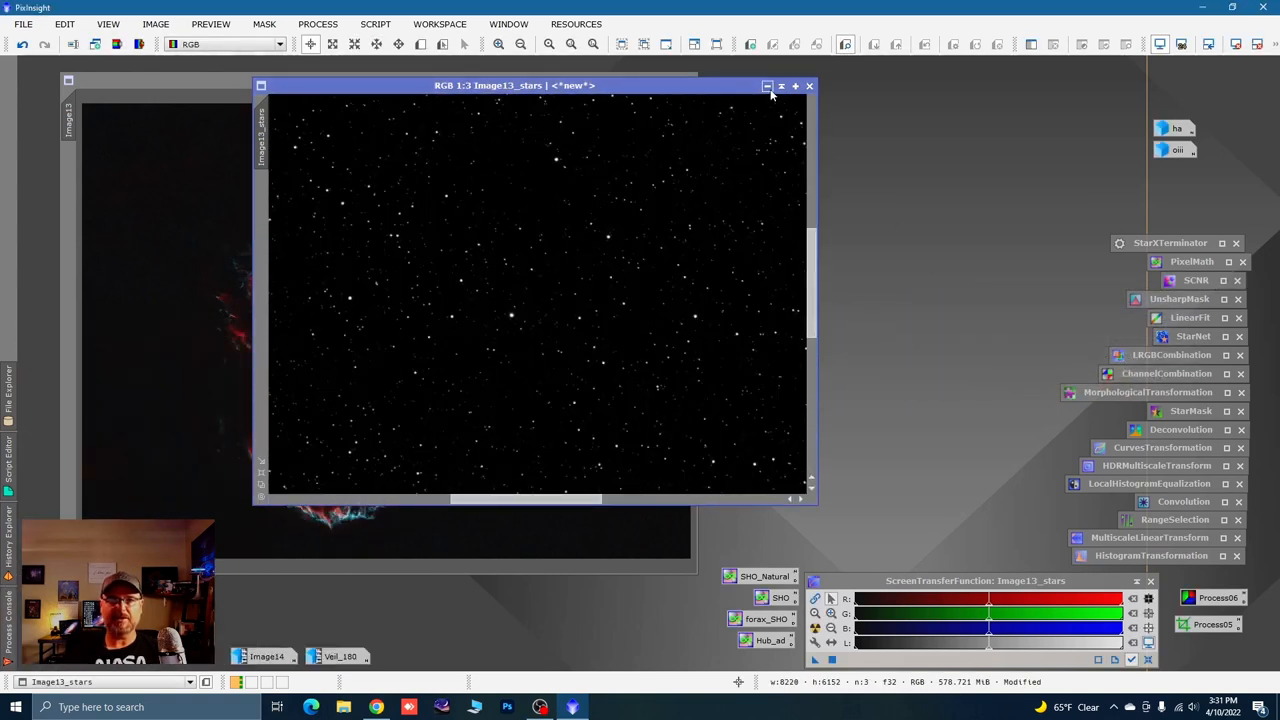
Save Image13_stars as a 16-bit unsigned integer TIFF in the Veil Complex folder
click(22, 24)
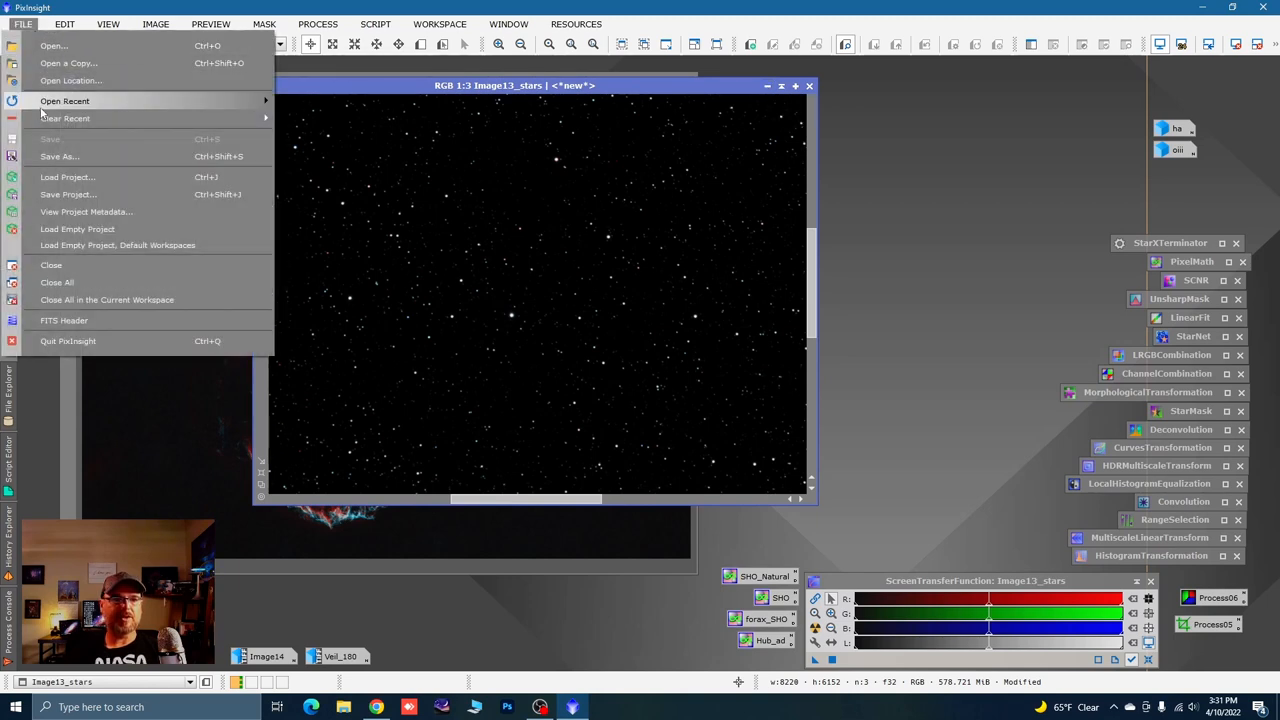
click(58, 156)
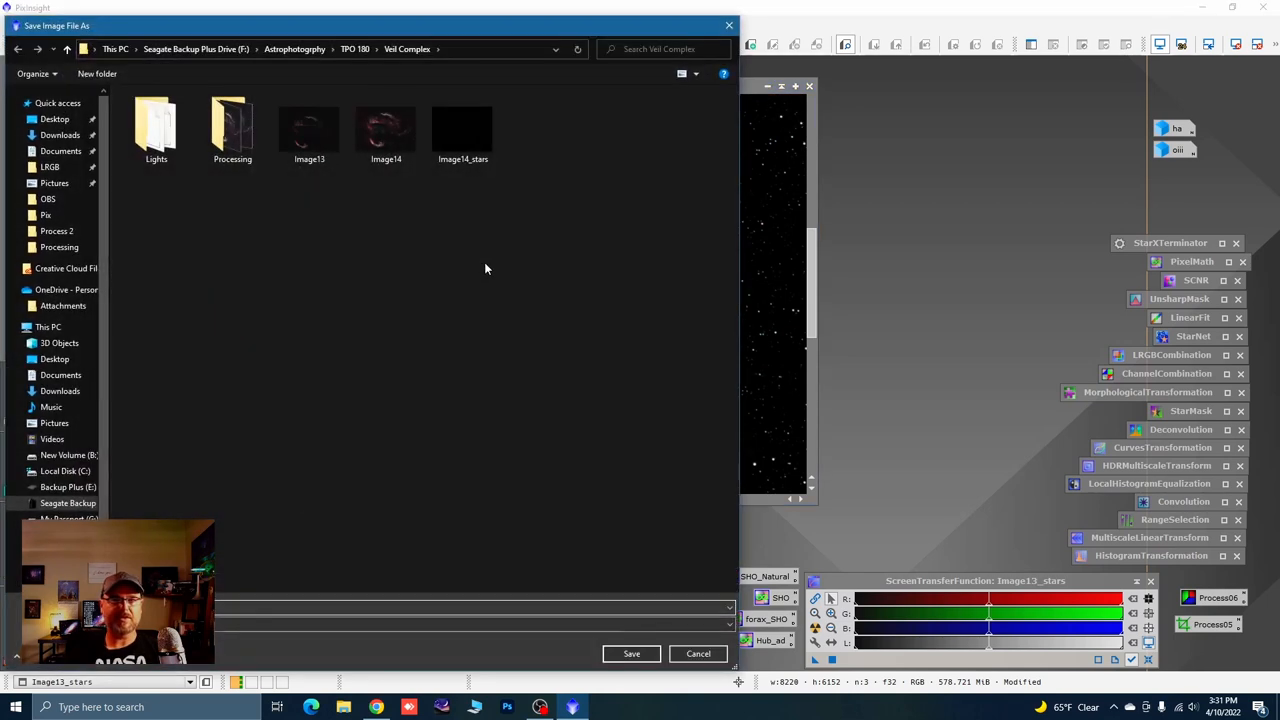
mouse_move(593, 546)
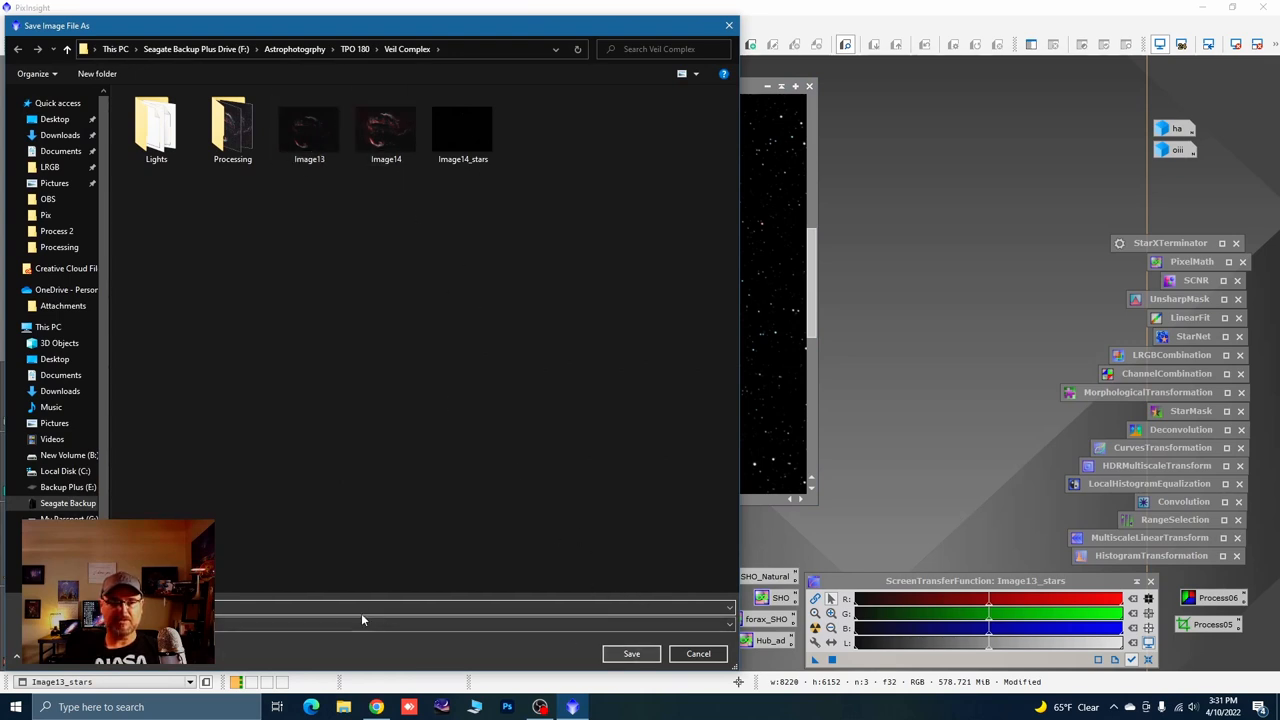
click(631, 653)
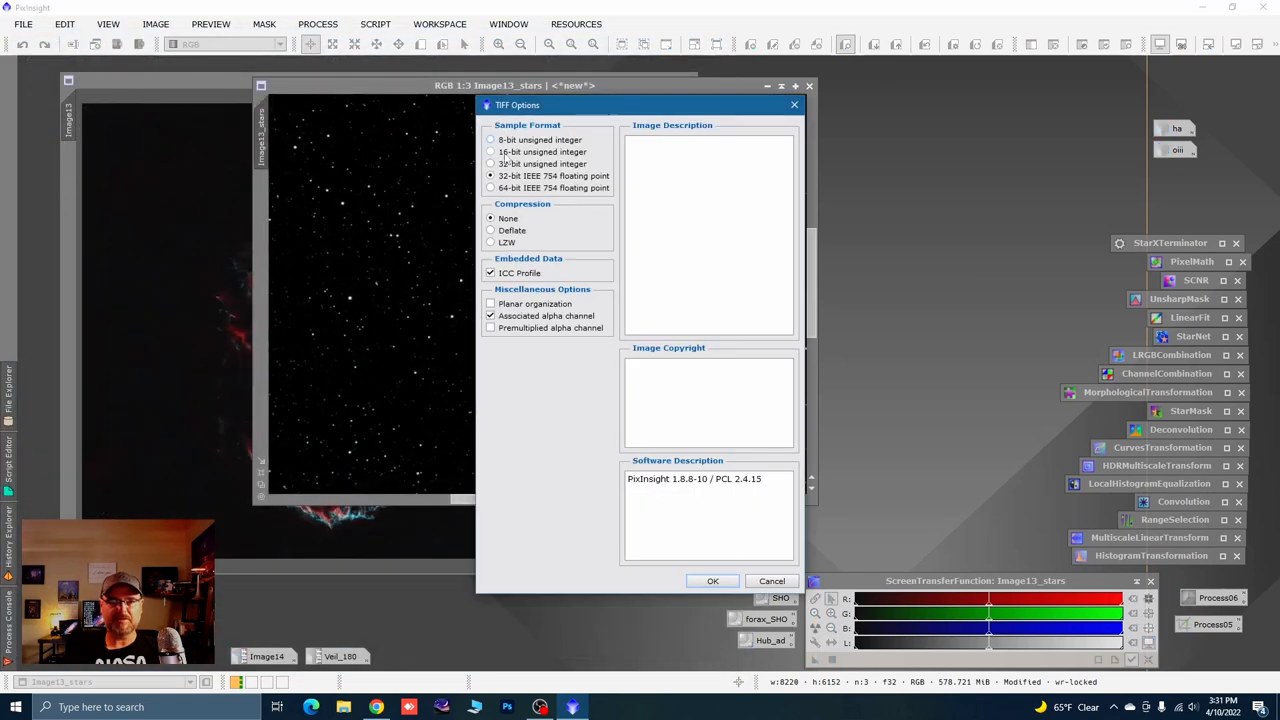
click(713, 581)
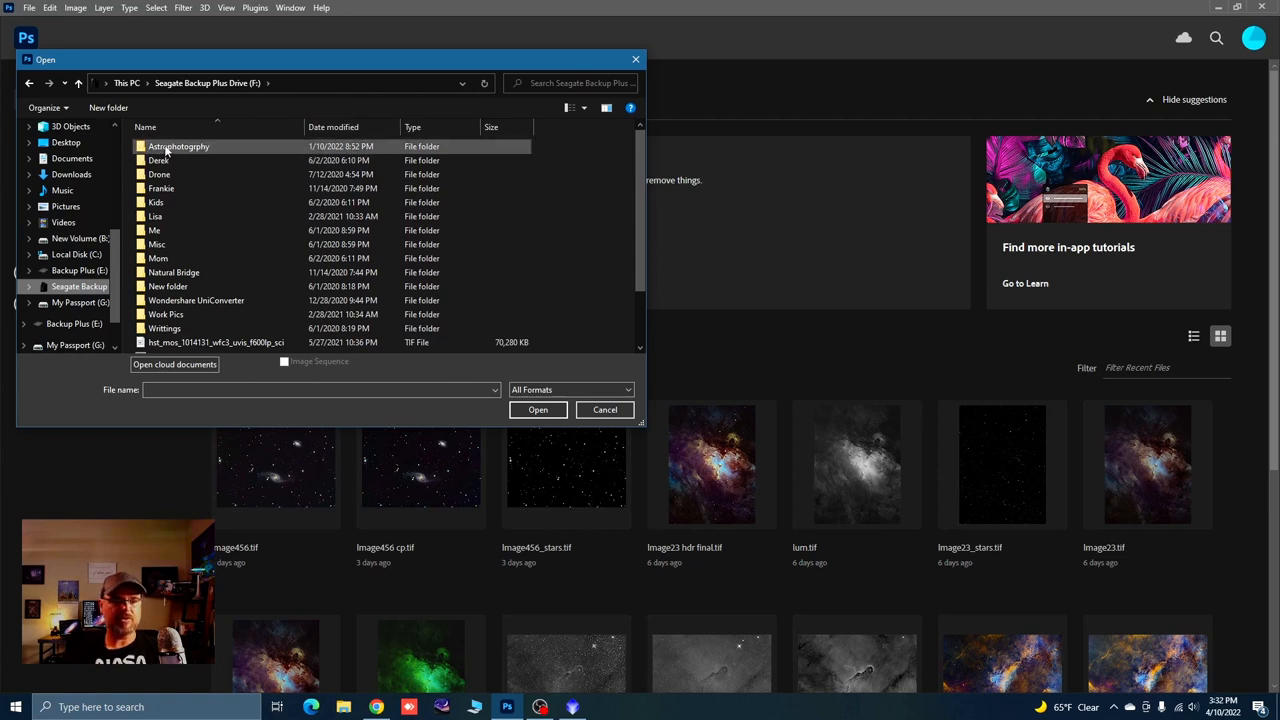
Open Image13 and Image13_stars together from Astrophotography's Veil Complex folder in Photoshop
double_click(178, 146)
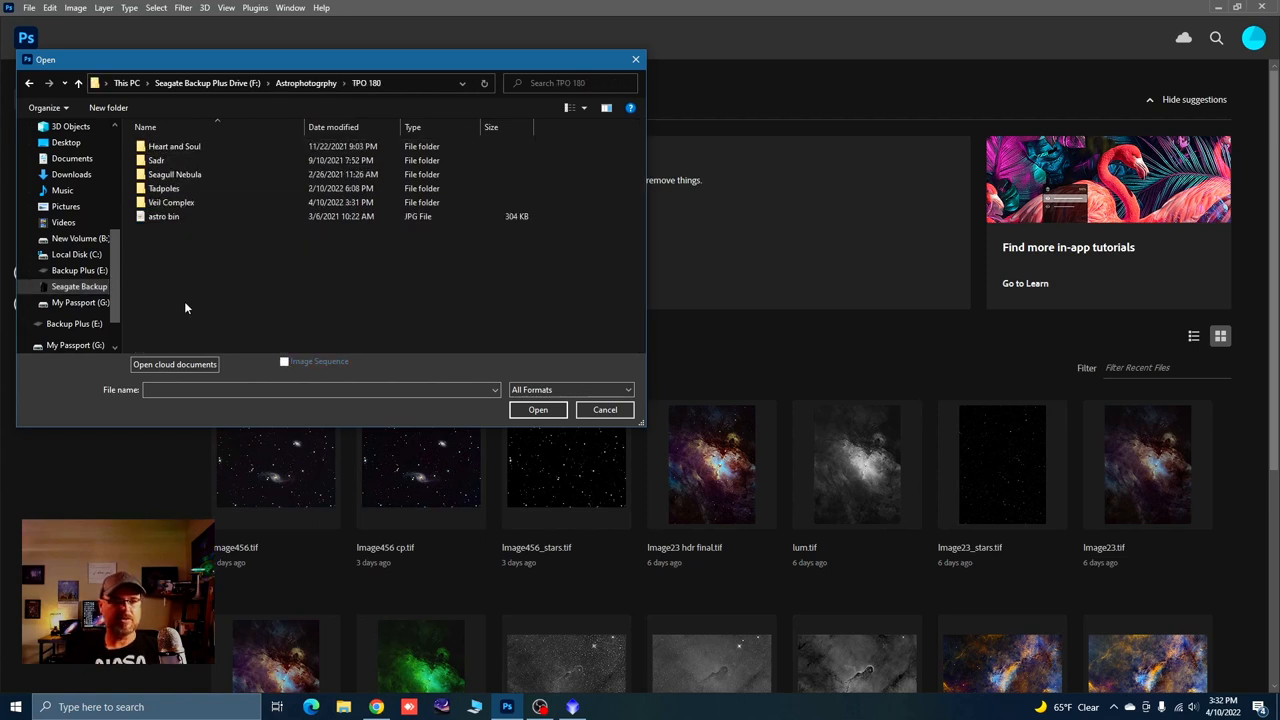
double_click(171, 202)
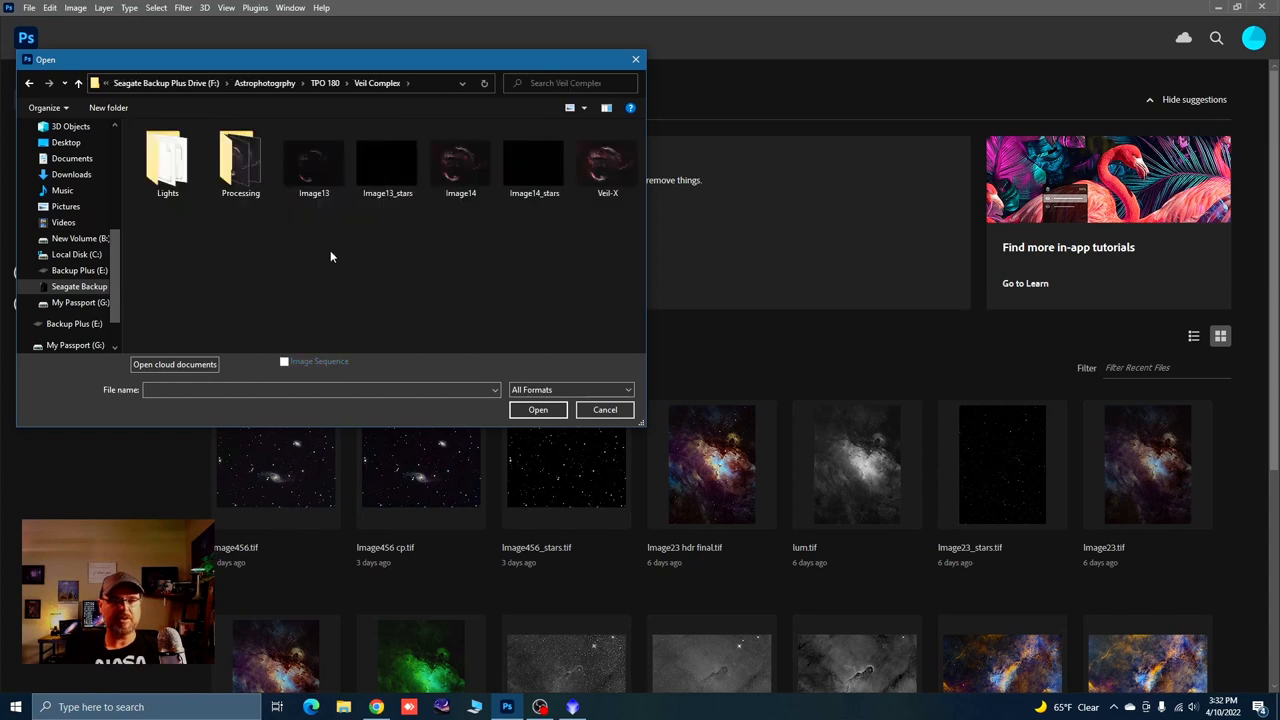
click(314, 160)
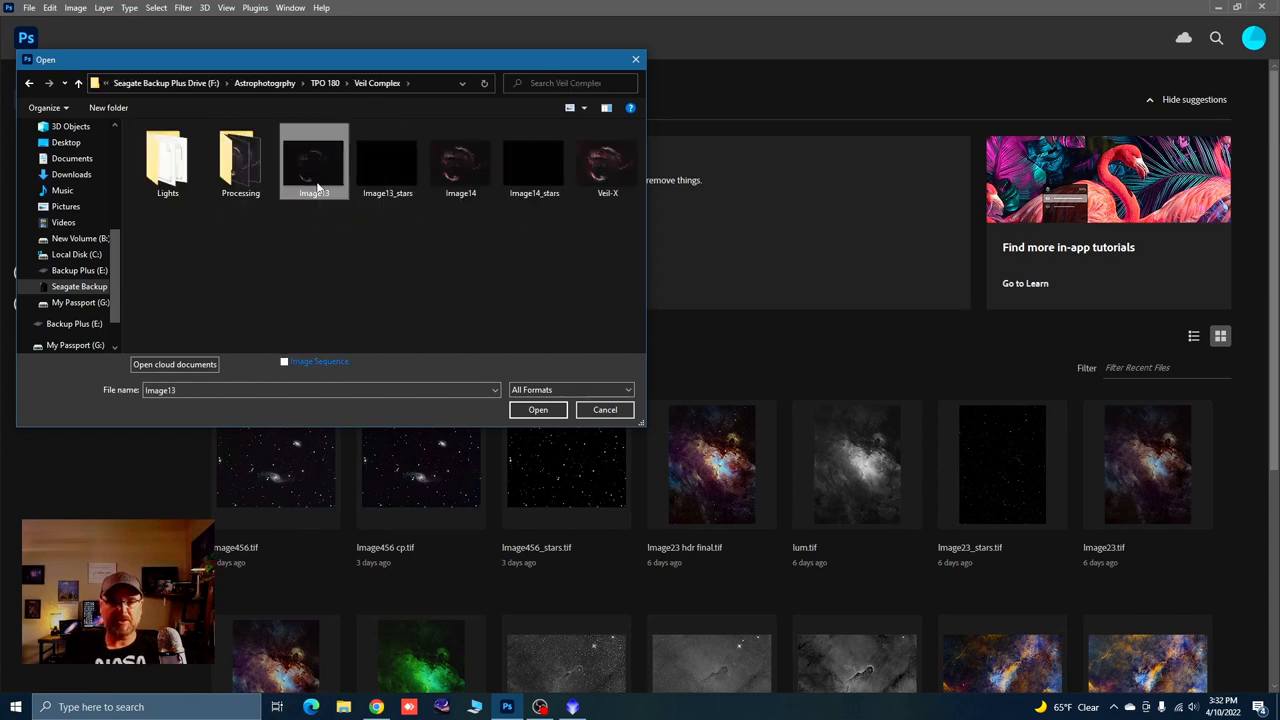
click(387, 160)
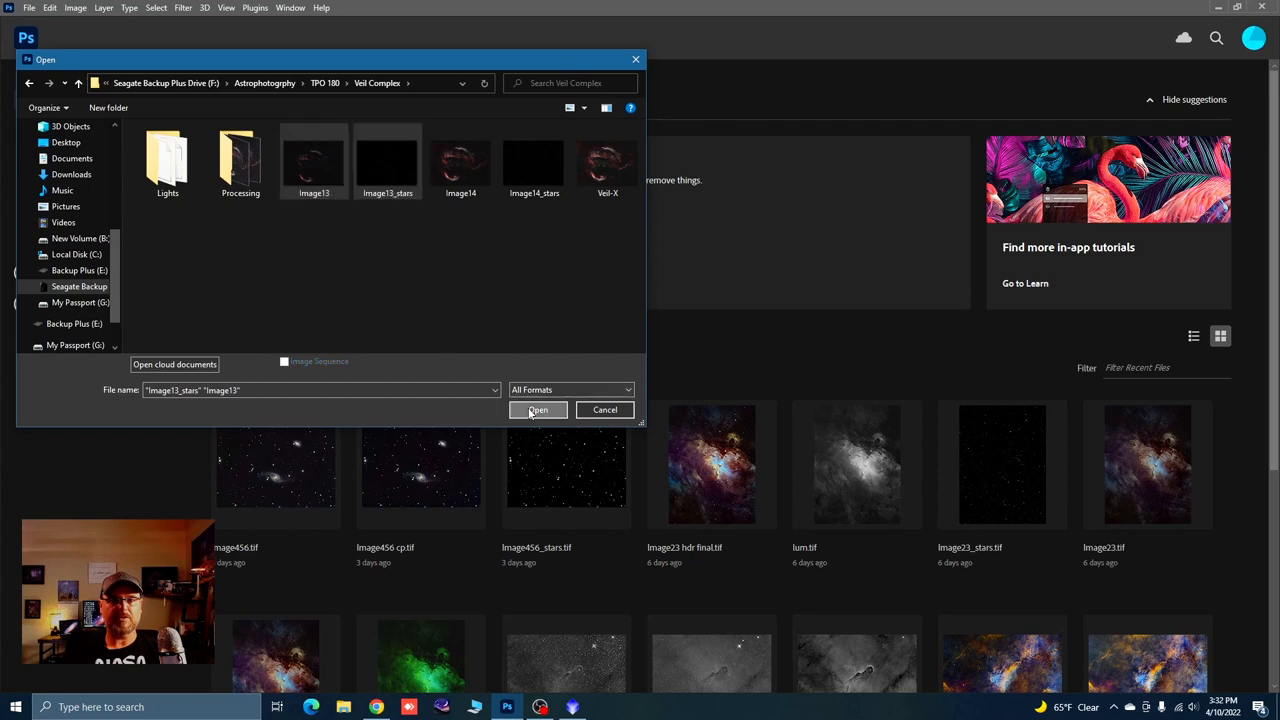
click(538, 410)
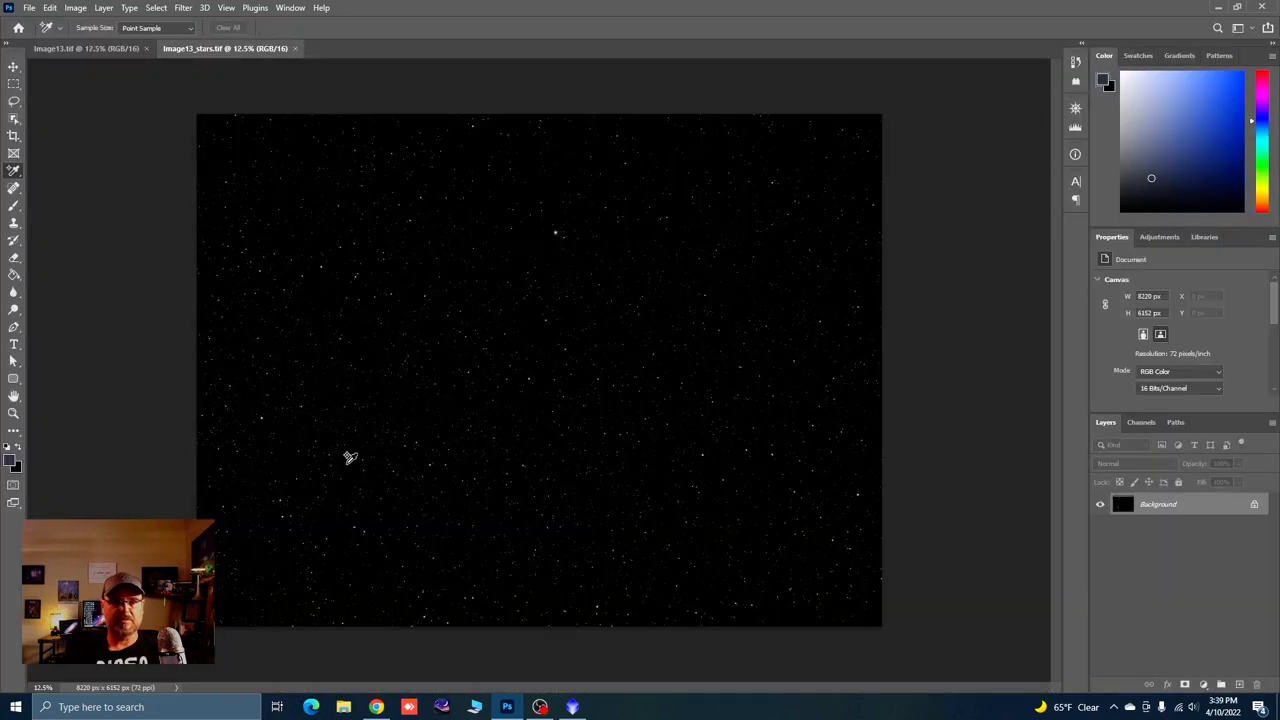
Apply Camera Raw to Image13's Background copy with vibrance +20, clarity +14, dehaze +9
click(85, 48)
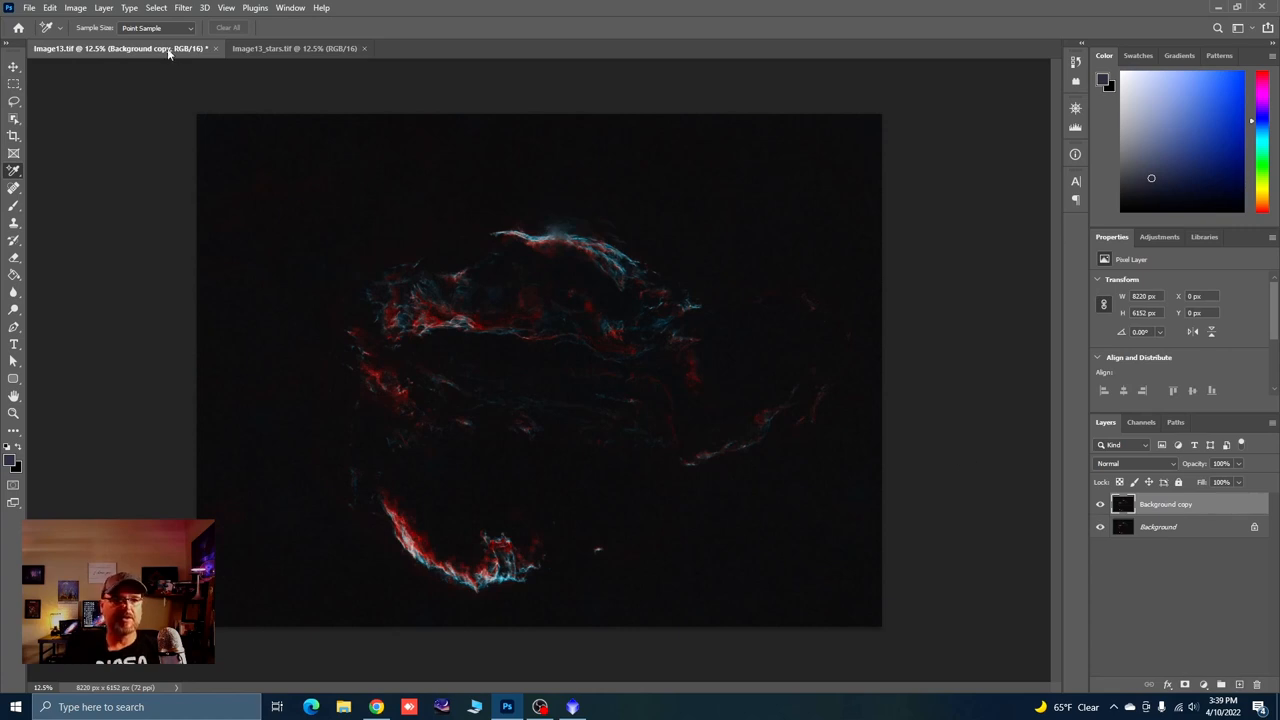
click(183, 8)
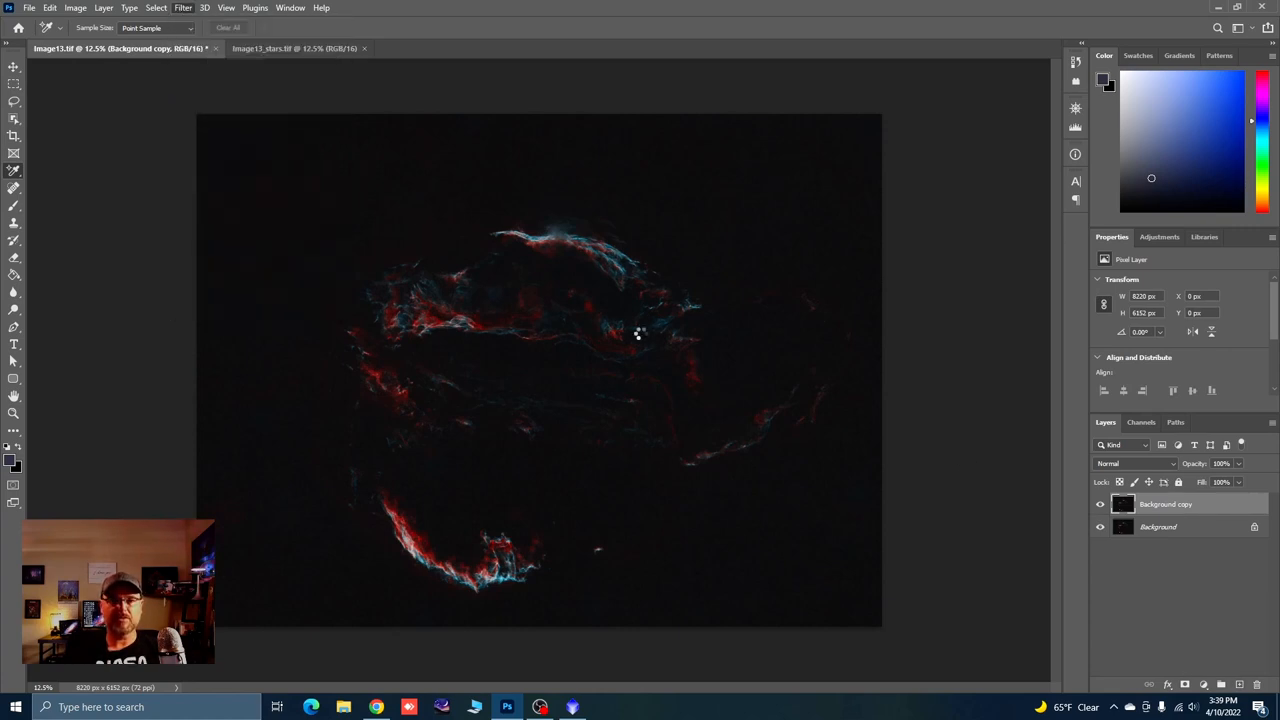
click(182, 8)
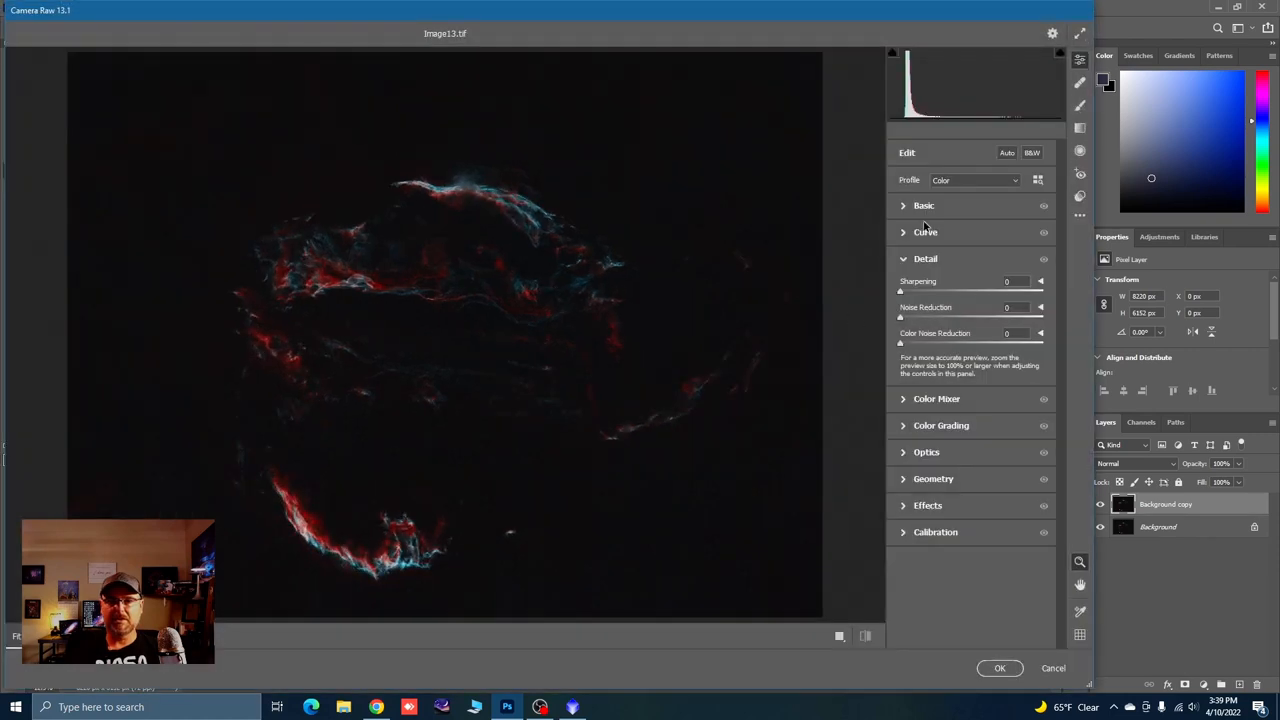
click(924, 205)
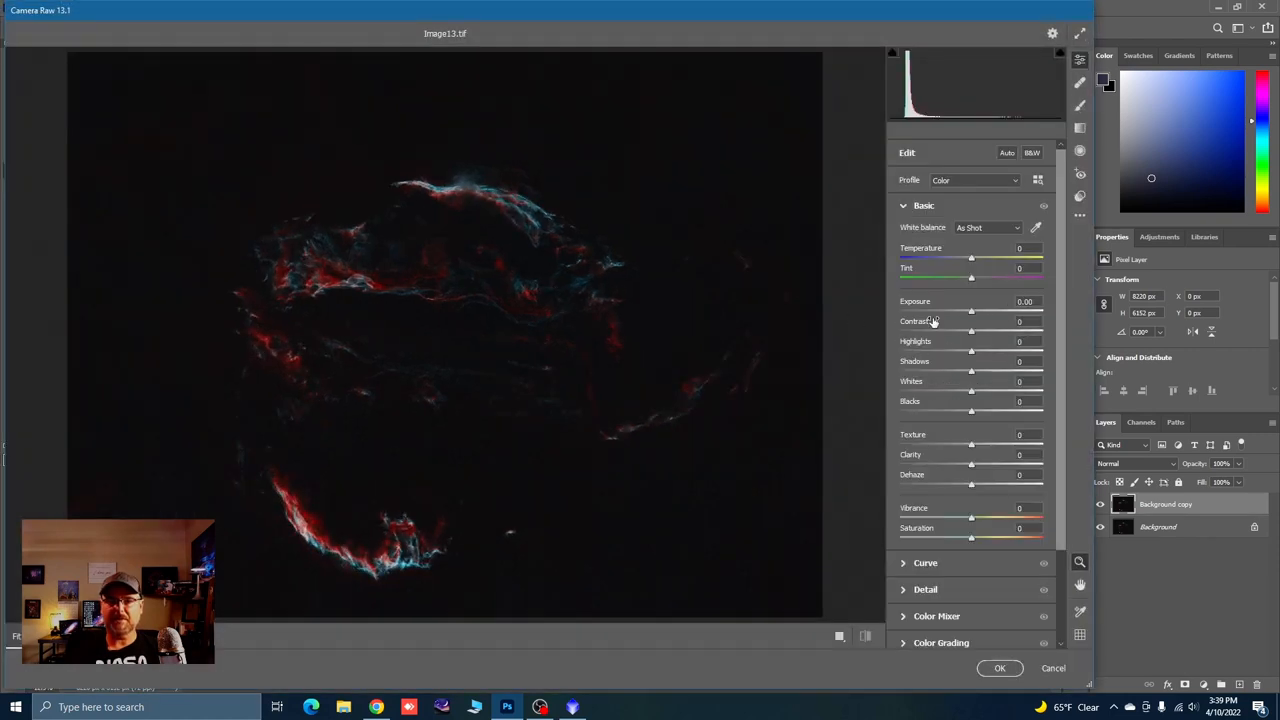
click(1028, 507)
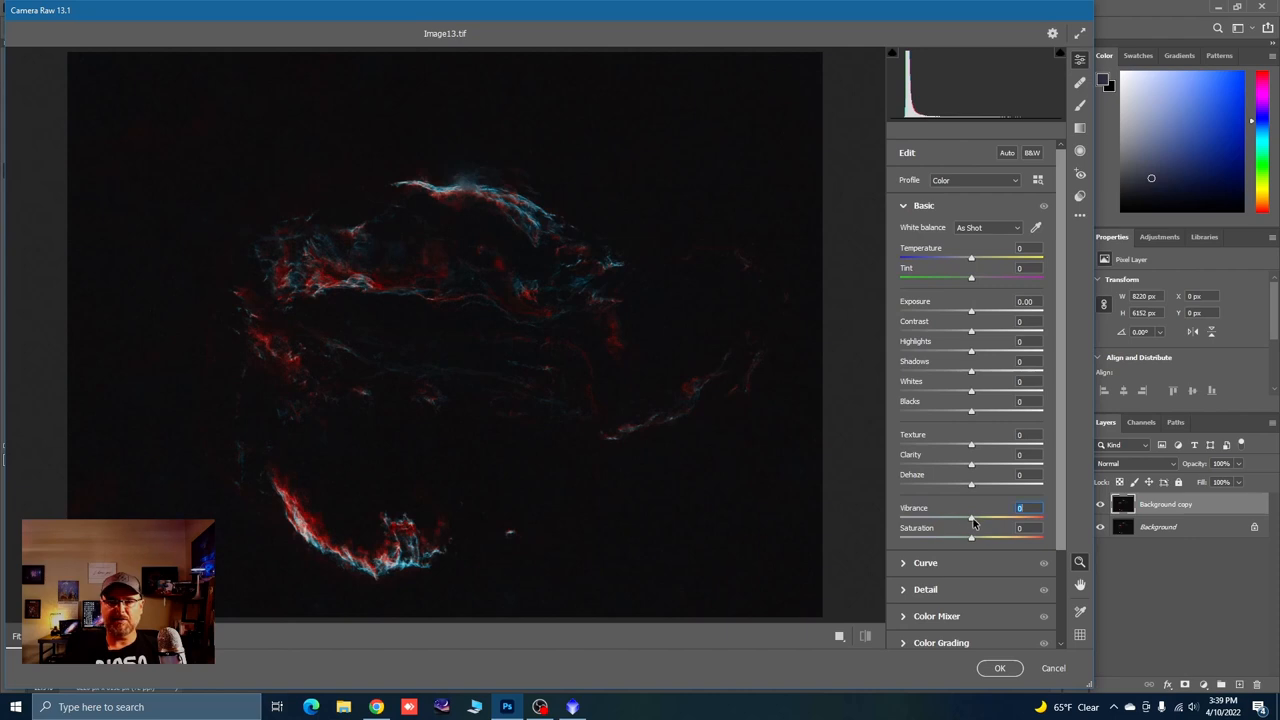
drag(971, 517, 985, 517)
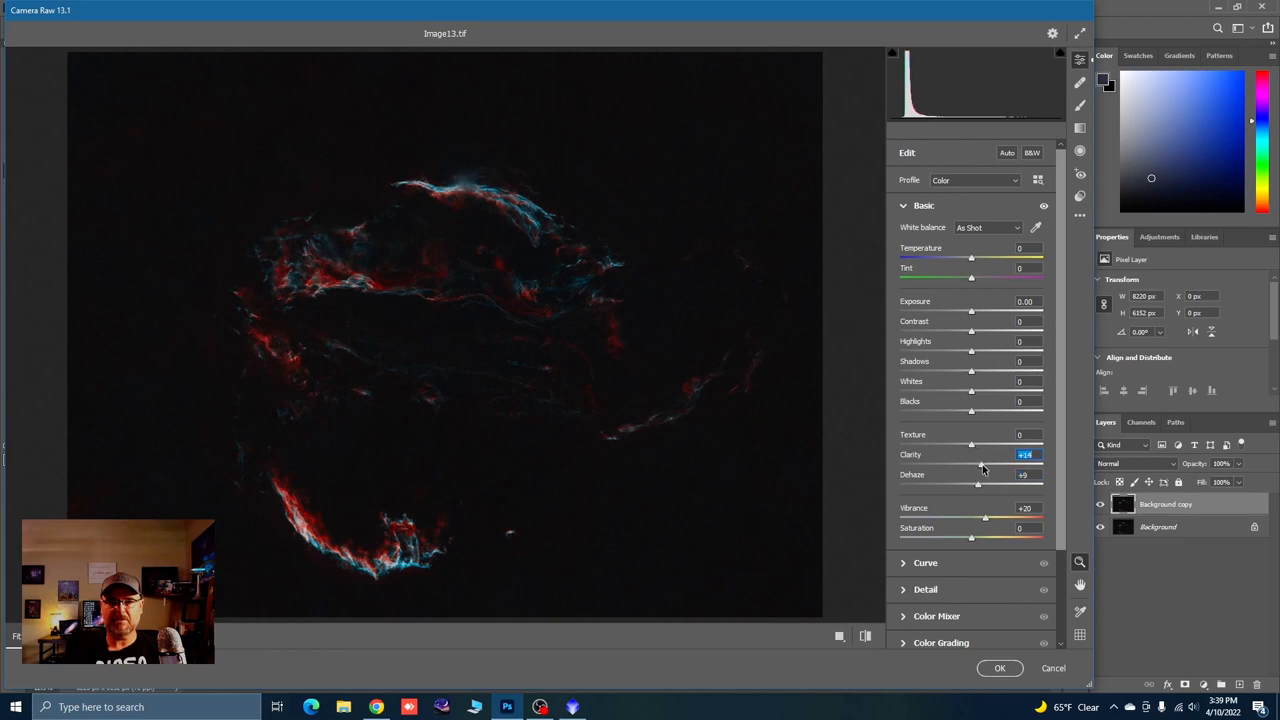
click(999, 668)
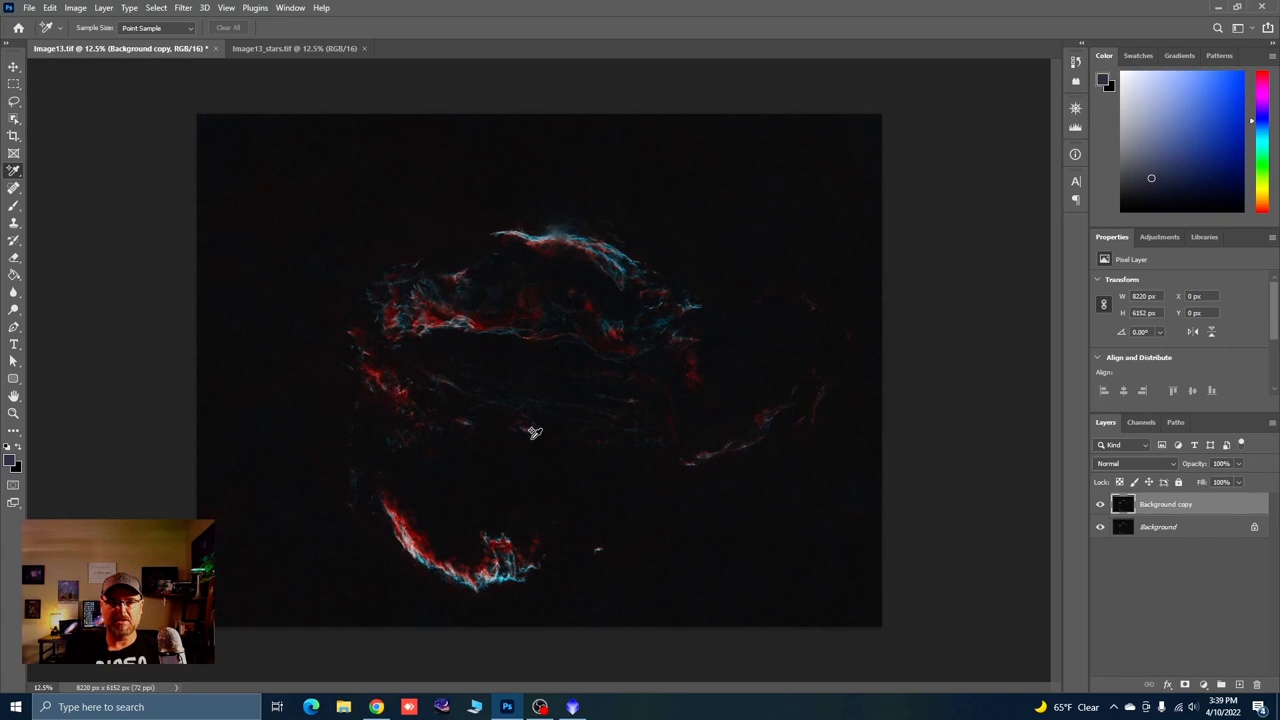
right_click(1165, 504)
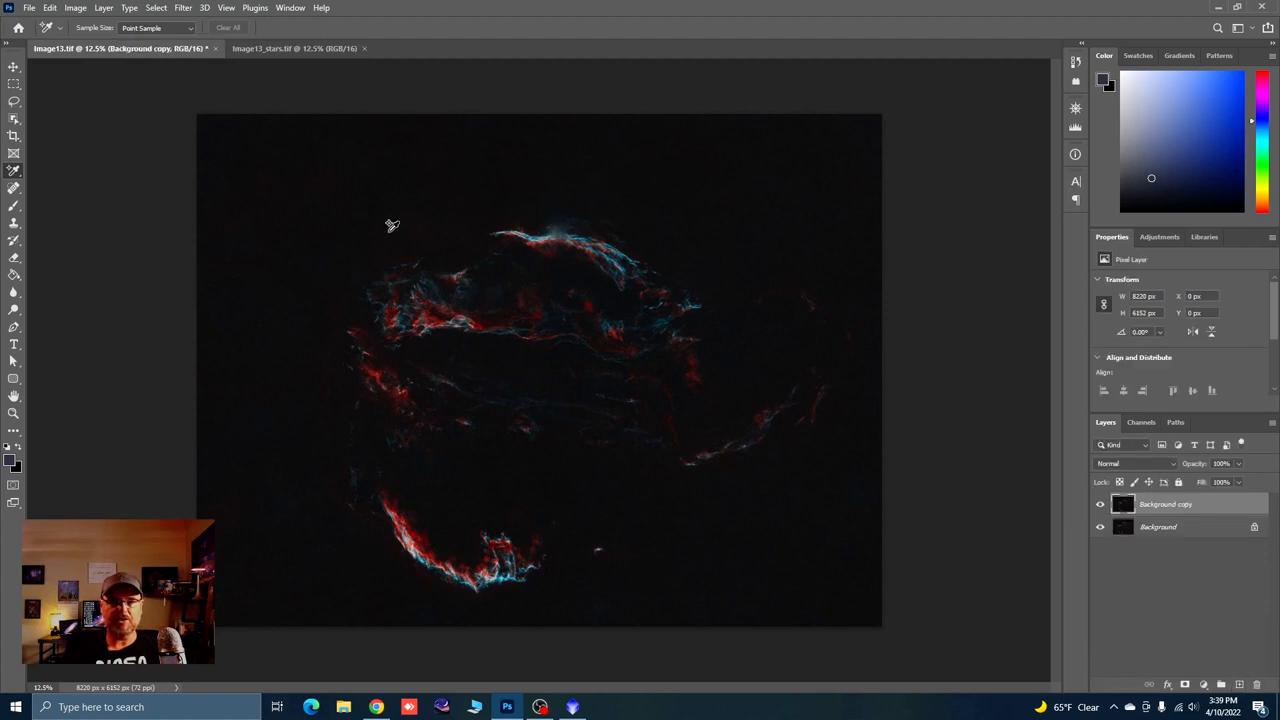
Apply Camera Raw noise reduction 75 and colour noise reduction 50 to Background copy
click(183, 8)
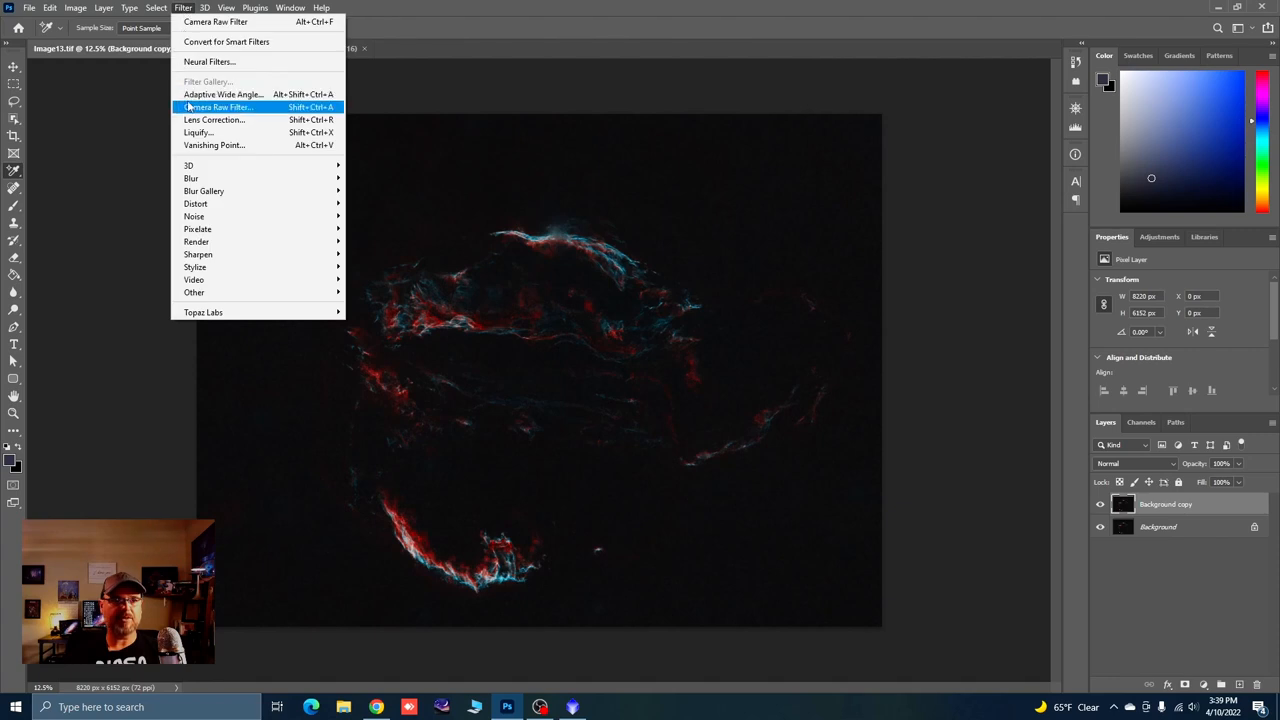
mouse_move(223, 110)
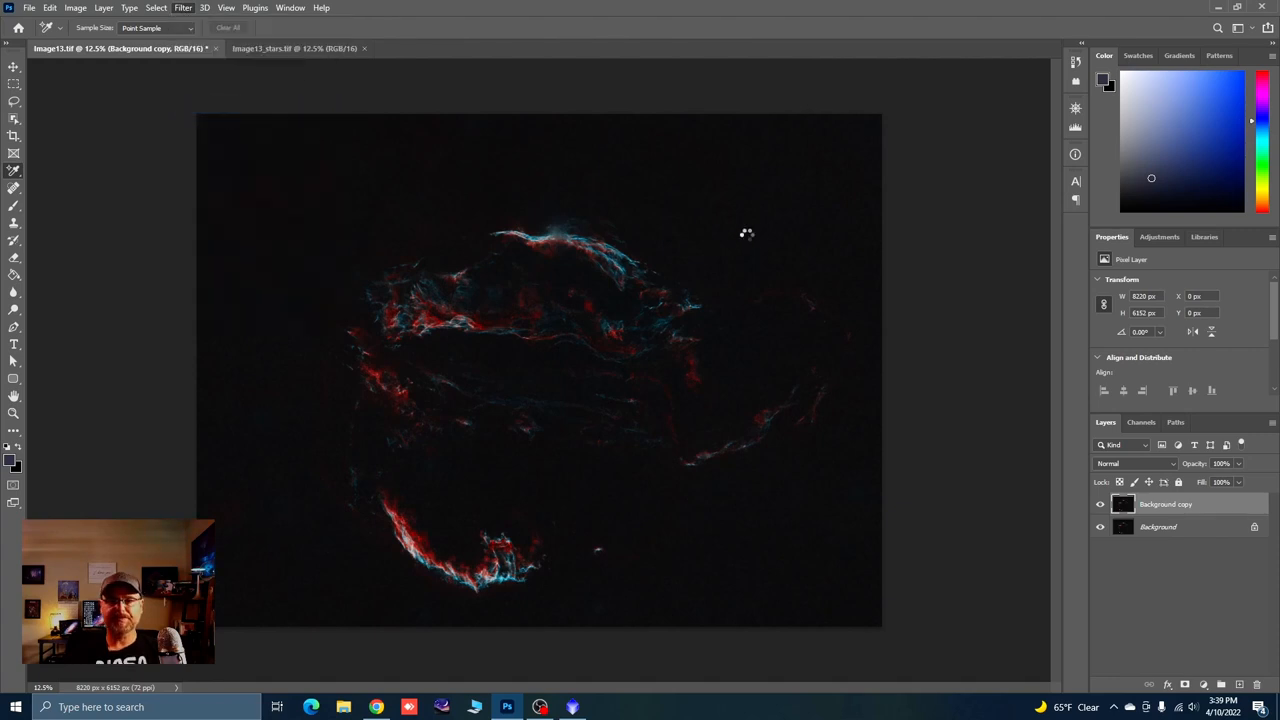
click(182, 7)
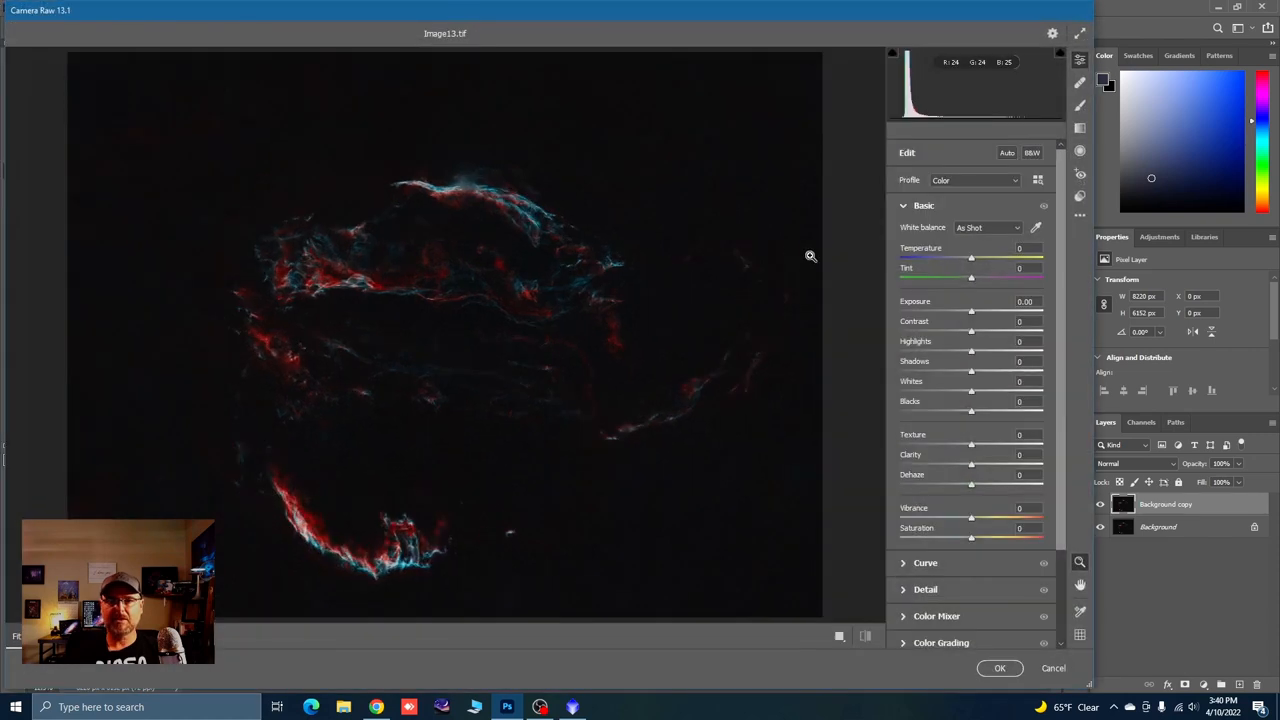
click(924, 205)
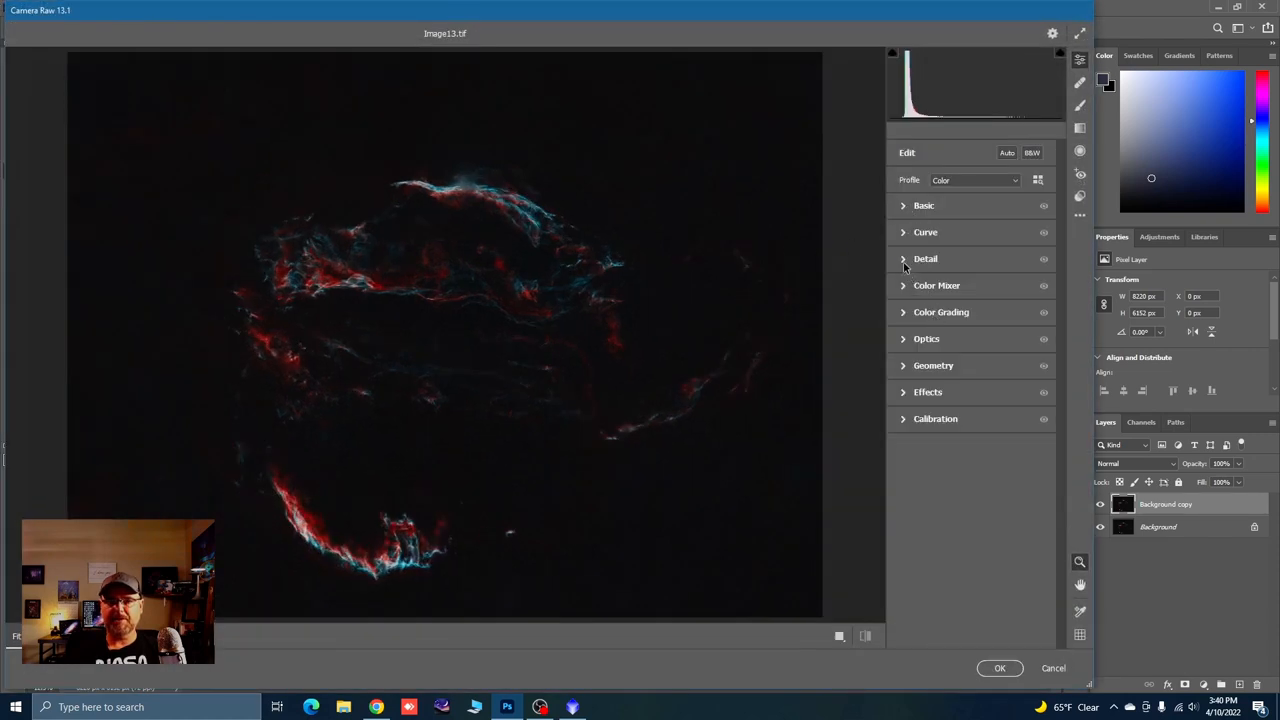
click(925, 259)
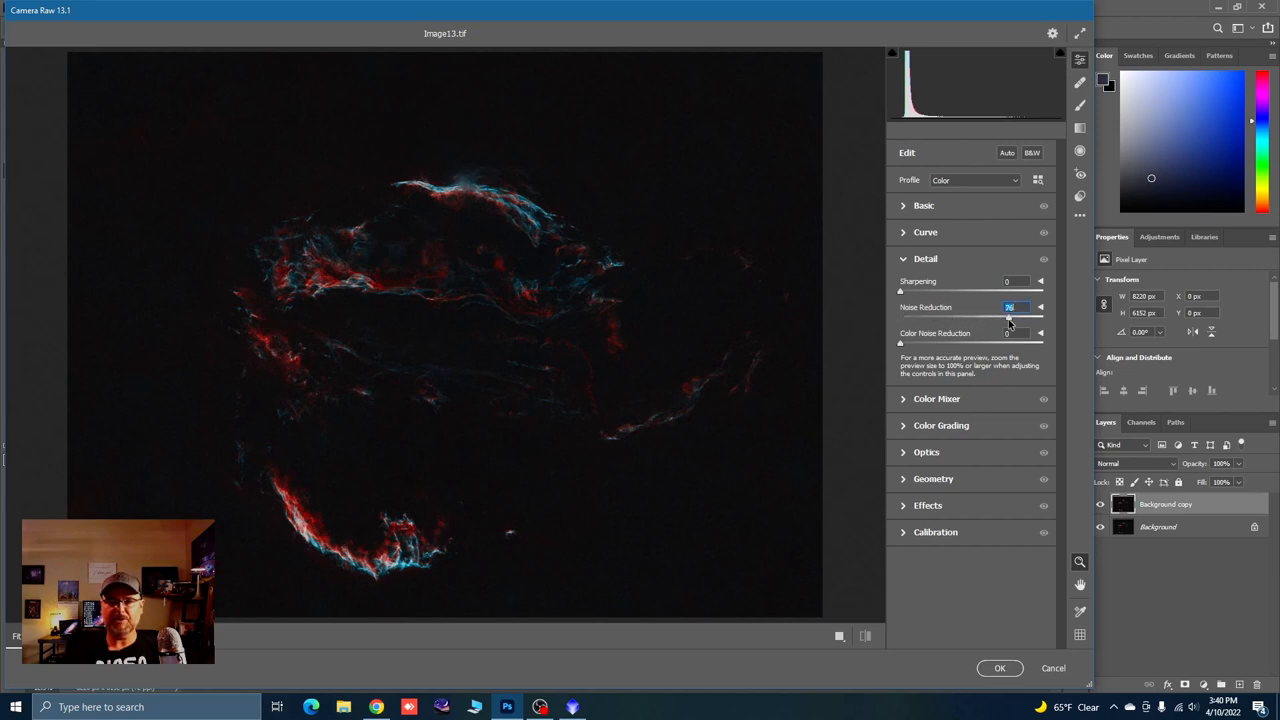
drag(1008, 318, 1002, 318)
text(50)
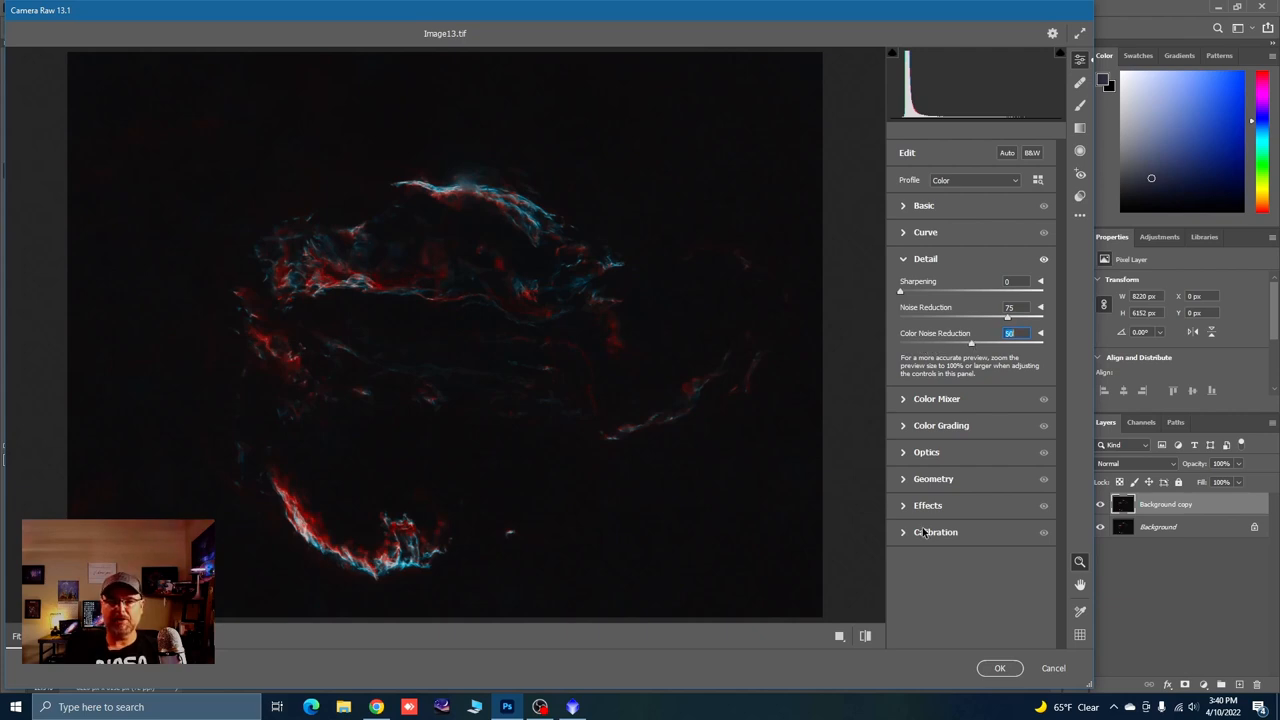
click(999, 668)
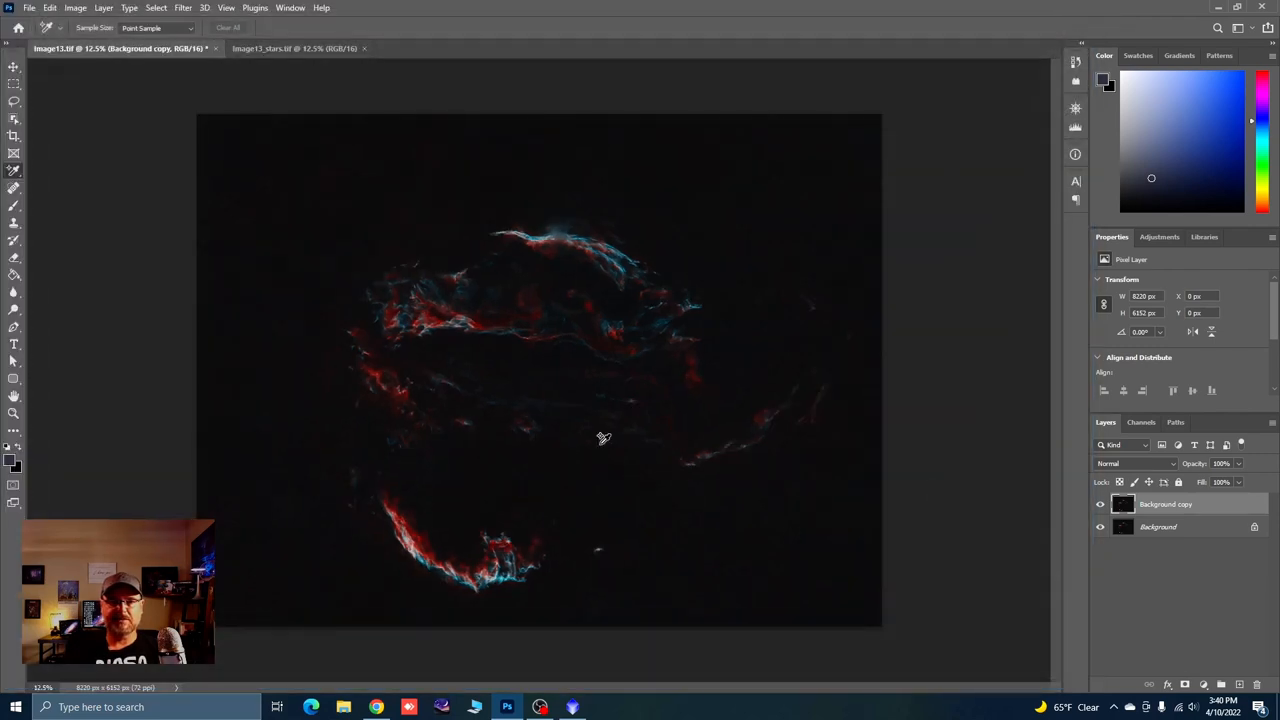
Reopen the Camera Raw filter from the Filter menu
click(156, 8)
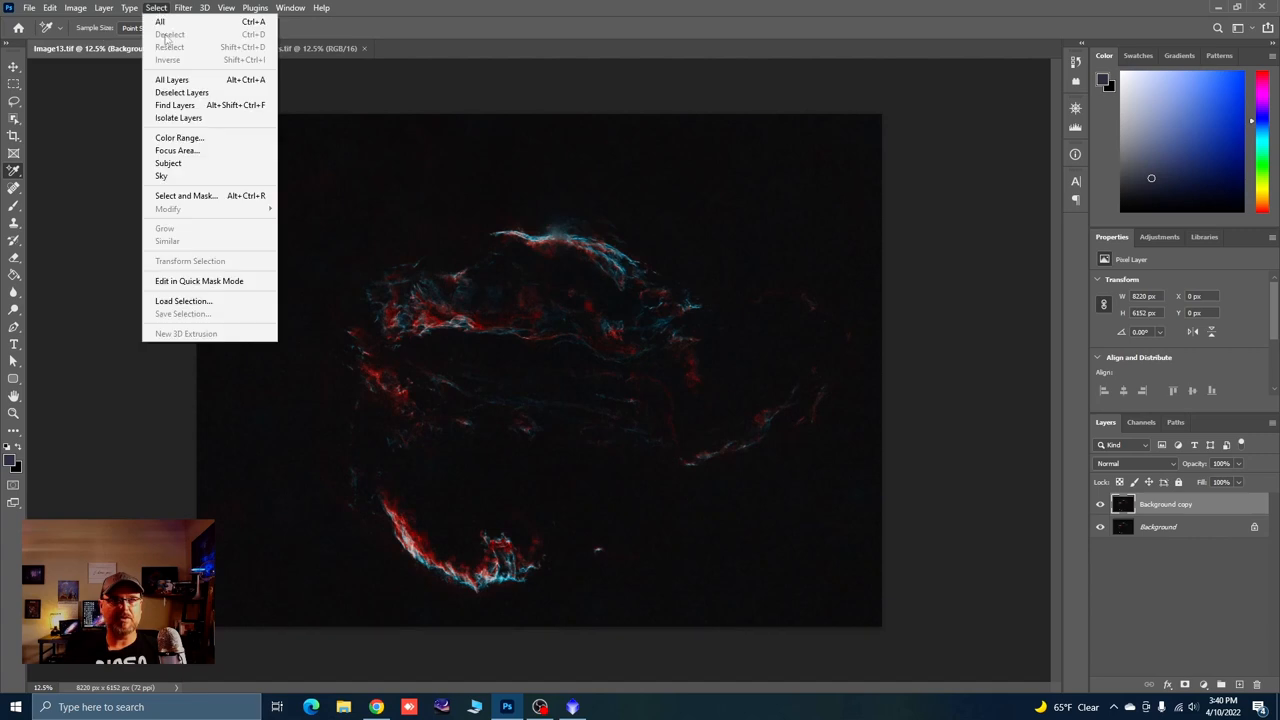
mouse_move(177, 150)
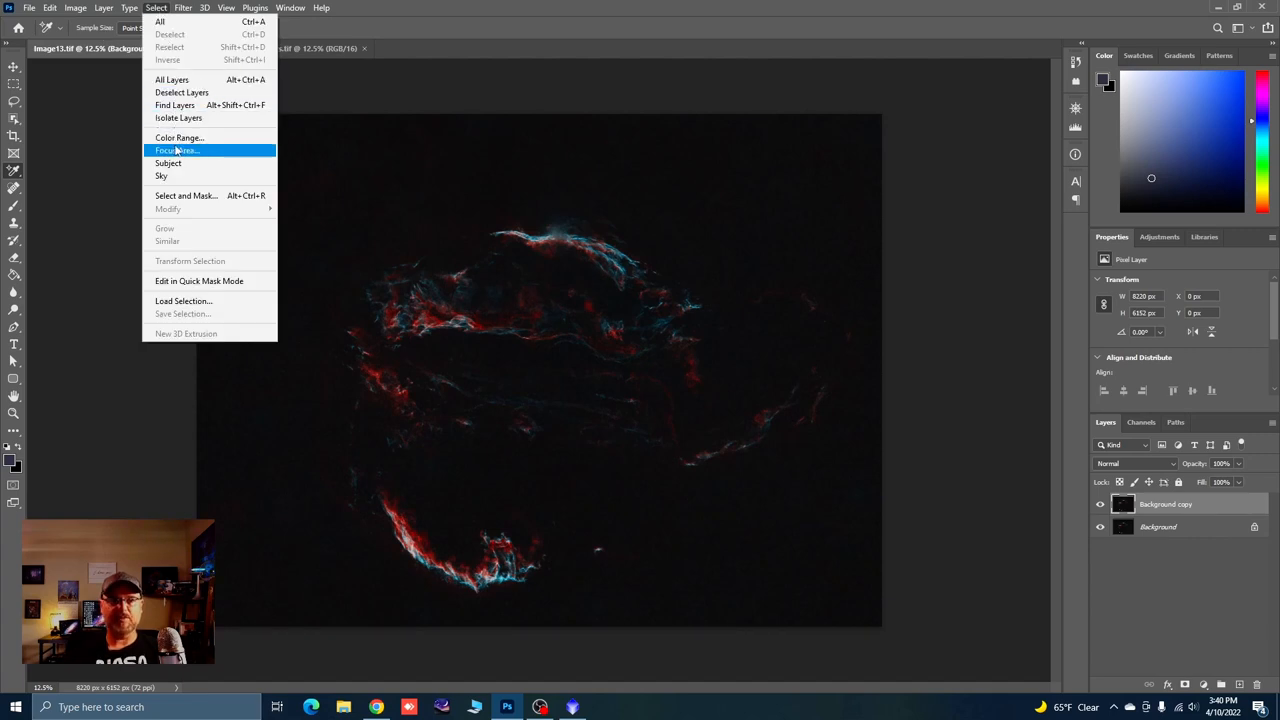
mouse_move(178, 131)
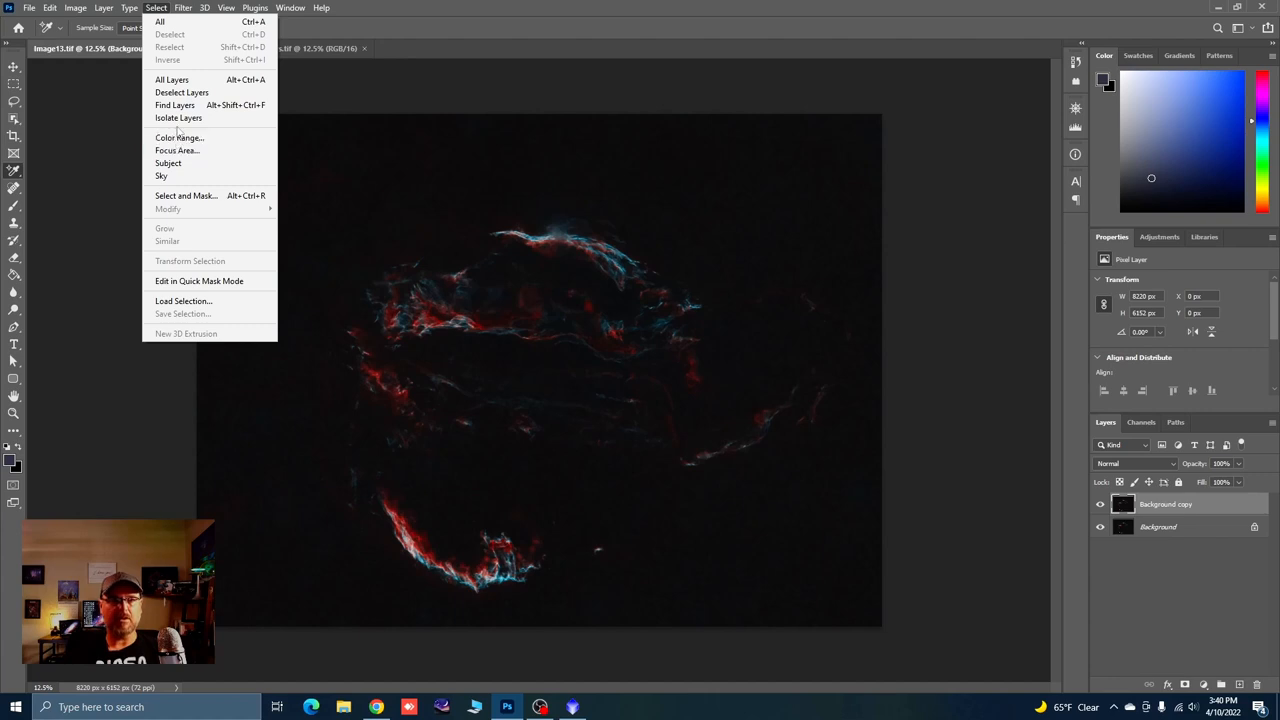
click(182, 8)
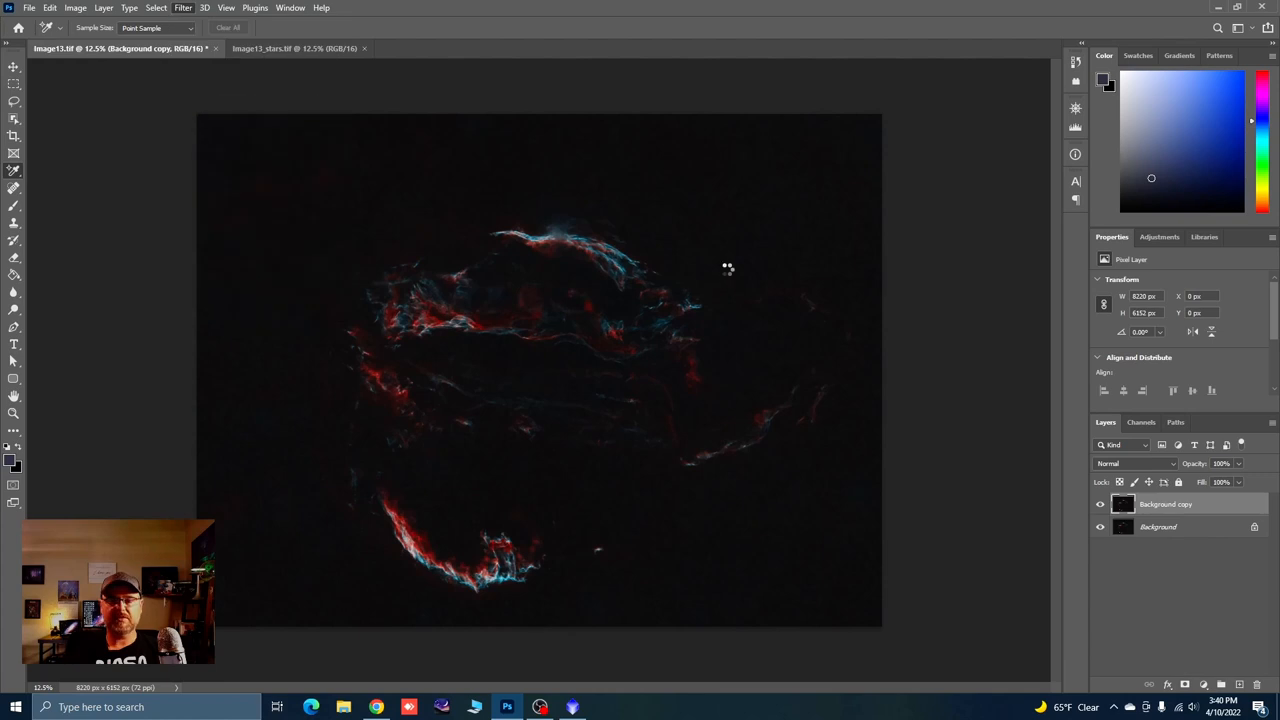
click(182, 8)
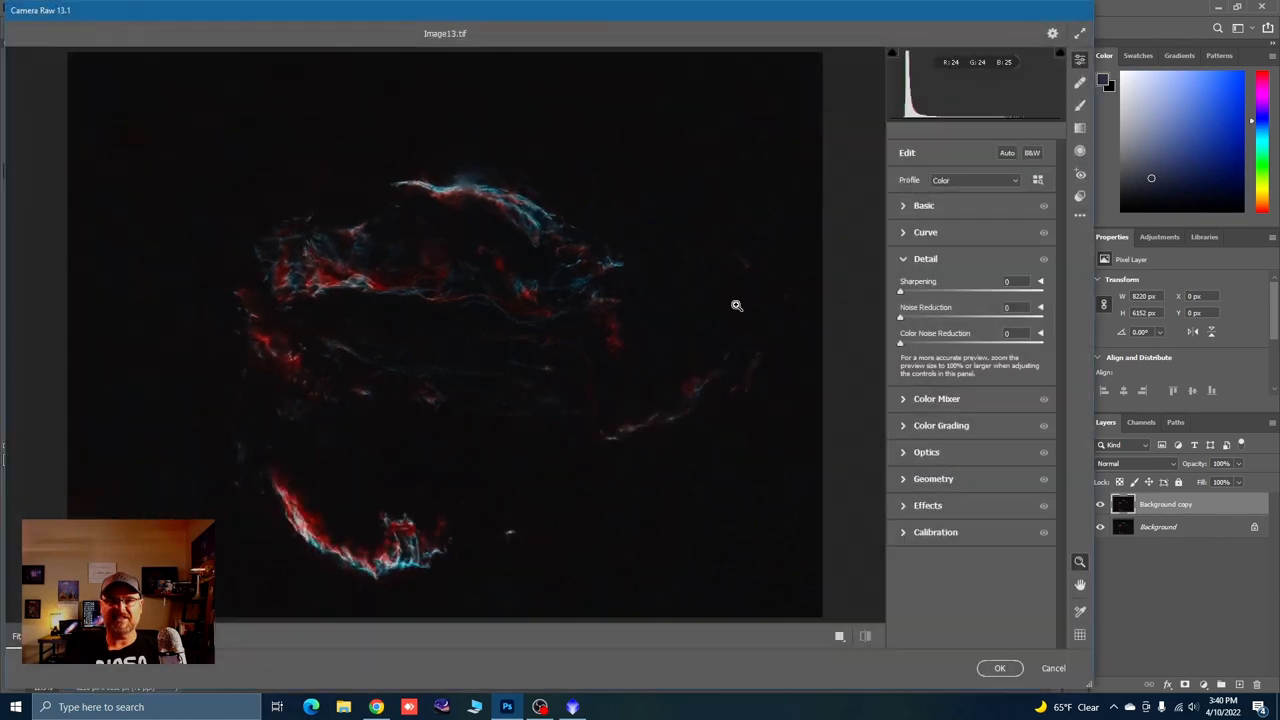
mouse_move(880, 337)
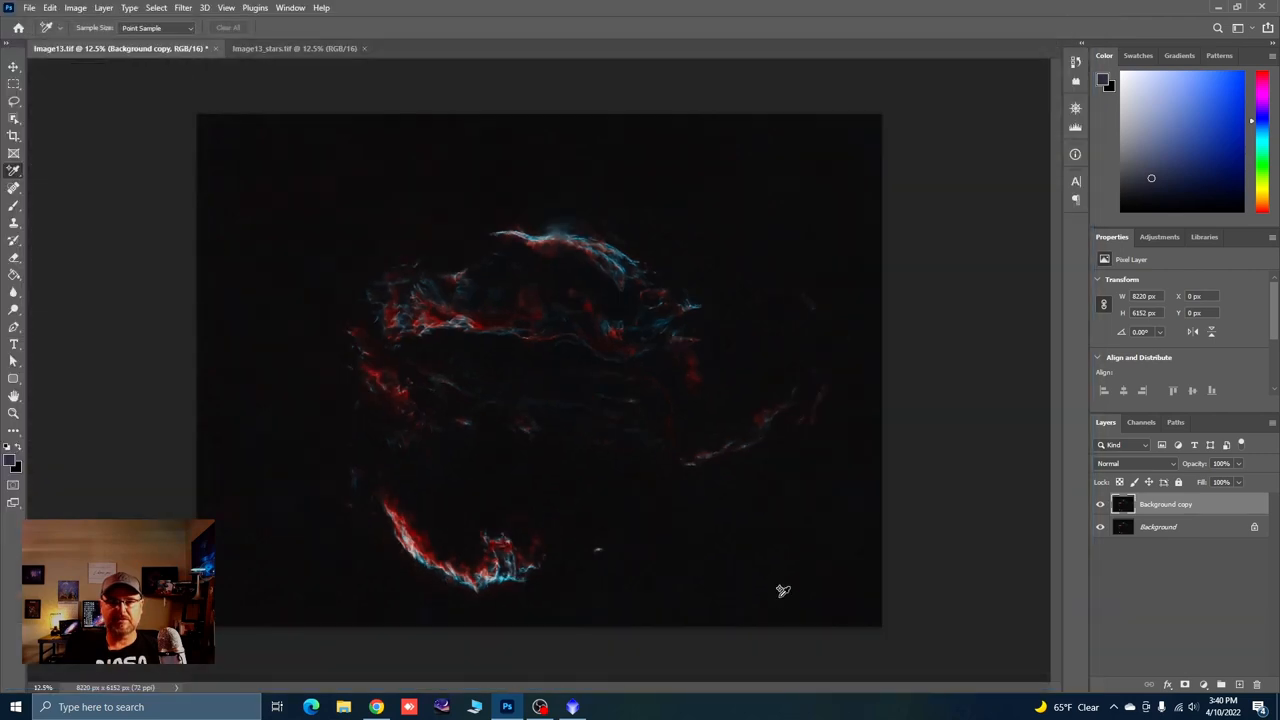
mouse_move(977, 528)
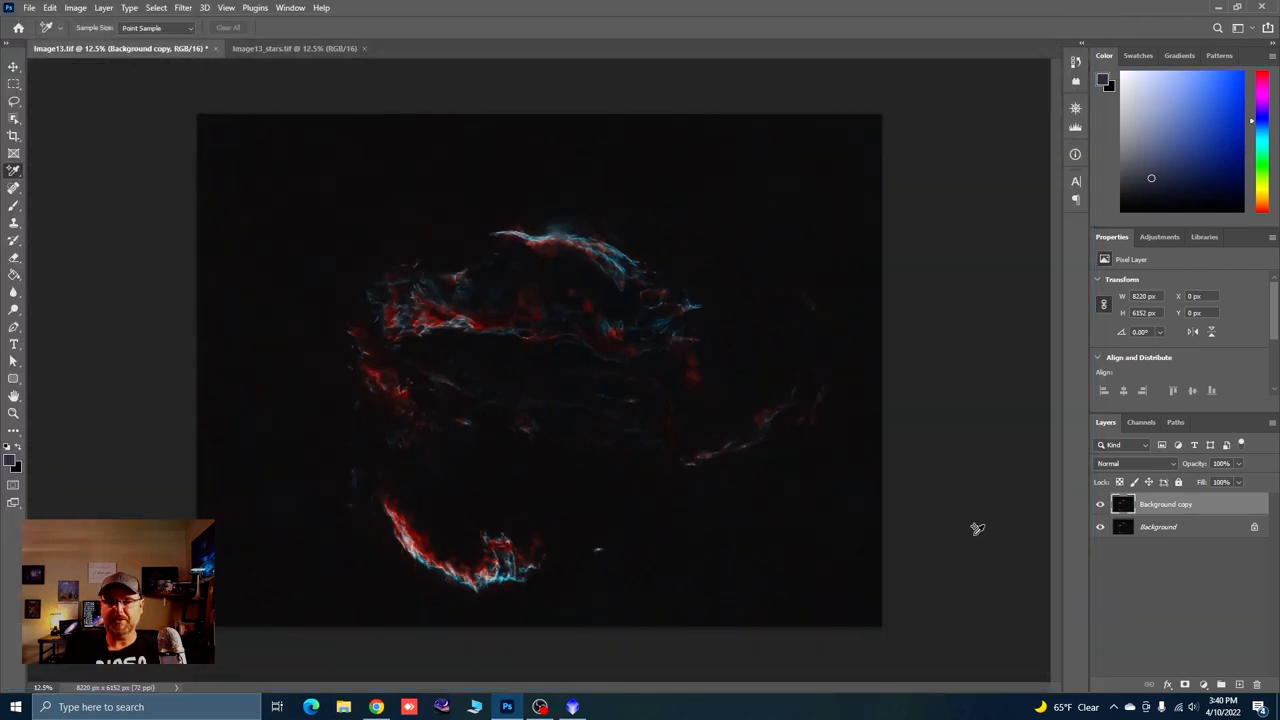
Hide Background copy and give the Background layer Camera Raw clarity +18 and sharpening 23
click(1158, 527)
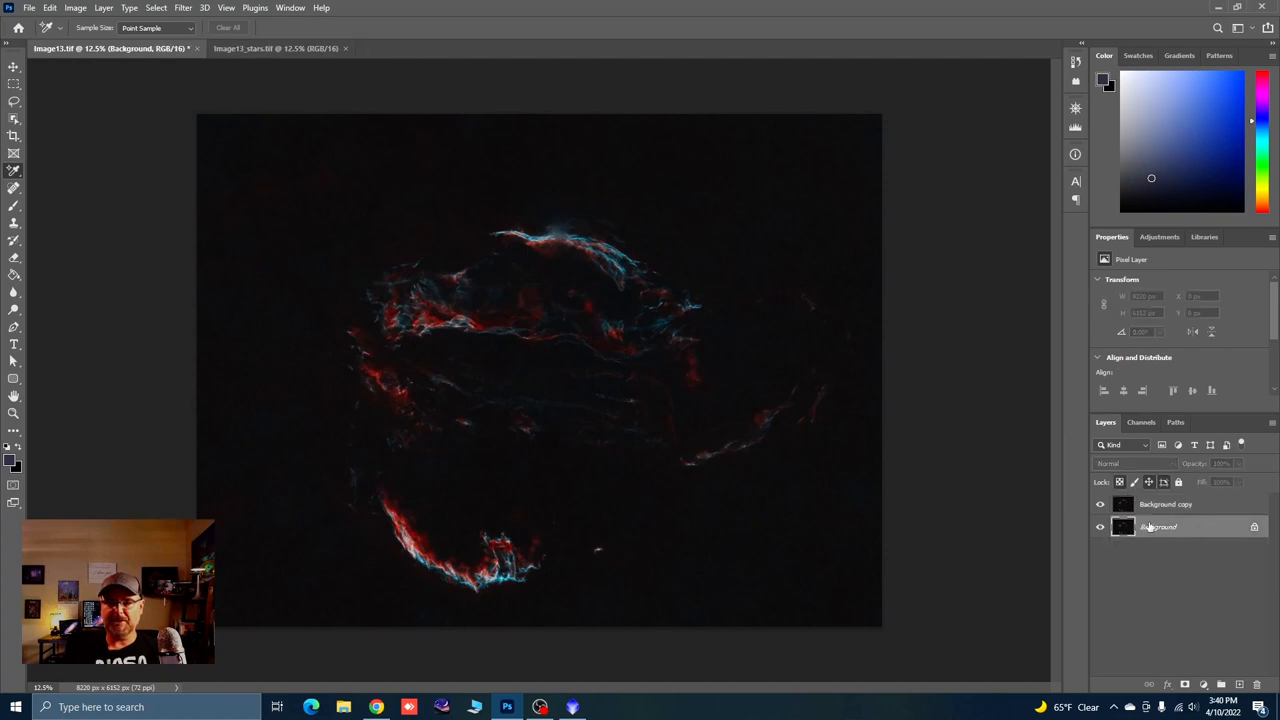
click(1100, 504)
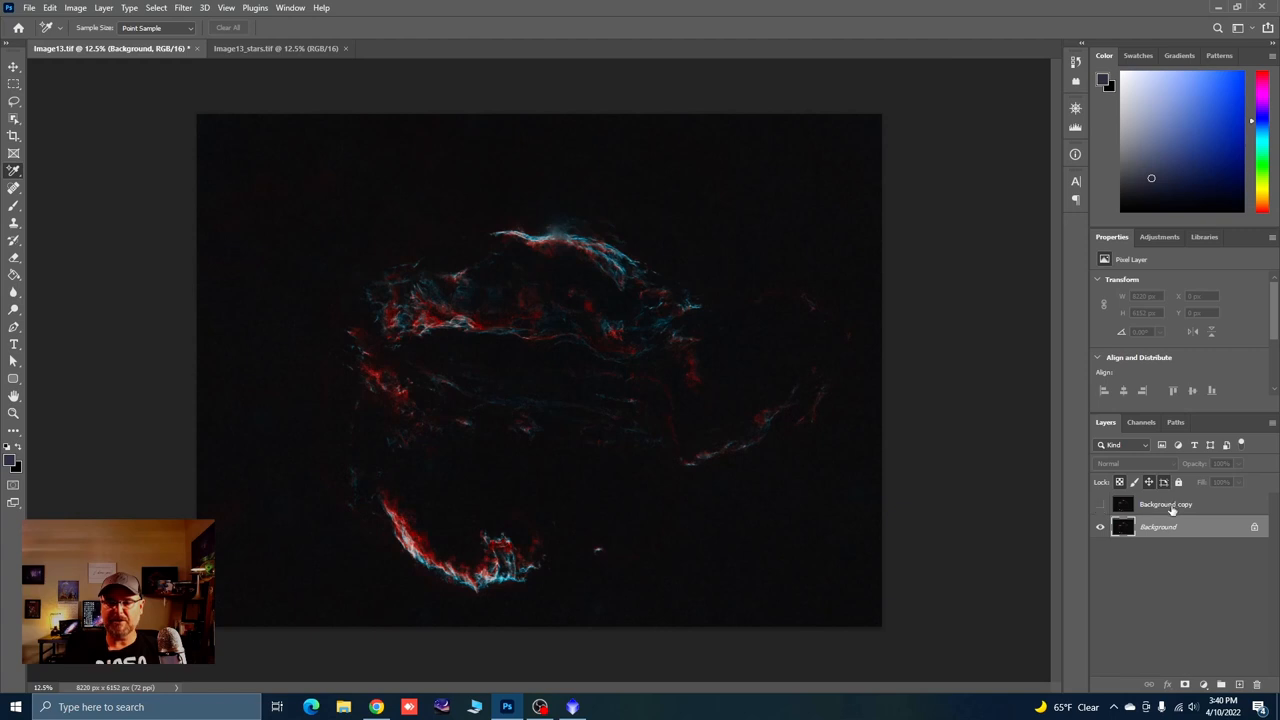
click(182, 8)
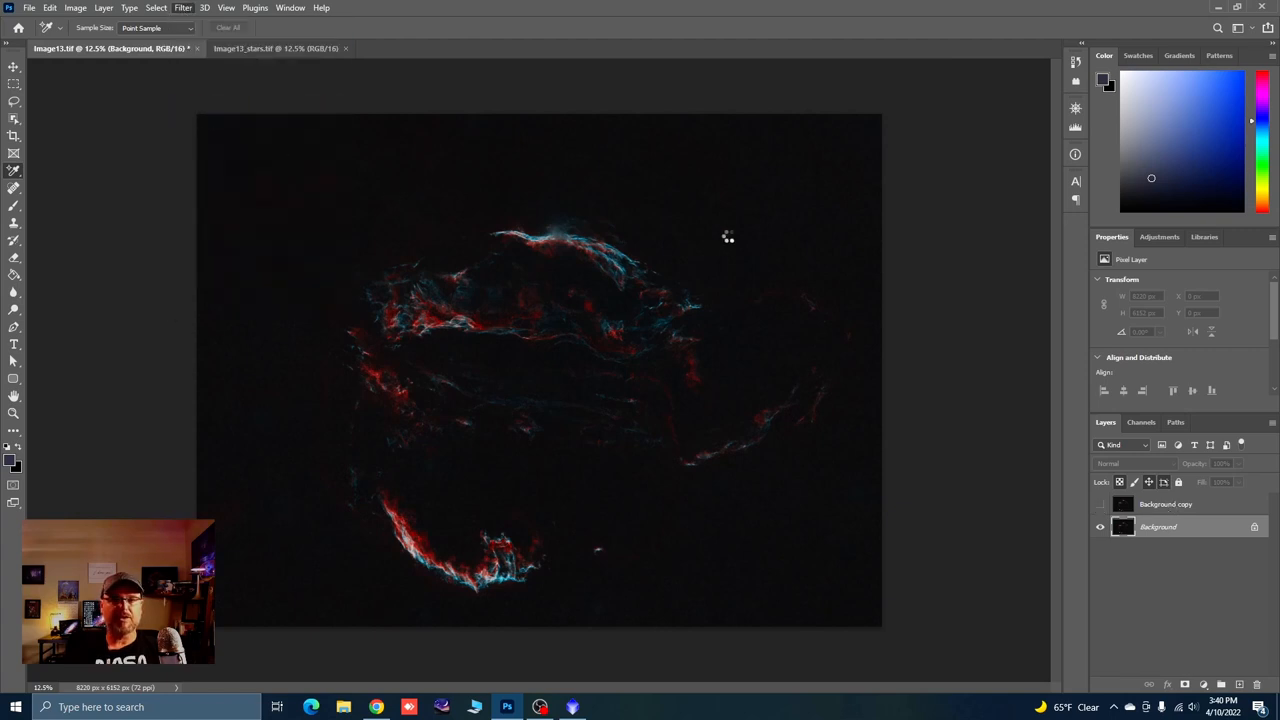
click(182, 8)
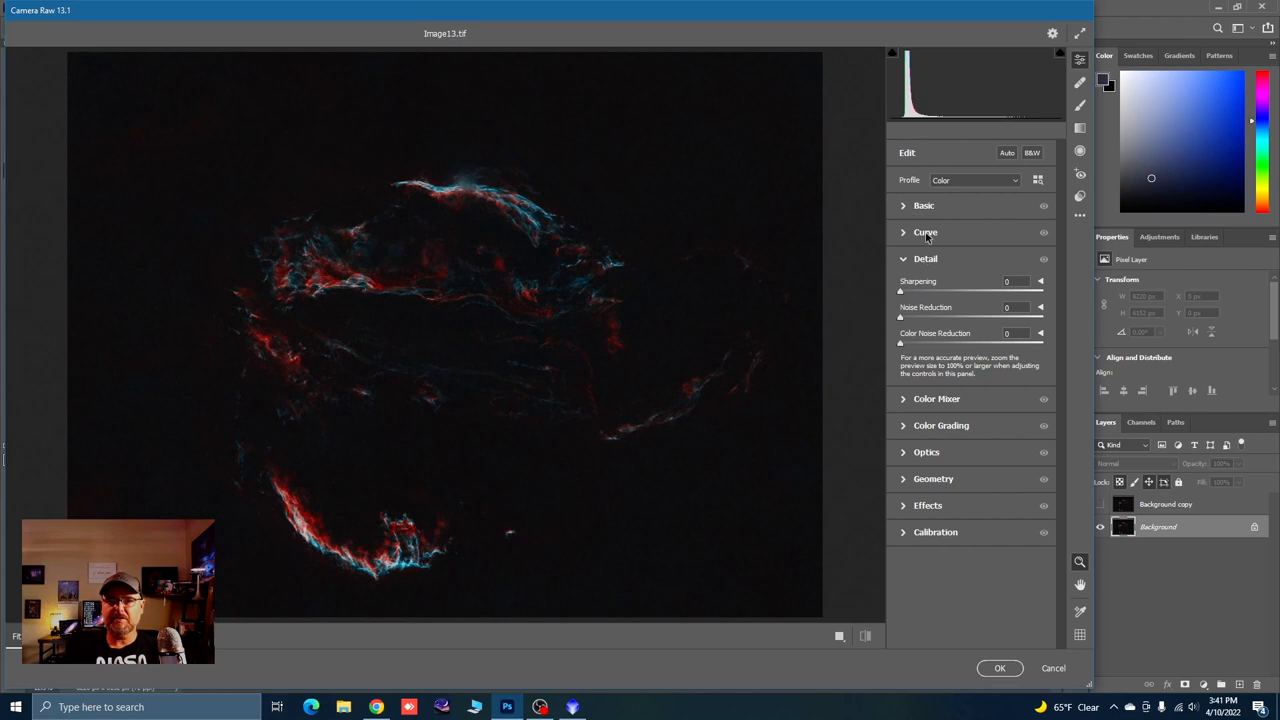
click(924, 205)
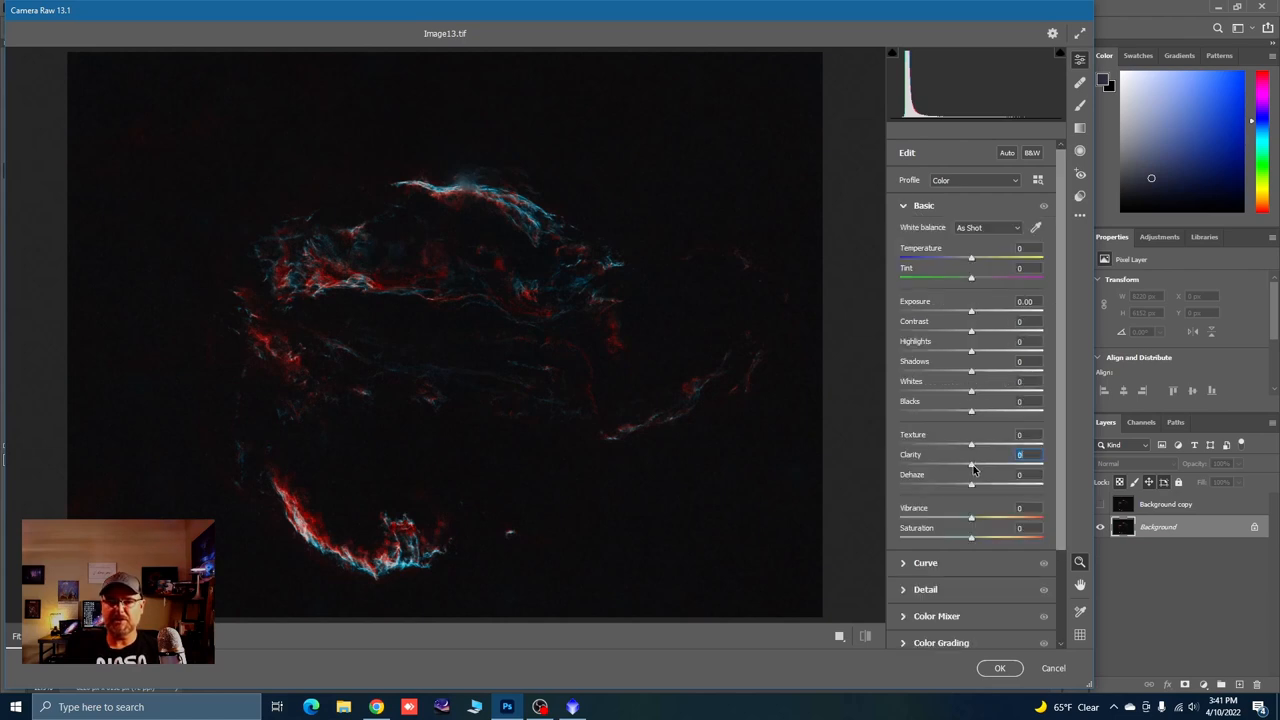
drag(971, 465, 1000, 465)
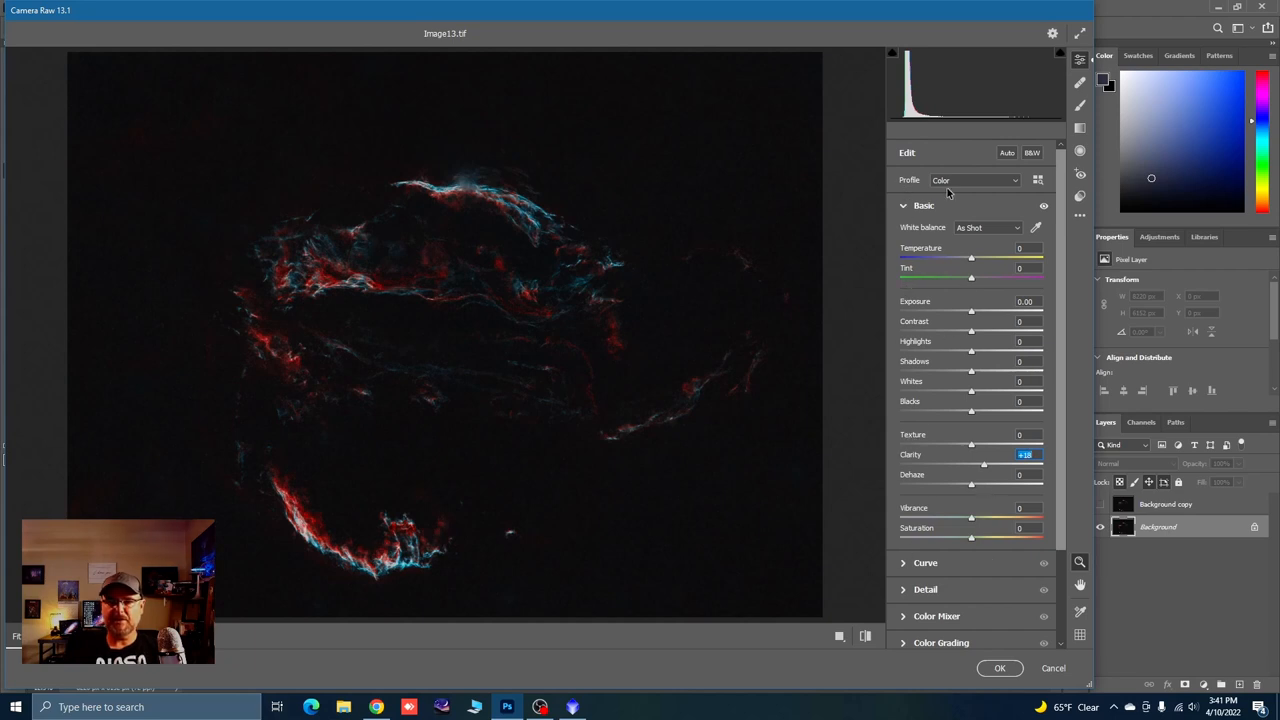
click(925, 258)
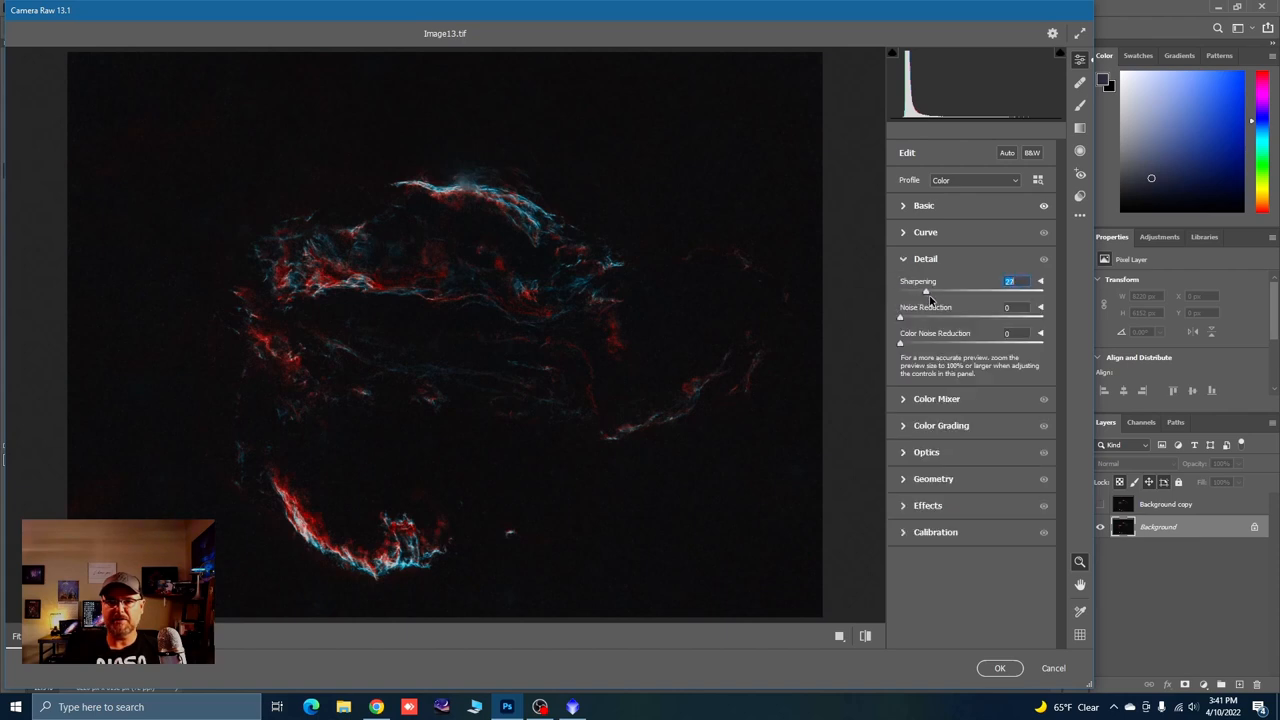
click(999, 668)
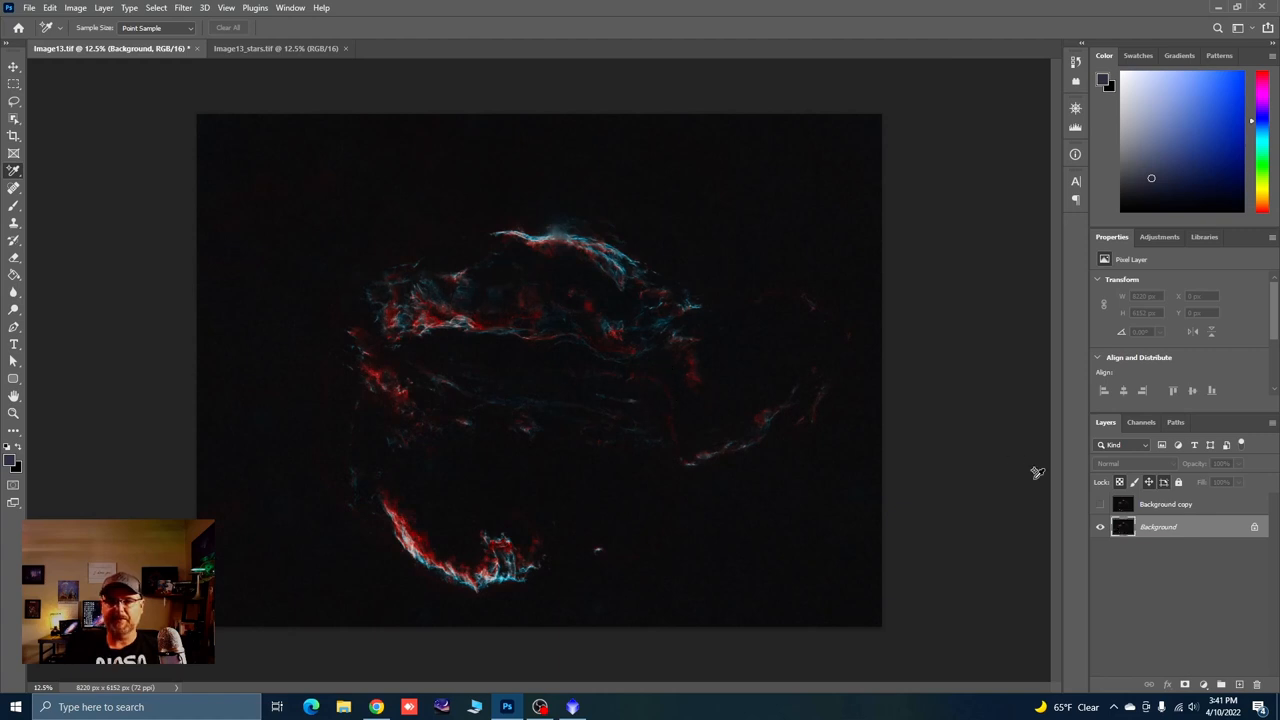
Show Background copy again and display its inverted greyscale nebula layer mask
click(1165, 504)
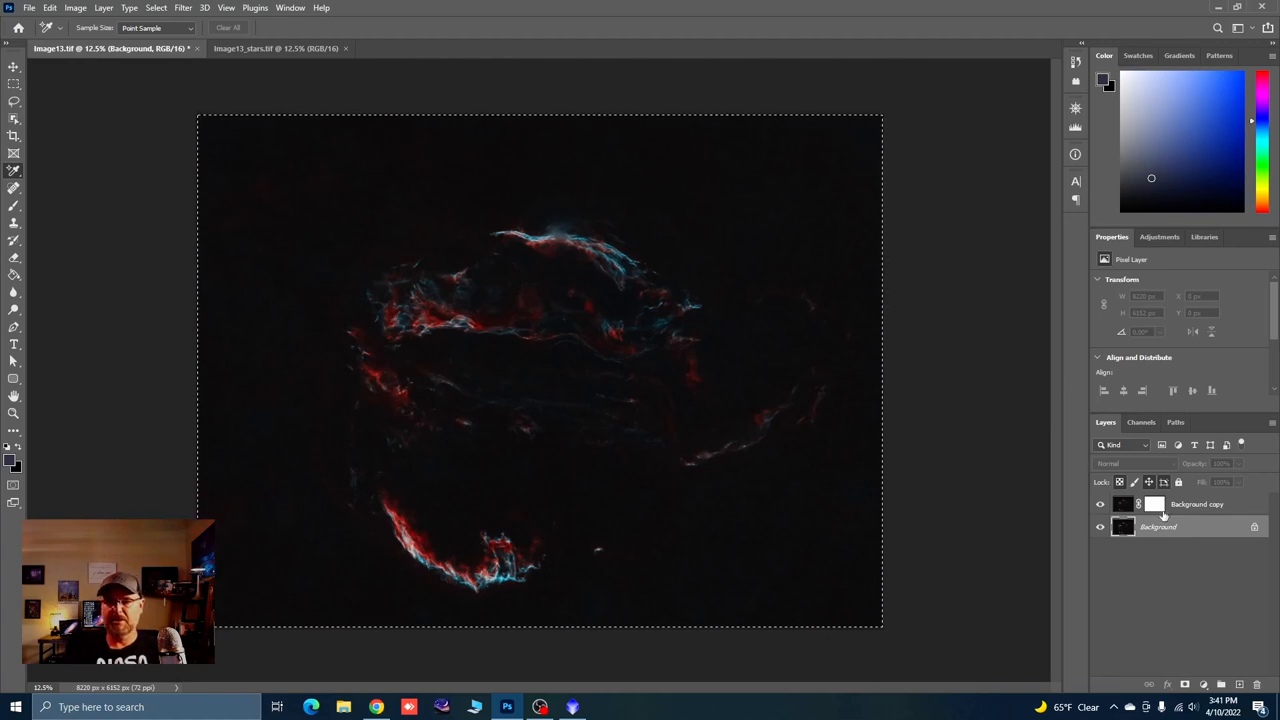
mouse_move(1155, 504)
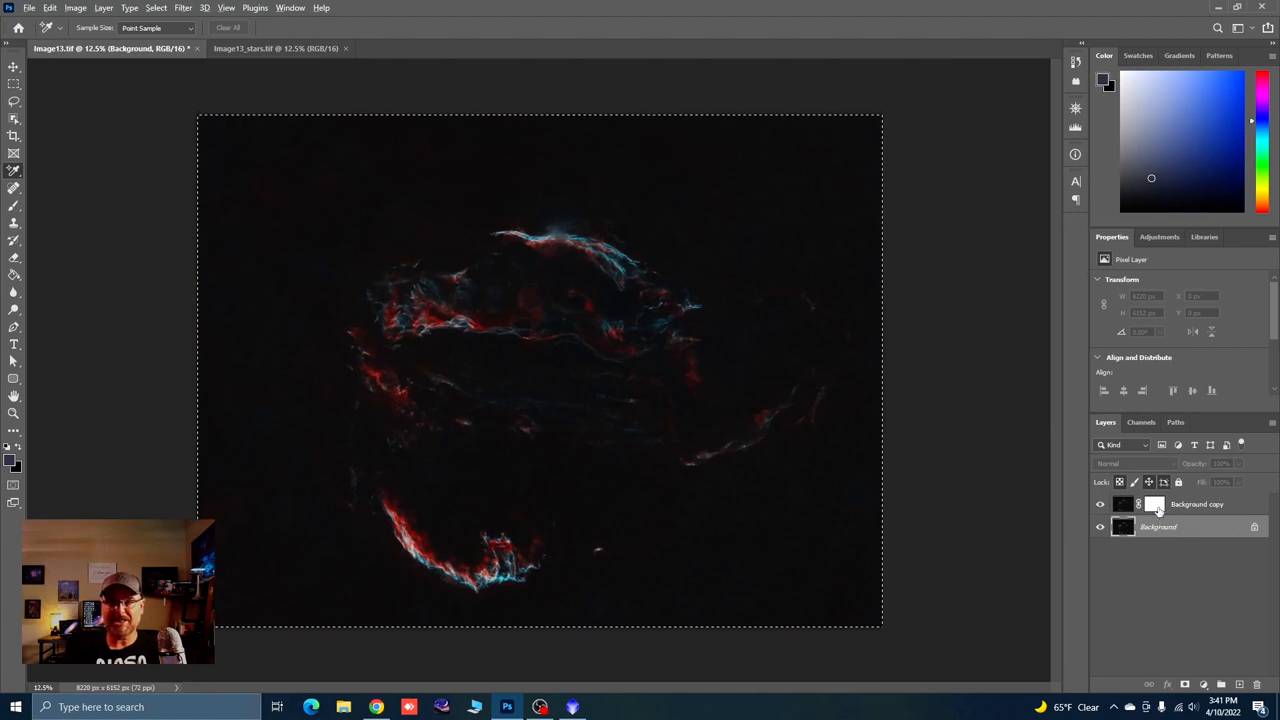
click(1154, 504)
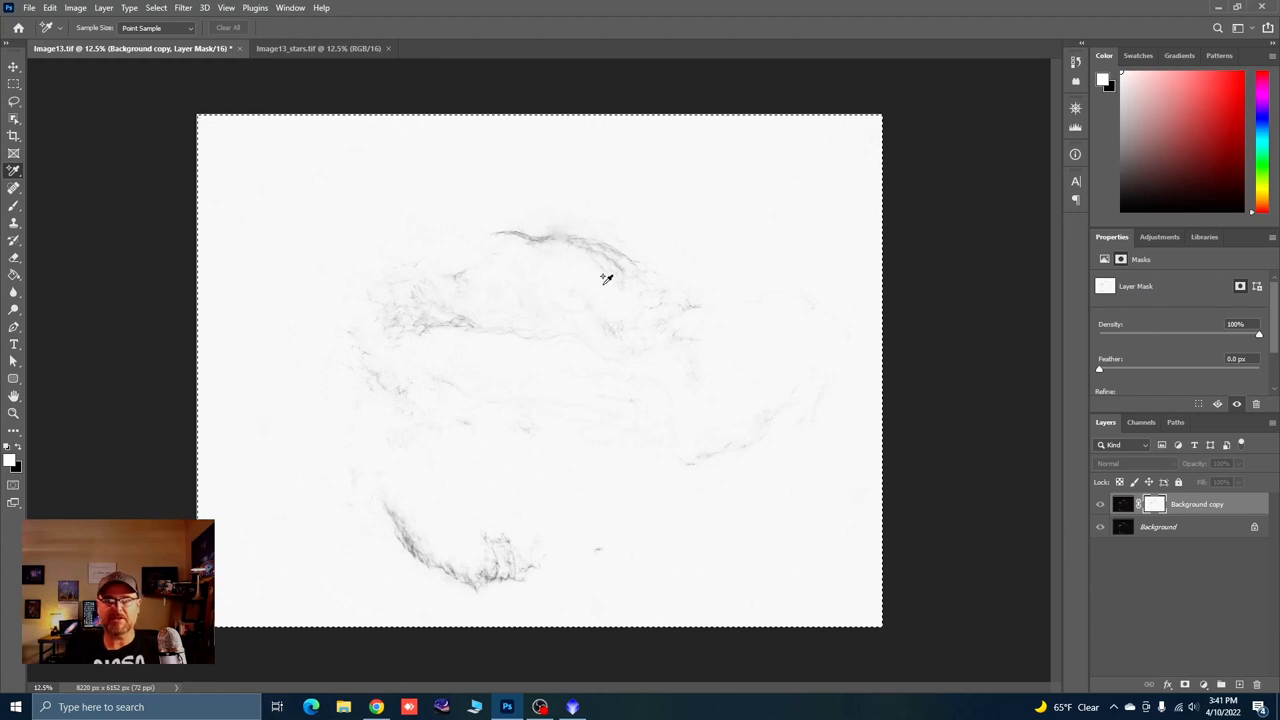
Raise the mask's contrast with Levels, black input about 194 and white about 237
click(75, 8)
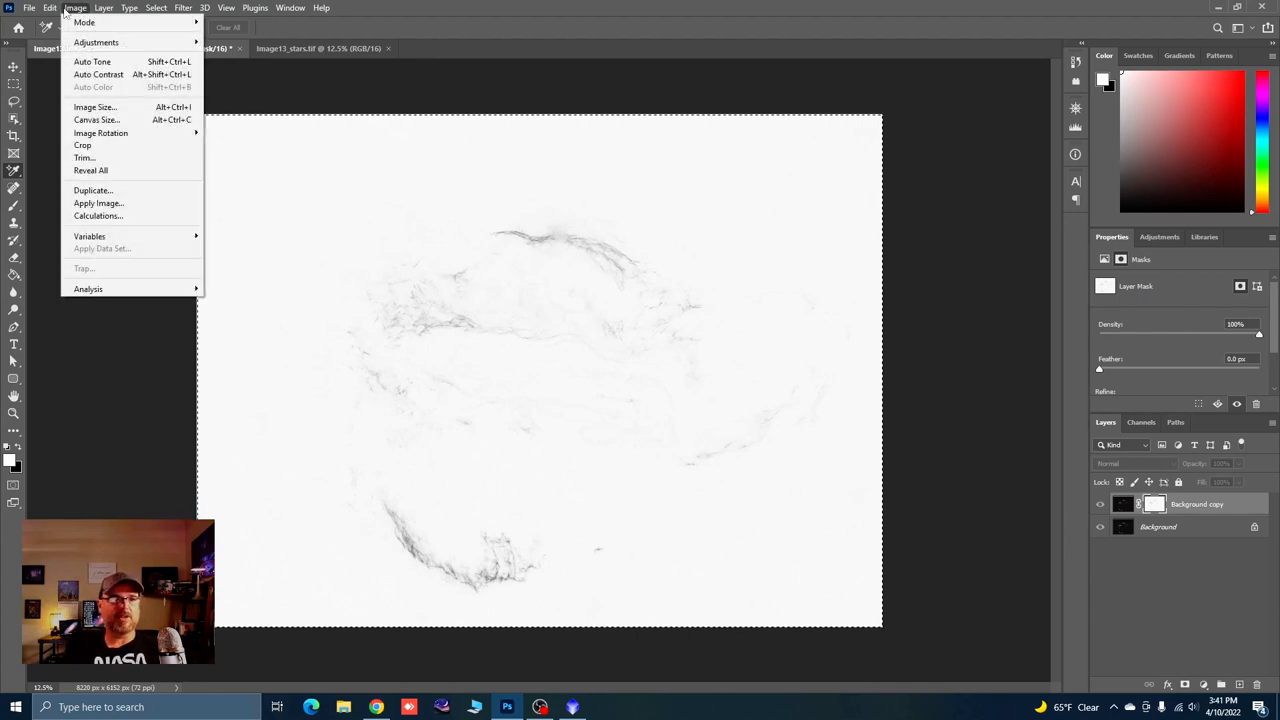
click(104, 42)
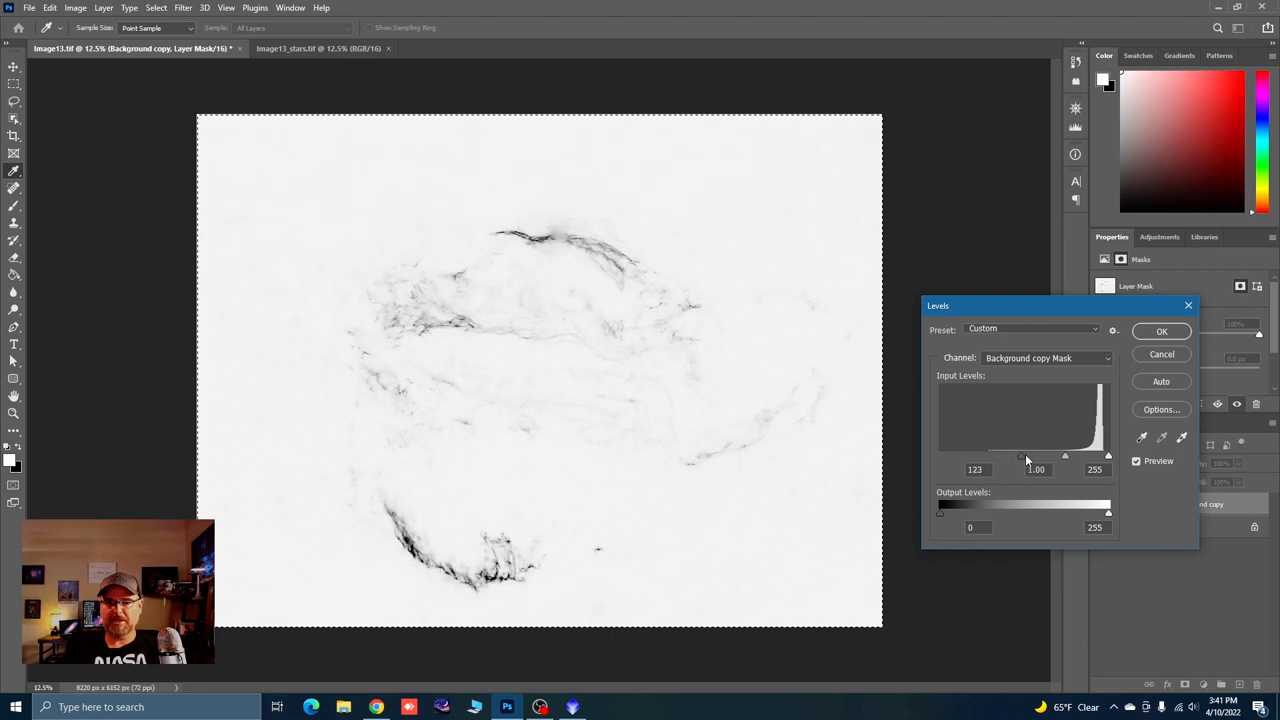
drag(1019, 456, 1027, 456)
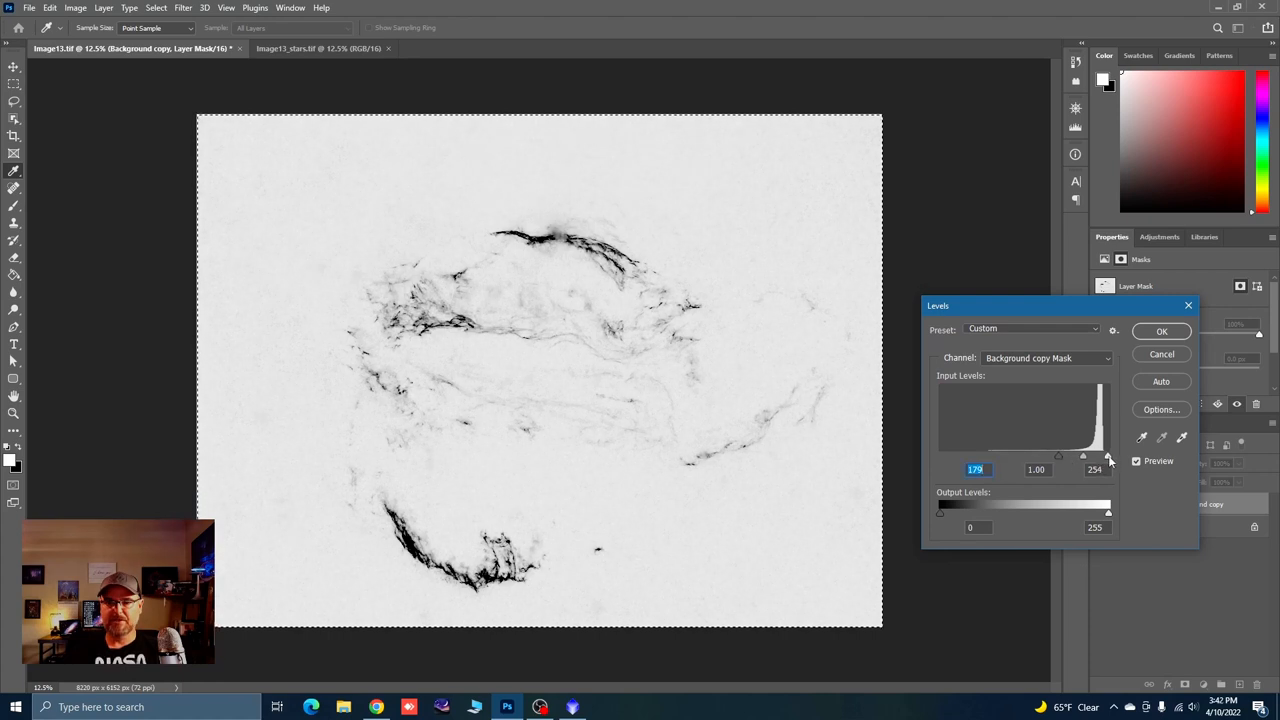
drag(1108, 457, 1100, 457)
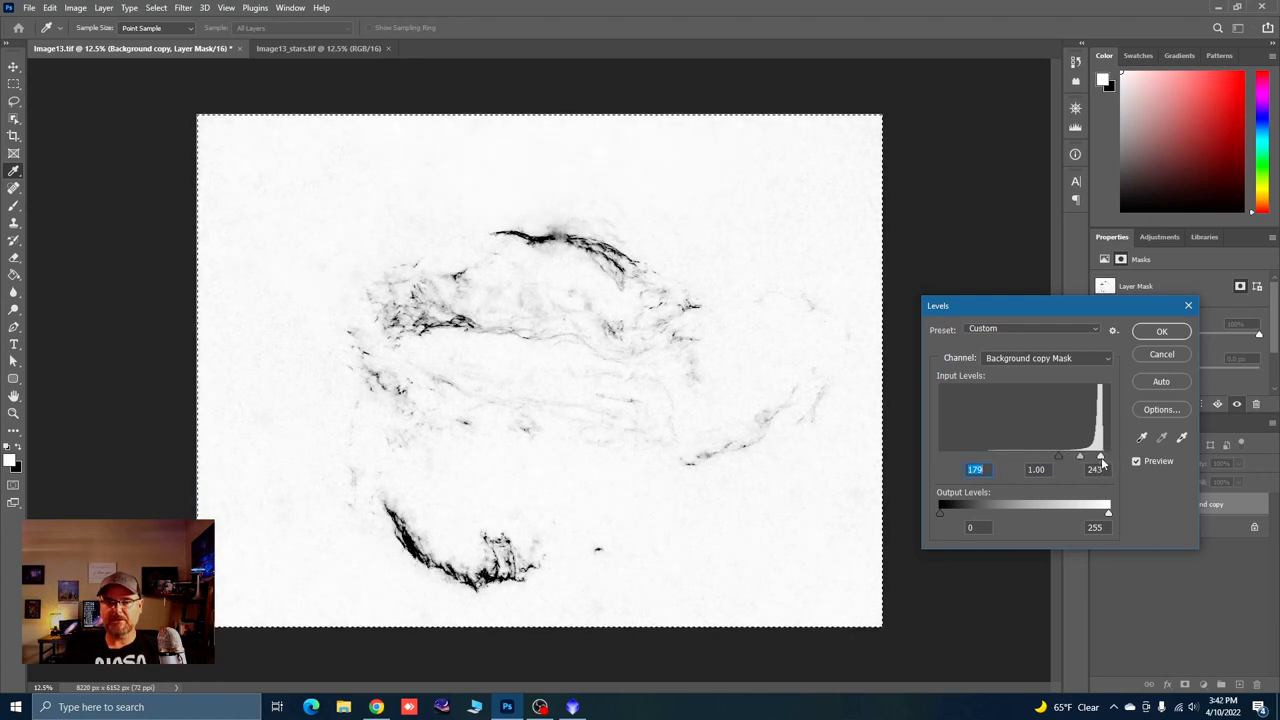
drag(1101, 456, 1099, 456)
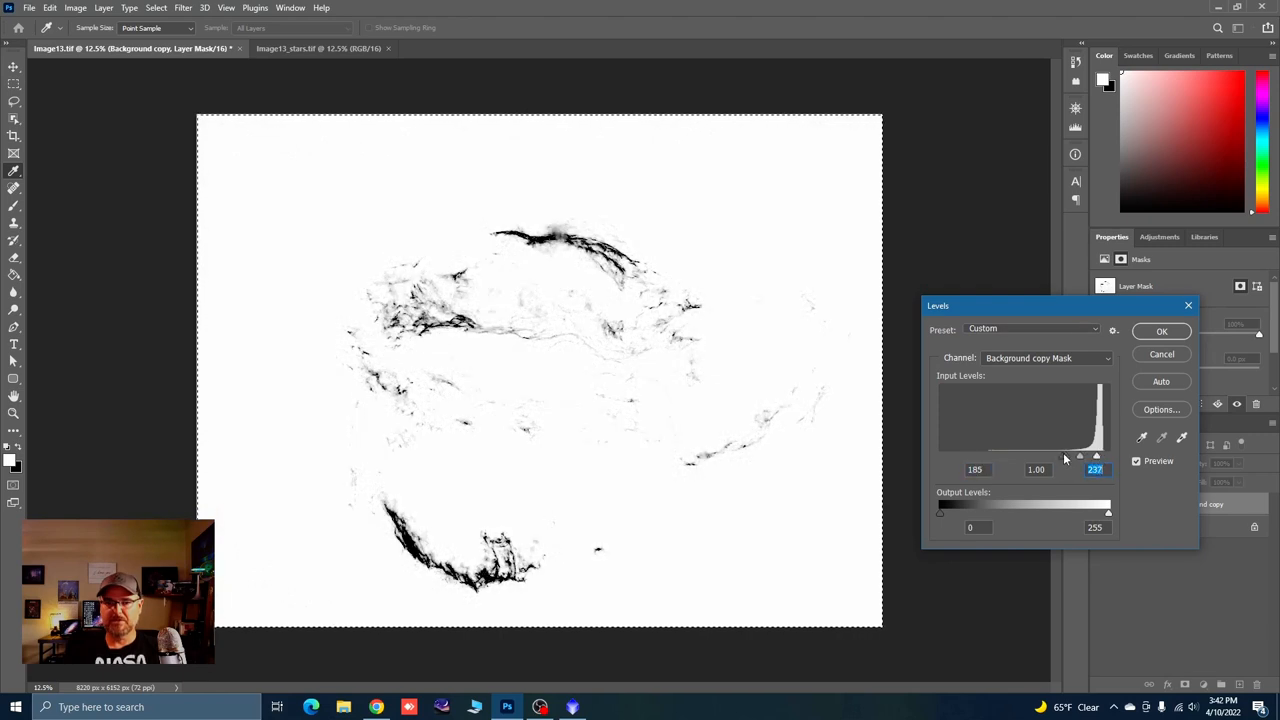
drag(1075, 455, 1082, 455)
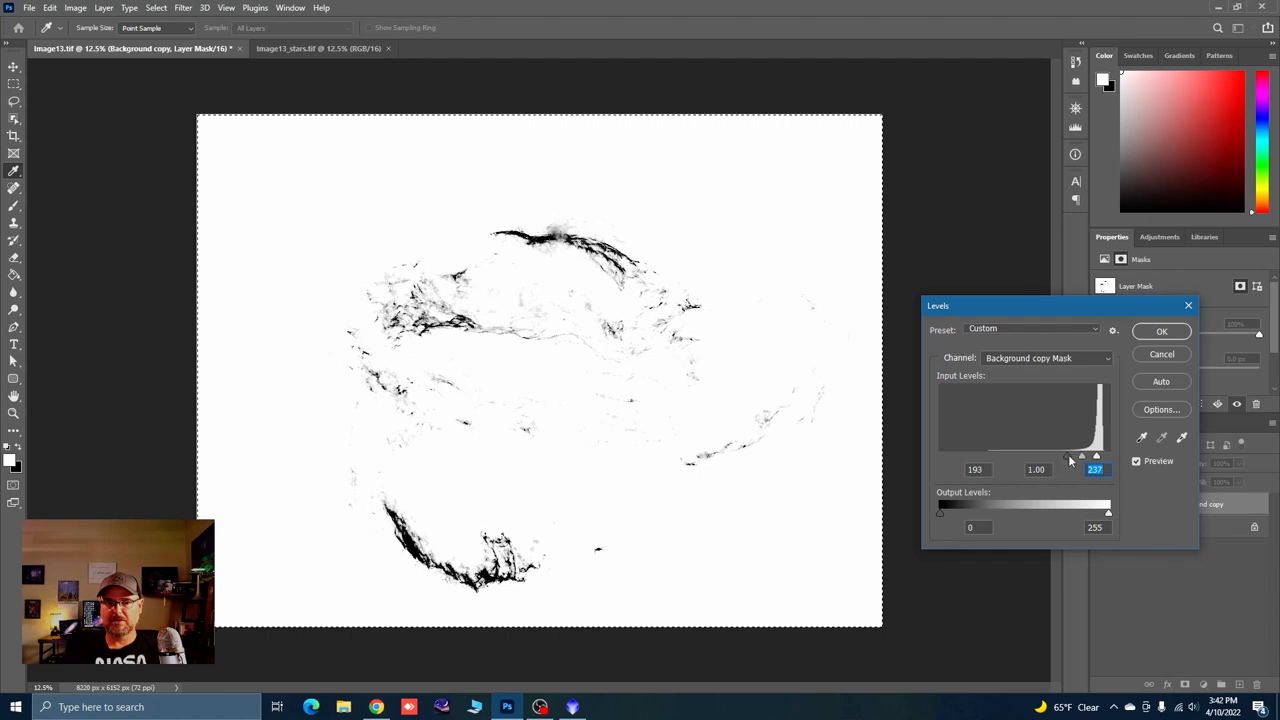
drag(1095, 456, 1097, 456)
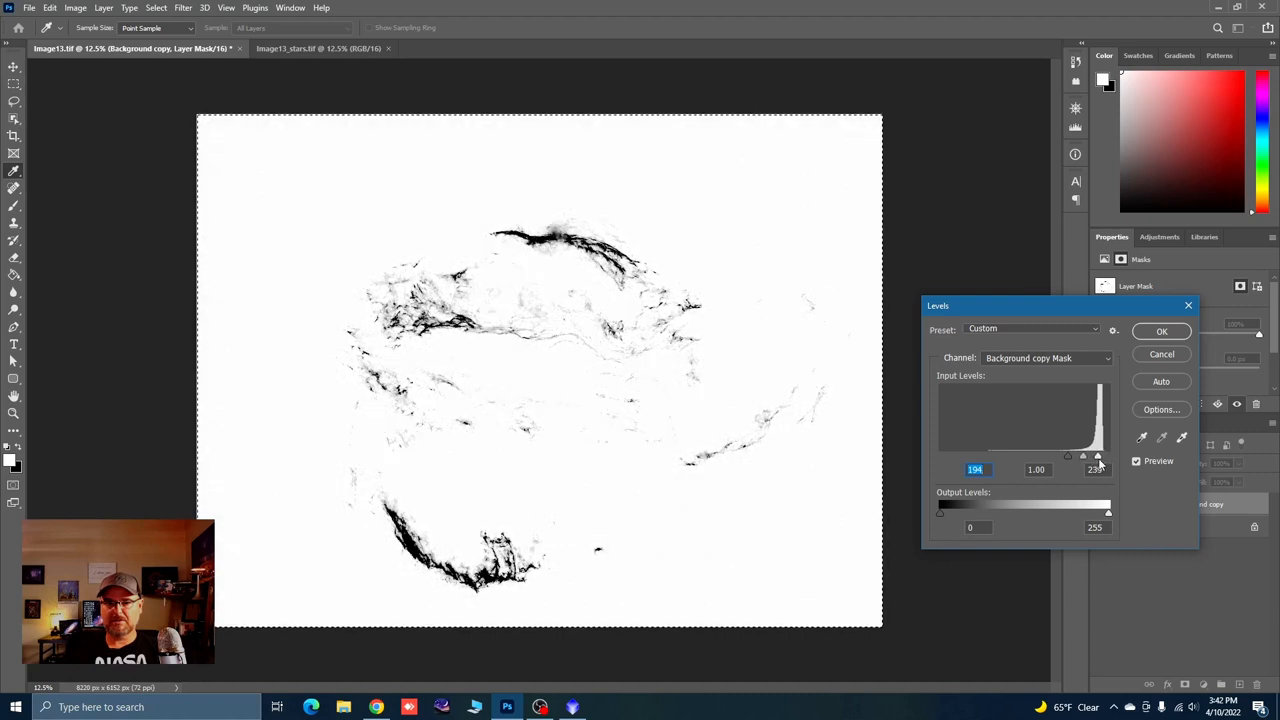
drag(1097, 456, 1099, 456)
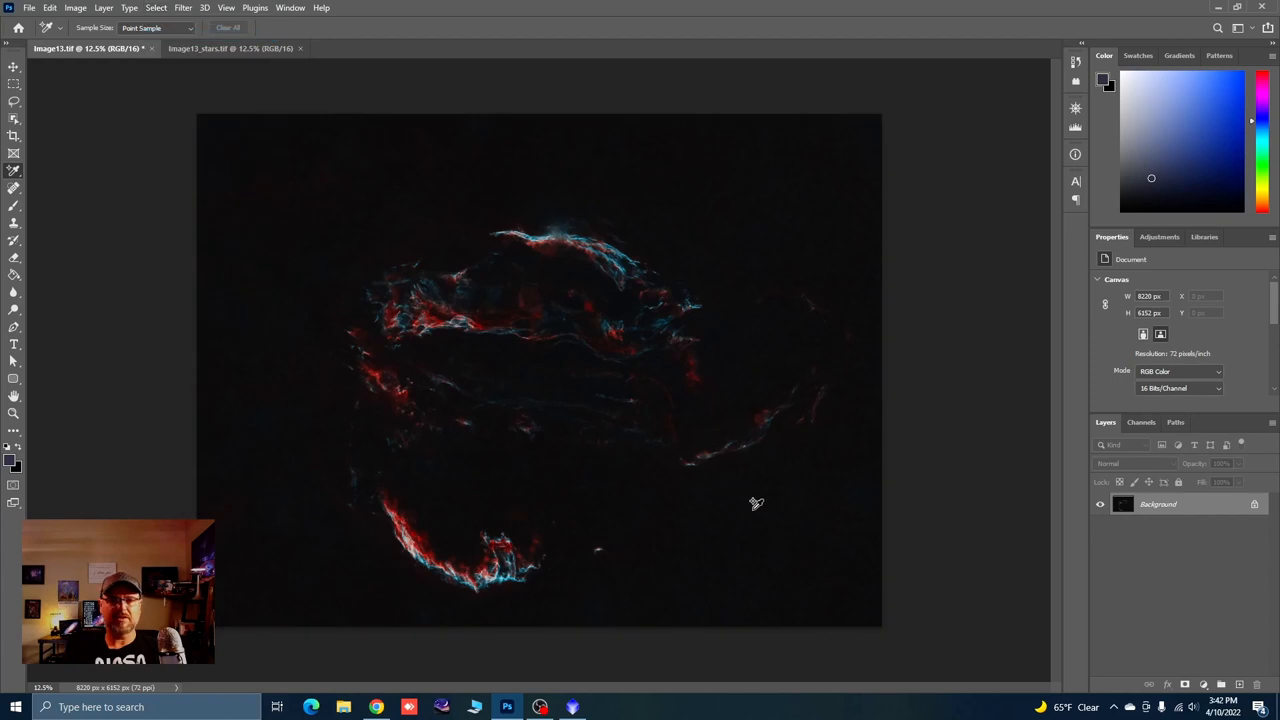
mouse_move(751, 510)
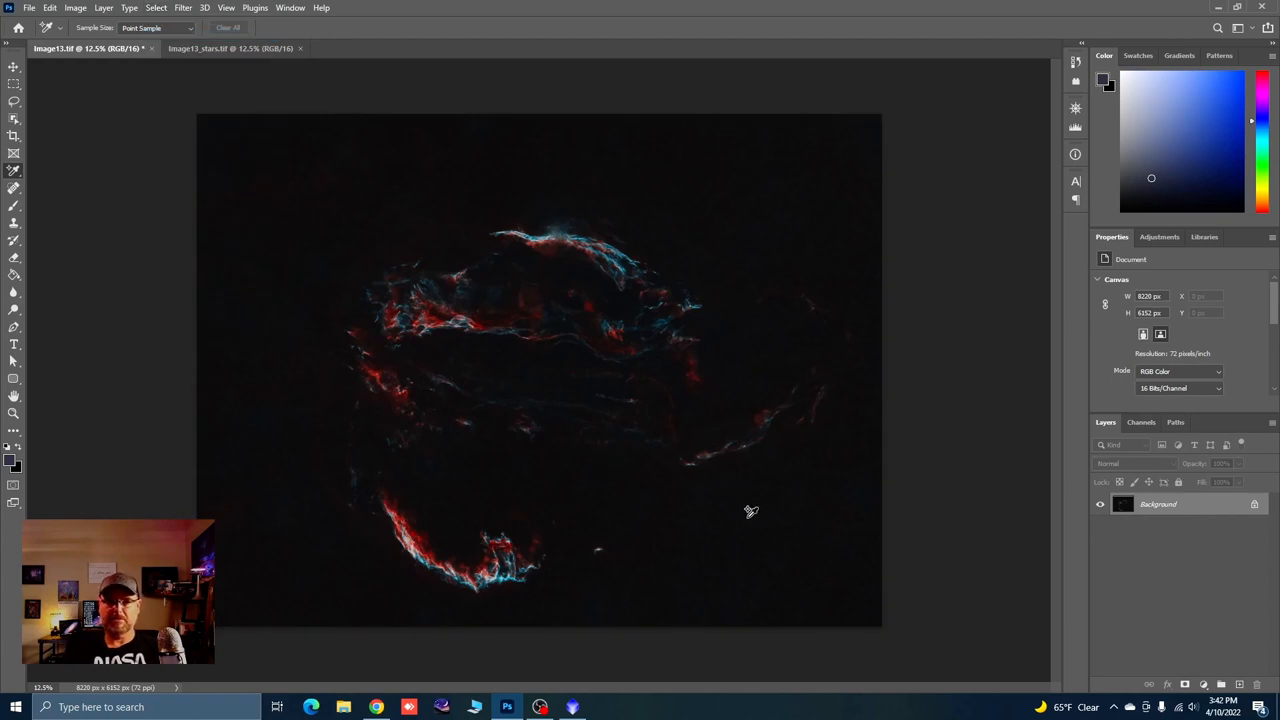
mouse_move(966, 526)
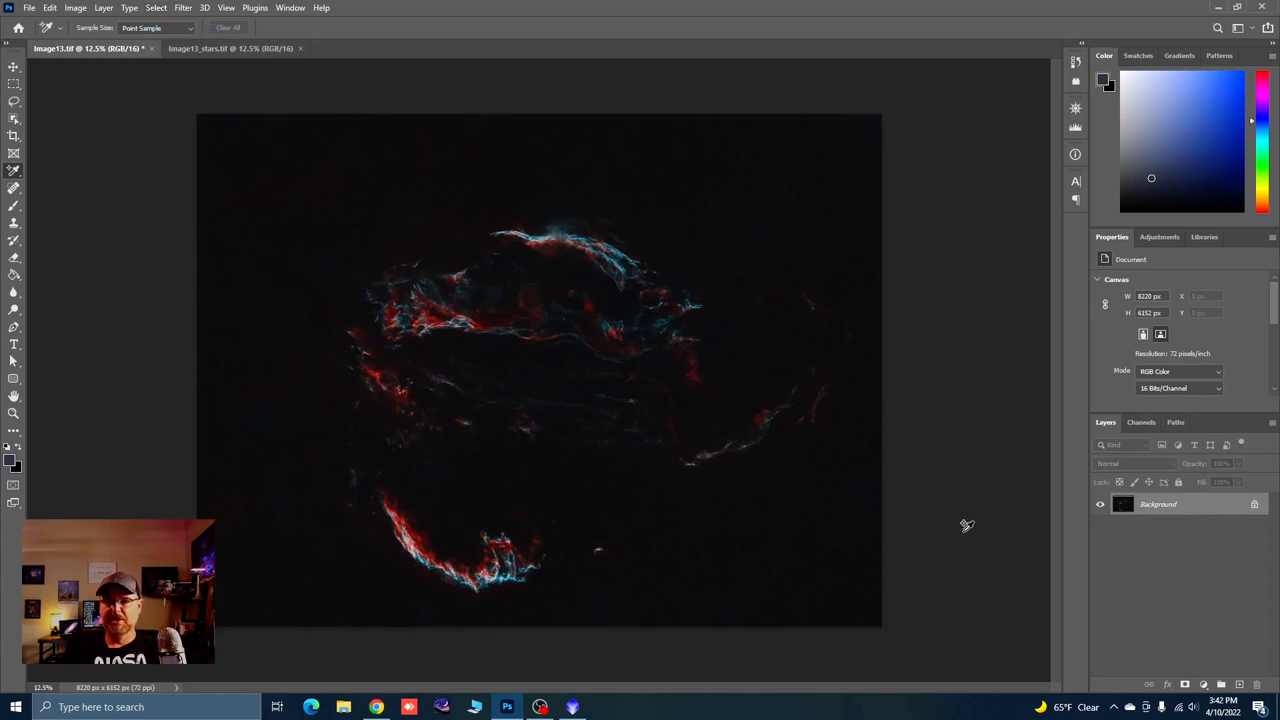
mouse_move(1062, 430)
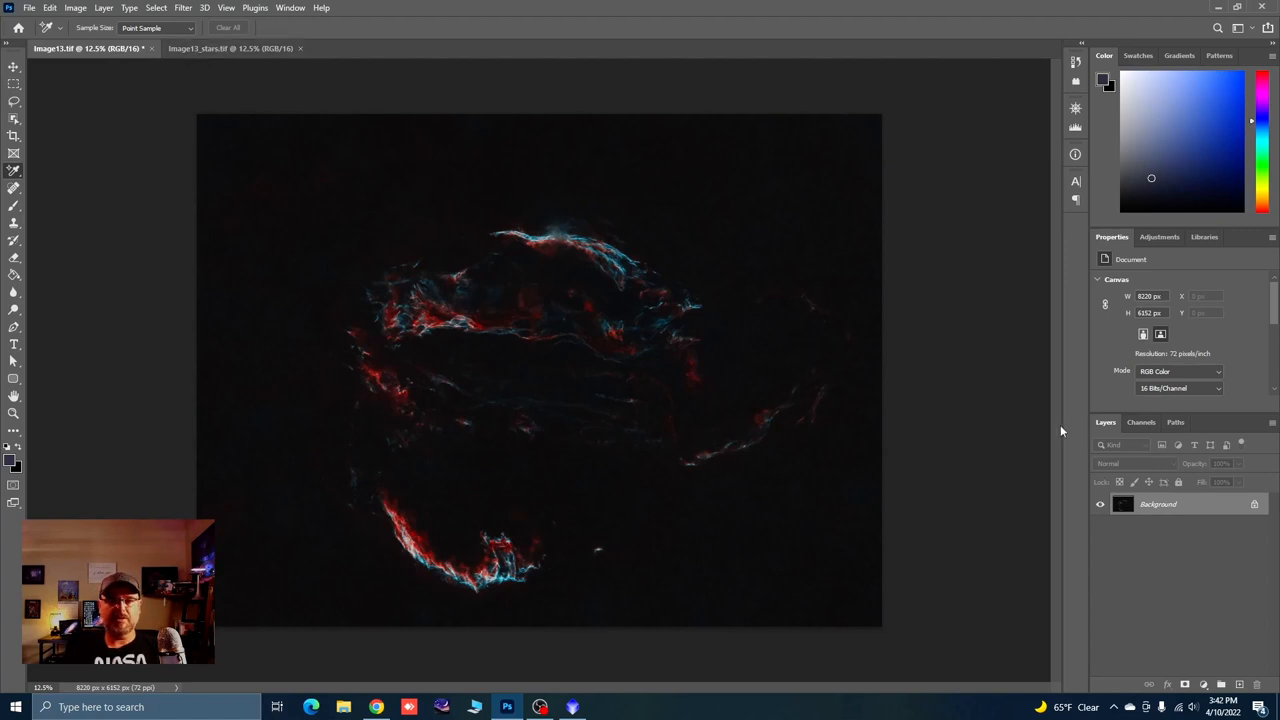
Duplicate the flattened nebula Background layer with Ctrl+J
key(ctrl+j)
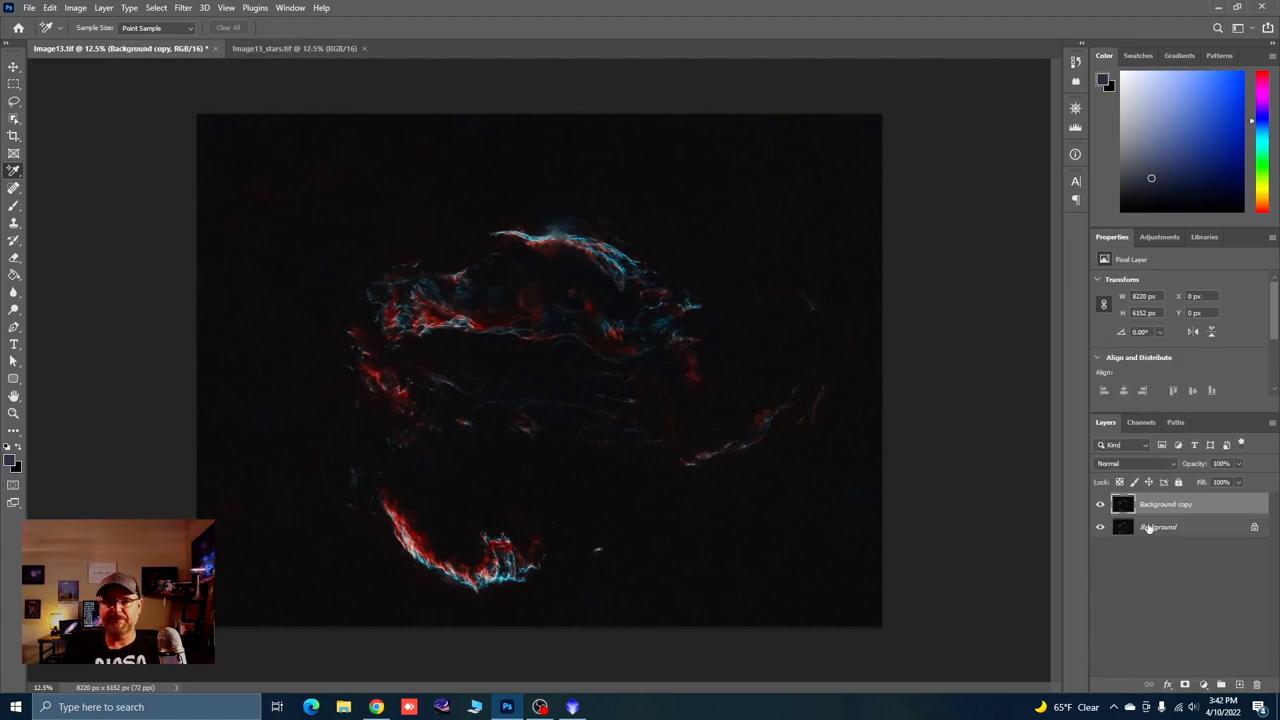
Paste the Image13_stars star field into Image13 as Layer 1 in Screen blend mode
click(294, 48)
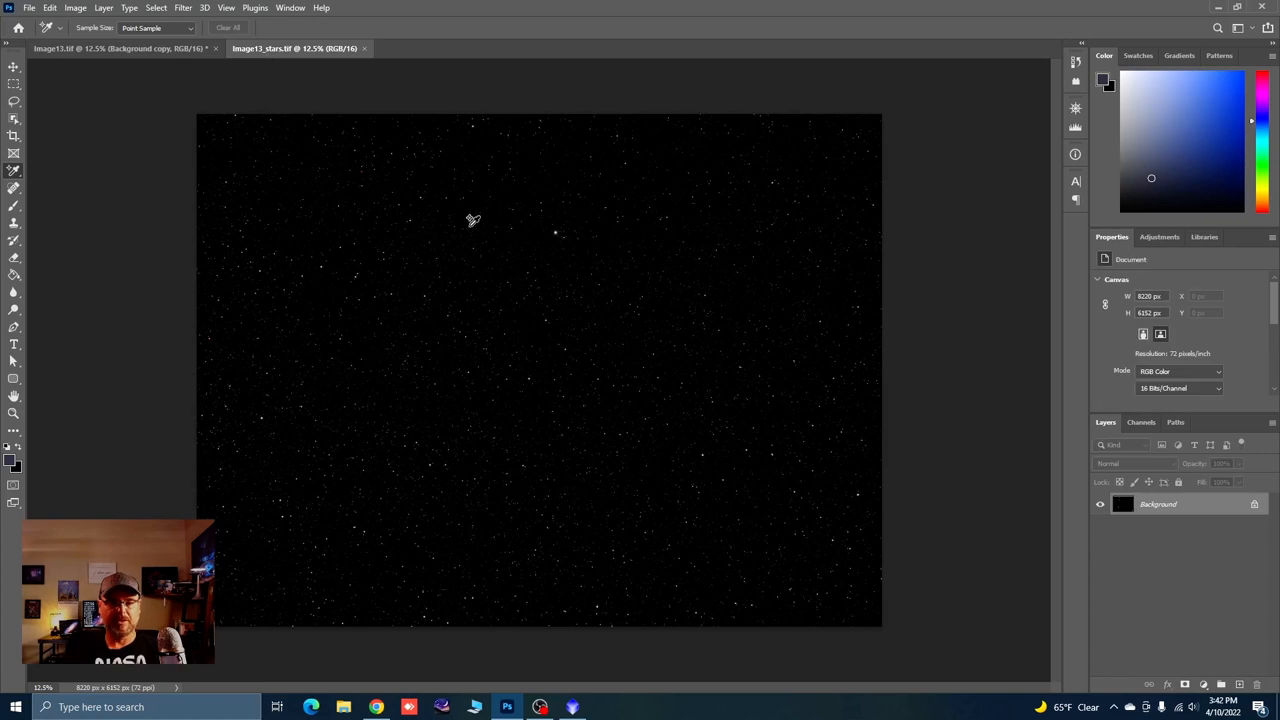
key(ctrl+a)
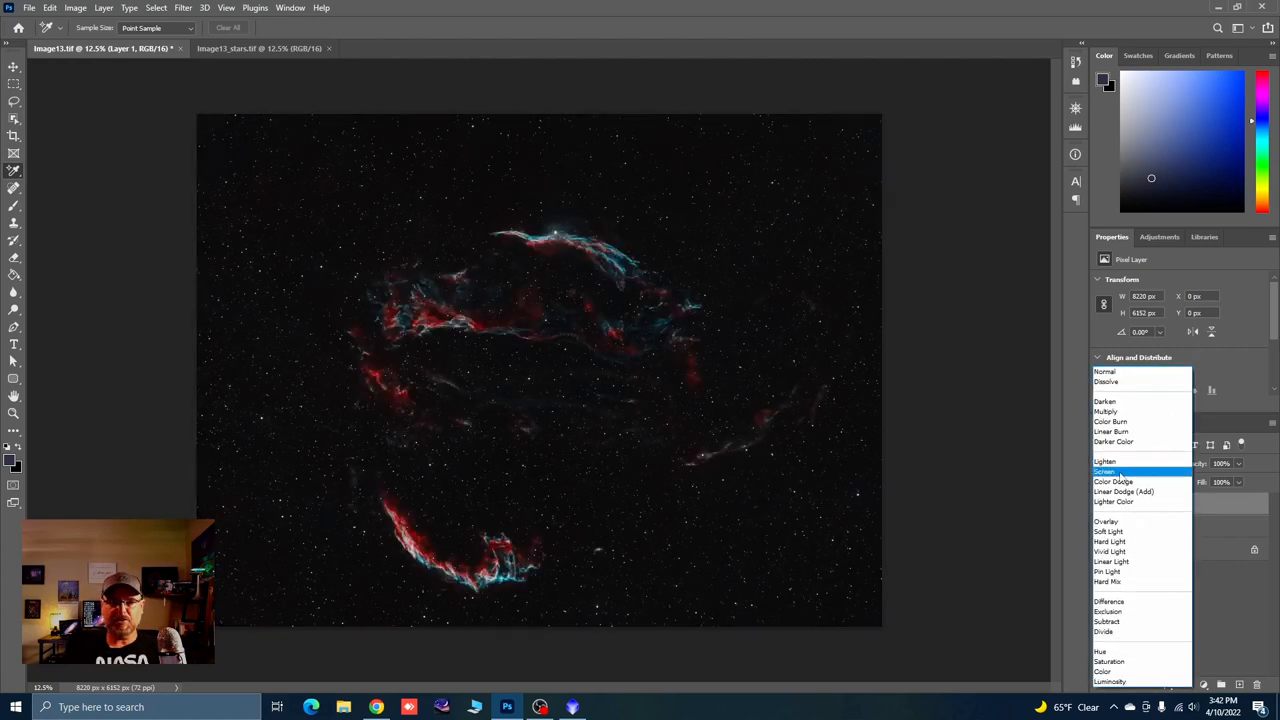
click(1104, 461)
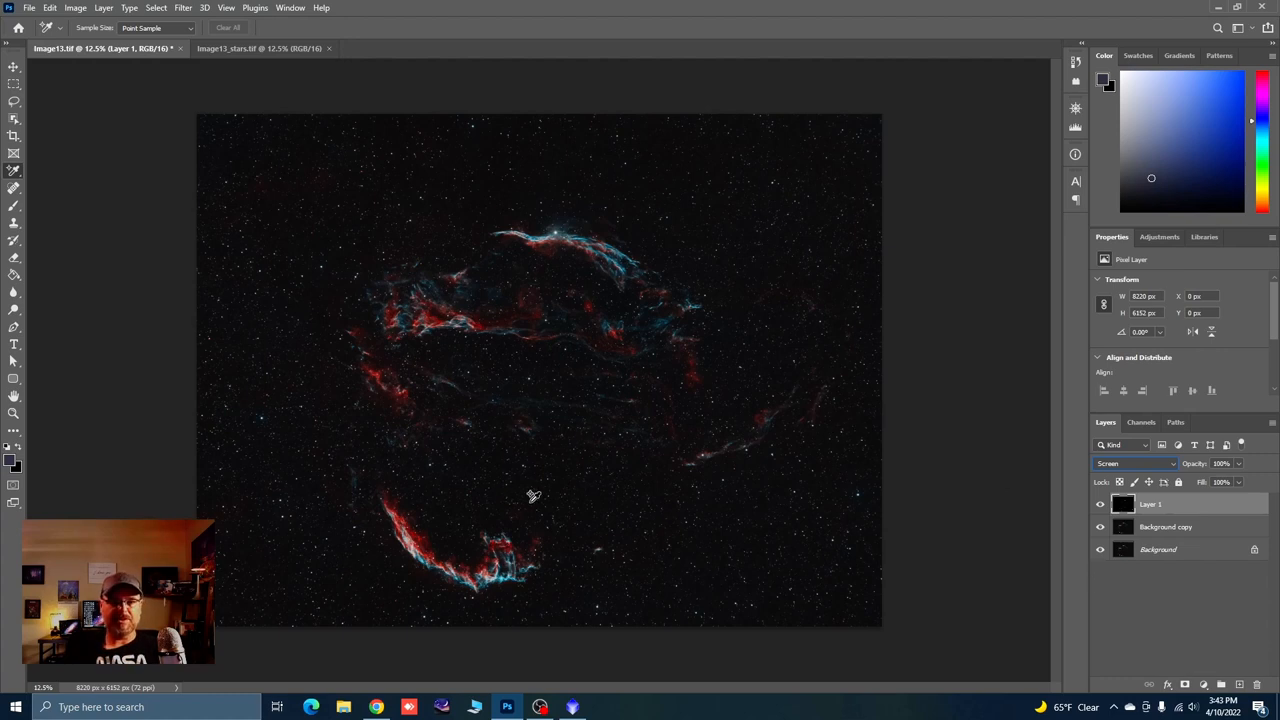
mouse_move(587, 327)
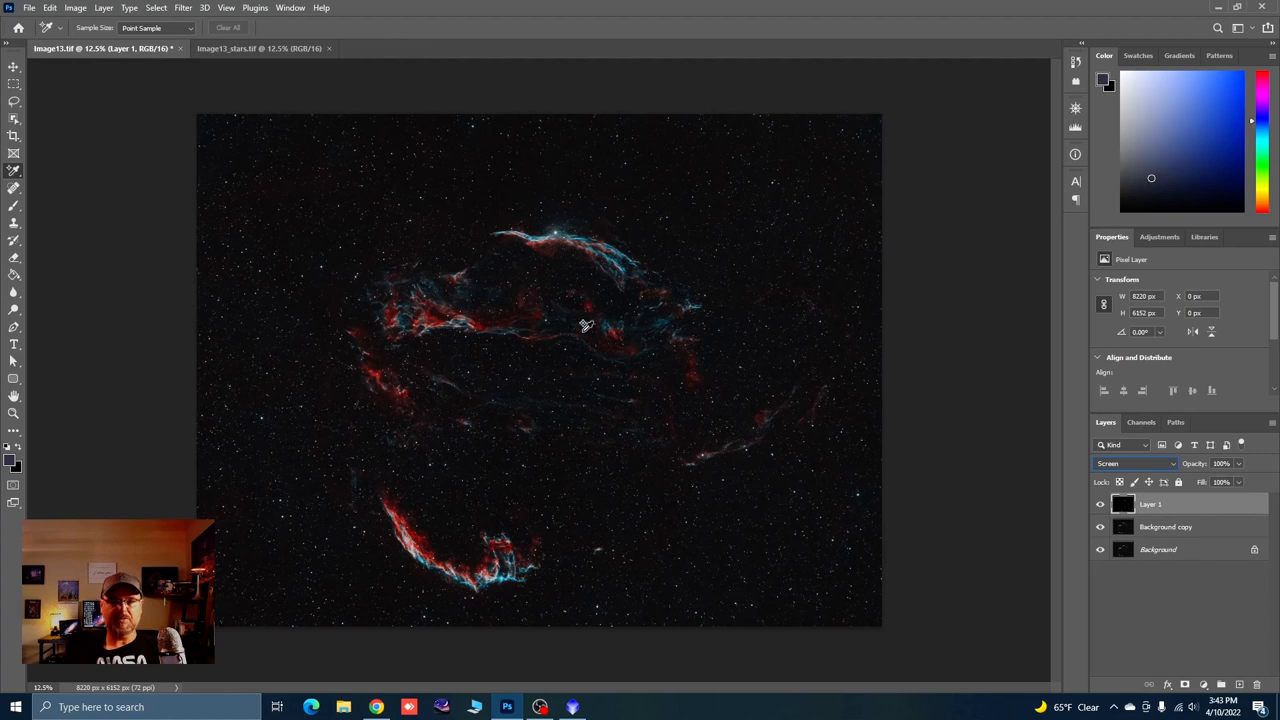
mouse_move(545, 227)
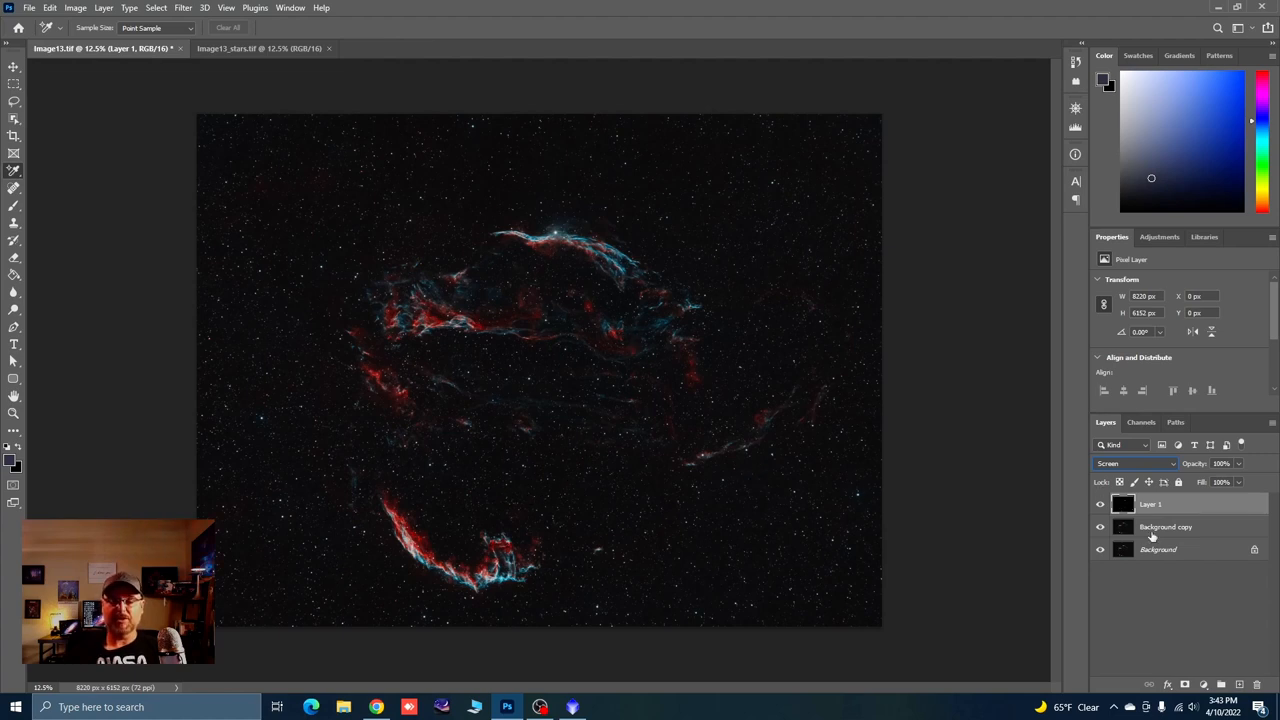
double_click(1158, 549)
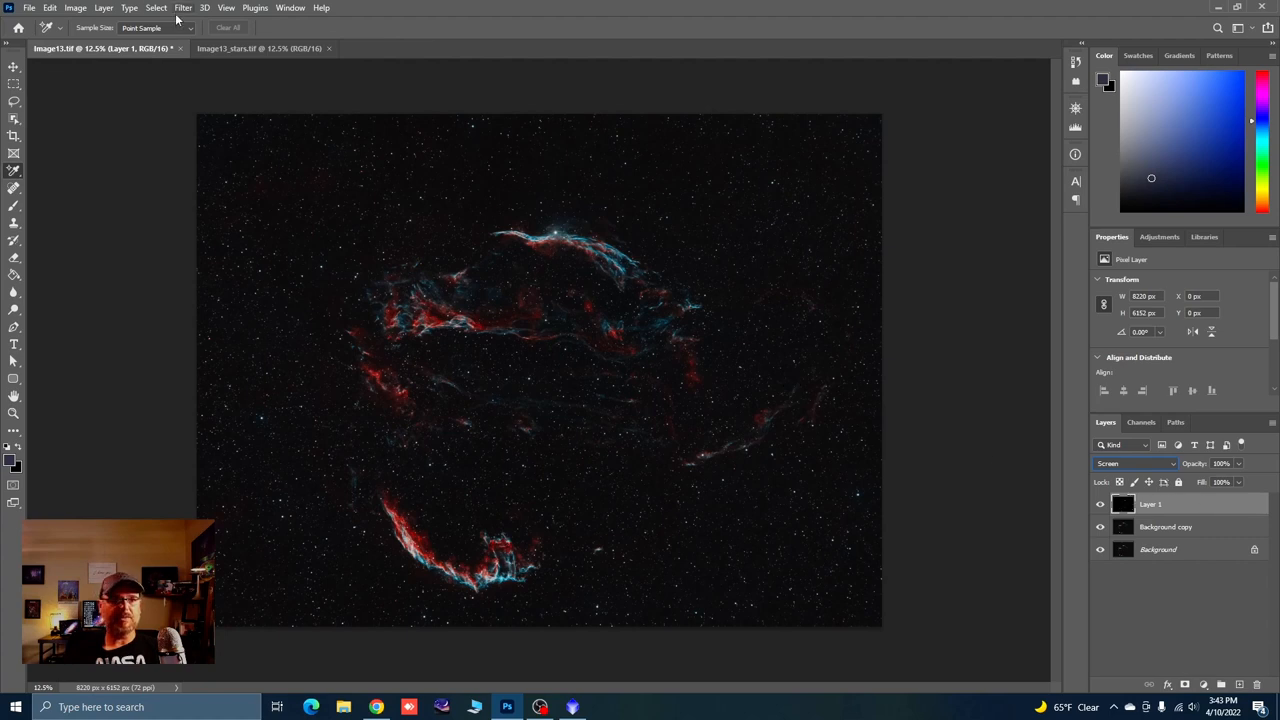
Shrink Layer 1's stars with Dust & Scratches at radius 3 pixels, threshold 0
click(183, 7)
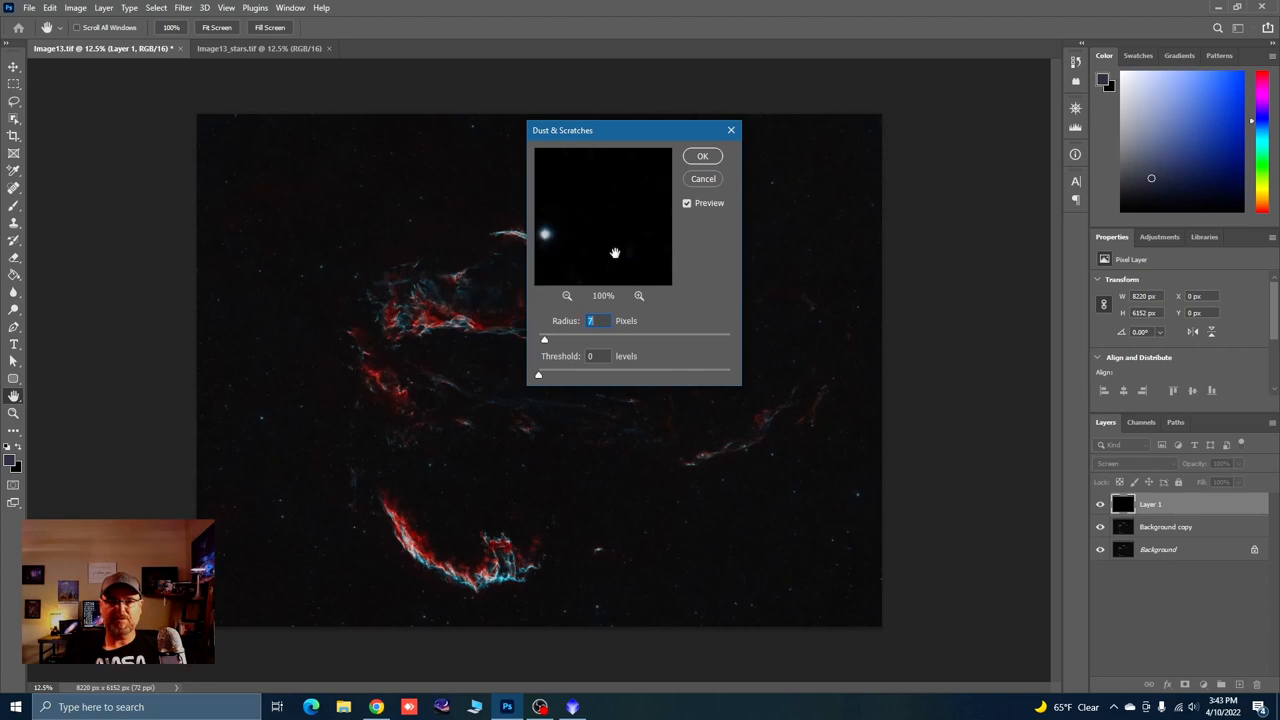
click(567, 295)
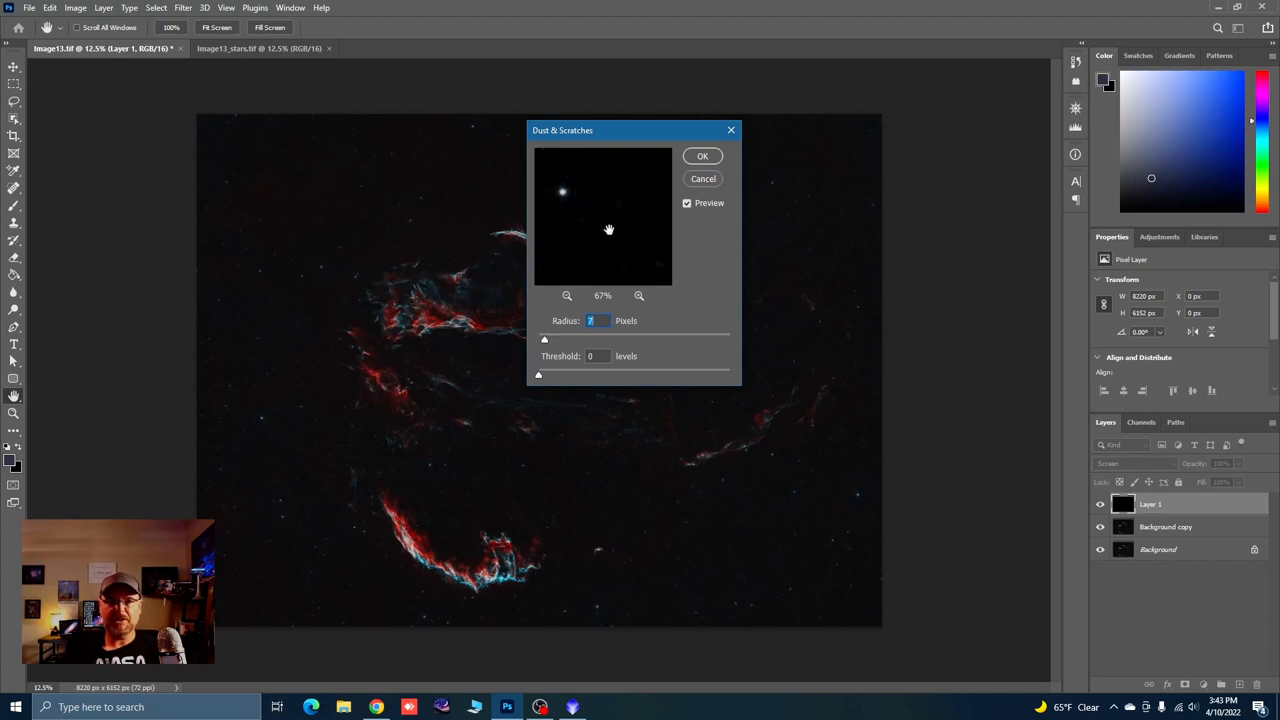
drag(544, 339, 544, 343)
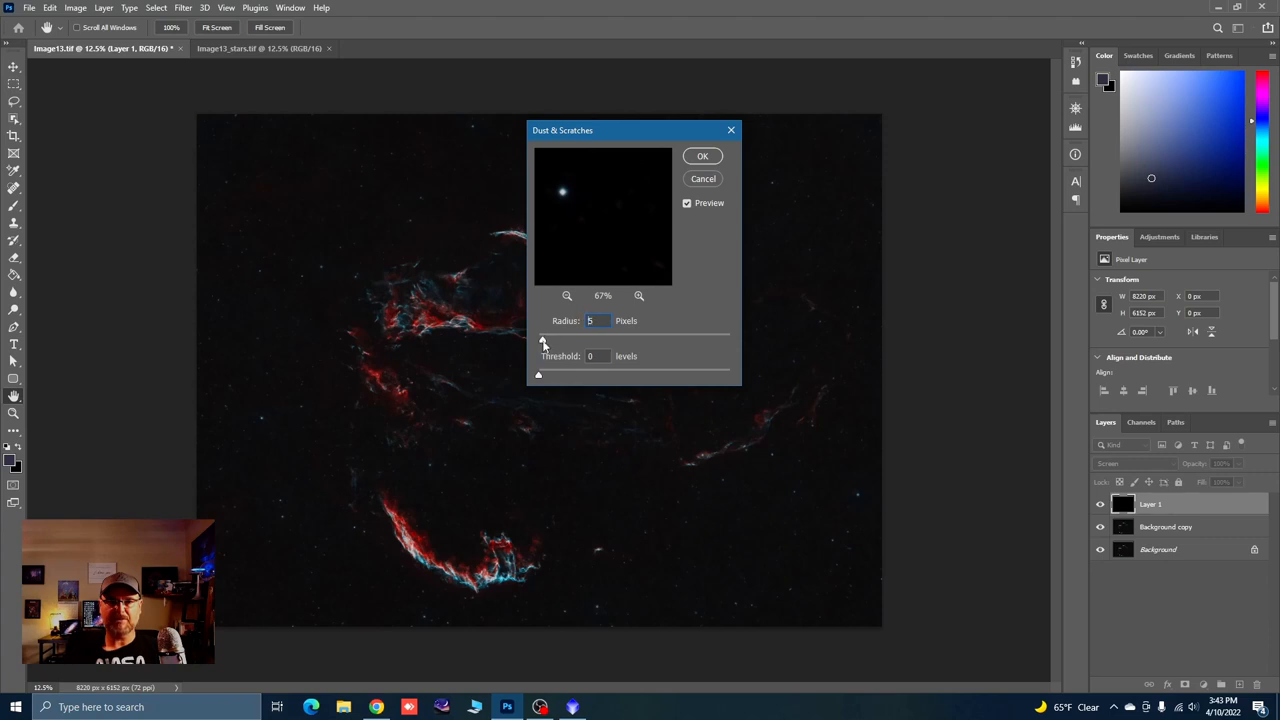
drag(544, 340, 540, 340)
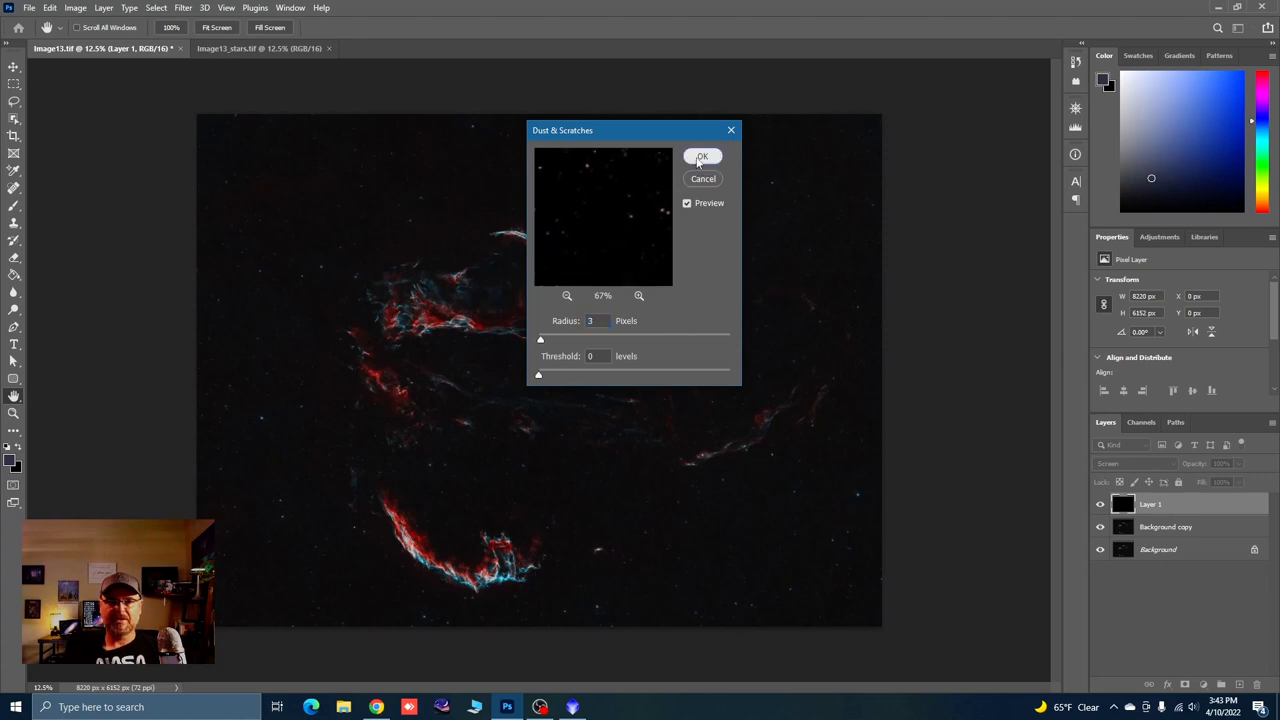
click(702, 156)
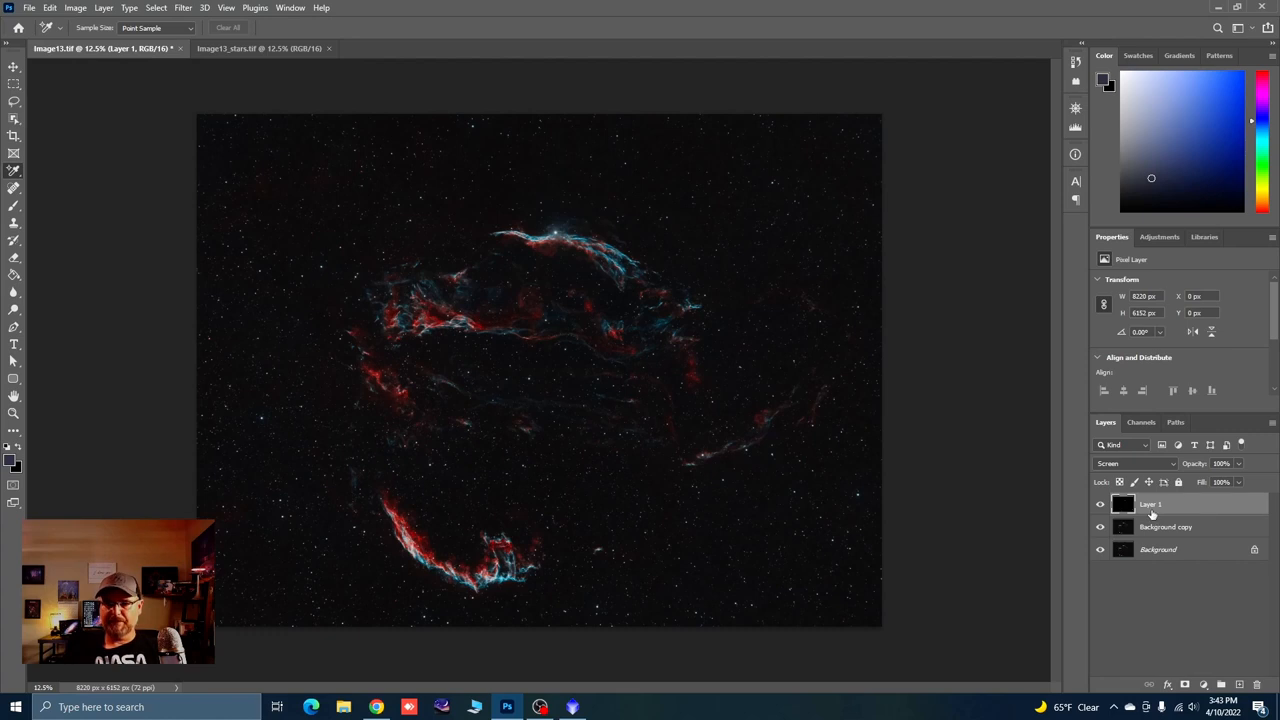
Brighten the Background copy layer with a gentle Curves midtone lift, then toggle its visibility to compare
click(1165, 527)
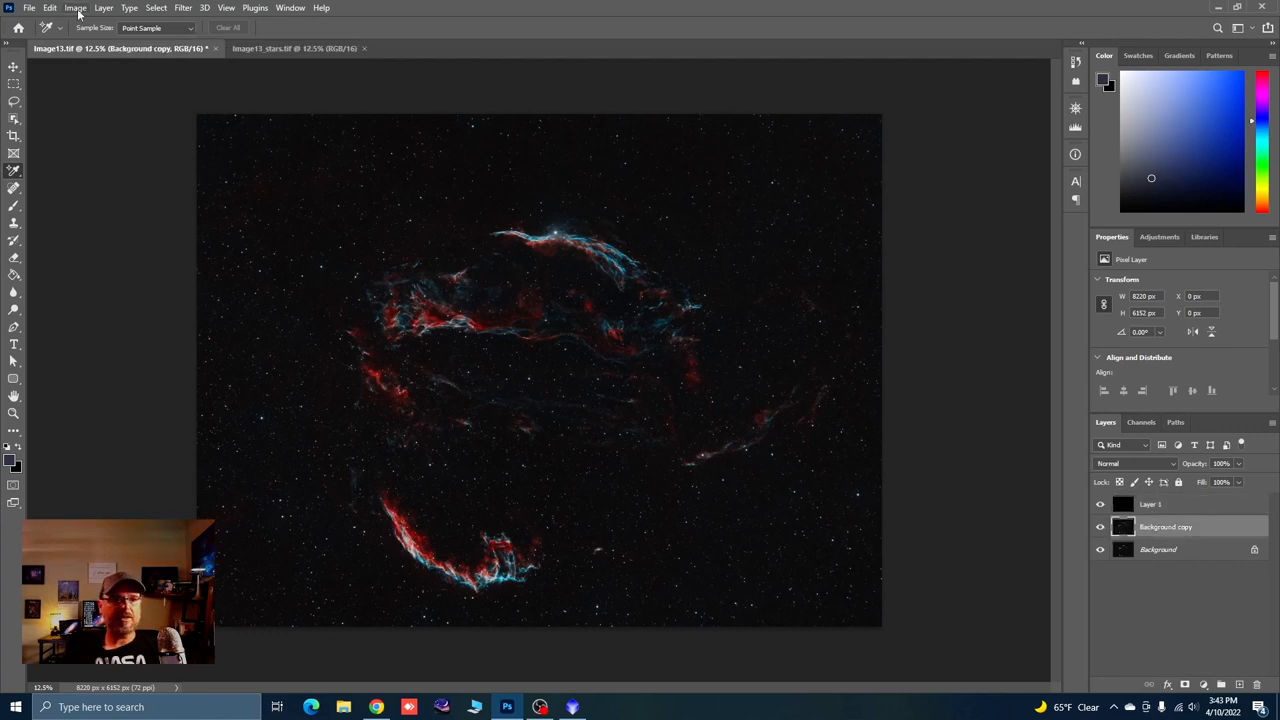
click(75, 8)
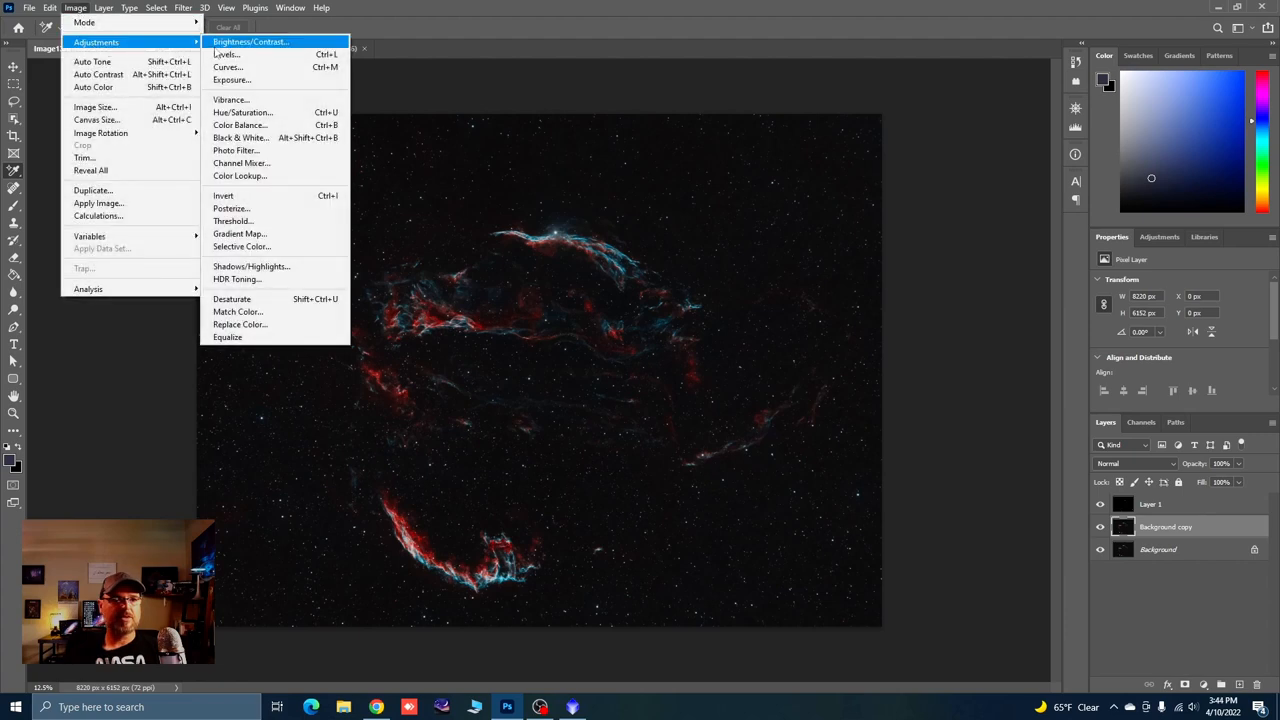
click(227, 67)
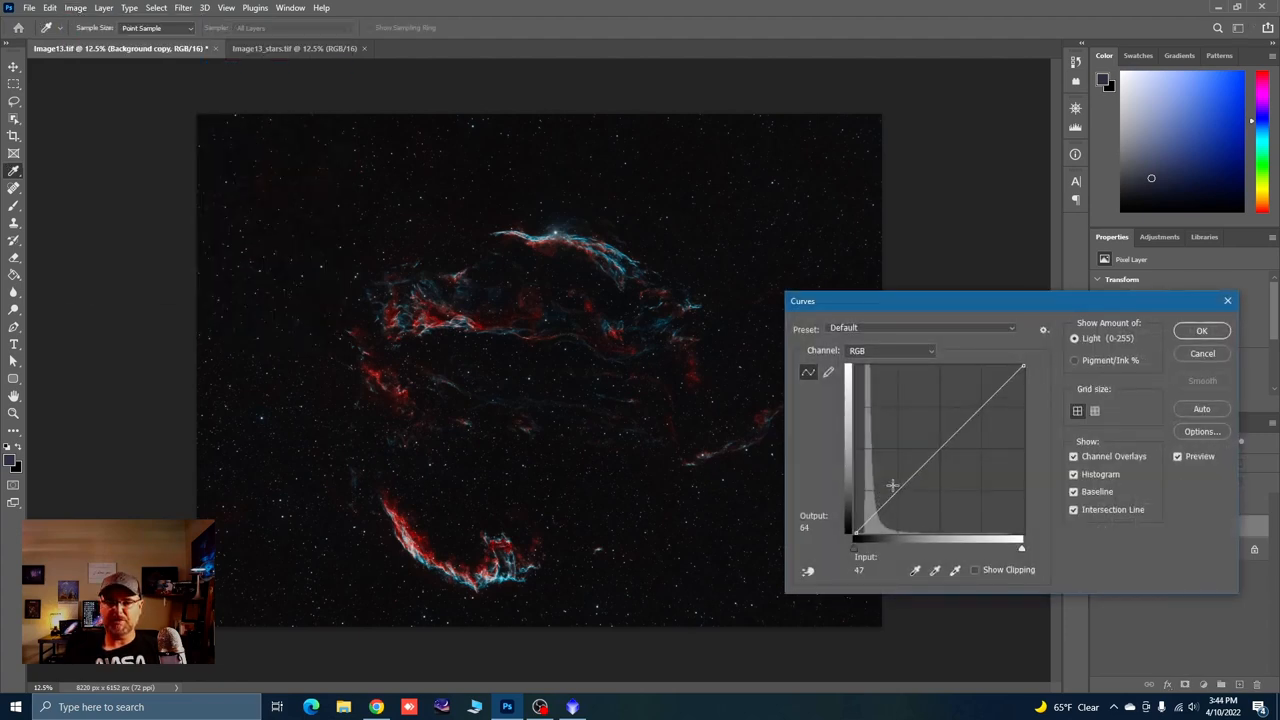
drag(893, 486, 901, 486)
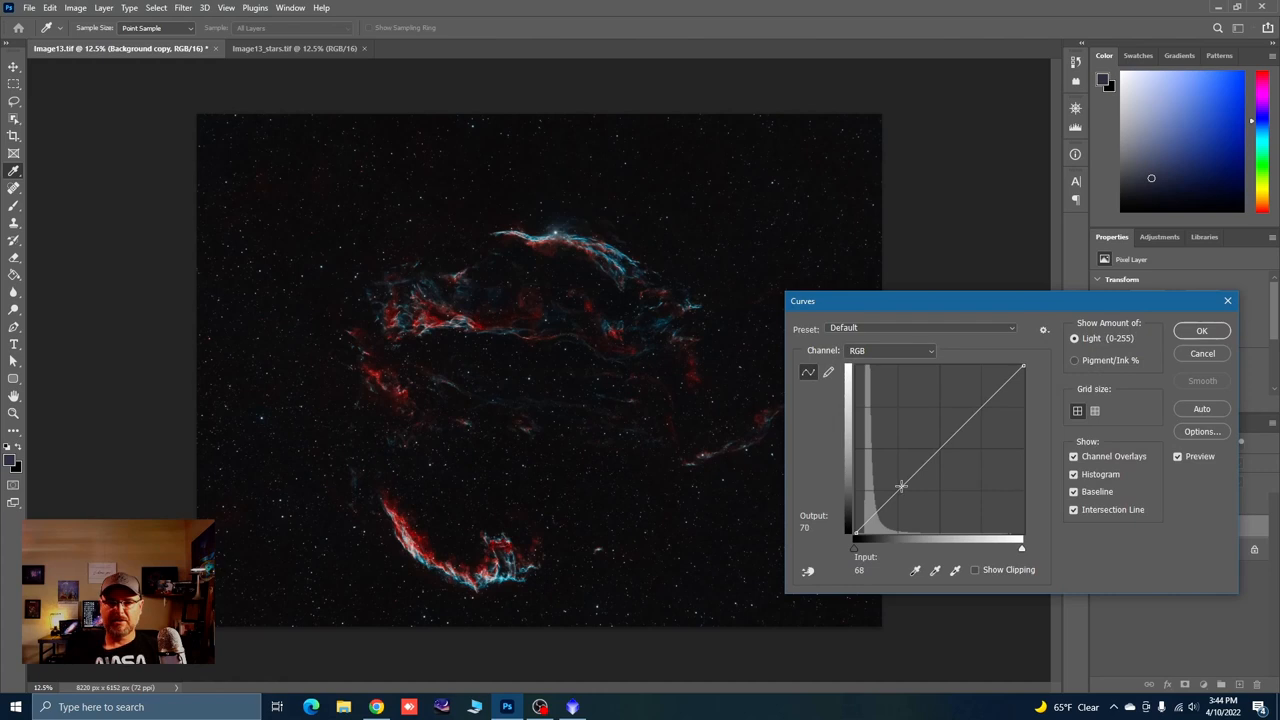
drag(900, 488, 900, 483)
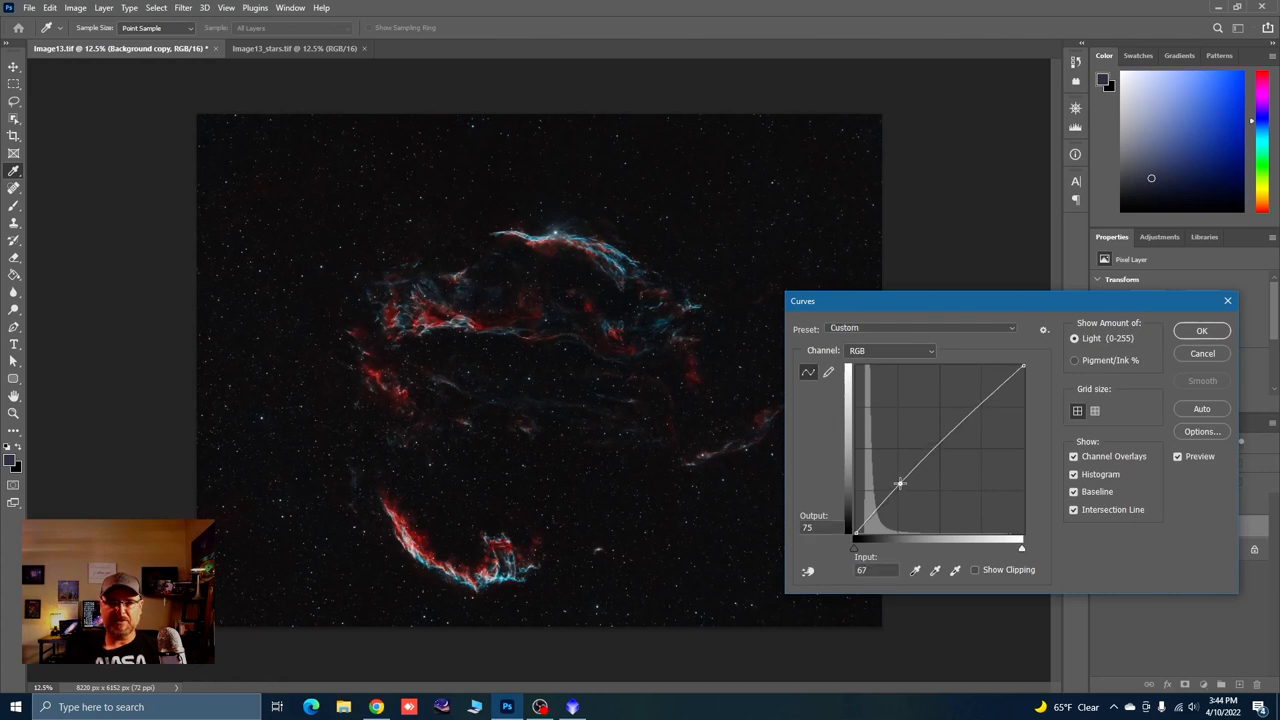
drag(900, 485, 898, 483)
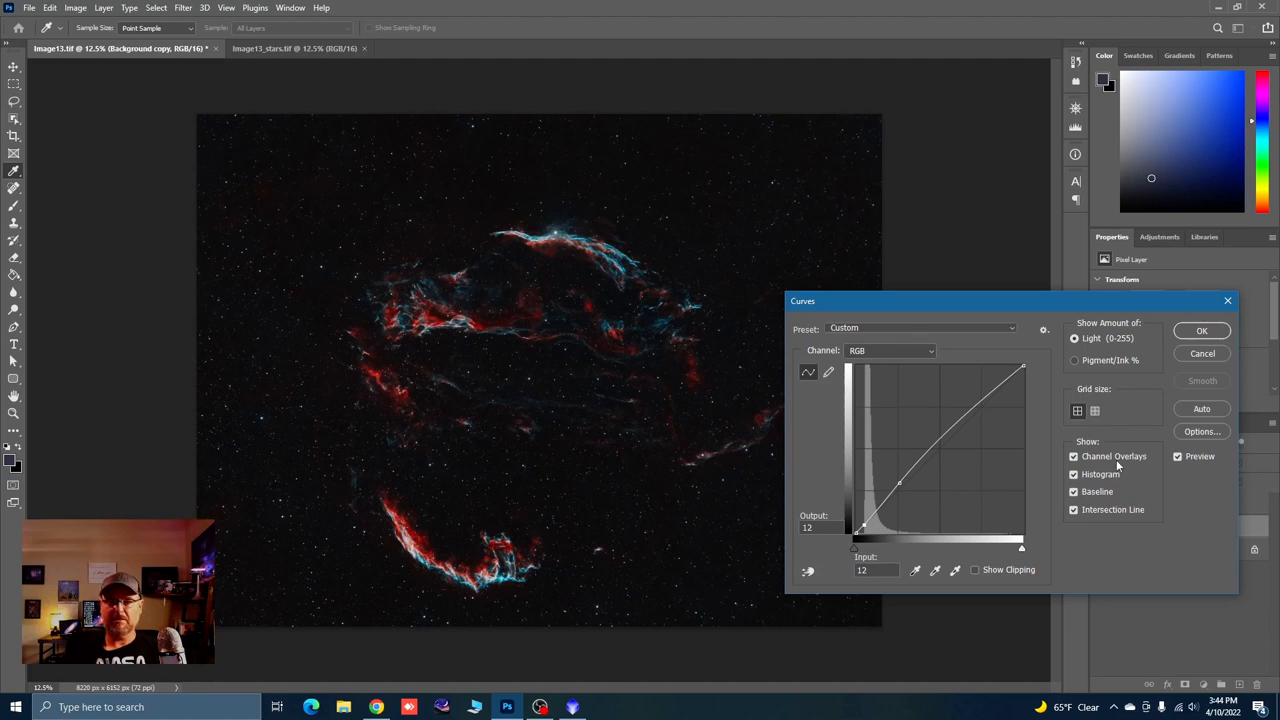
click(1201, 330)
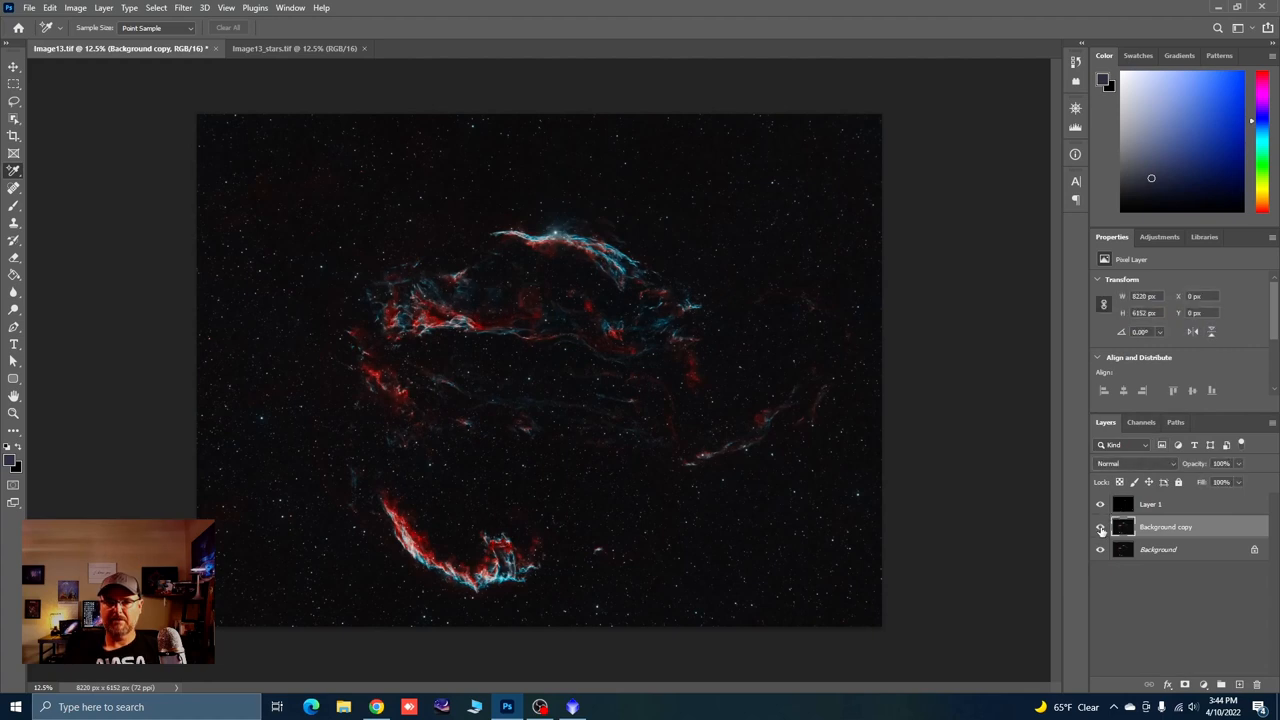
click(1101, 527)
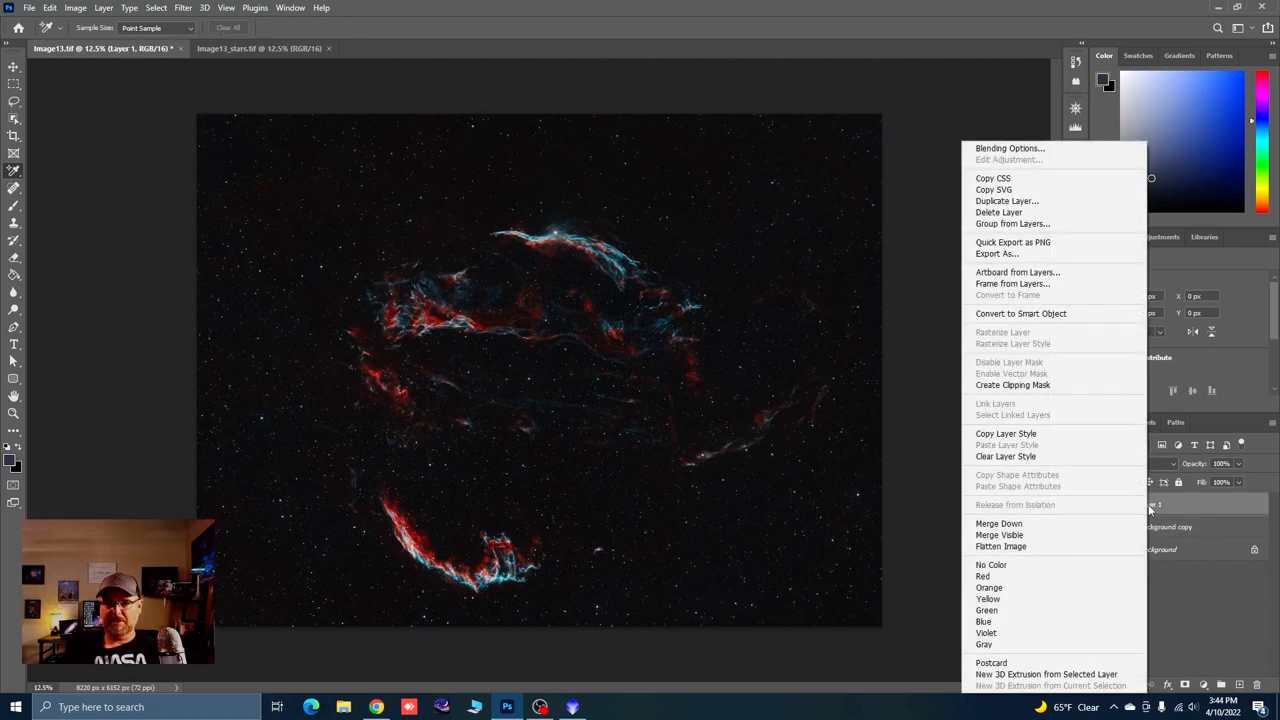
Delete Layer 1 and brighten the Image13_stars midtones with Levels at 1.45
click(1007, 201)
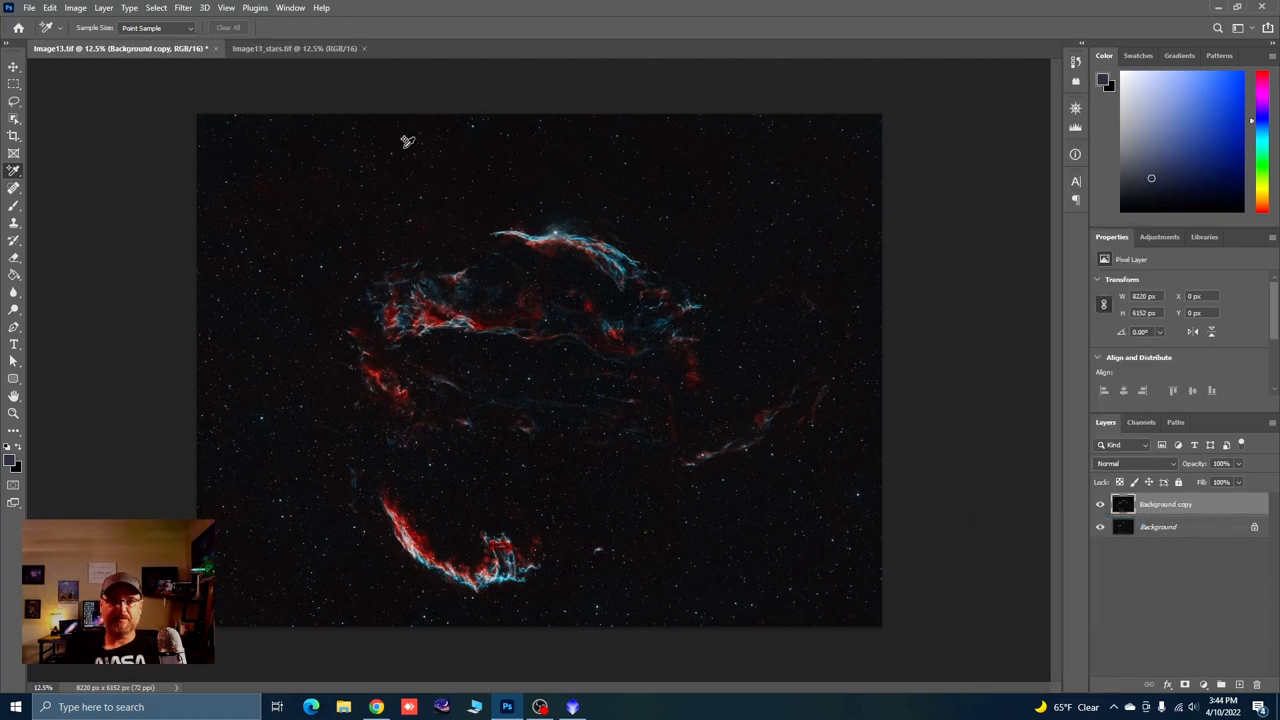
click(294, 48)
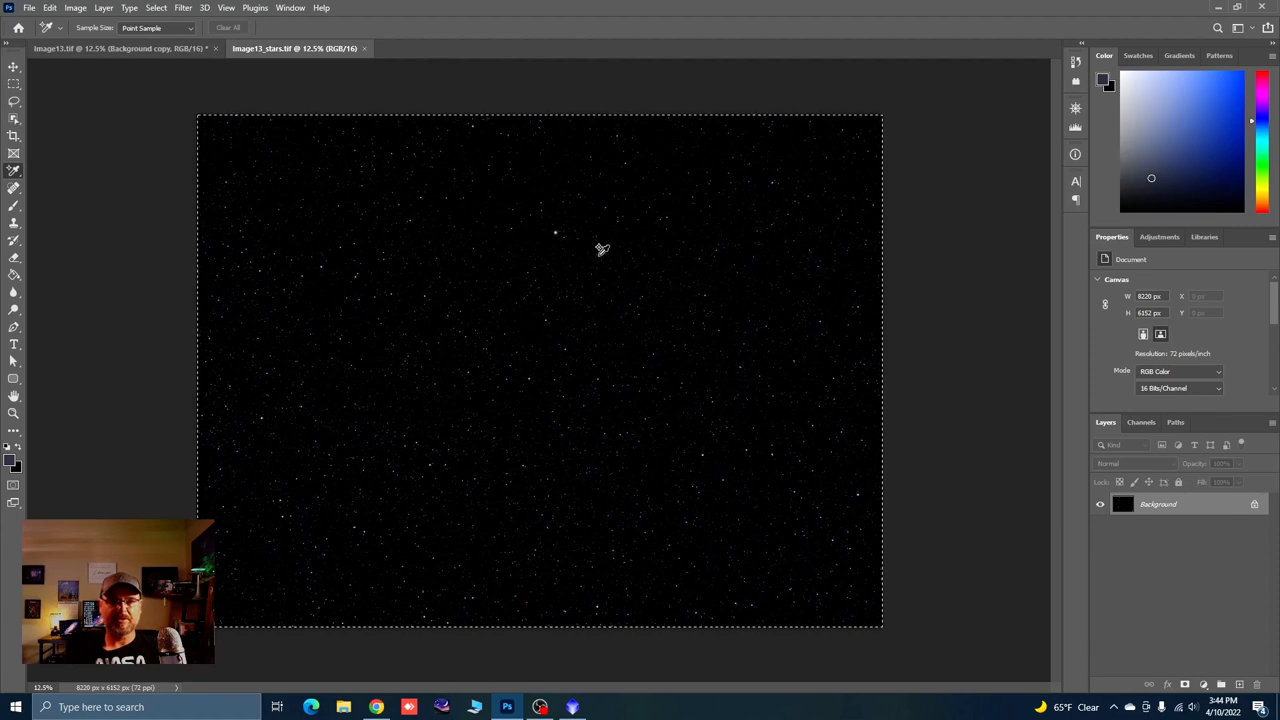
click(75, 8)
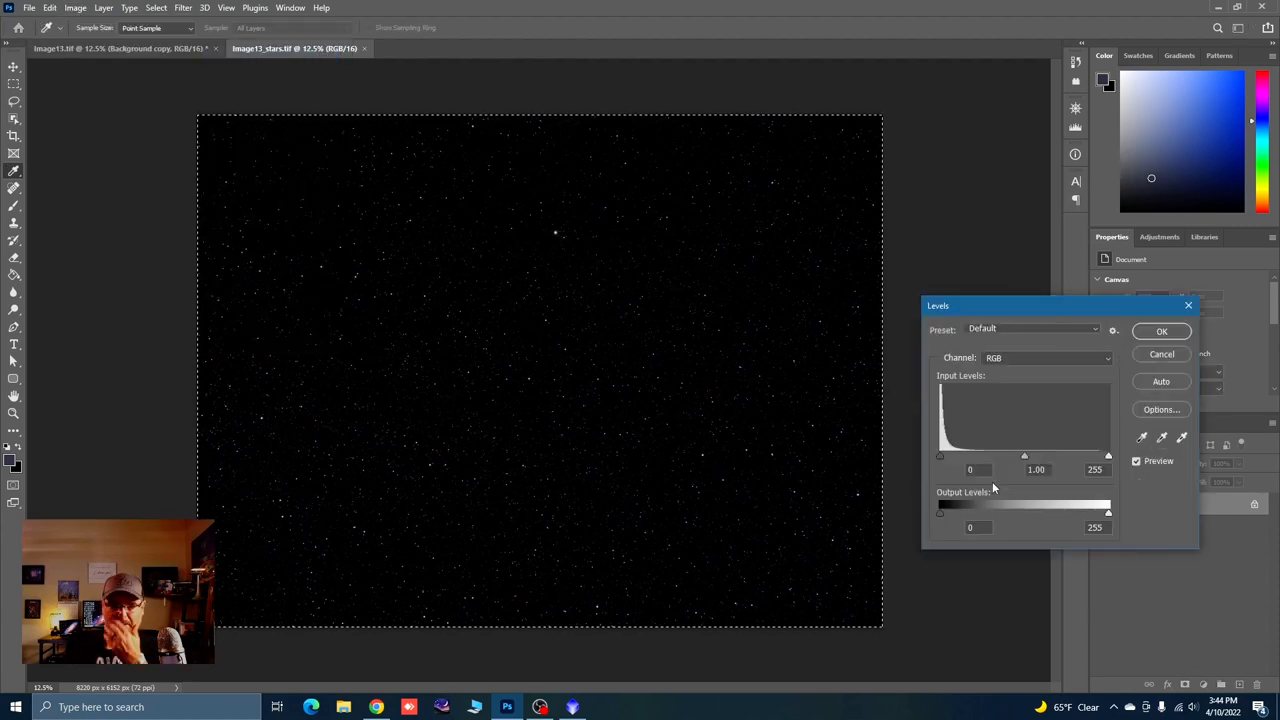
drag(1024, 455, 1011, 455)
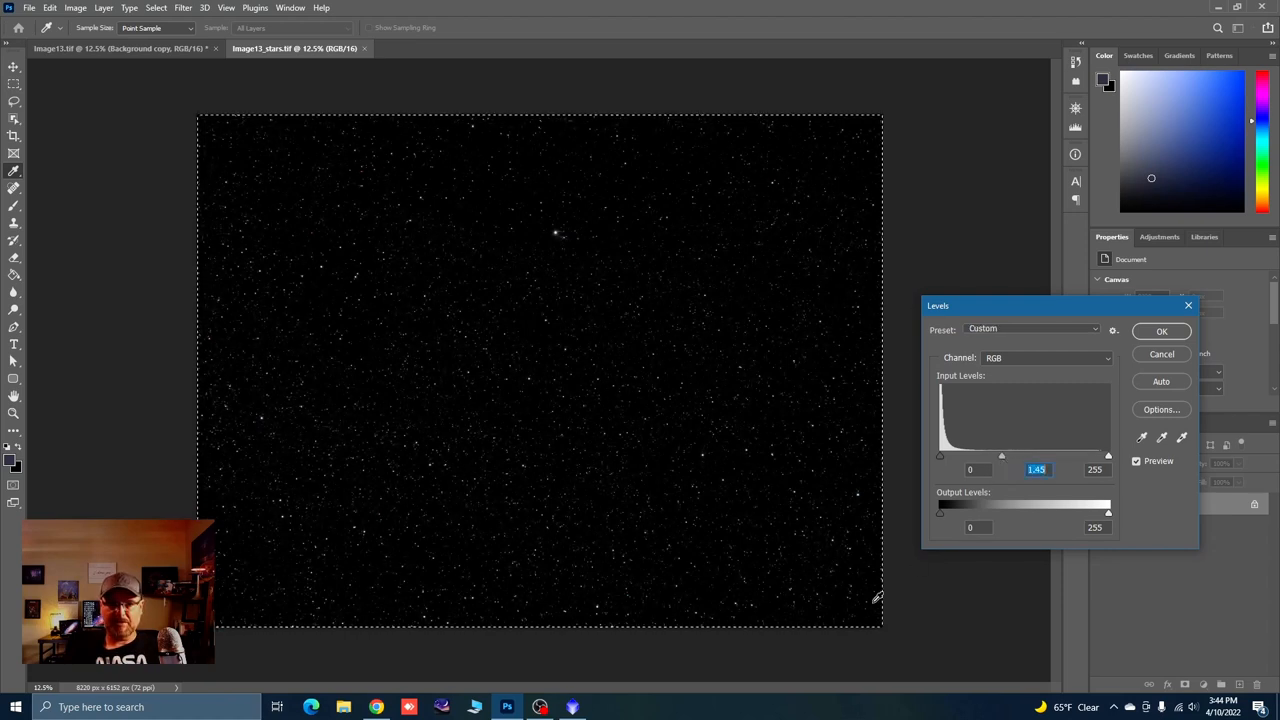
click(1161, 331)
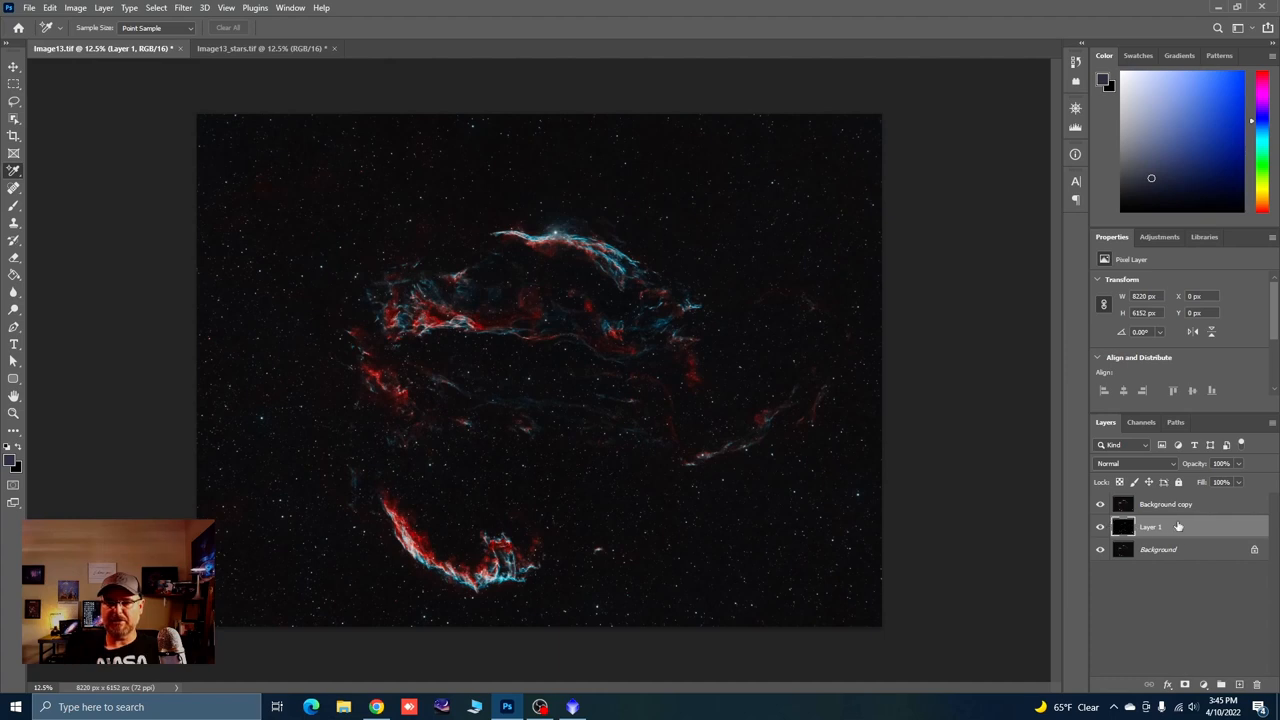
Set the pasted star Layer 1 to Screen blend mode so it lightens Image13
click(1135, 463)
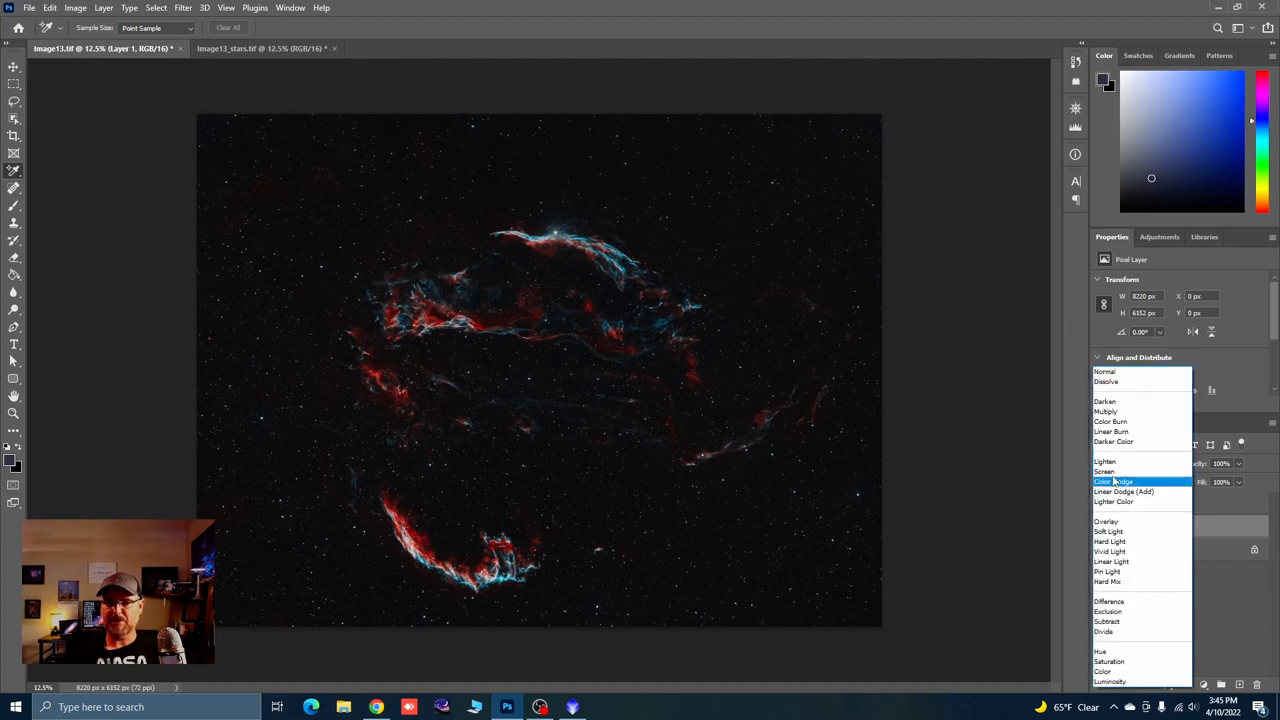
click(1105, 471)
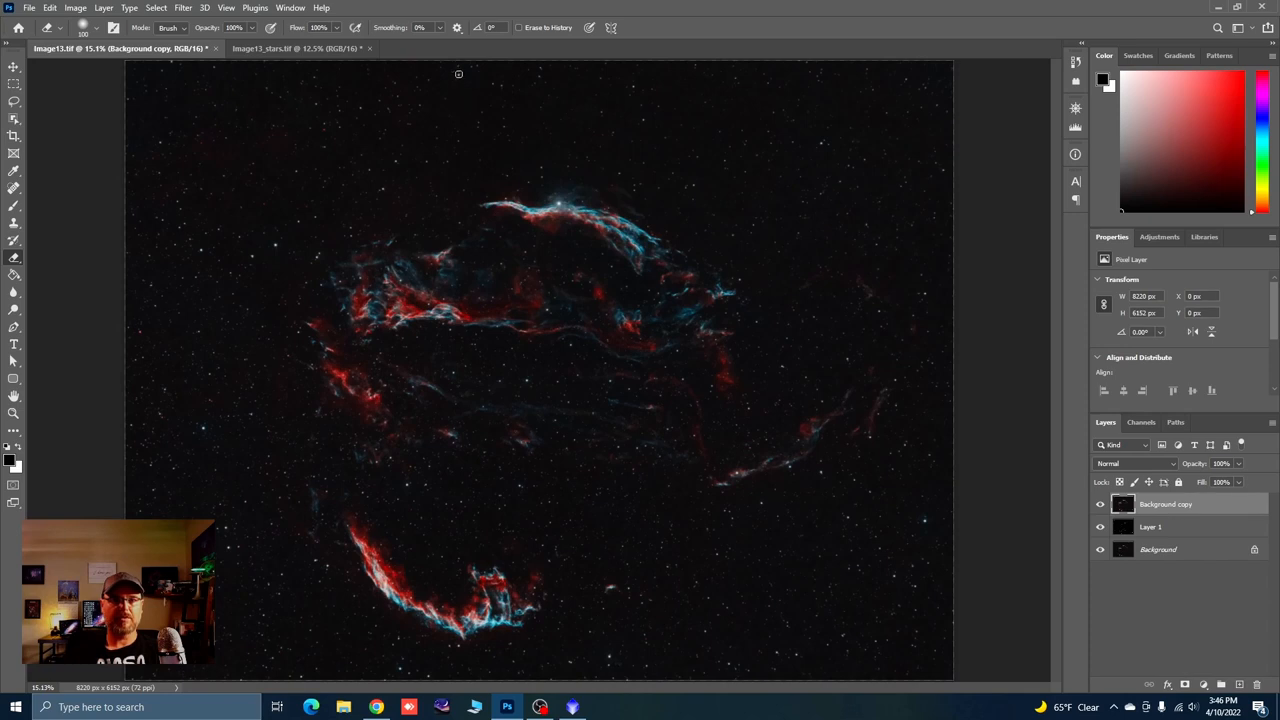
mouse_move(204, 428)
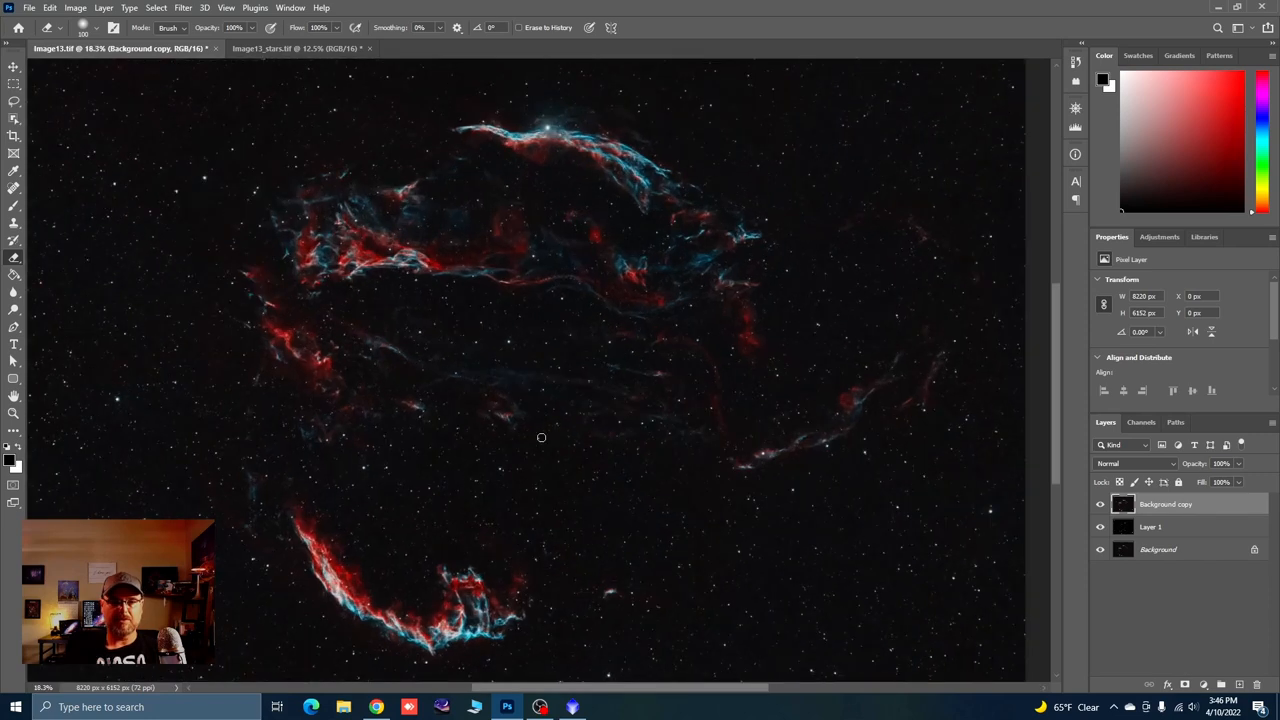
mouse_move(508, 342)
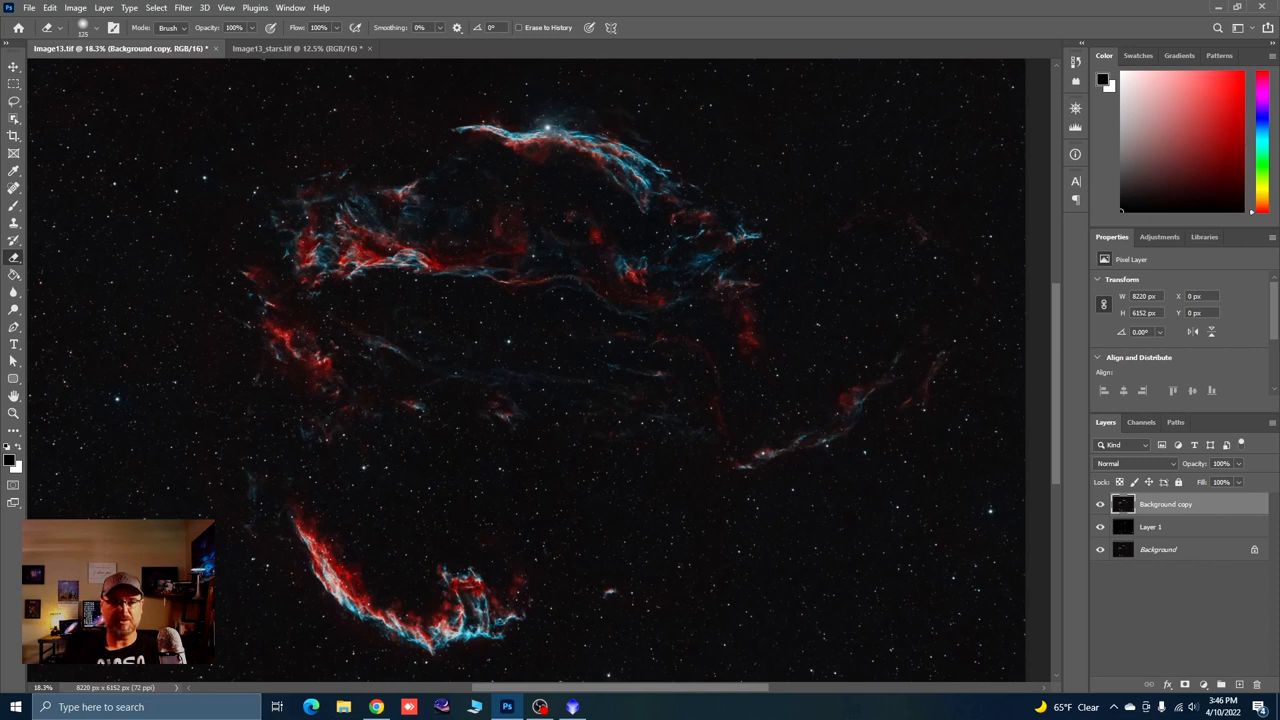
mouse_move(712, 103)
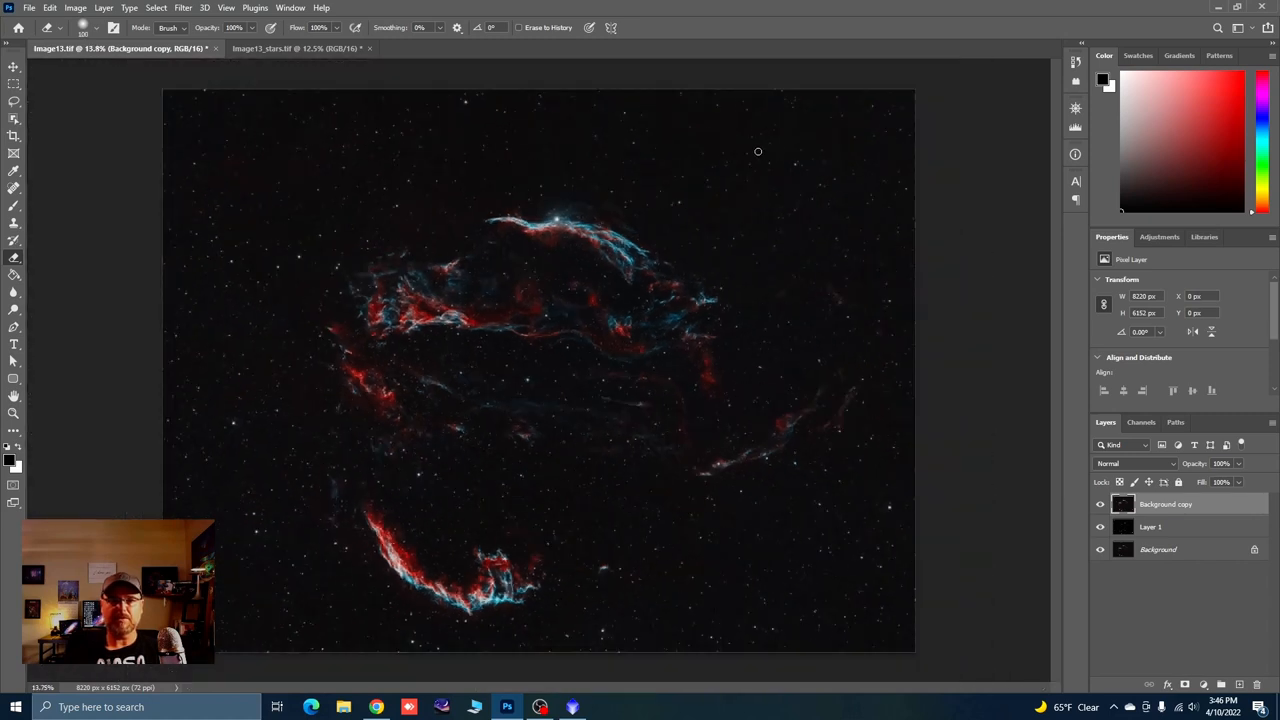
mouse_move(195, 163)
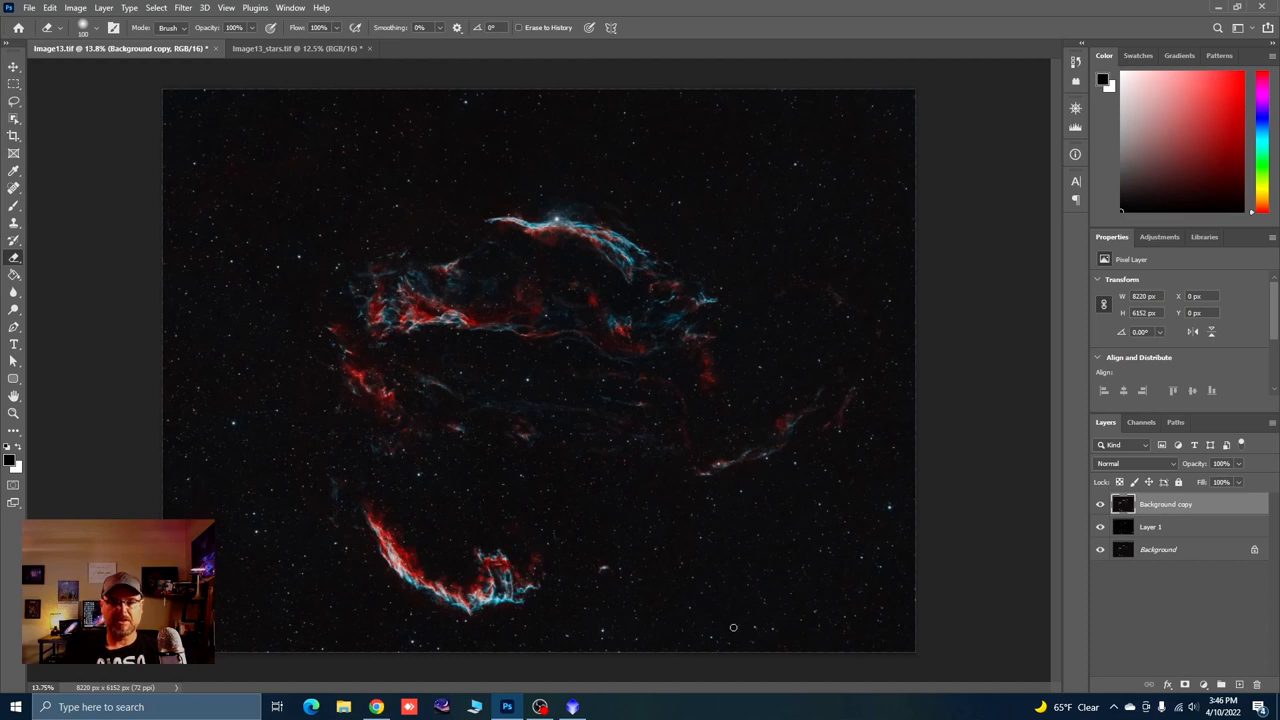
mouse_move(773, 629)
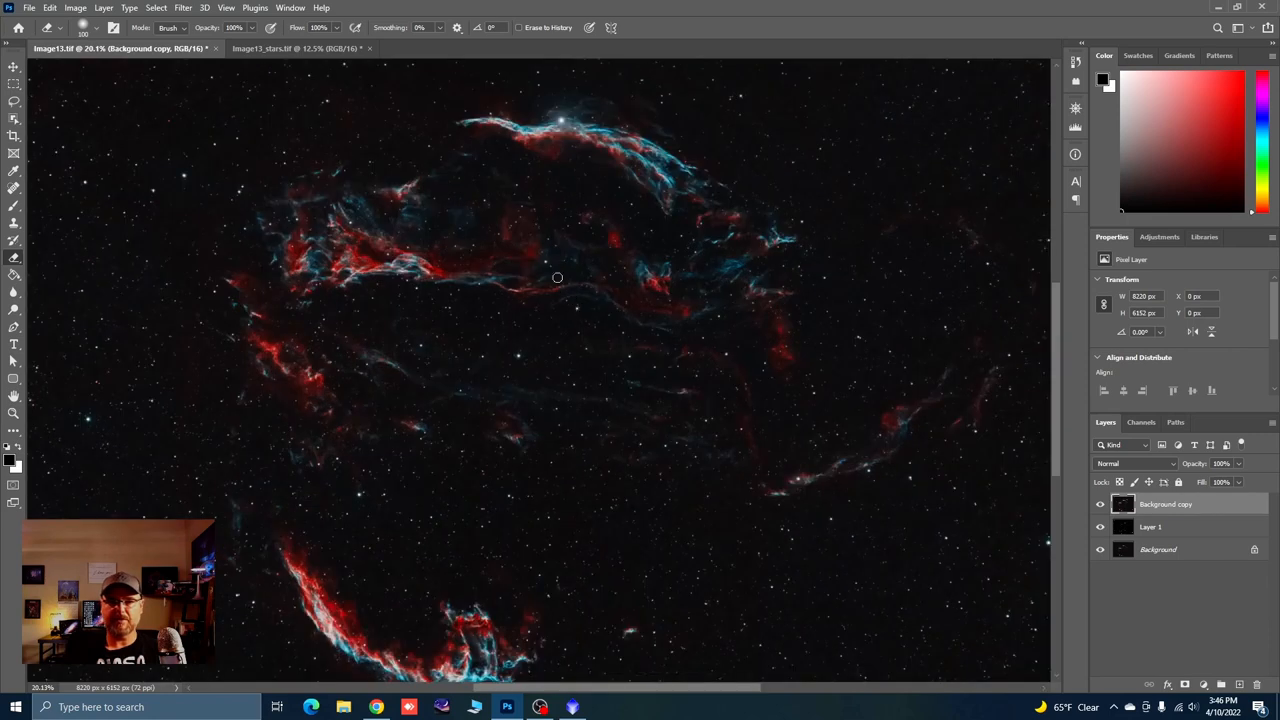
mouse_move(387, 253)
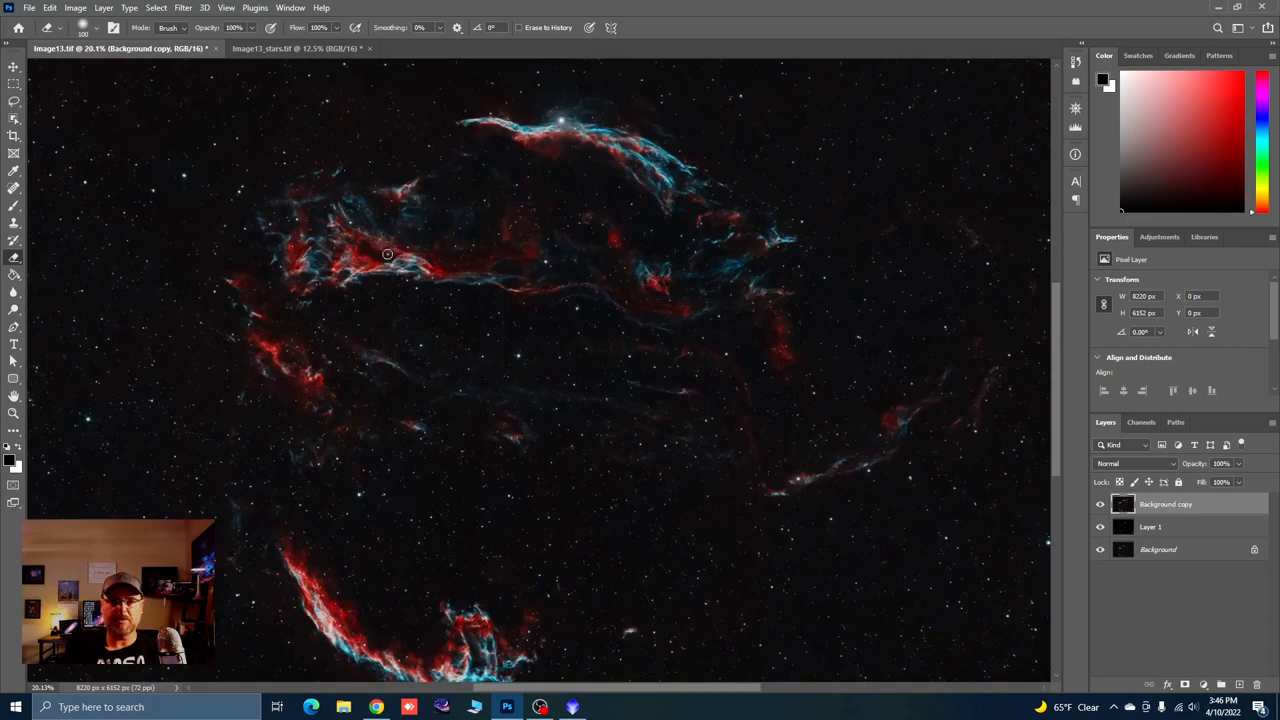
mouse_move(243, 228)
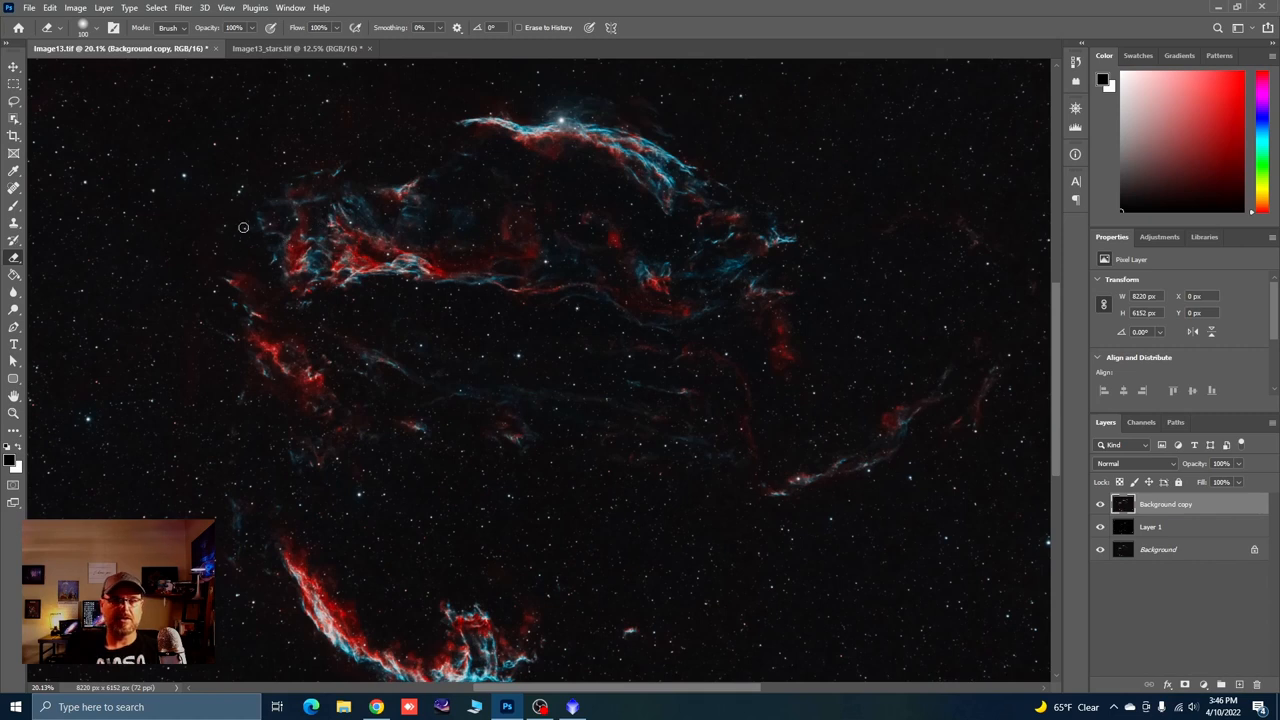
mouse_move(983, 264)
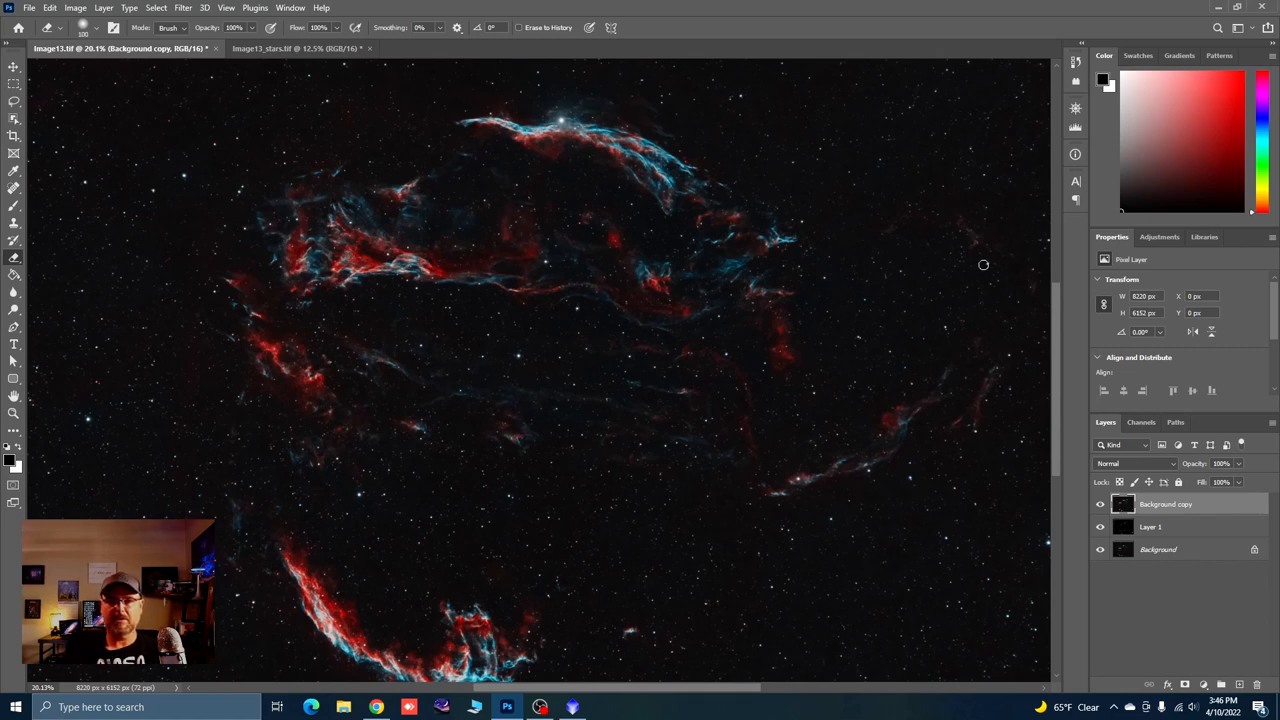
mouse_move(685, 392)
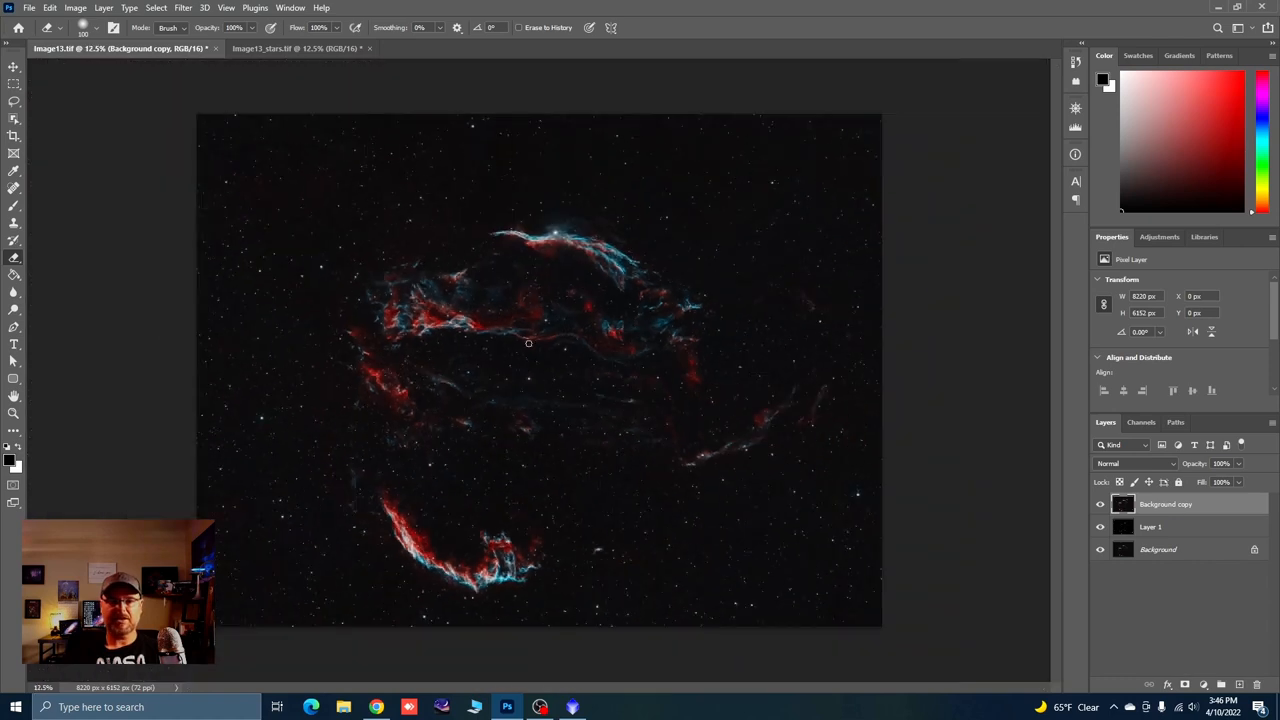
mouse_move(569, 435)
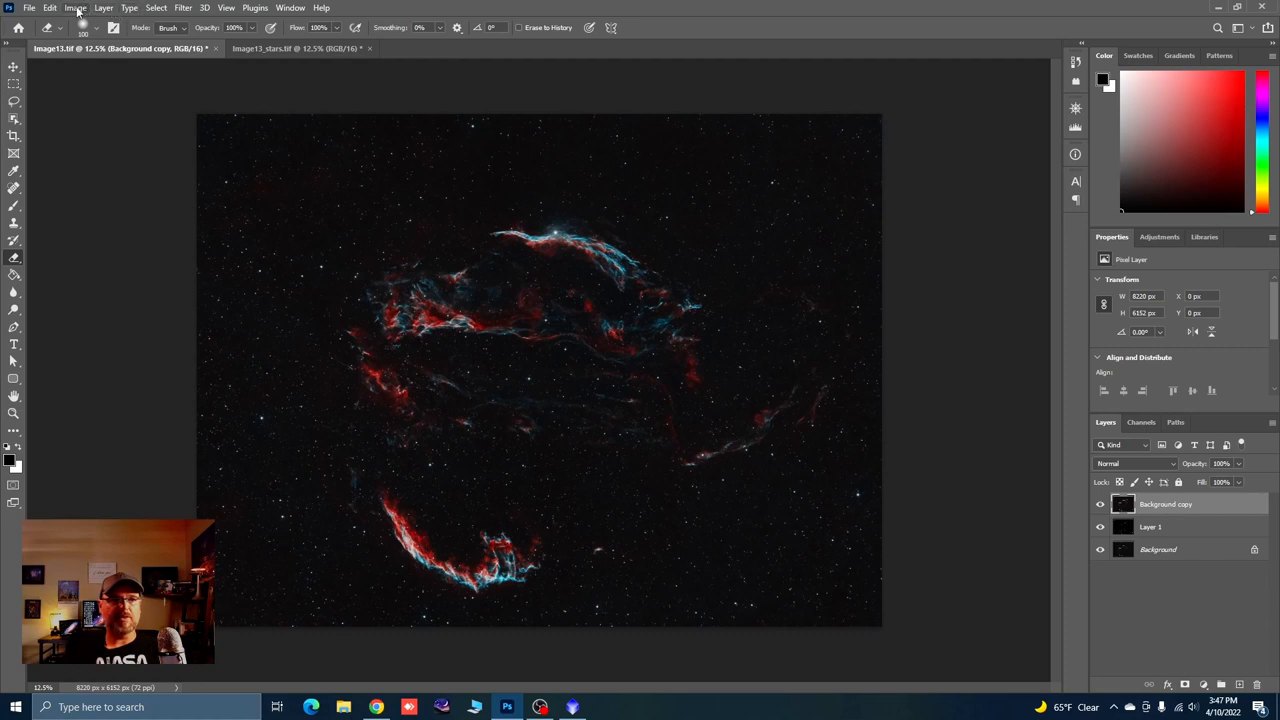
Flatten Image13 to one Background layer, save it, and return to PixInsight
click(103, 8)
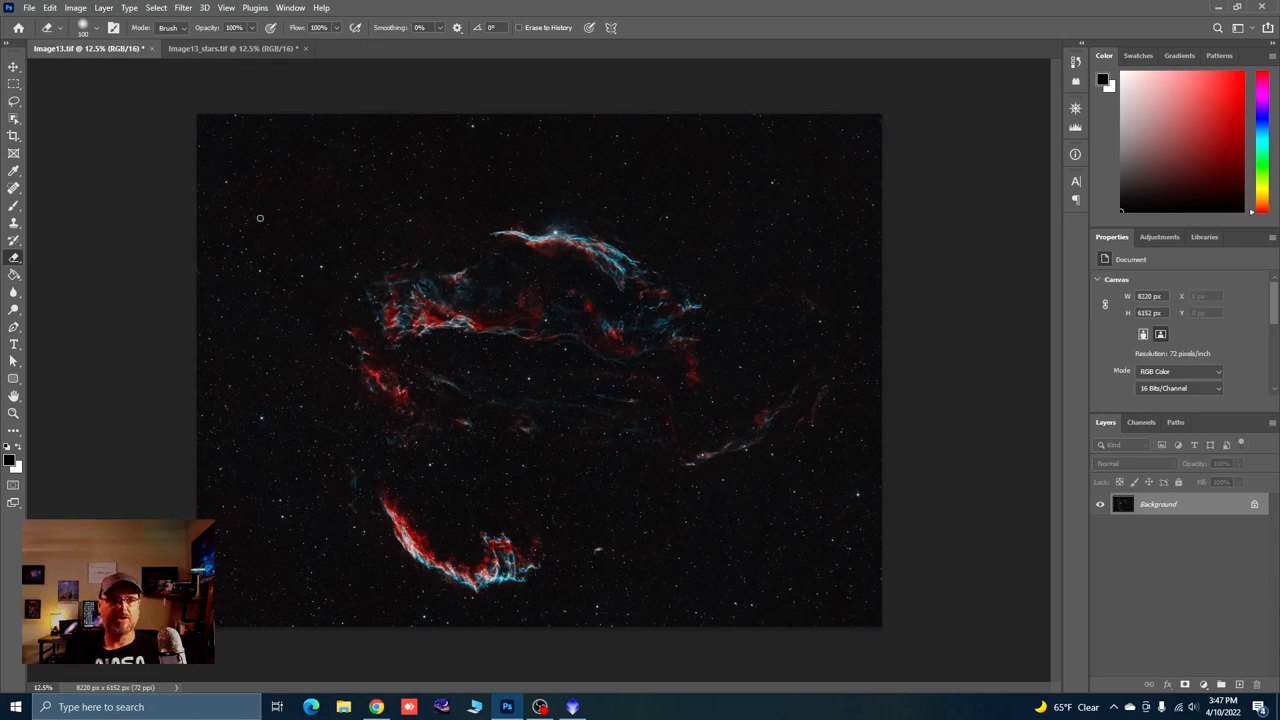
click(29, 8)
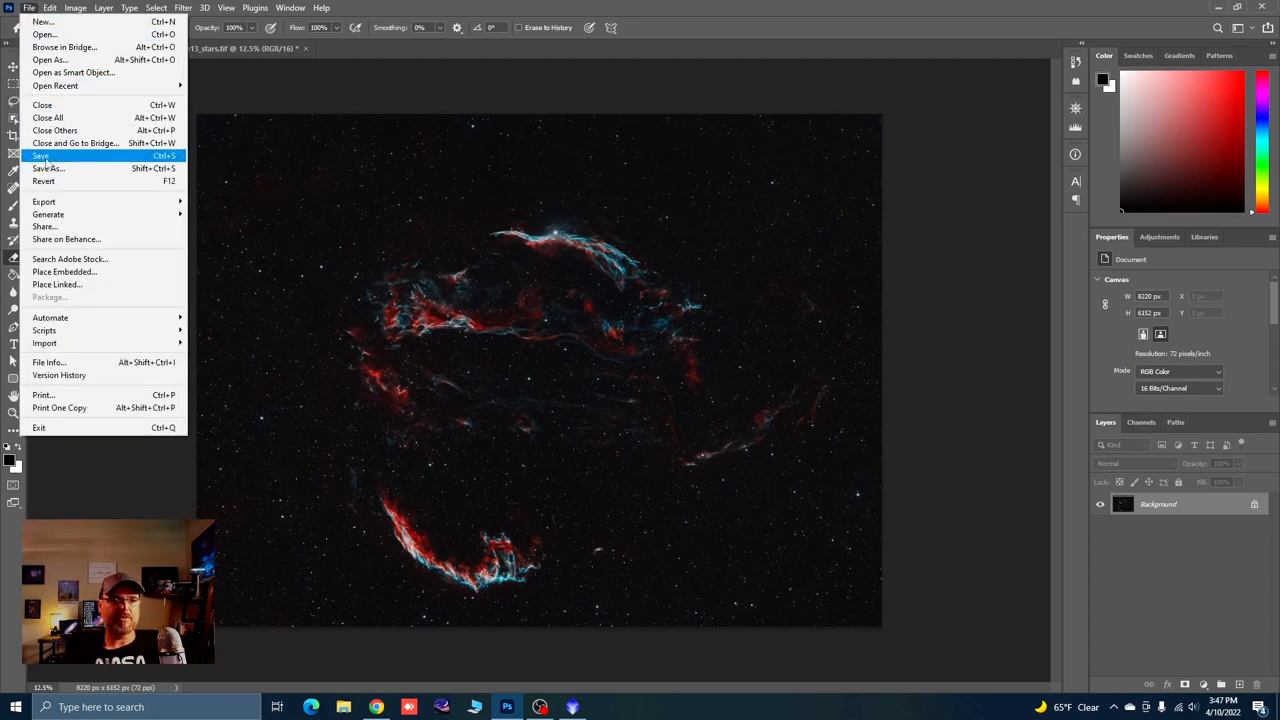
click(41, 156)
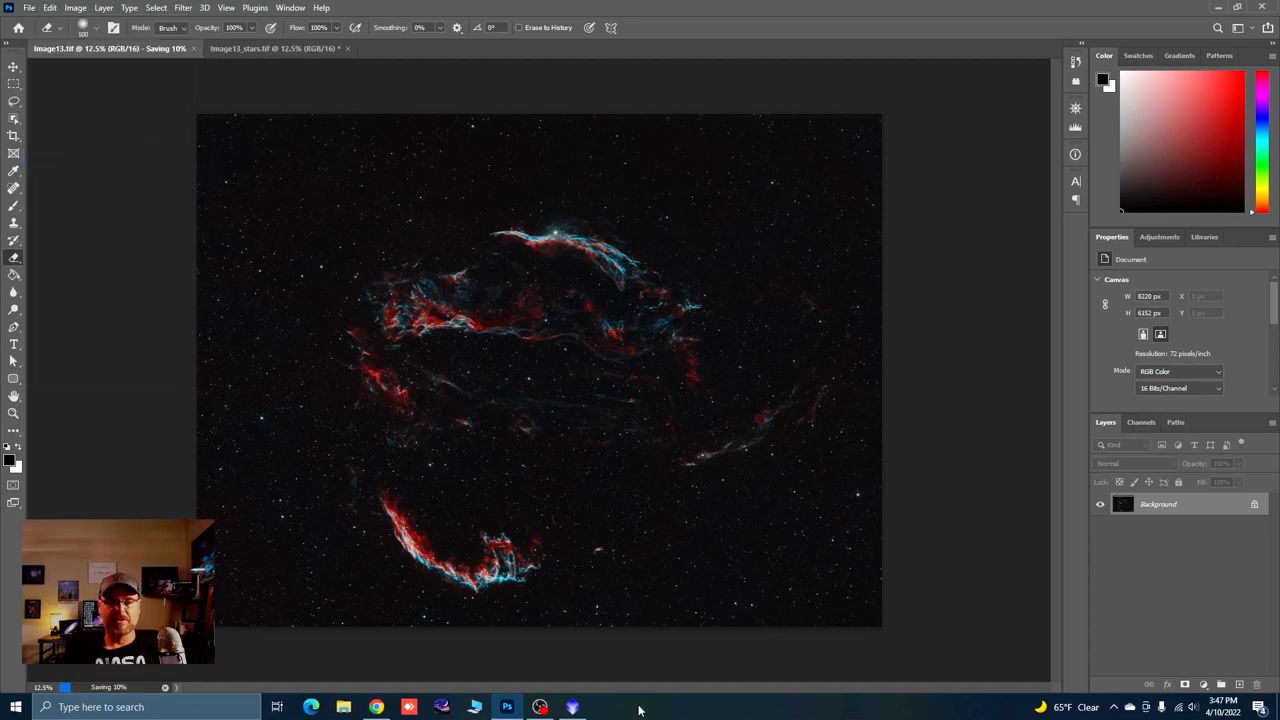
click(571, 707)
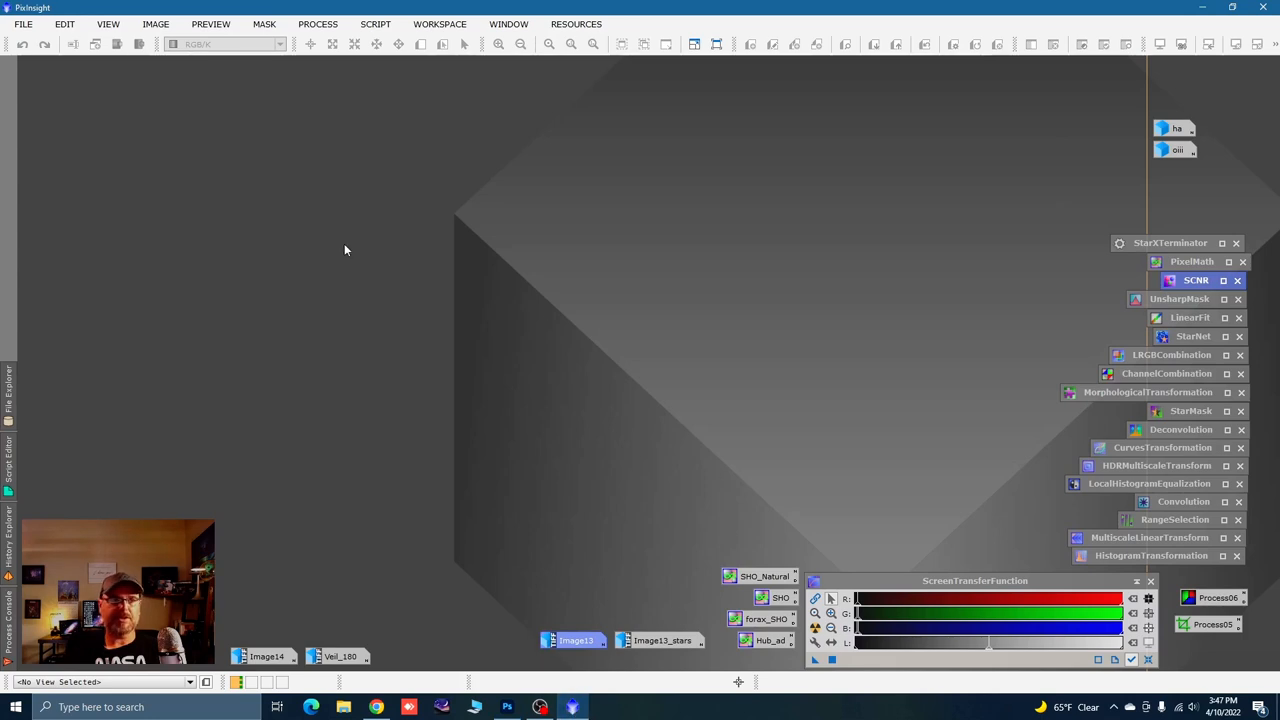
Open Image13.tif from the Veil Complex folder as the new view Image132
click(23, 24)
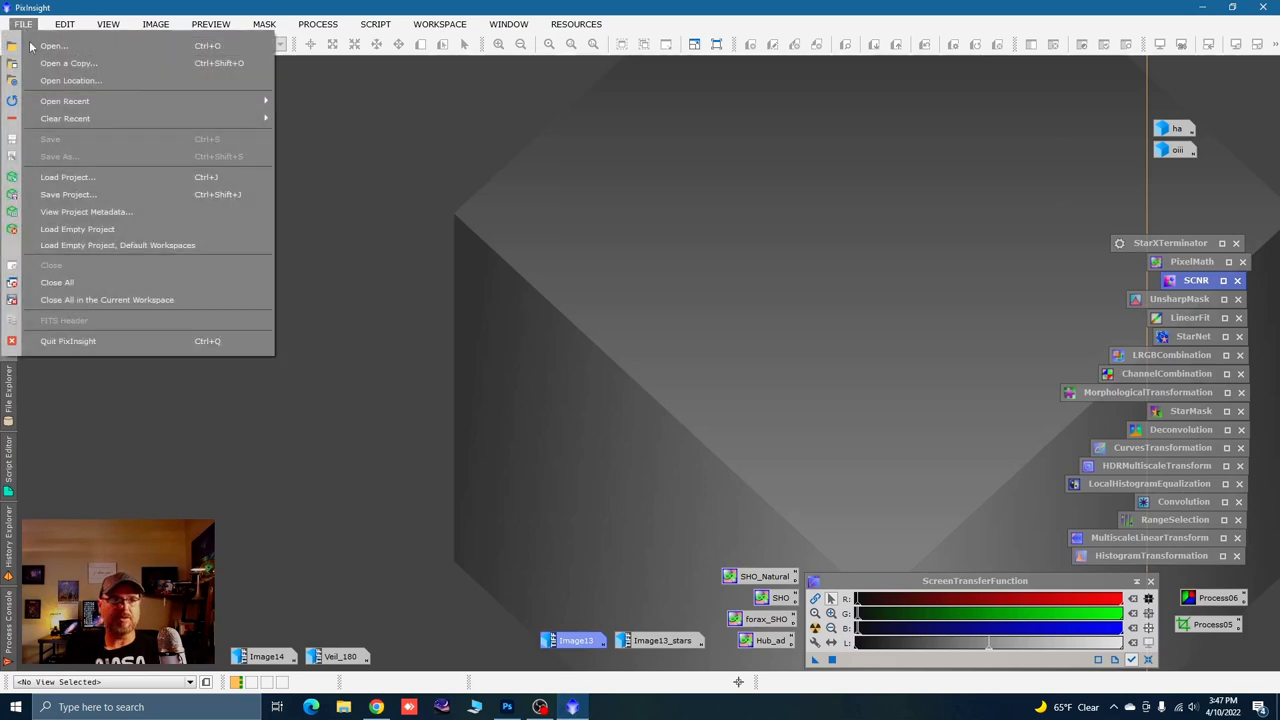
click(52, 45)
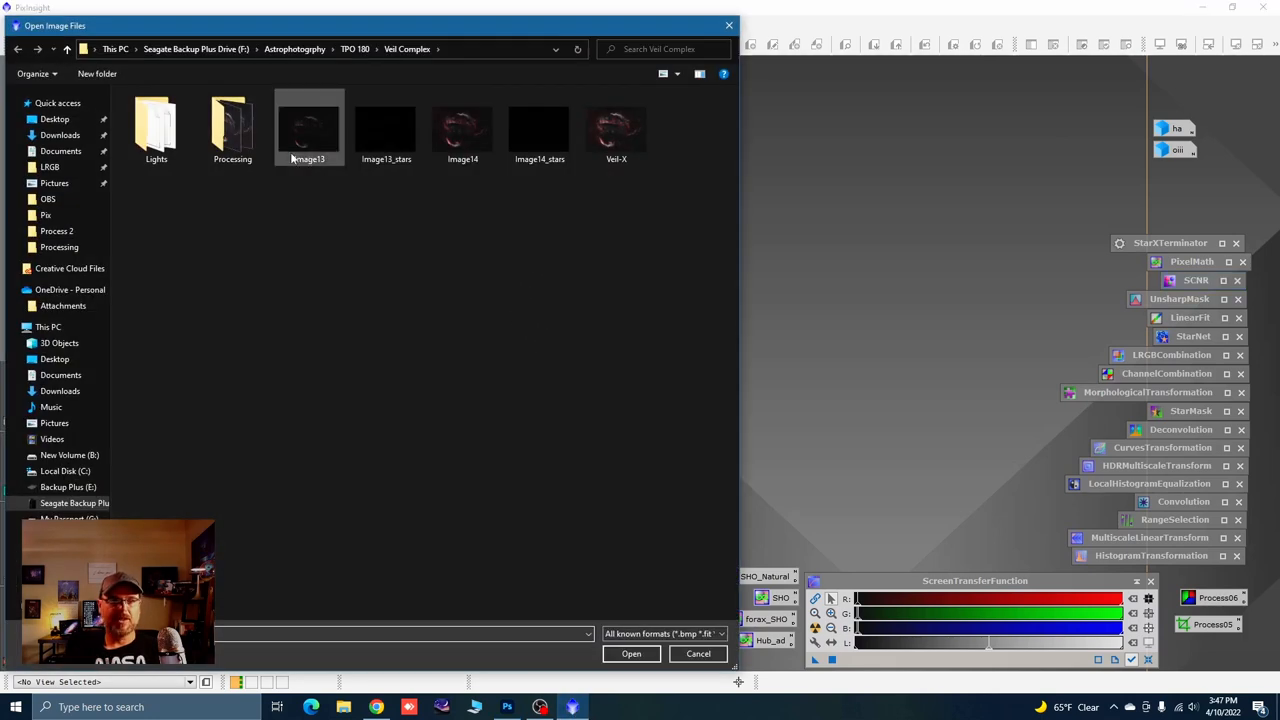
click(309, 128)
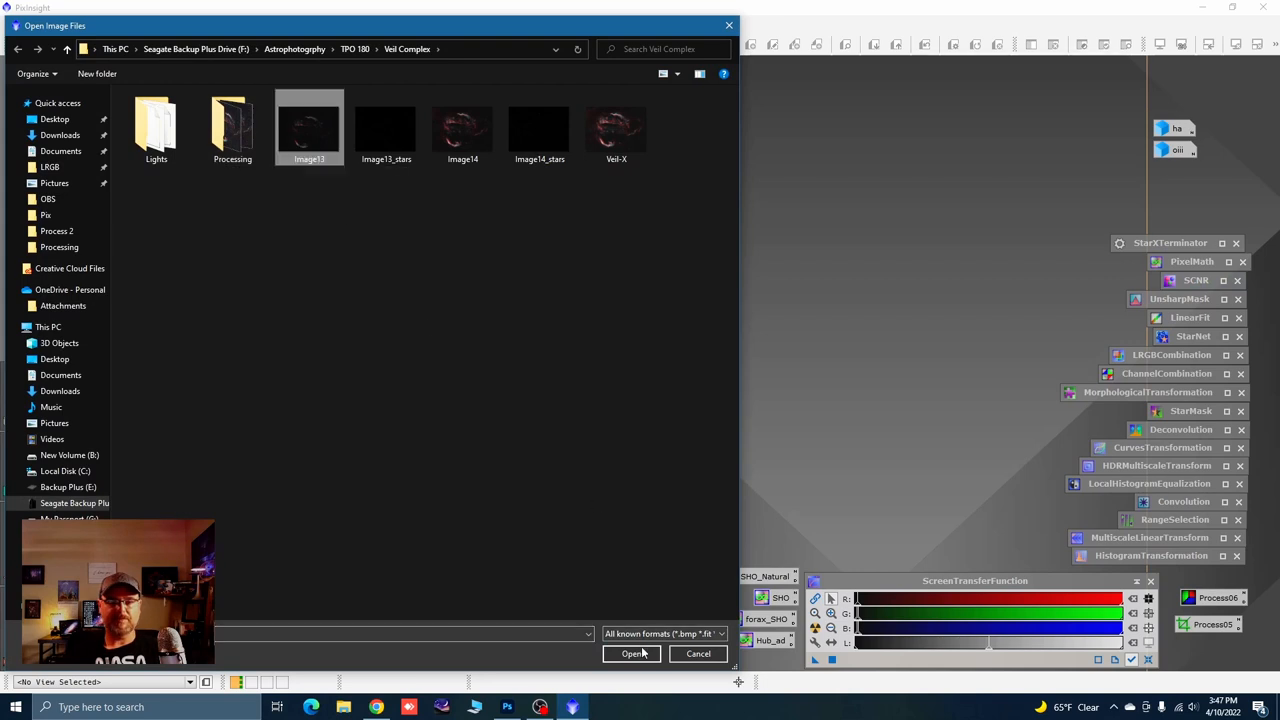
click(632, 653)
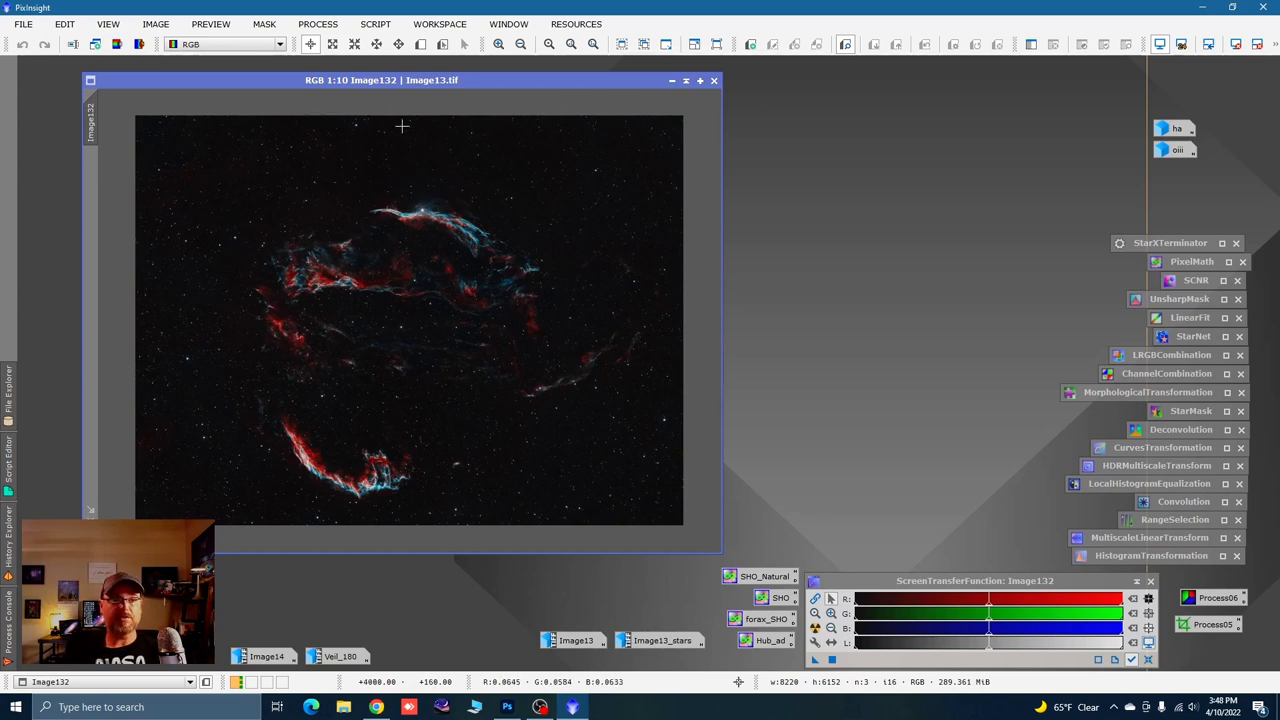
Extract CIE L* luminance Image132_L, apply it as Image132's mask, and hide the overlay
click(139, 43)
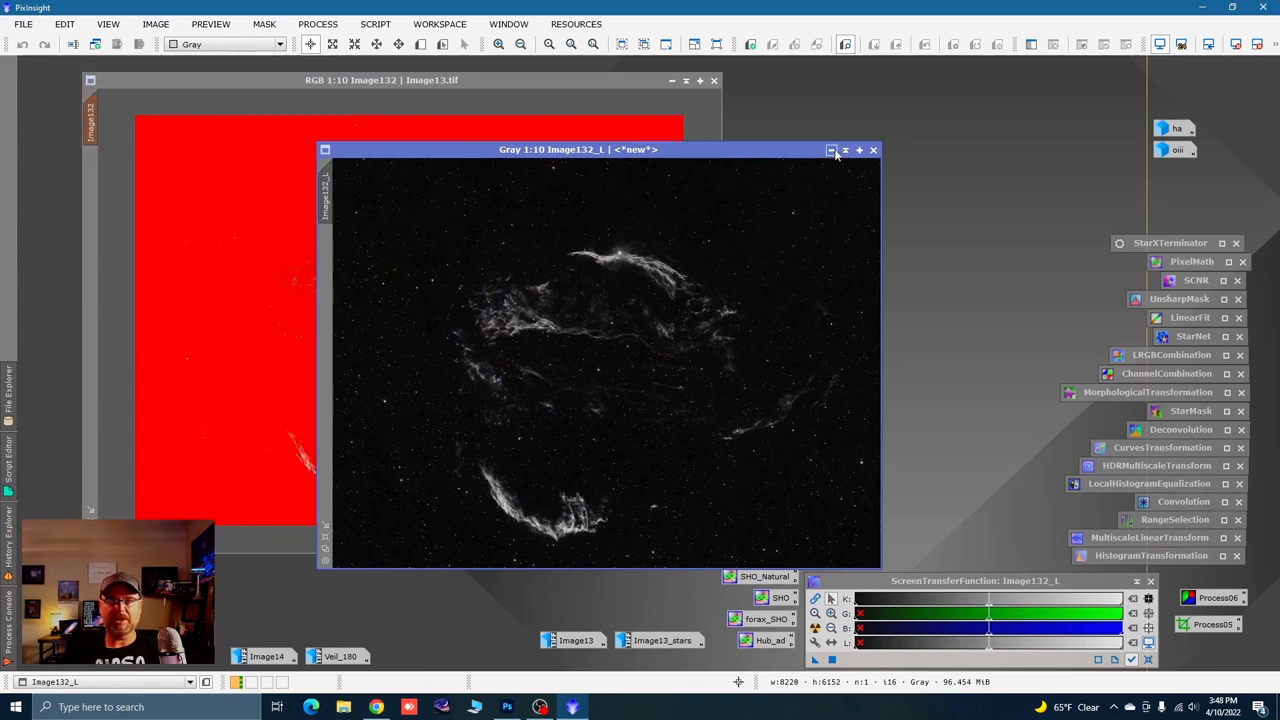
click(873, 149)
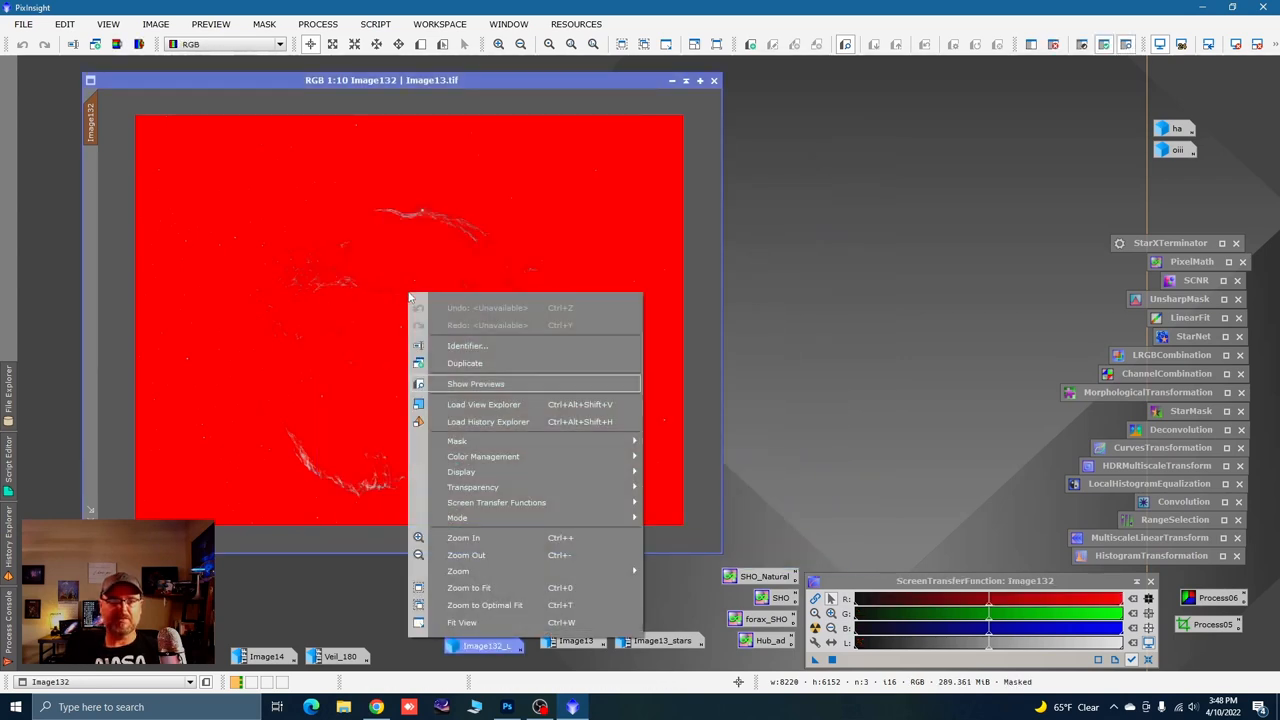
mouse_move(480, 441)
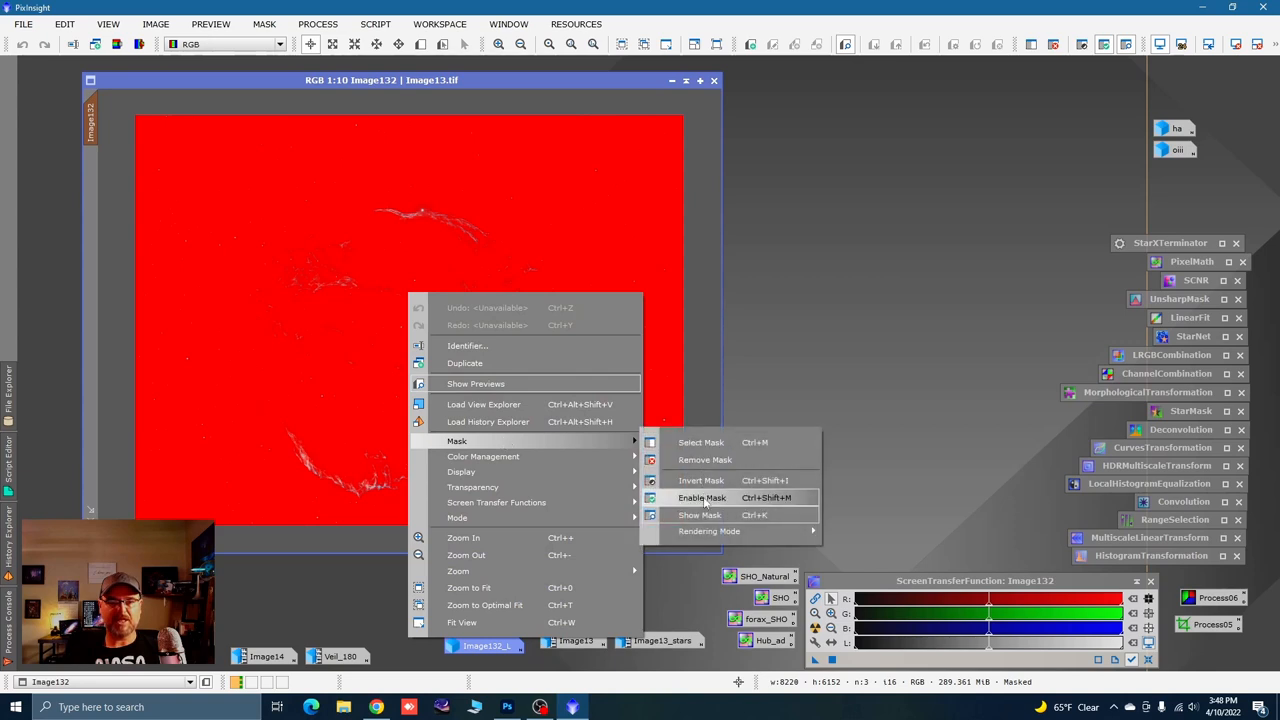
click(701, 497)
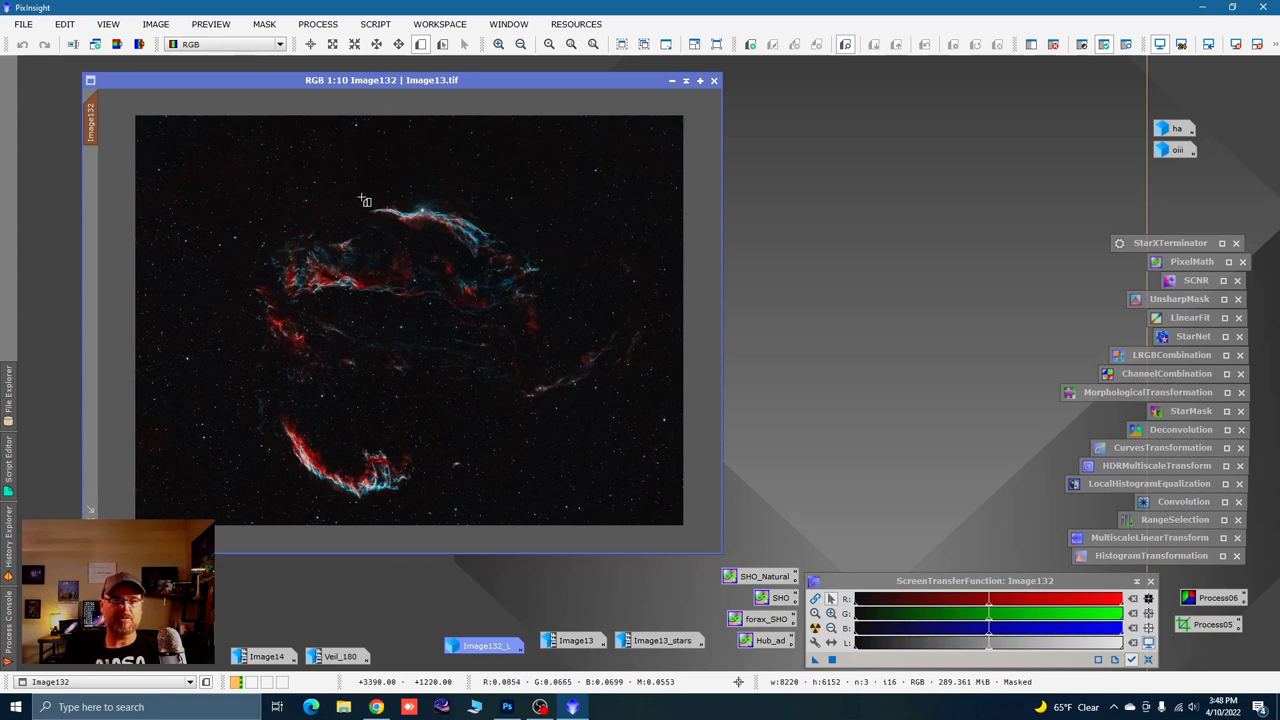
Draw Preview01 over the upper filament and set MultiscaleLinearTransform biases 0.075, 0.075, 0.050 on layers 2–4
drag(362, 198, 483, 248)
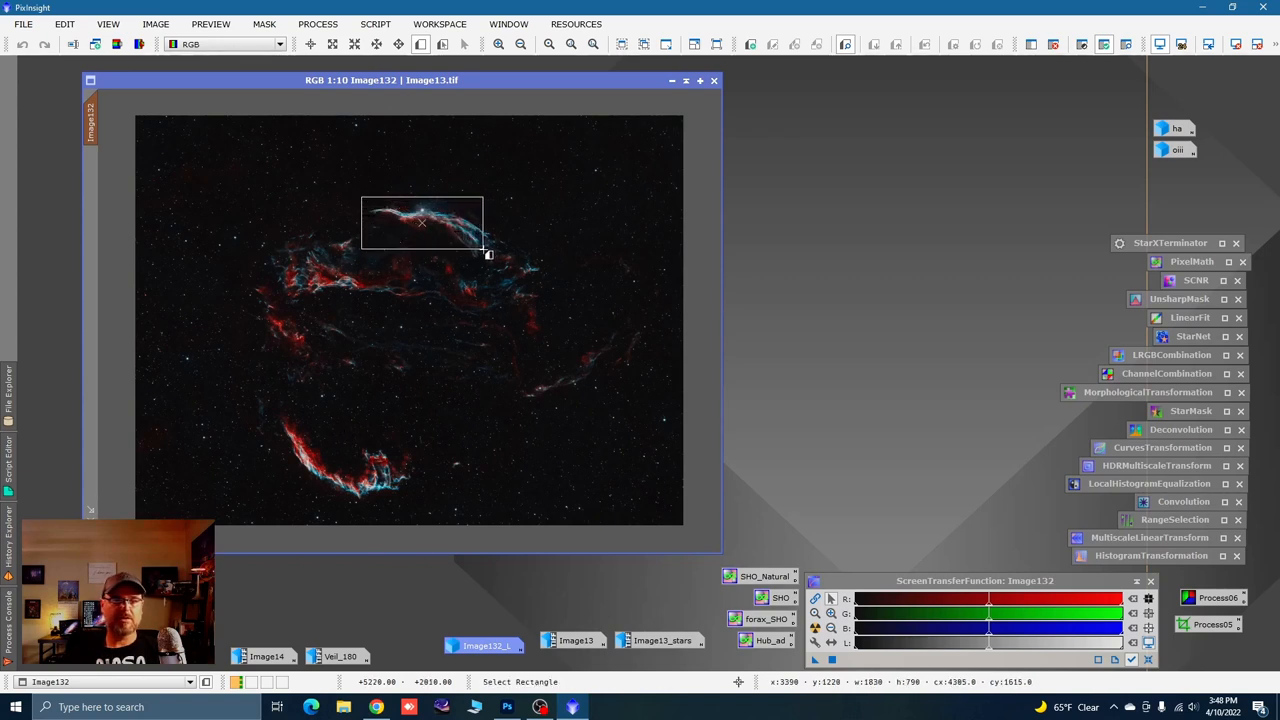
drag(363, 196, 505, 265)
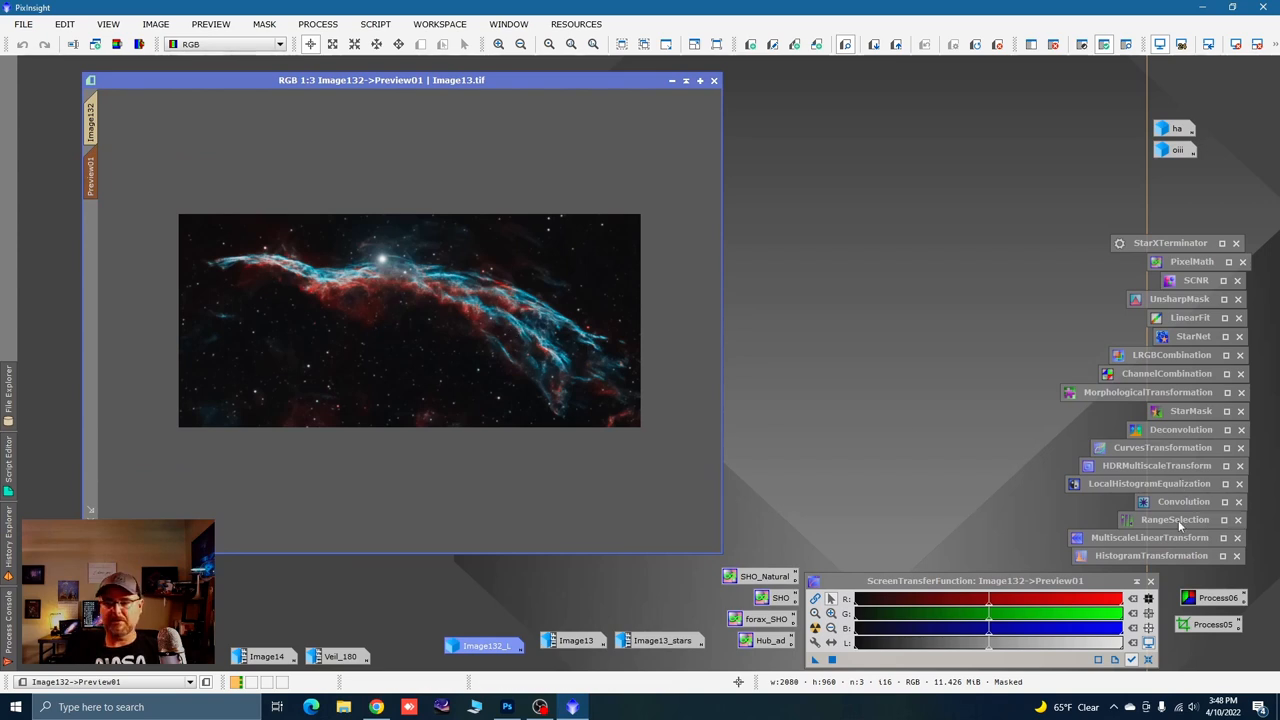
click(1149, 537)
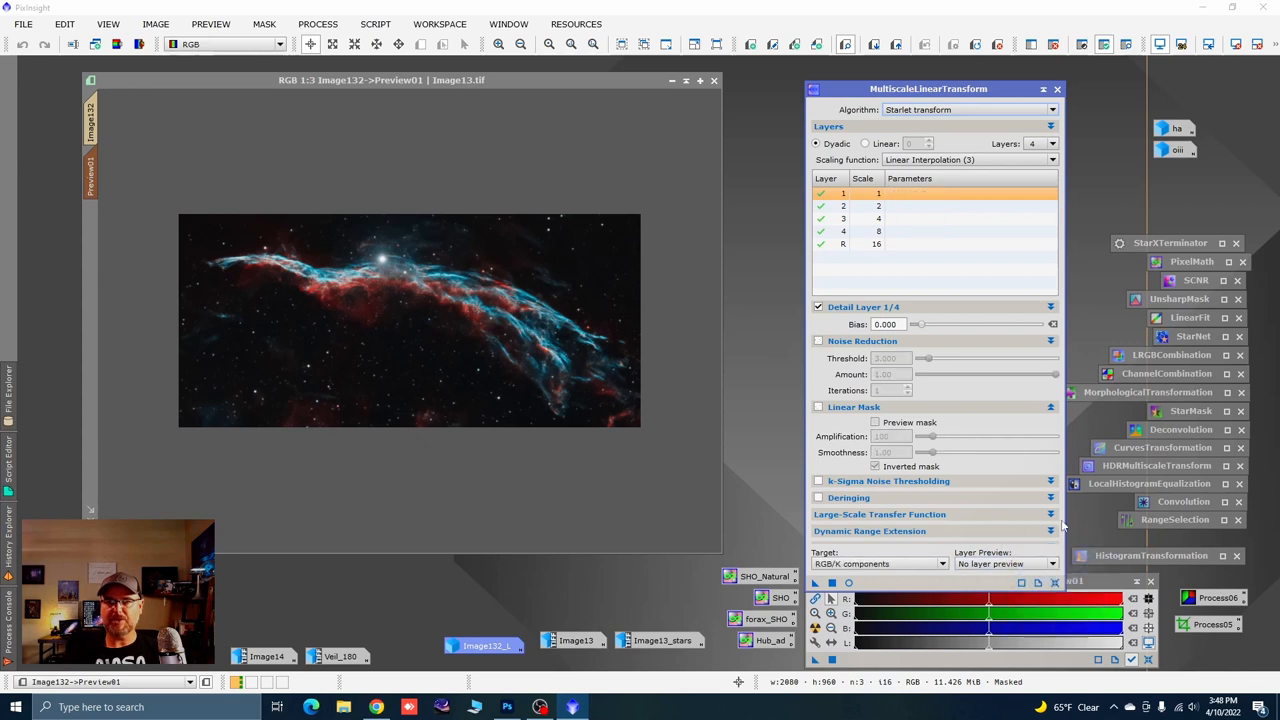
click(843, 206)
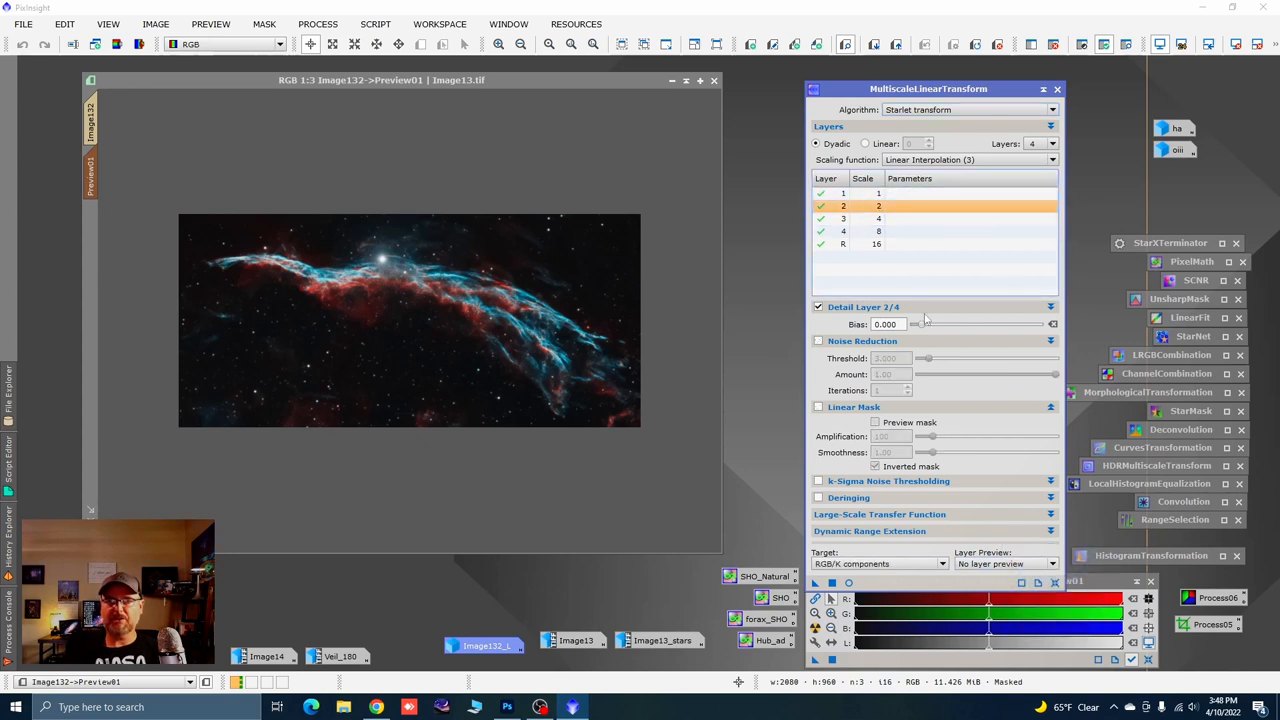
click(888, 324)
text(0.075)
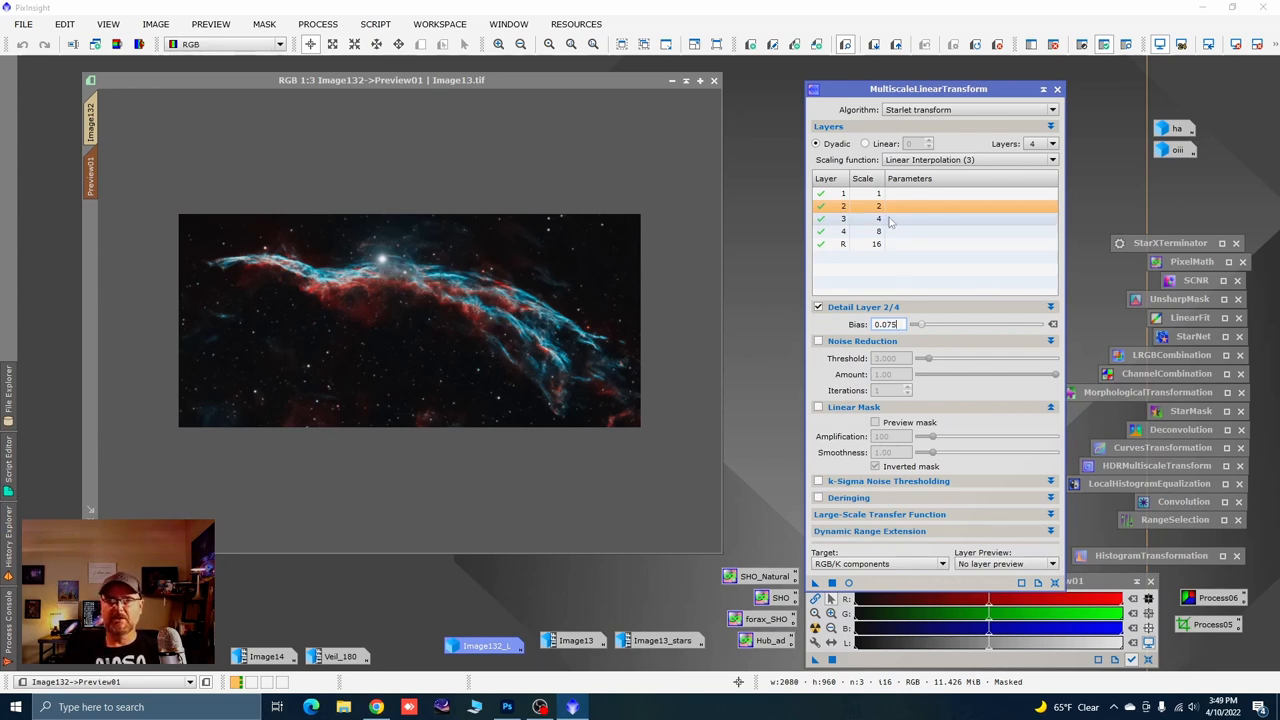
click(880, 218)
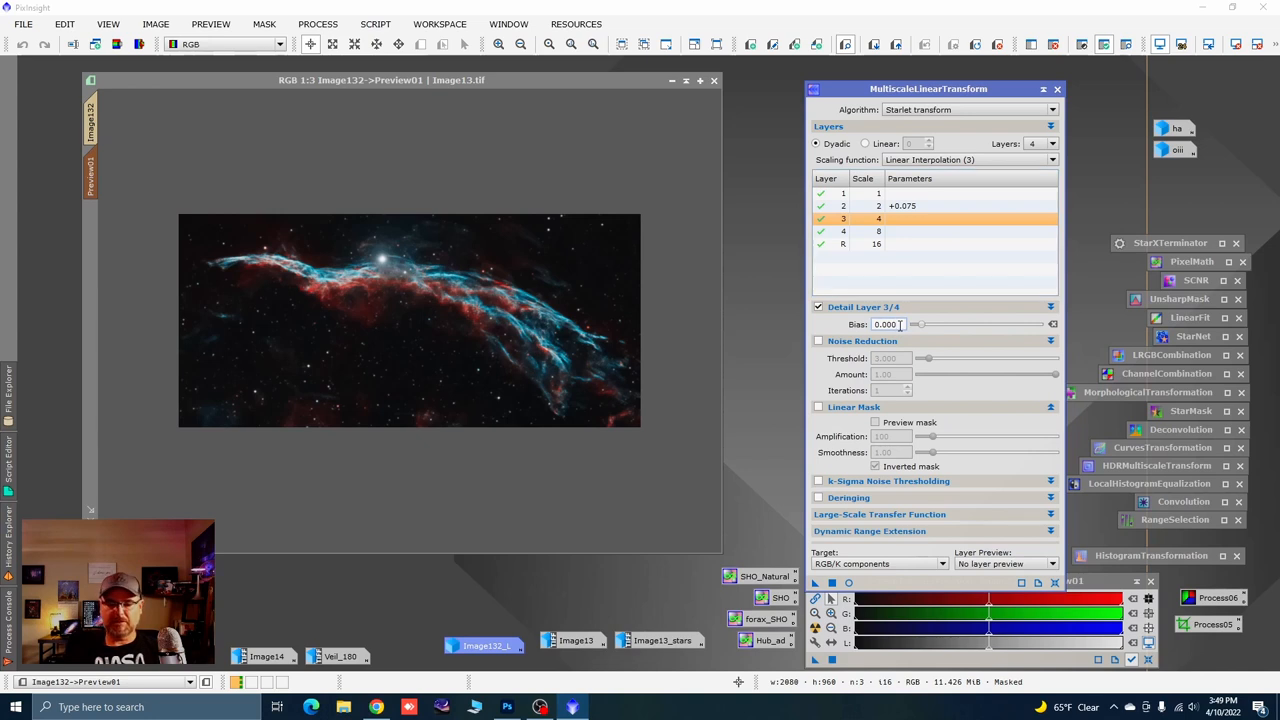
text(0.07)
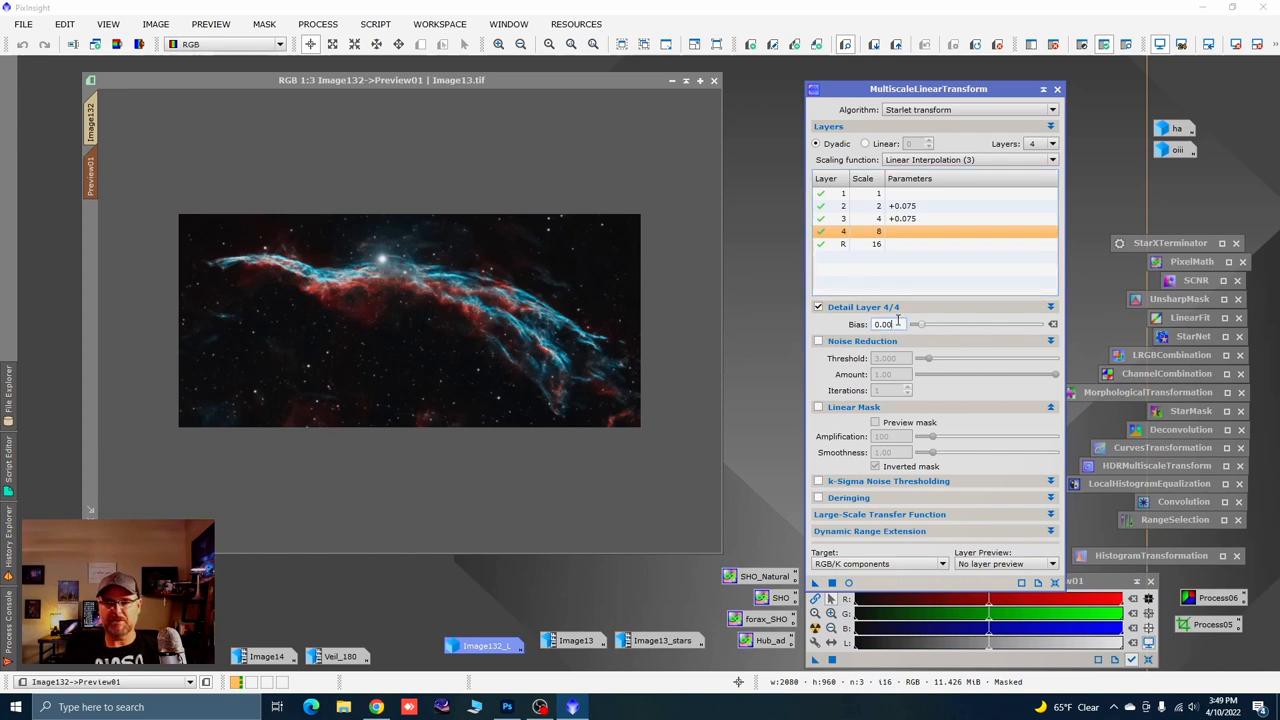
text(0.050)
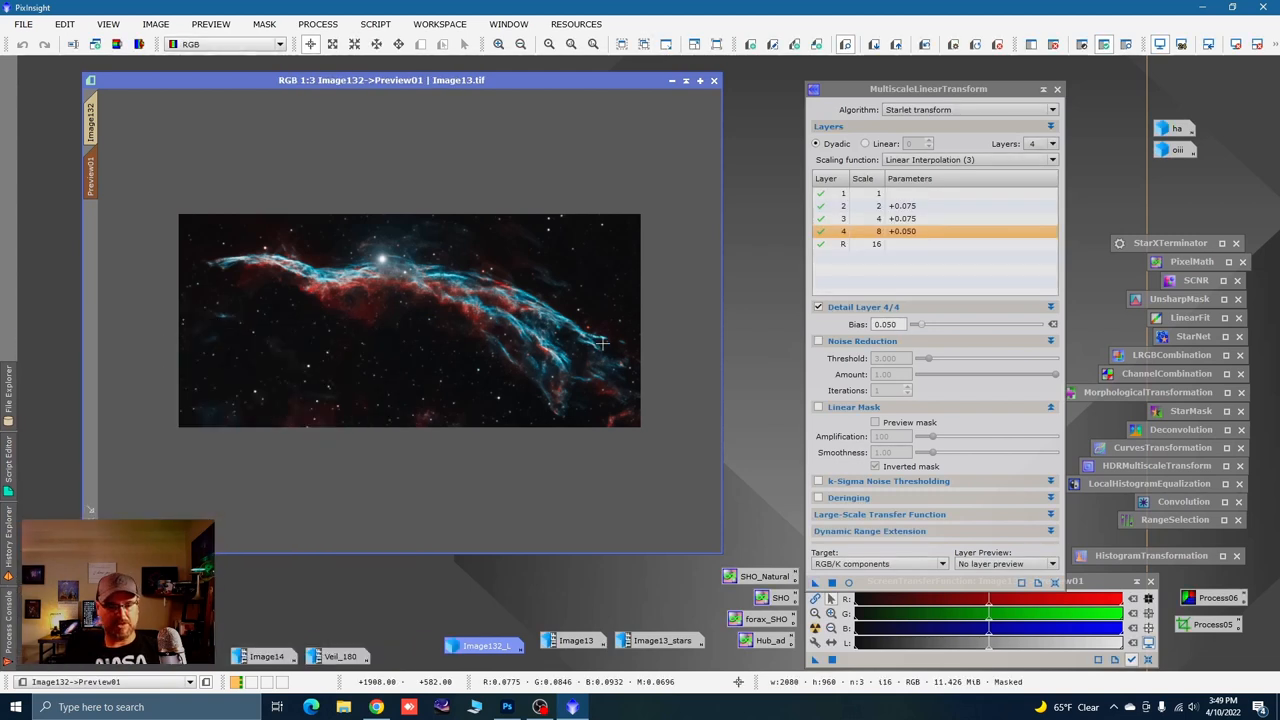
mouse_move(519, 302)
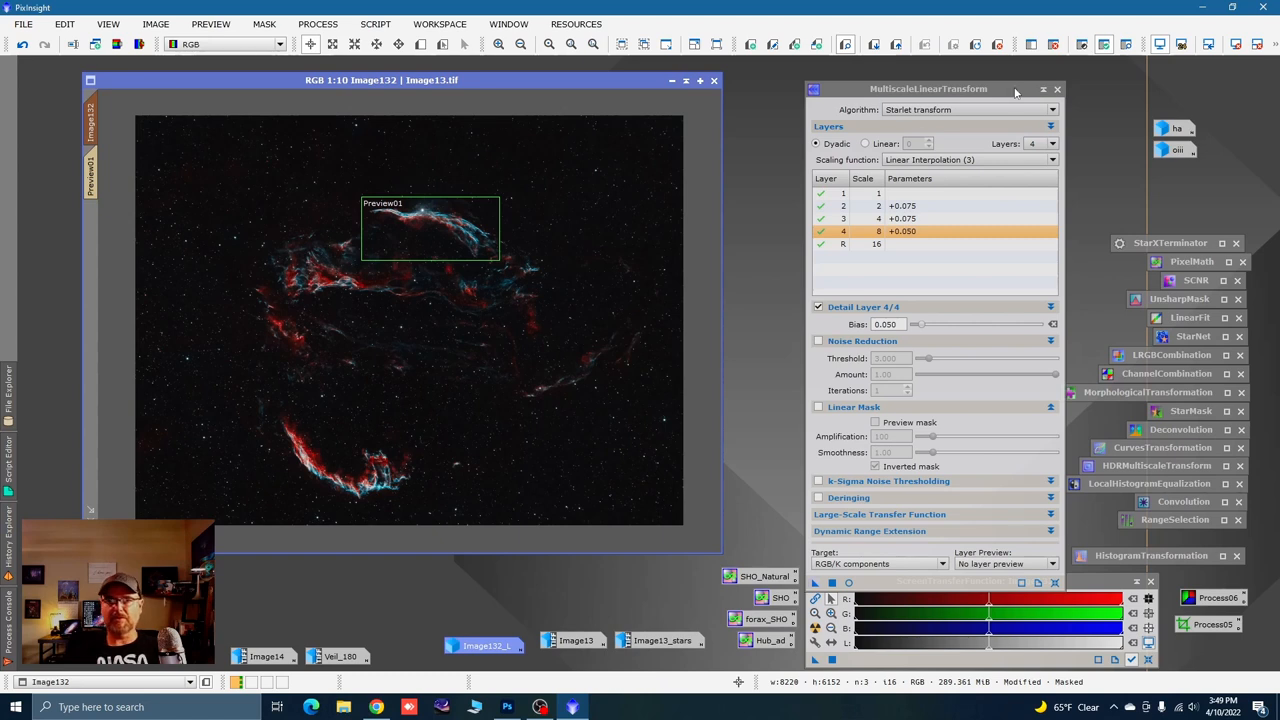
Close MultiscaleLinearTransform and bring up Image132's context menu to remove the mask
click(1044, 89)
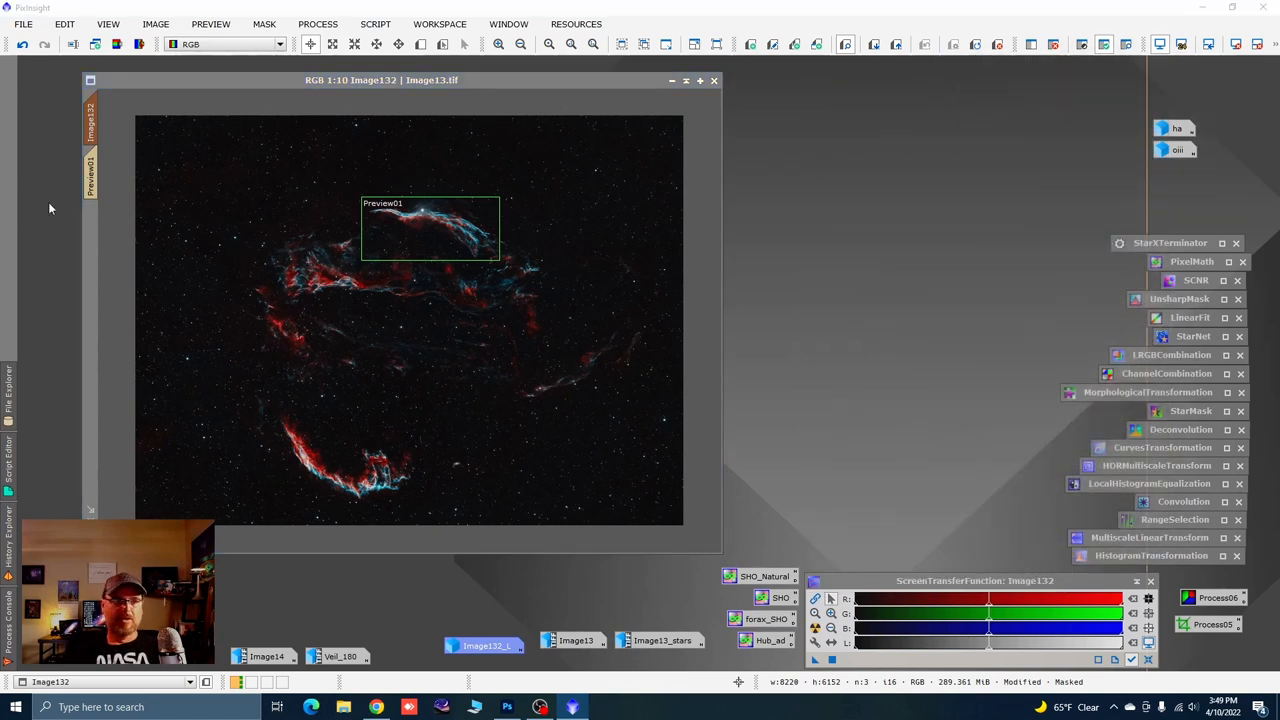
right_click(89, 170)
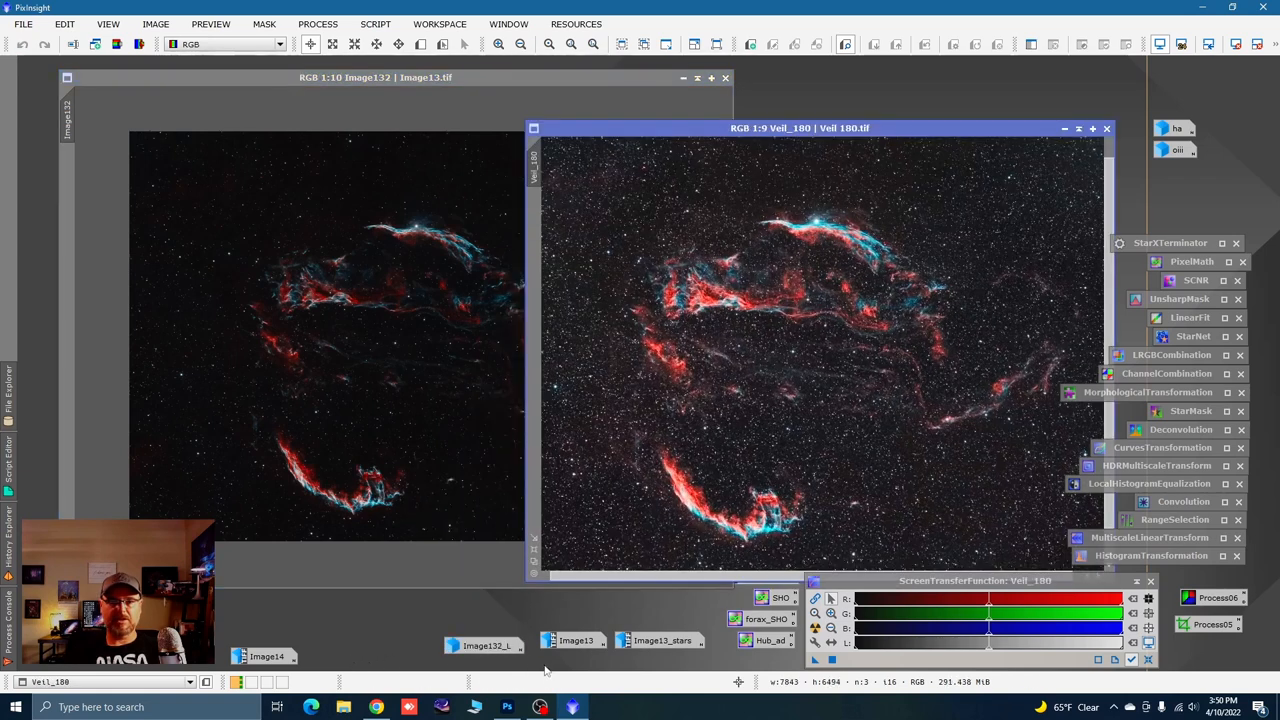
mouse_move(714, 499)
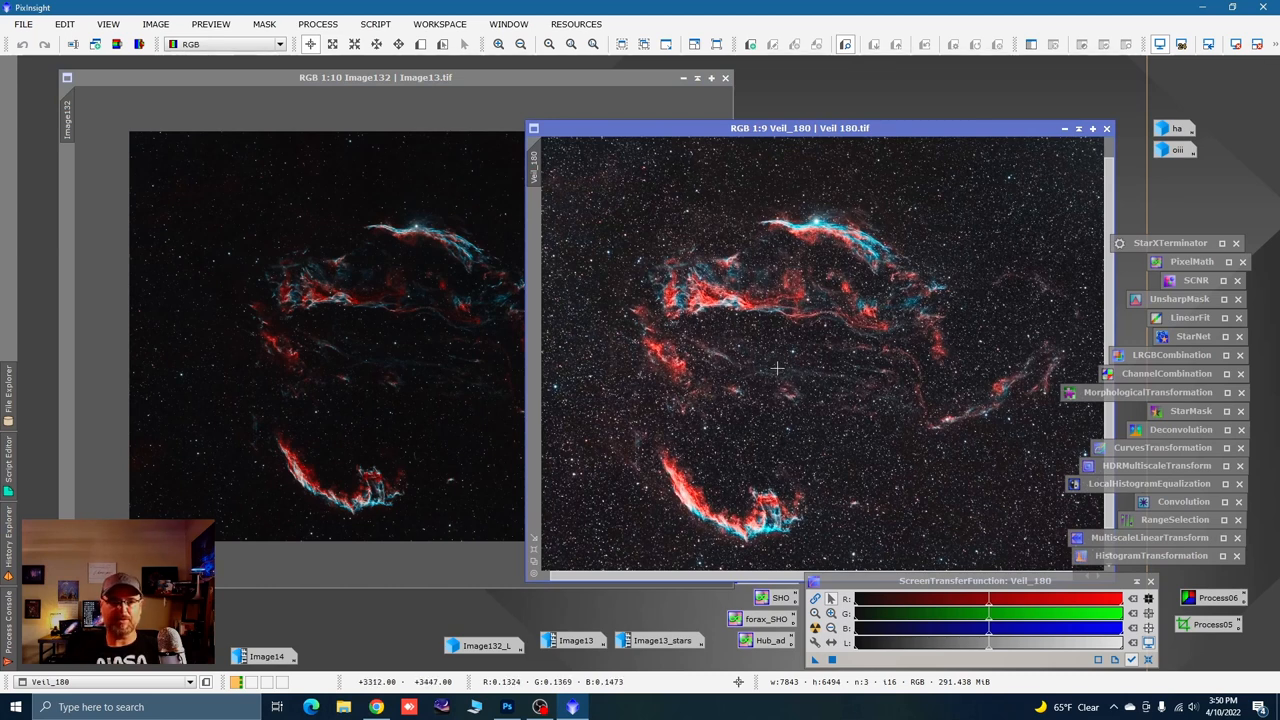
mouse_move(723, 210)
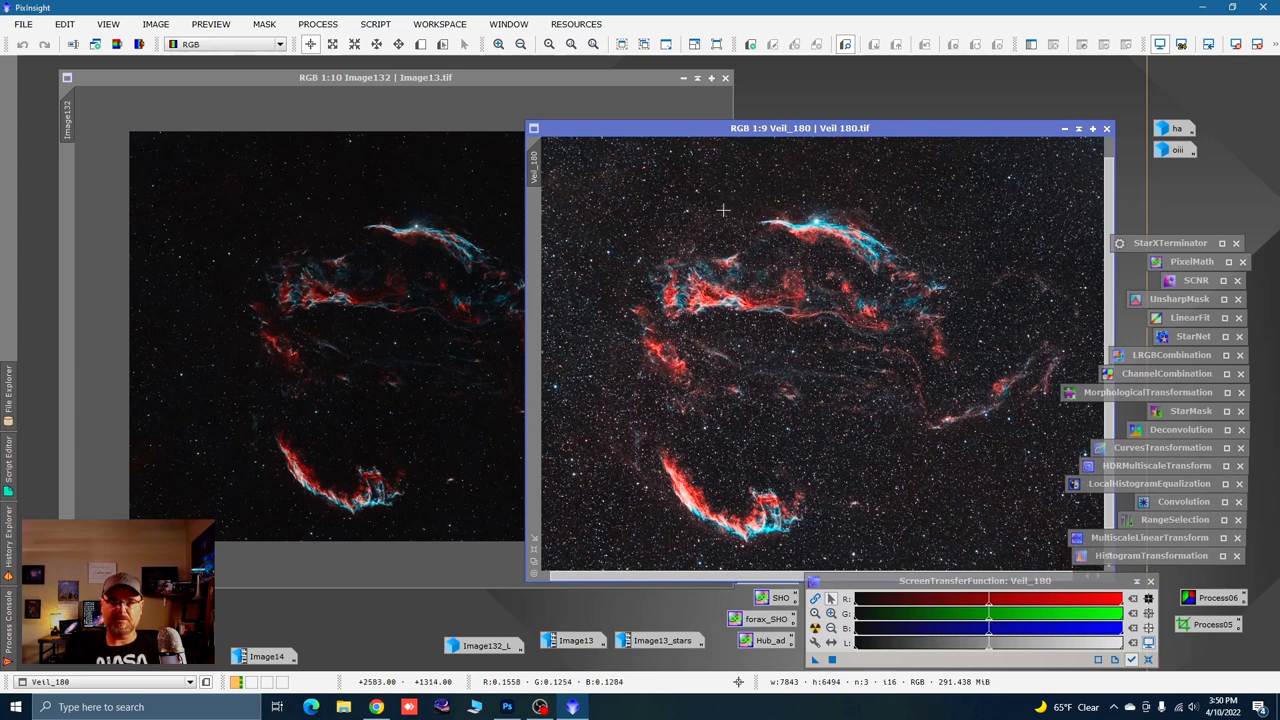
mouse_move(610, 369)
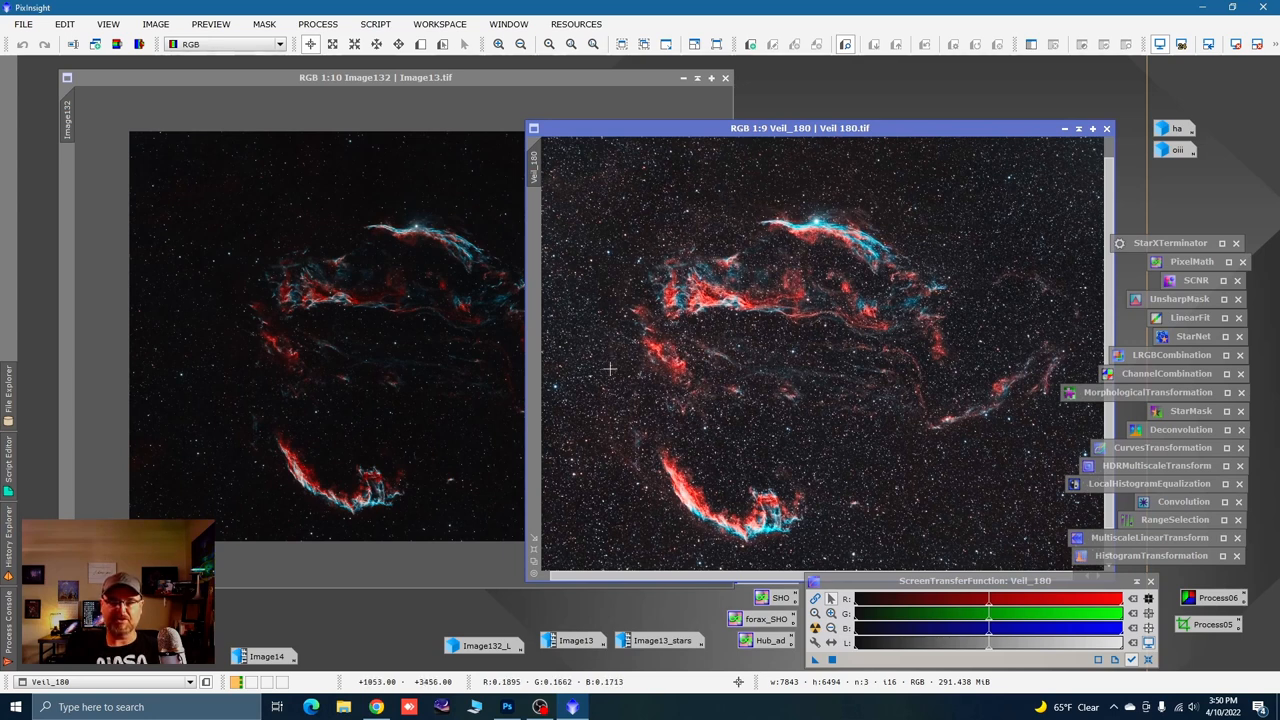
mouse_move(866, 462)
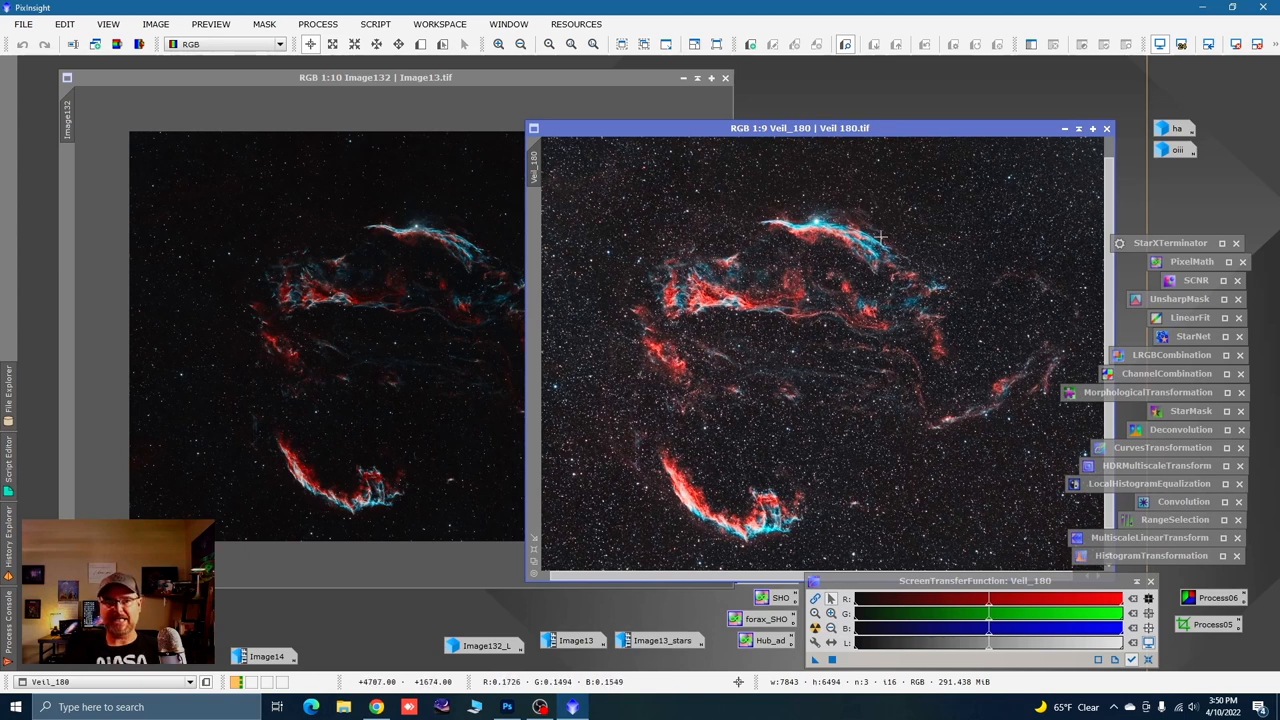
mouse_move(702, 406)
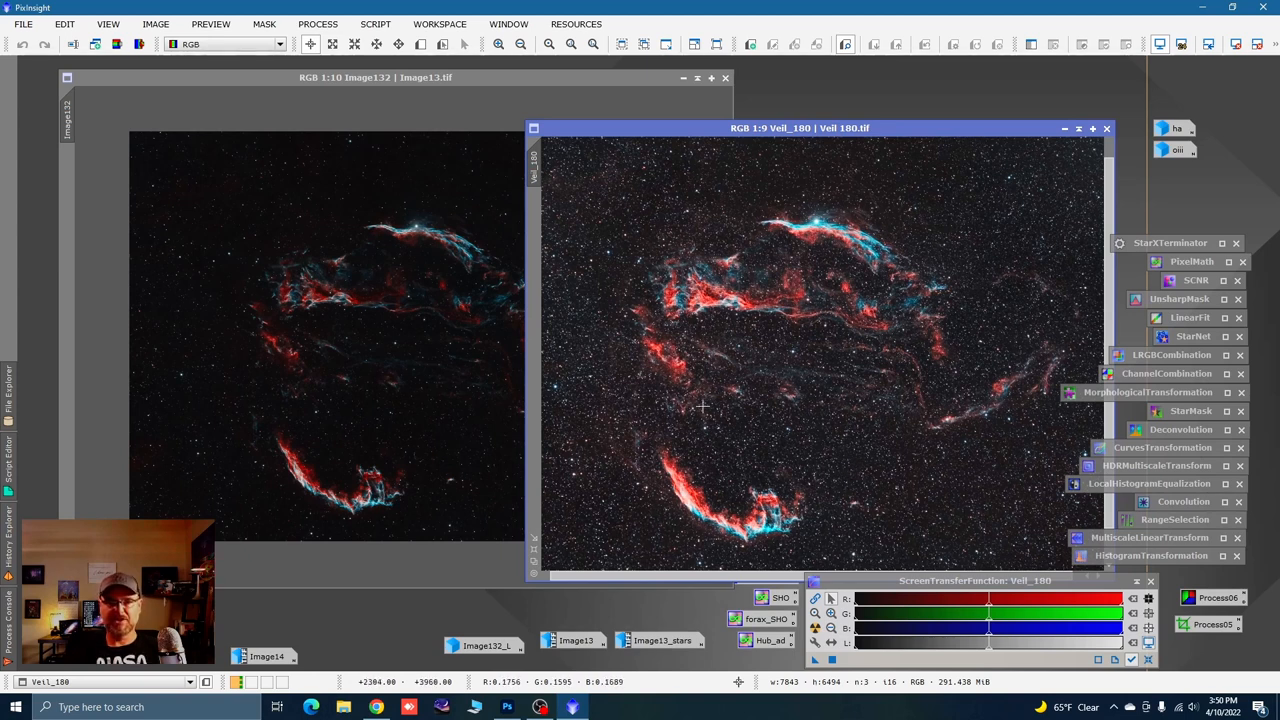
mouse_move(666, 410)
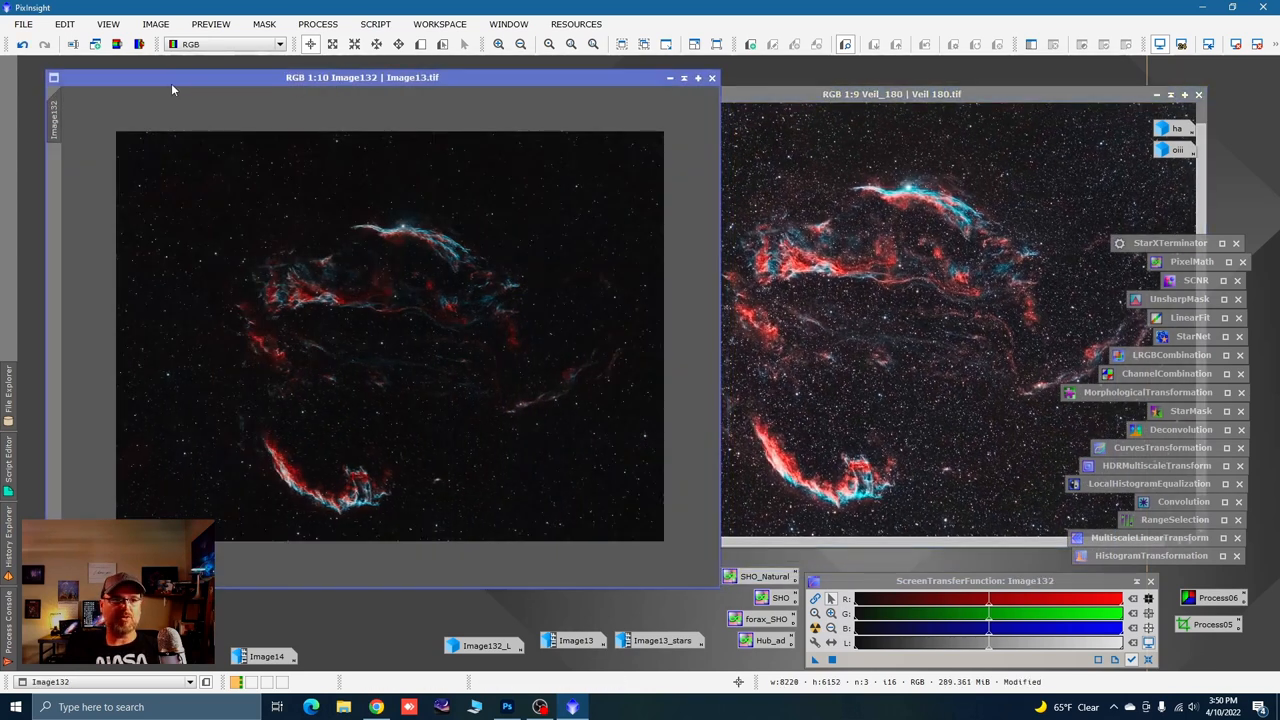
mouse_move(358, 216)
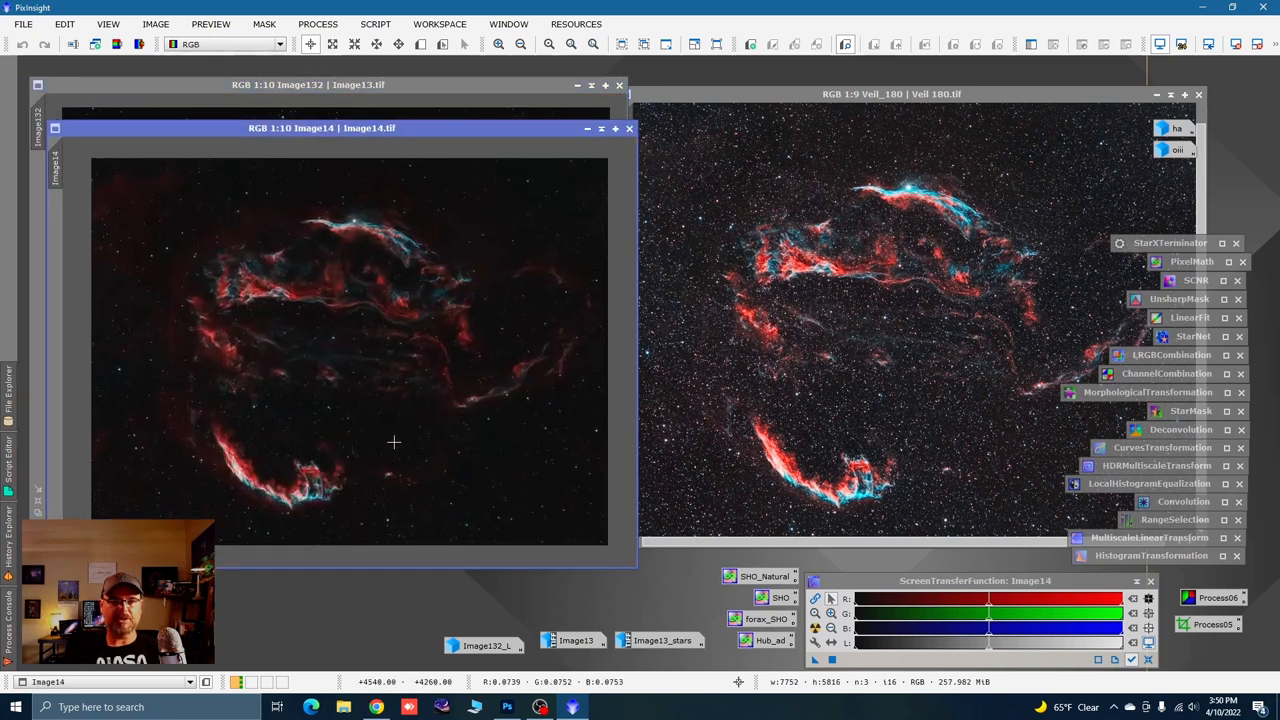
mouse_move(300, 220)
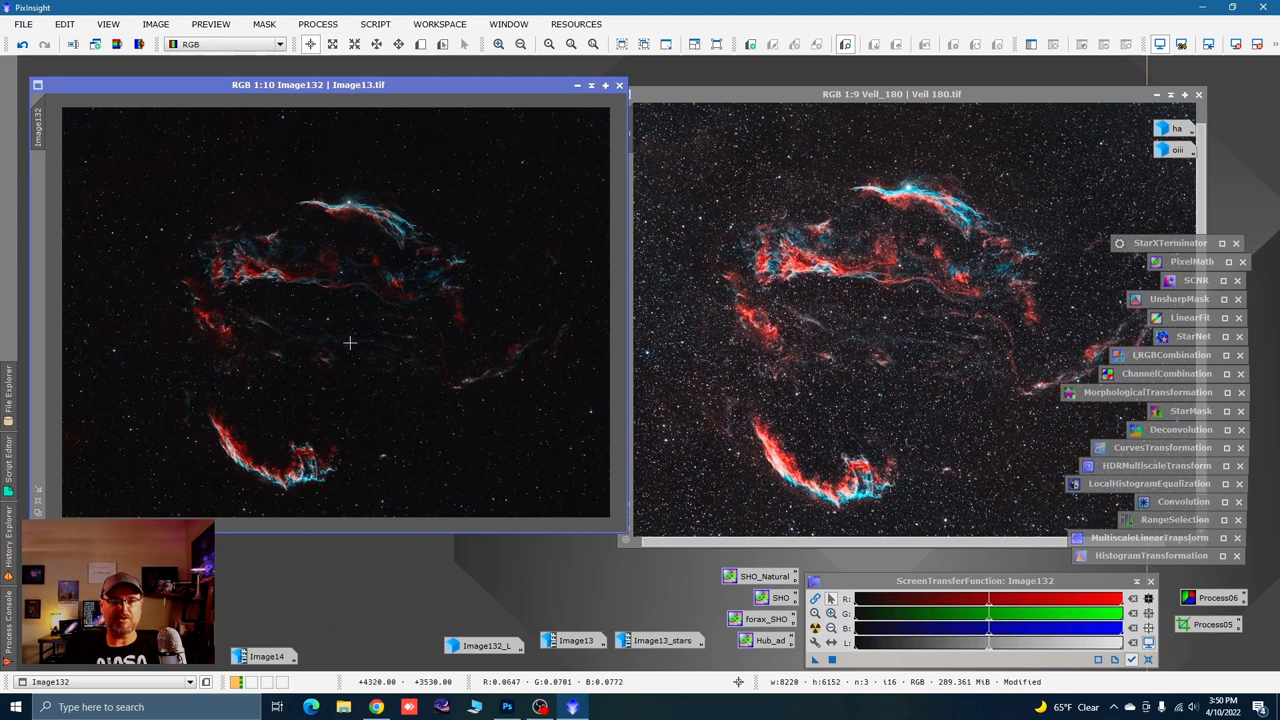
mouse_move(534, 287)
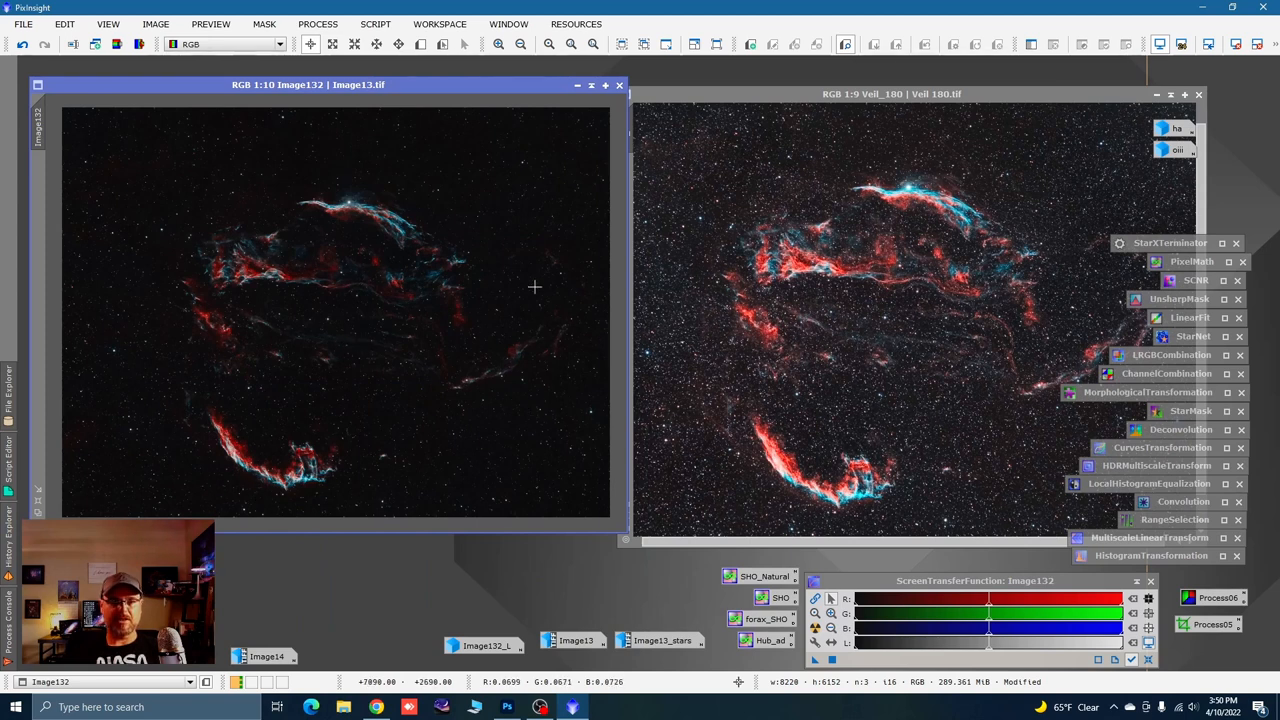
mouse_move(331, 450)
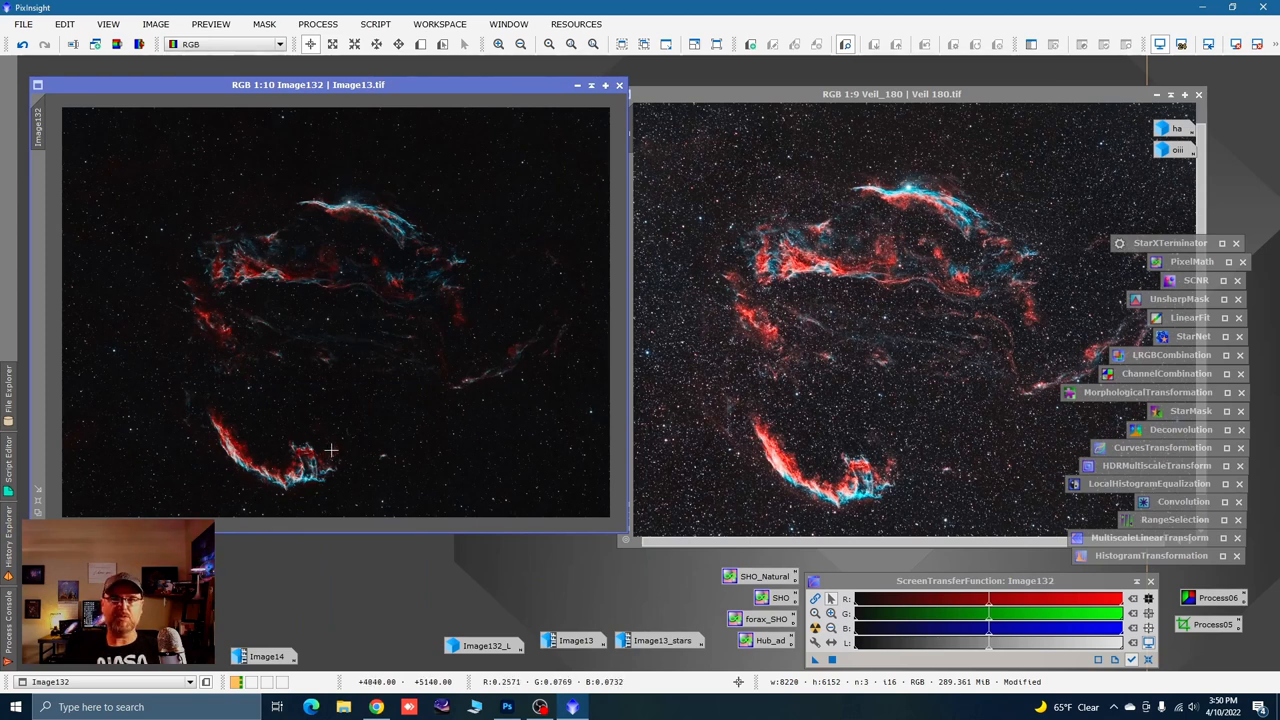
mouse_move(736, 161)
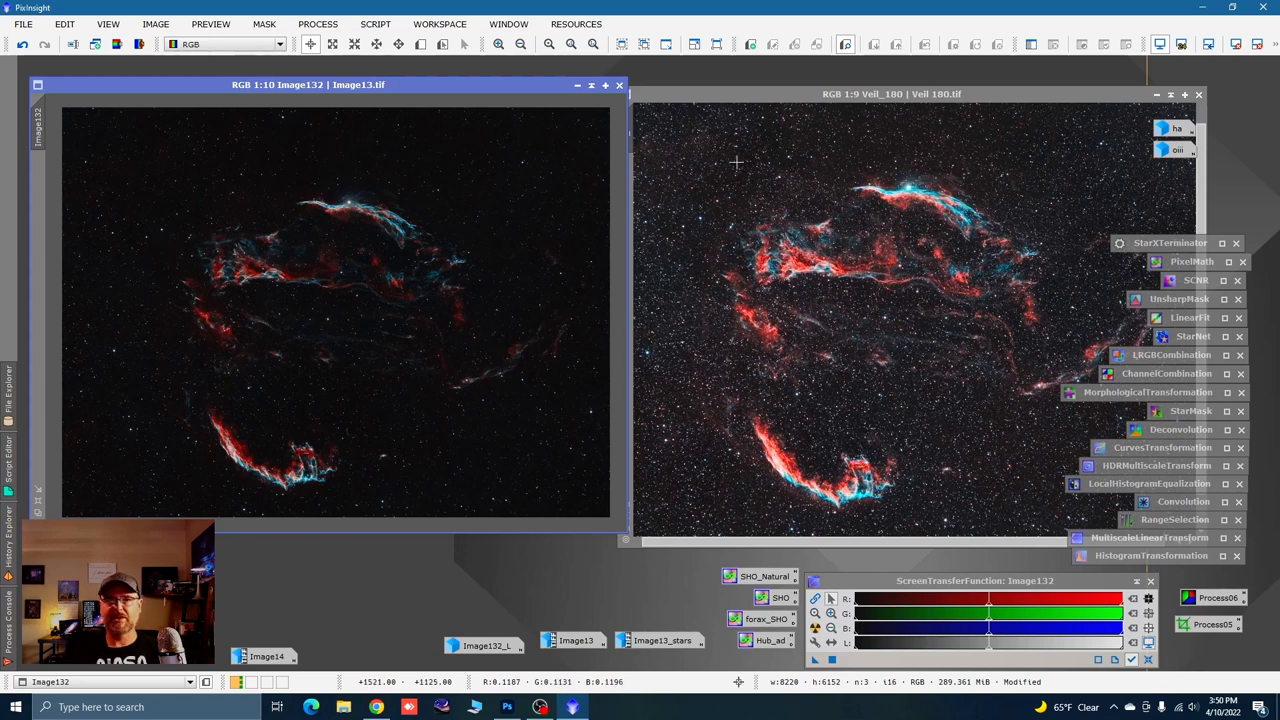
Minimize the original Veil_180 window, leaving only the sharpened Image132 open
click(1198, 94)
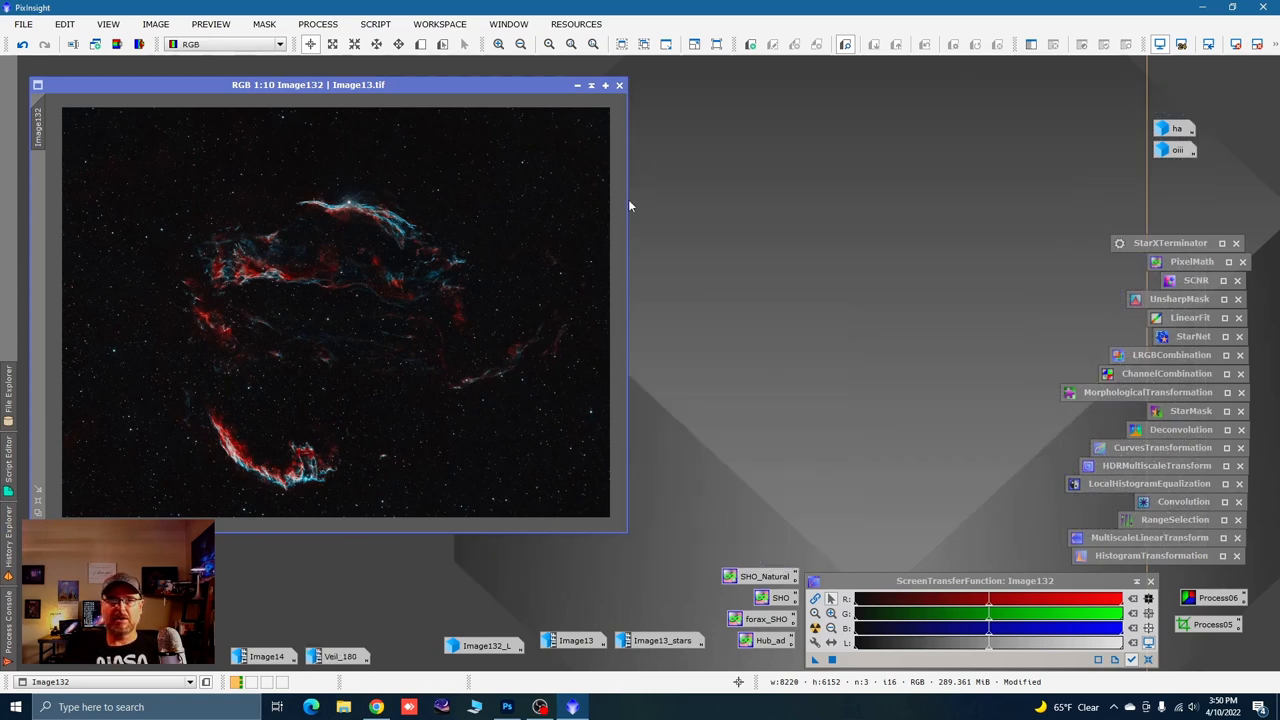
mouse_move(515, 323)
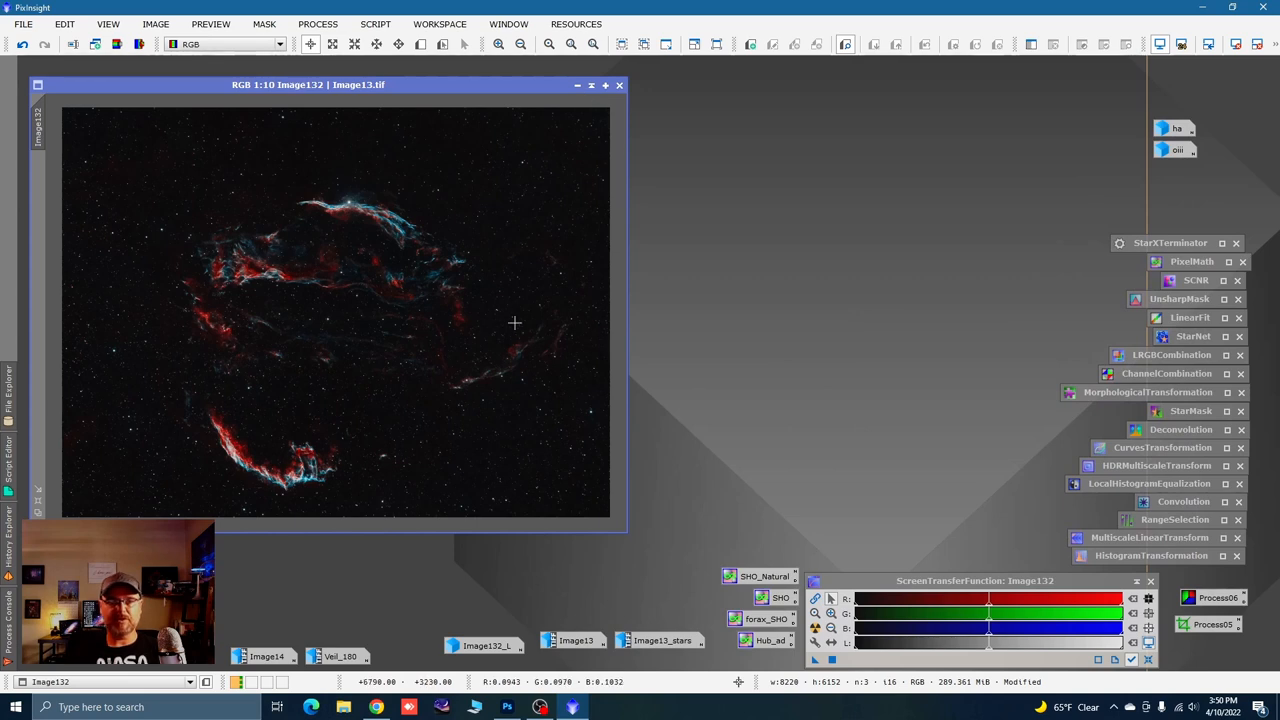